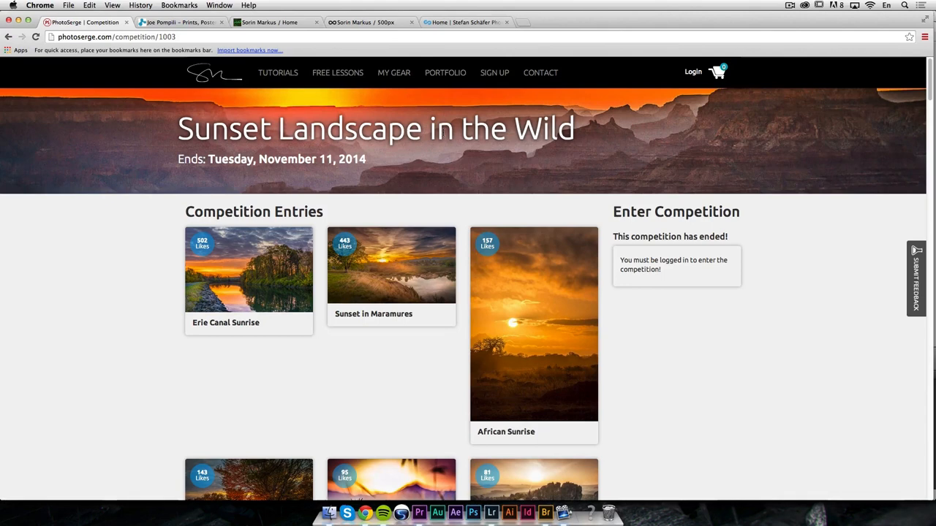
# Scroll down the entries and enlarge the top-ranked Erie Canal Sunrise photo
pyautogui.scroll(-3)
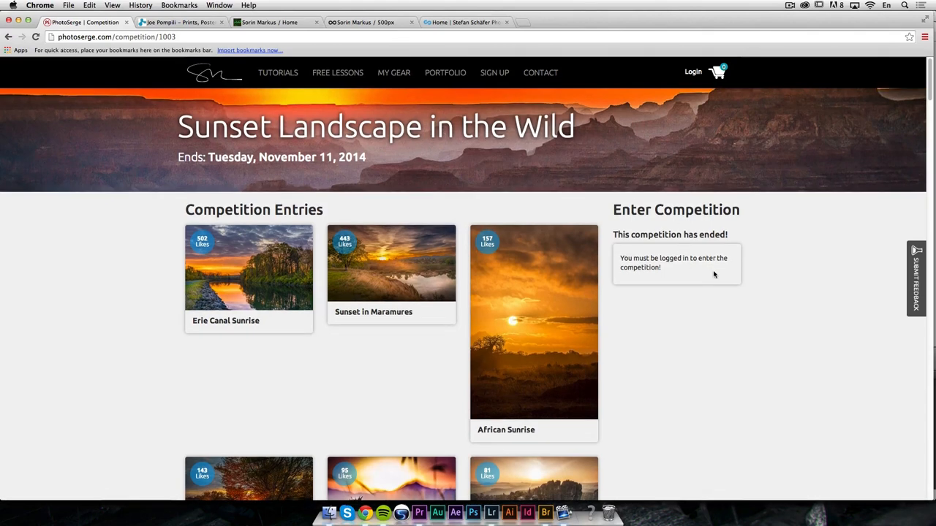
pyautogui.scroll(-3)
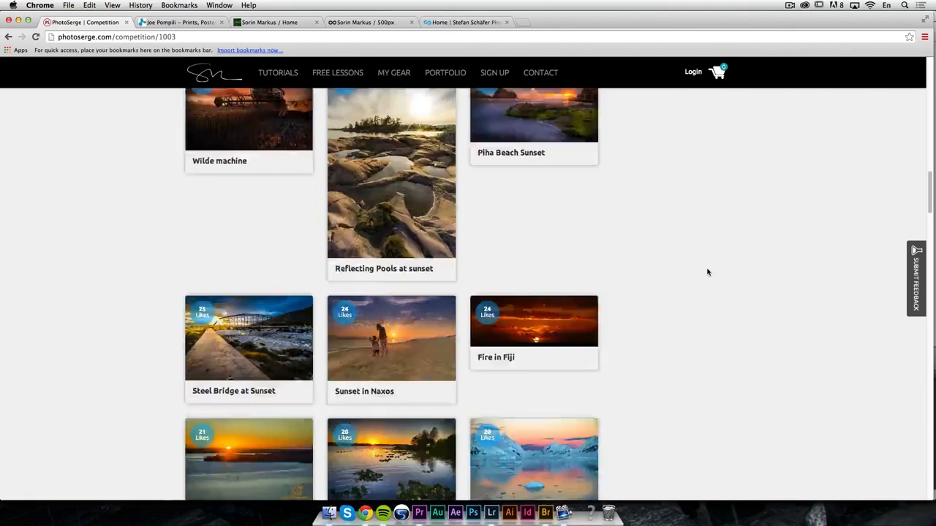
pyautogui.scroll(-3)
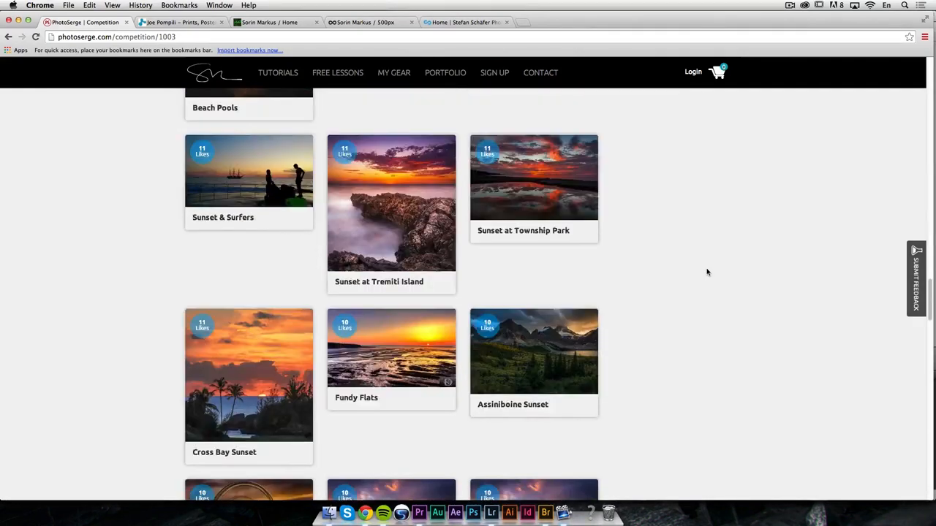
pyautogui.scroll(-3)
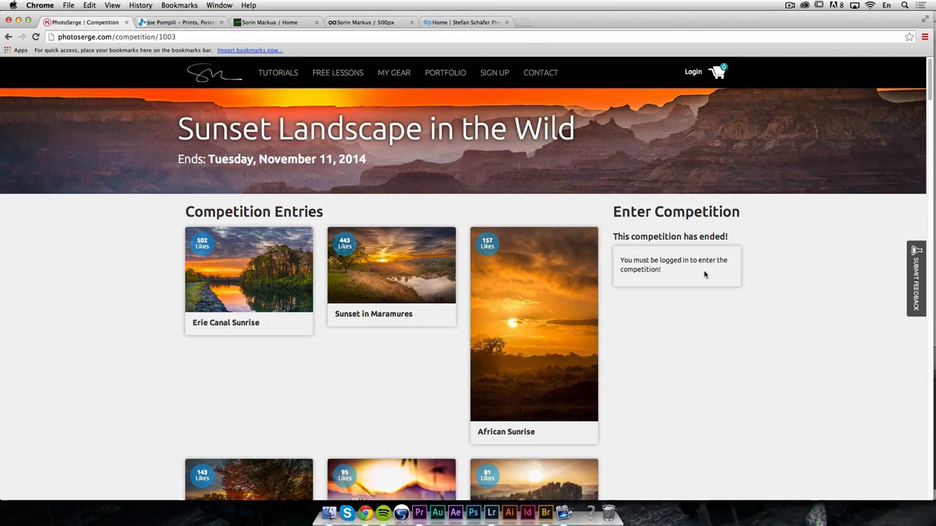
pyautogui.moveTo(397, 254)
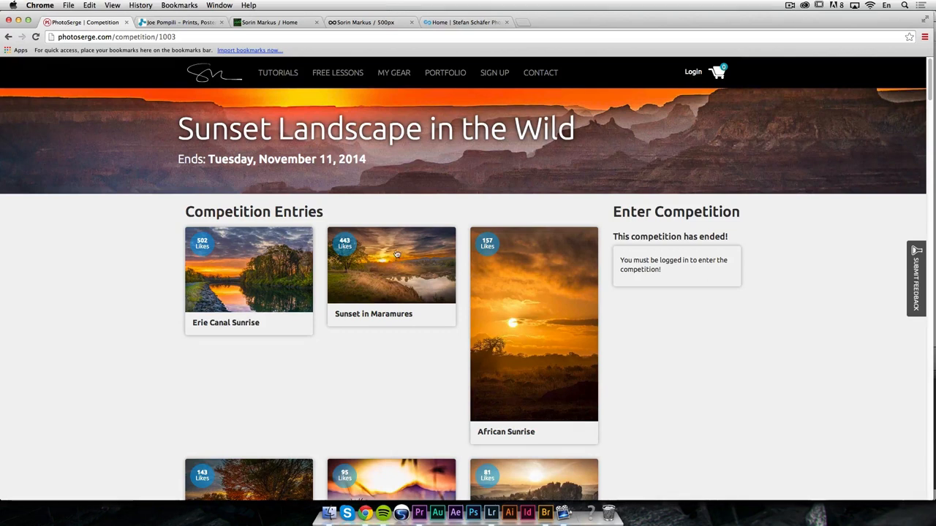
pyautogui.moveTo(269, 313)
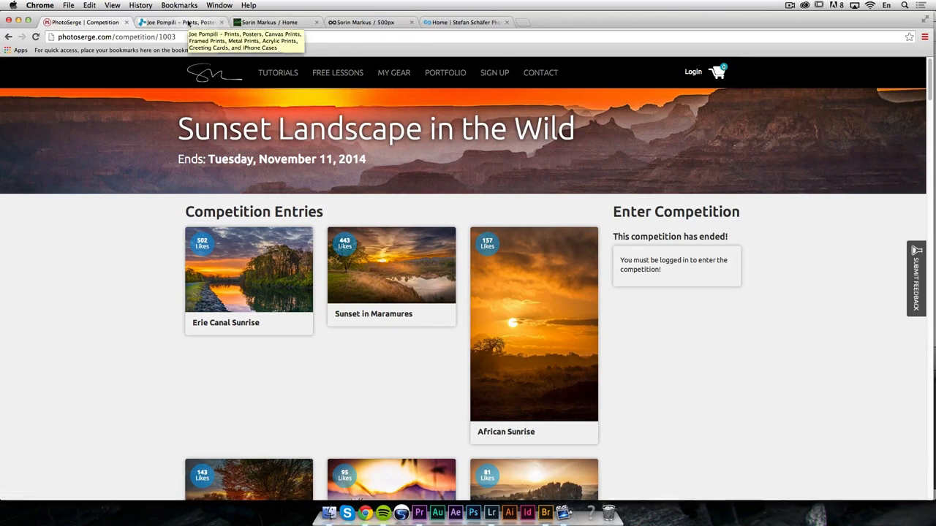
pyautogui.click(249, 269)
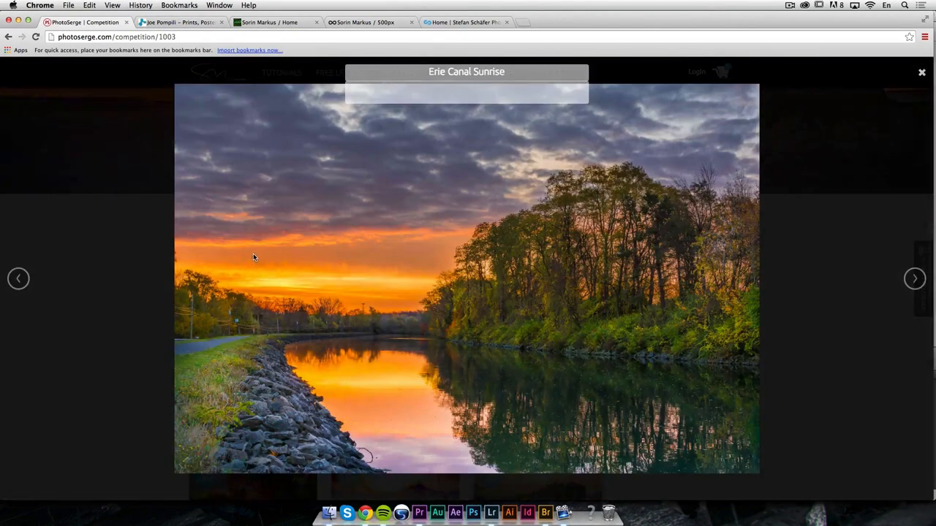
pyautogui.moveTo(565, 303)
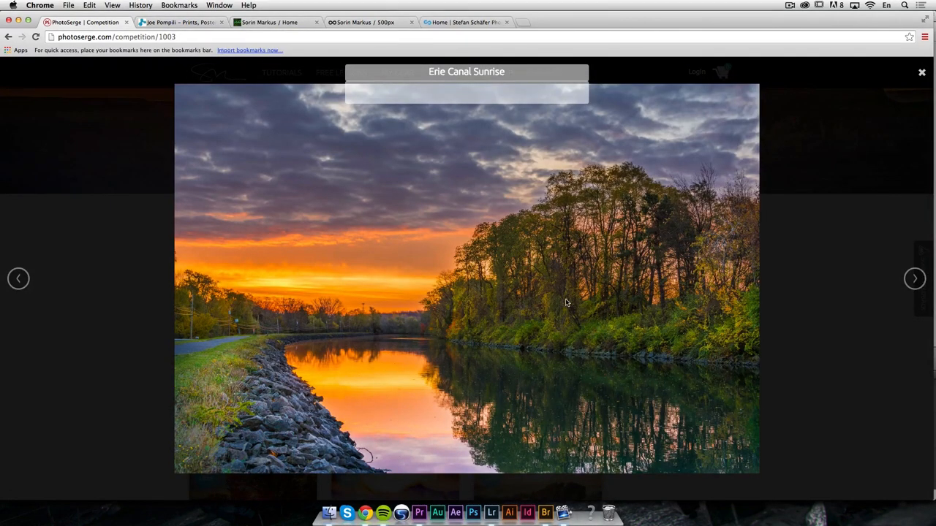
pyautogui.moveTo(493, 290)
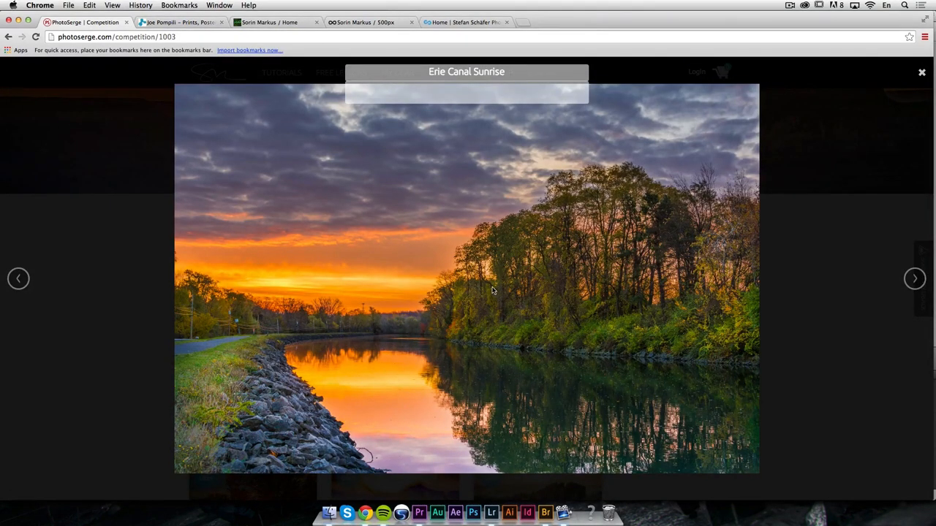
pyautogui.moveTo(316, 315)
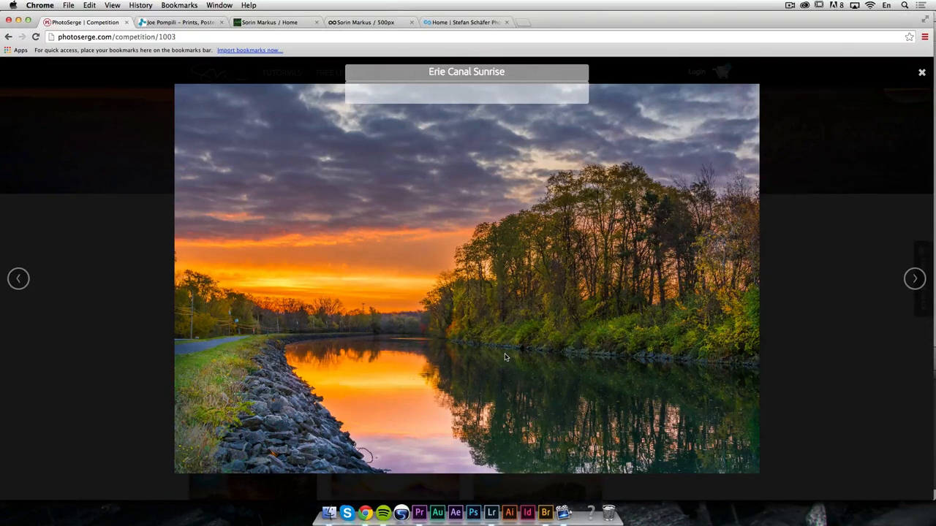
pyautogui.moveTo(477, 363)
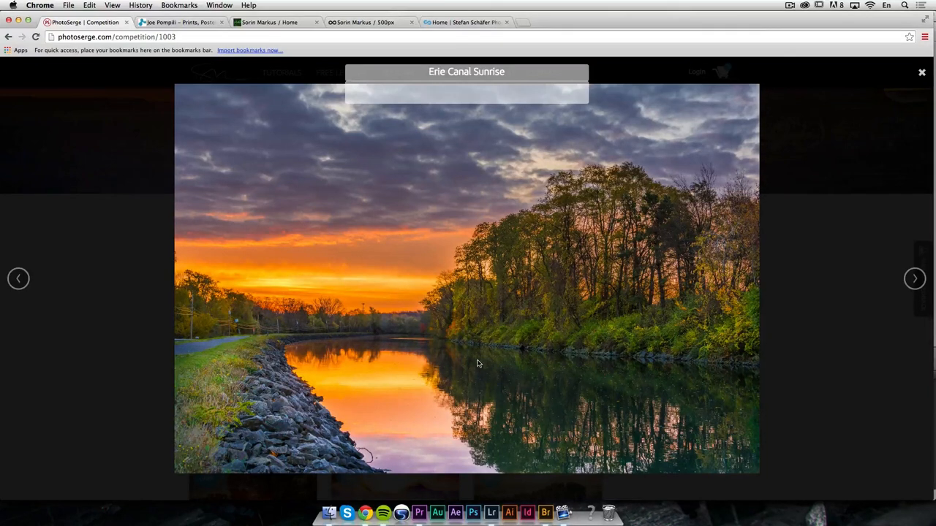
pyautogui.moveTo(372, 326)
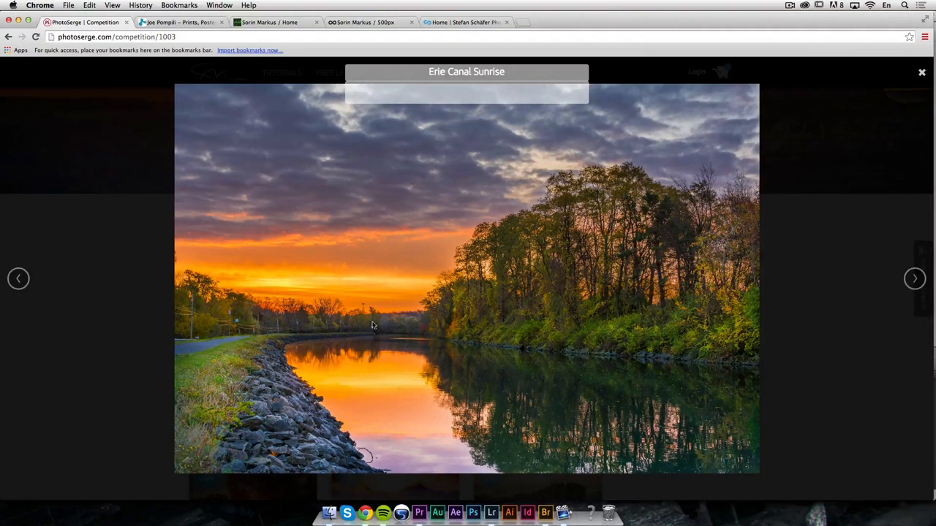
pyautogui.moveTo(470, 367)
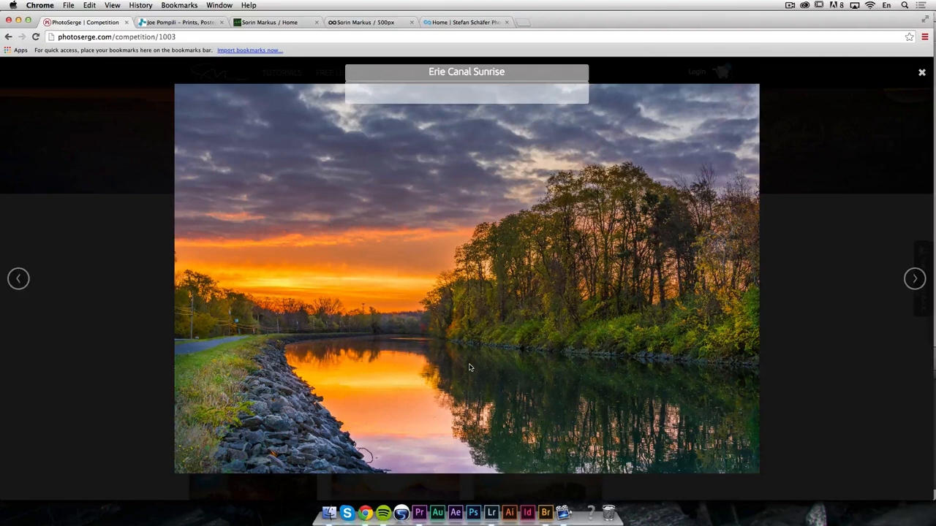
pyautogui.moveTo(527, 263)
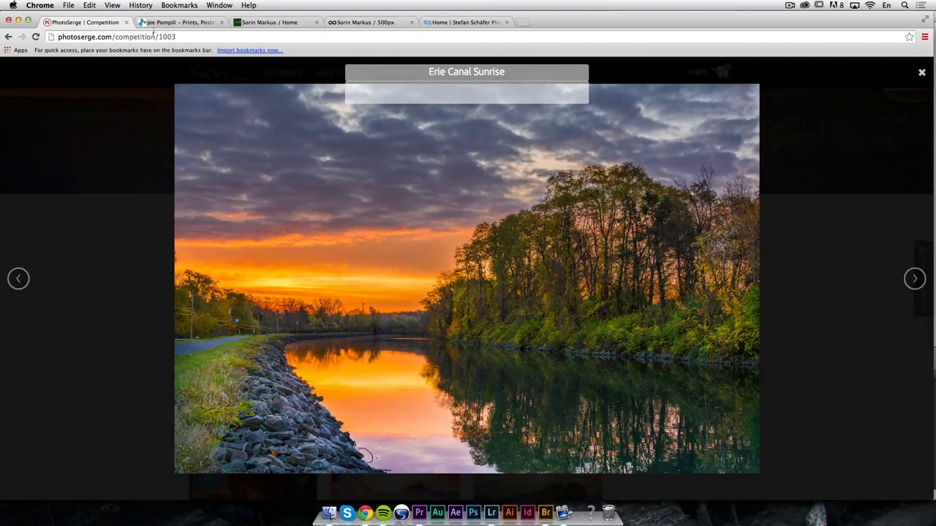
pyautogui.click(179, 22)
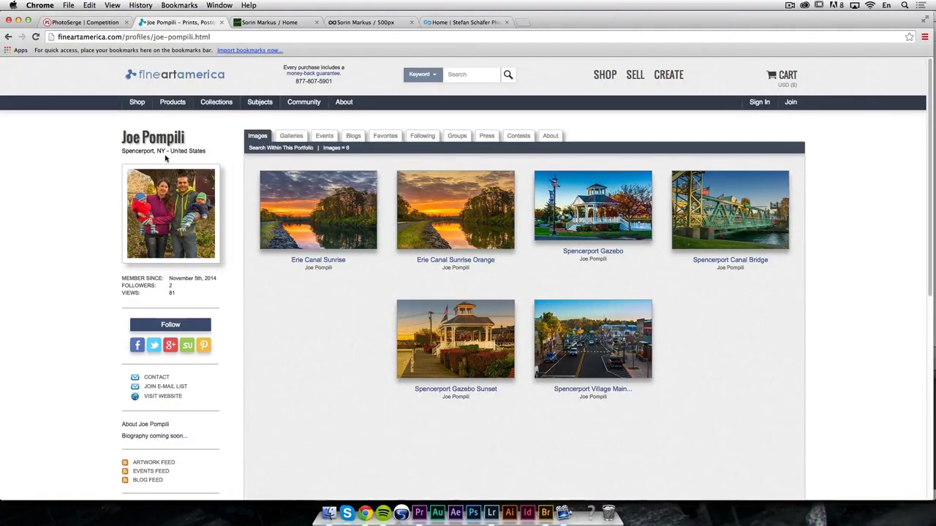
pyautogui.moveTo(190, 159)
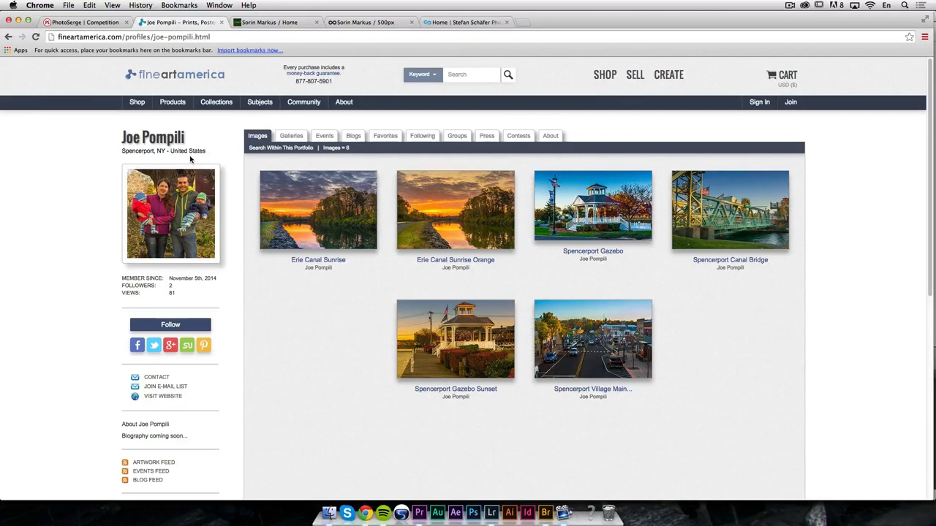
pyautogui.moveTo(713, 275)
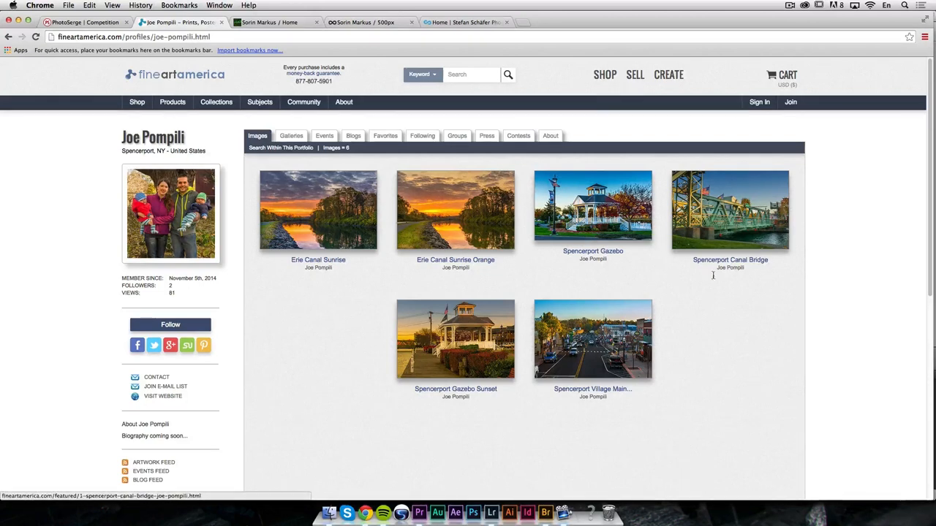
pyautogui.moveTo(647, 342)
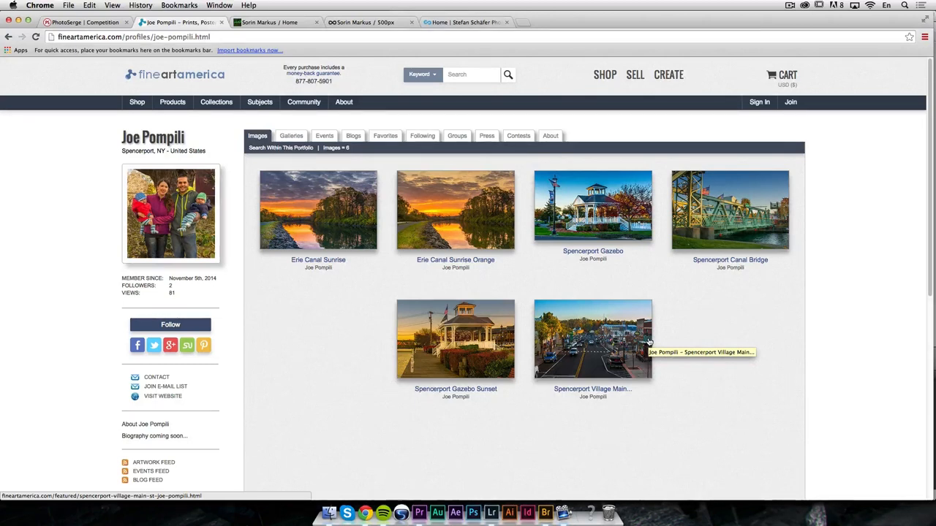
pyautogui.moveTo(475, 214)
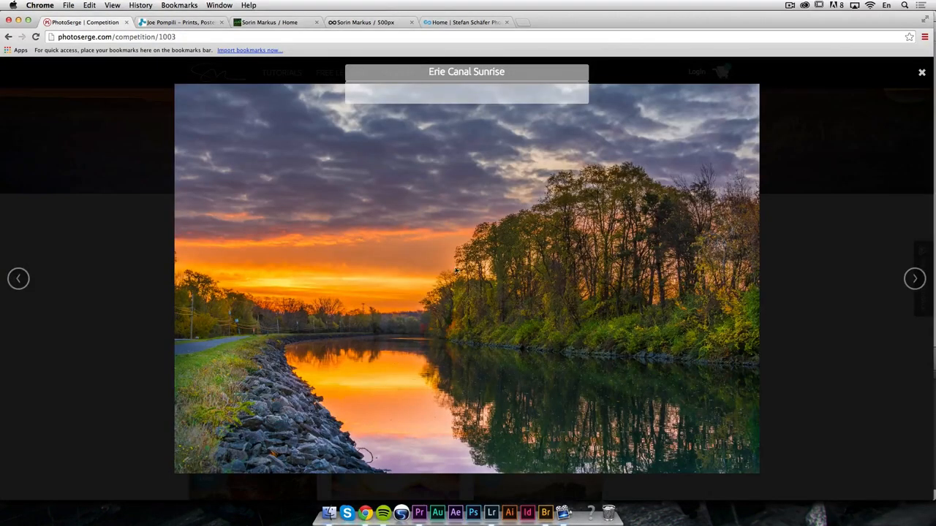
pyautogui.click(915, 278)
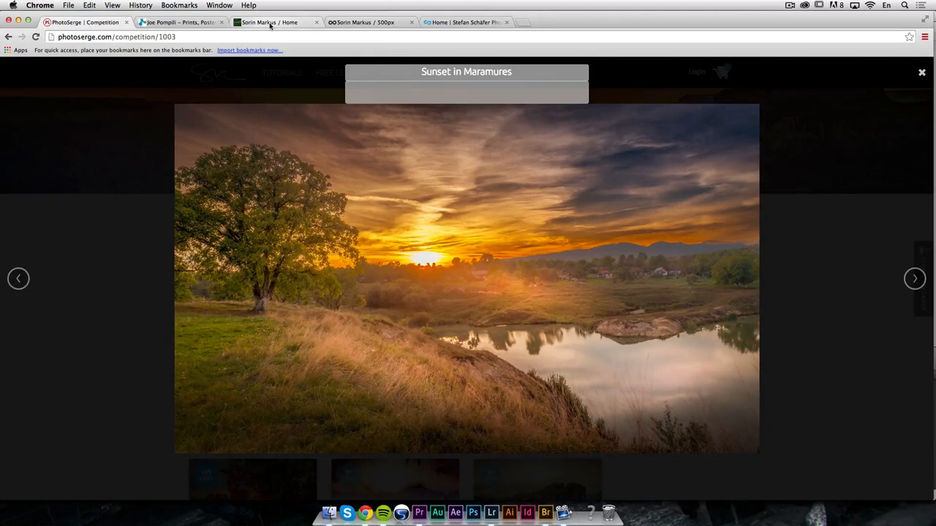
pyautogui.click(276, 22)
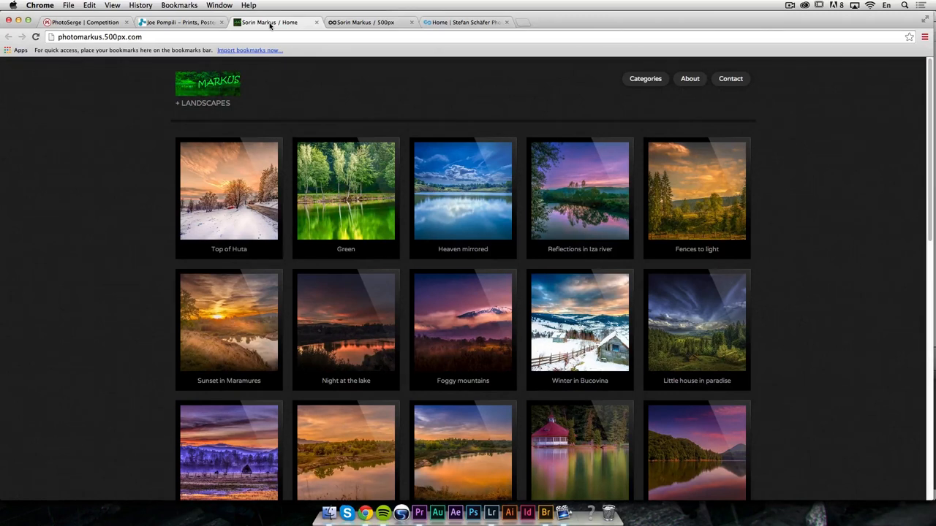
# Switch to Sorin Markus's 500px profile and scroll through his photos
pyautogui.scroll(-3)
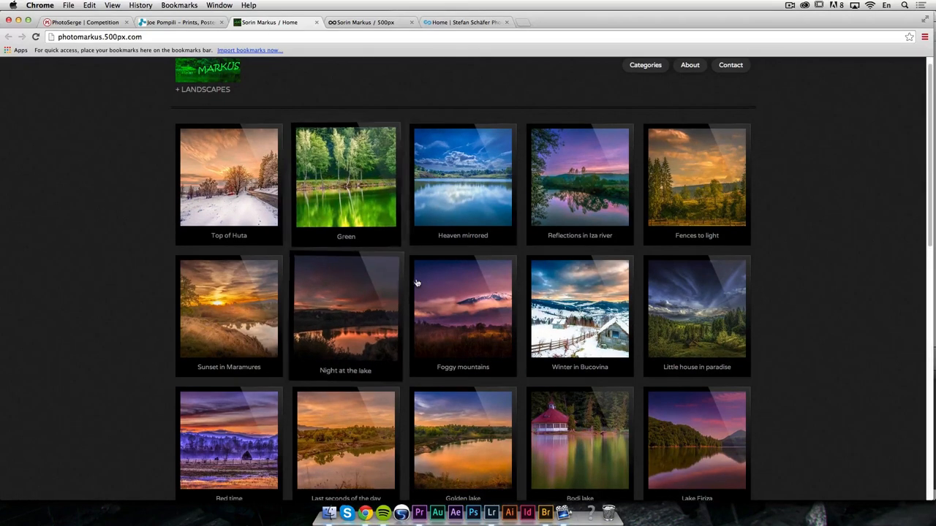
pyautogui.click(371, 22)
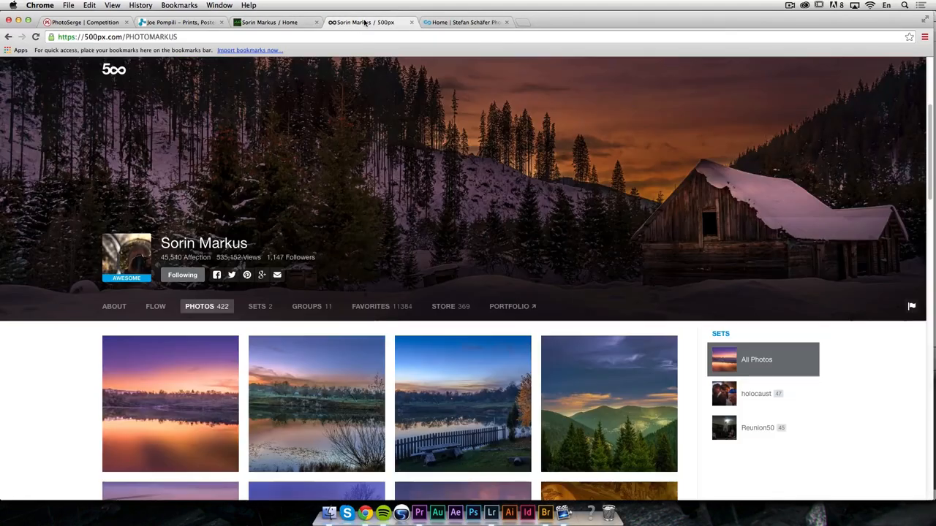
pyautogui.moveTo(437, 211)
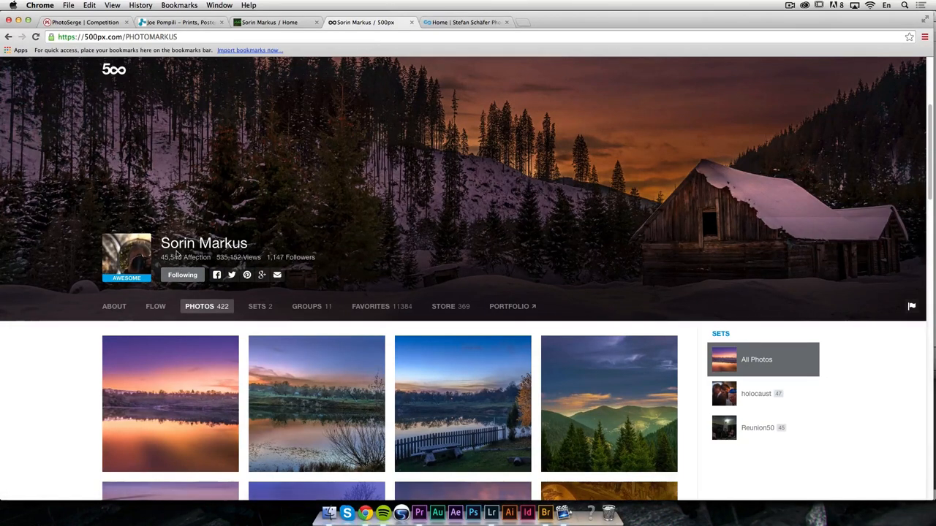
pyautogui.moveTo(260, 246)
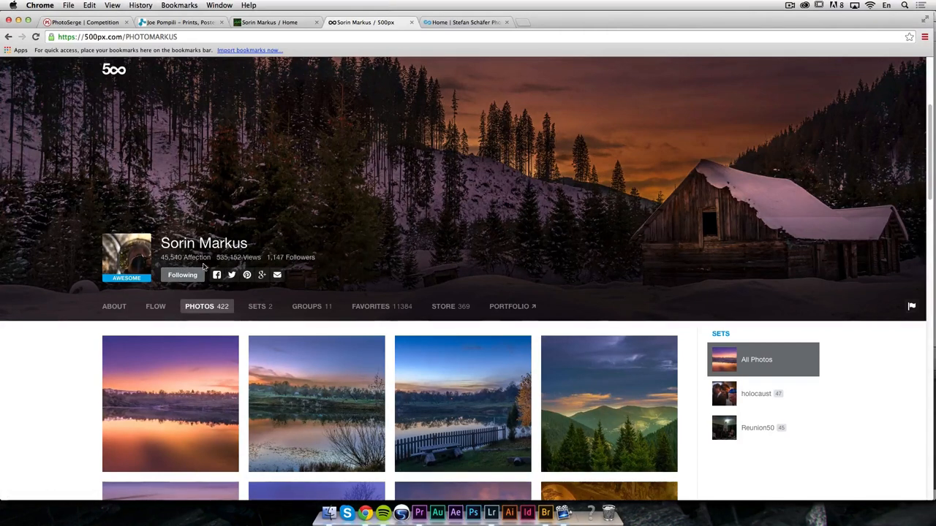
pyautogui.moveTo(236, 267)
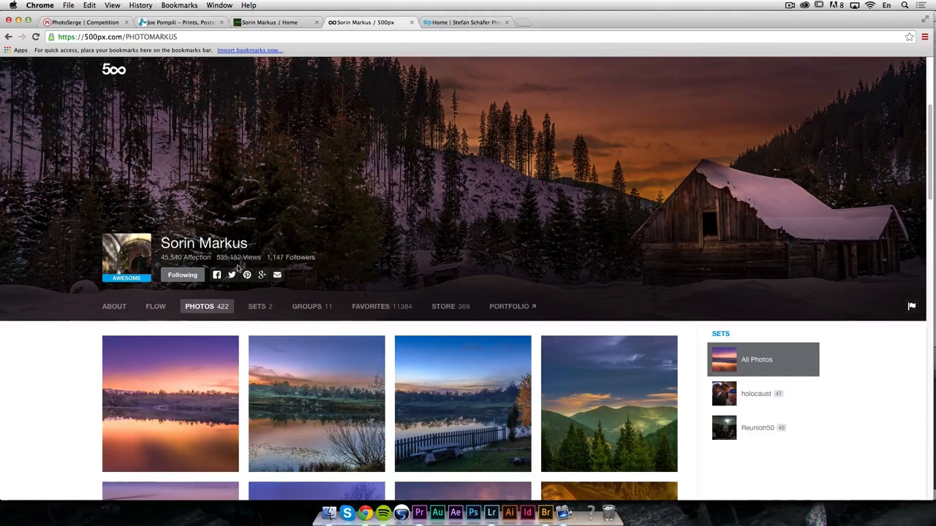
pyautogui.scroll(-3)
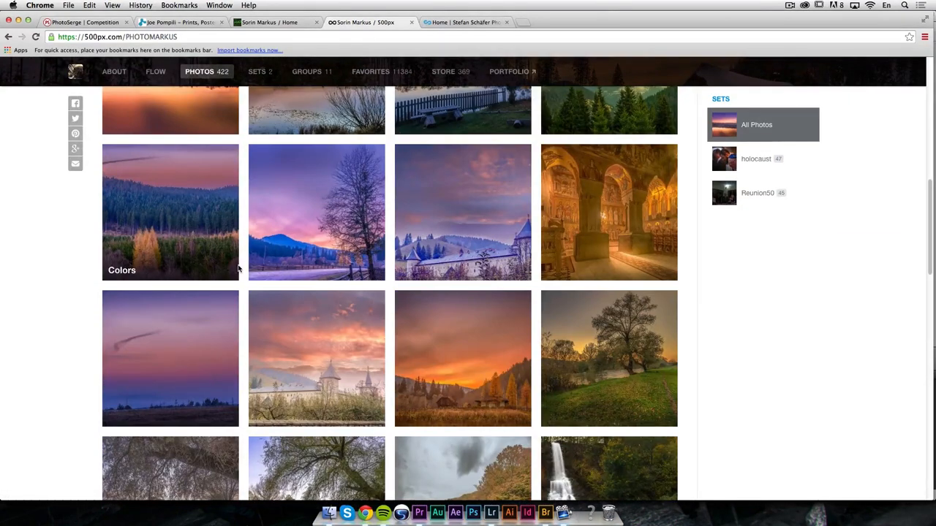
pyautogui.scroll(-3)
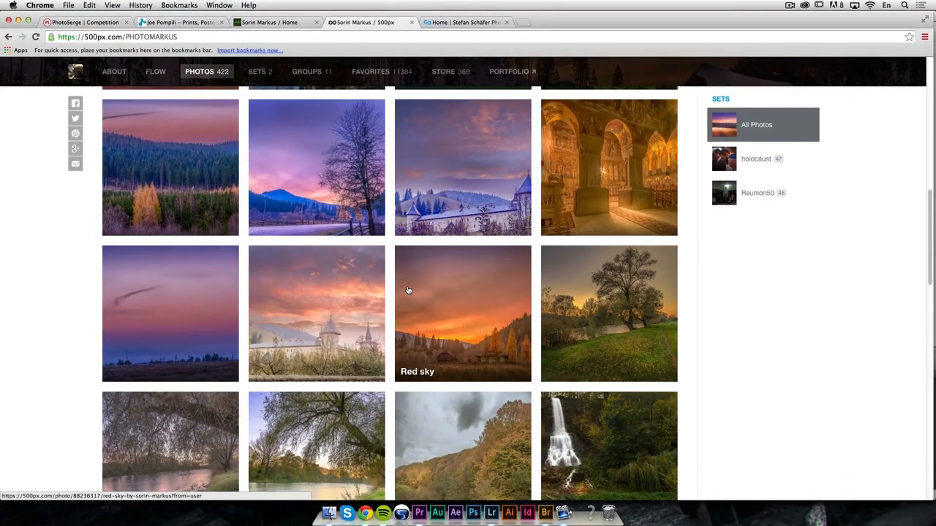
pyautogui.scroll(-3)
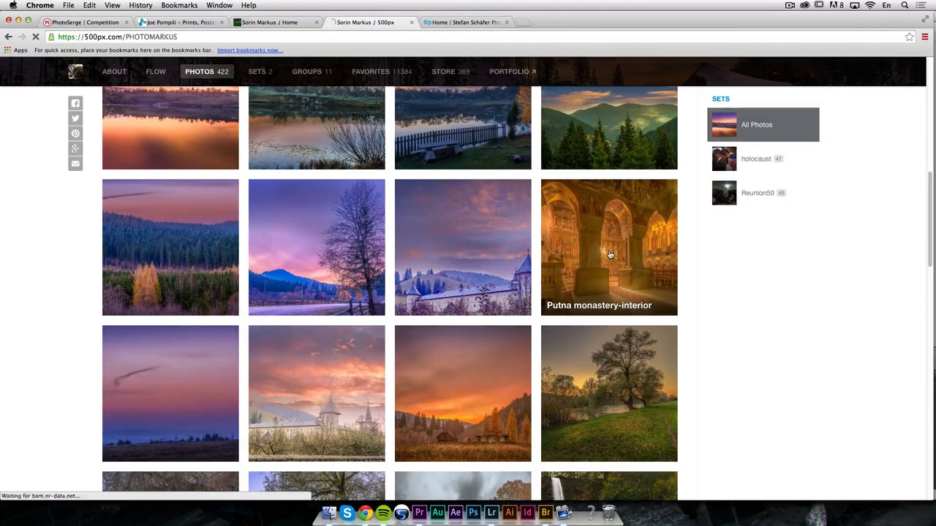
# Open Putna monastery-interior, then step through Evening in Bucovina to Red times
pyautogui.click(609, 247)
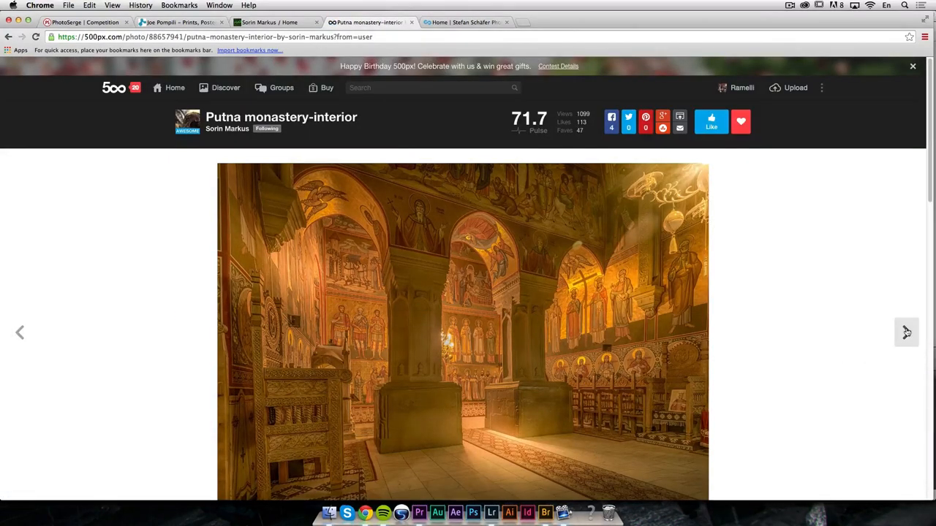
pyautogui.click(905, 332)
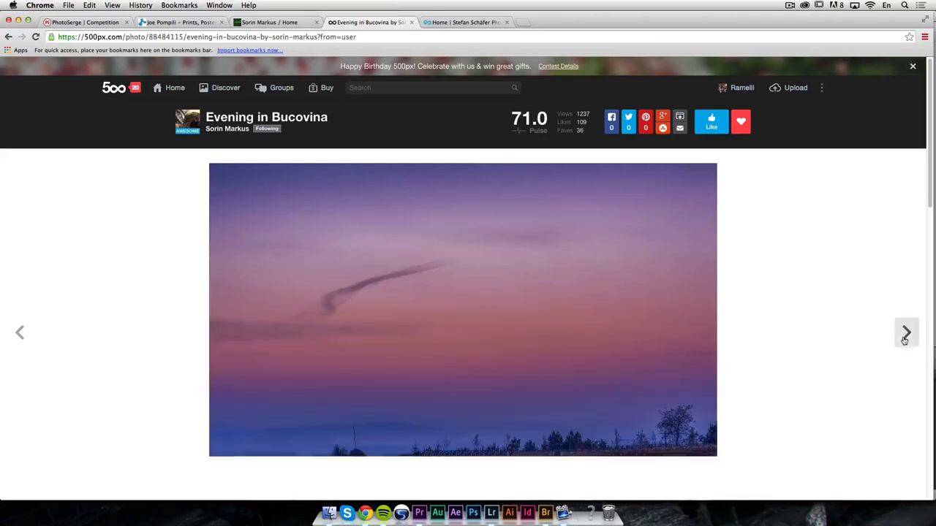
pyautogui.click(906, 332)
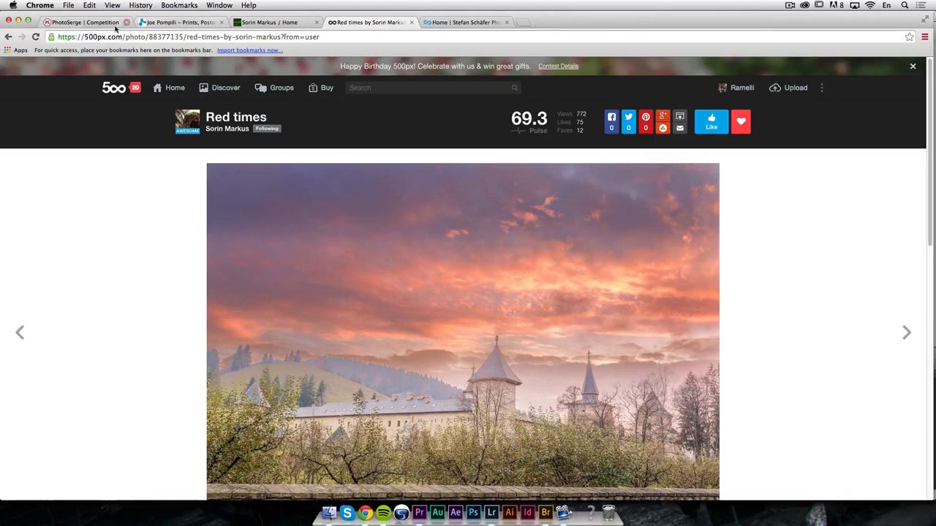
# Return to the PhotoSerge competition tab and scroll through the entry grid and back
pyautogui.click(84, 22)
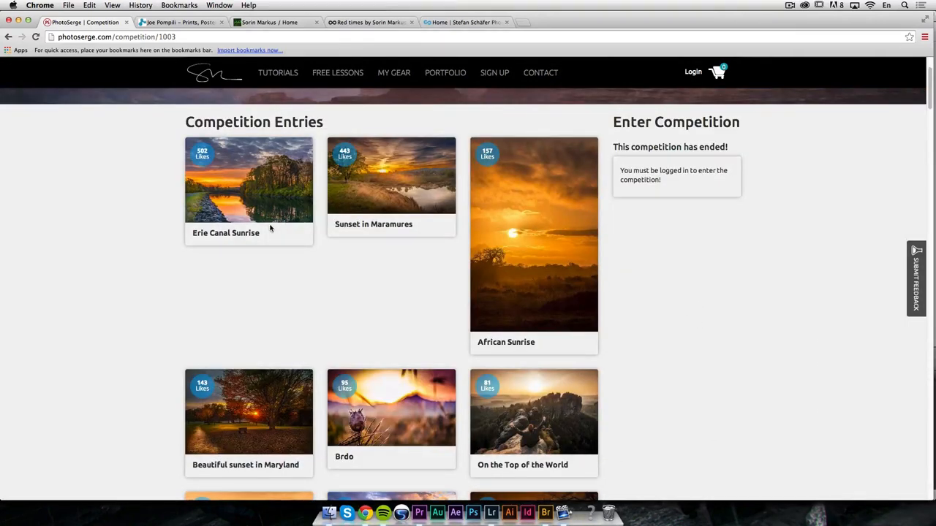
pyautogui.moveTo(523, 238)
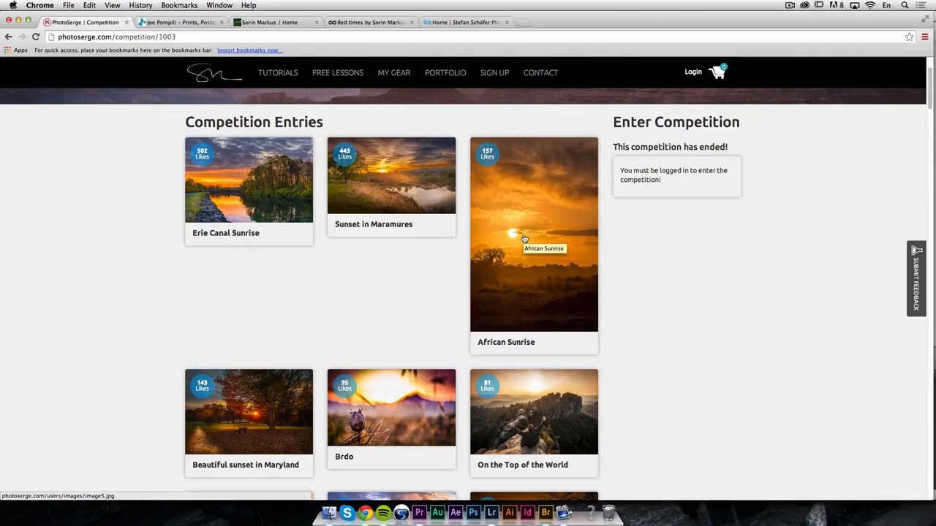
pyautogui.scroll(-3)
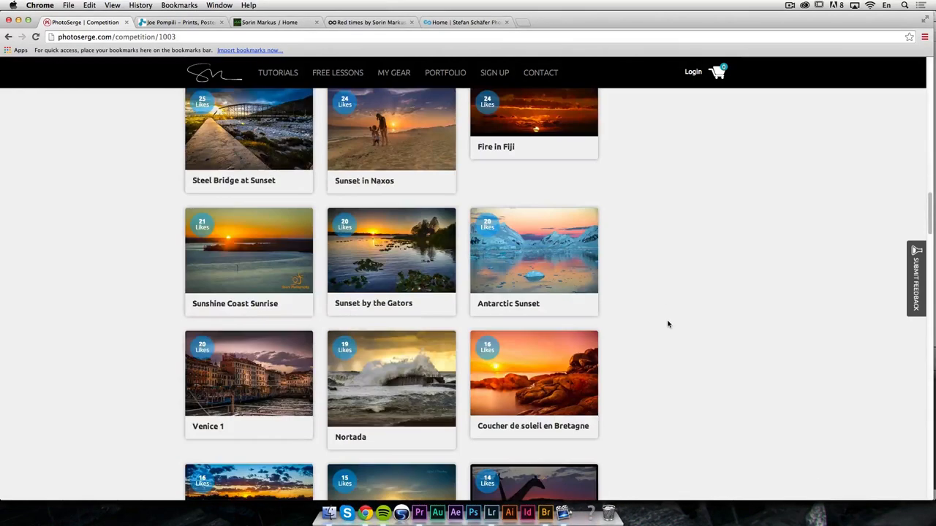
pyautogui.scroll(-3)
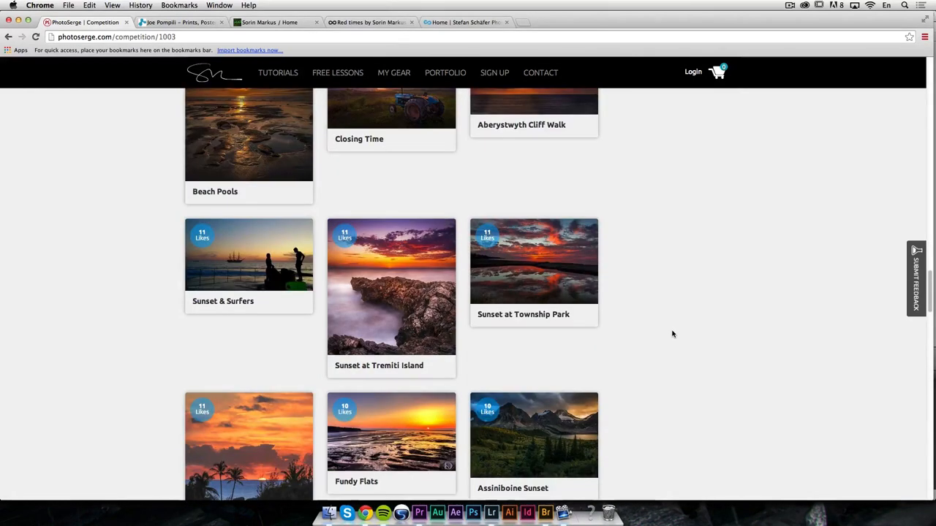
pyautogui.scroll(-3)
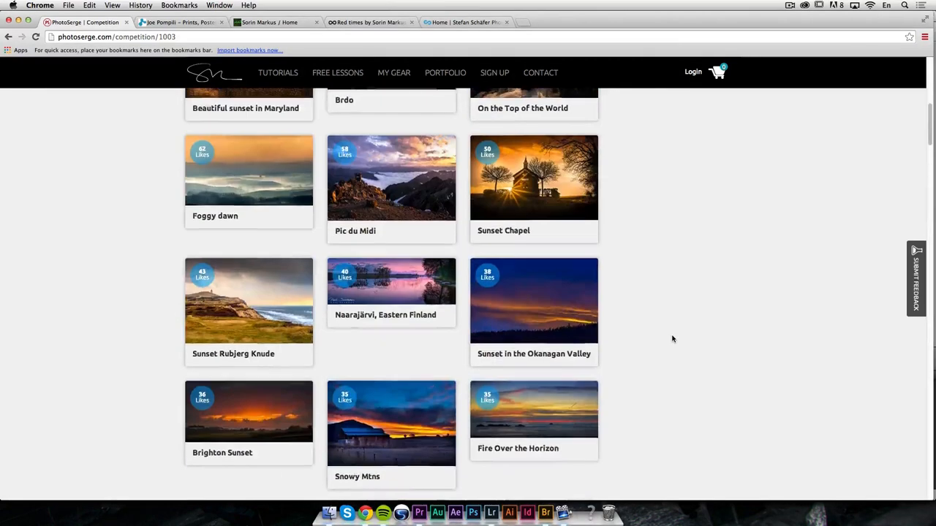
pyautogui.scroll(3)
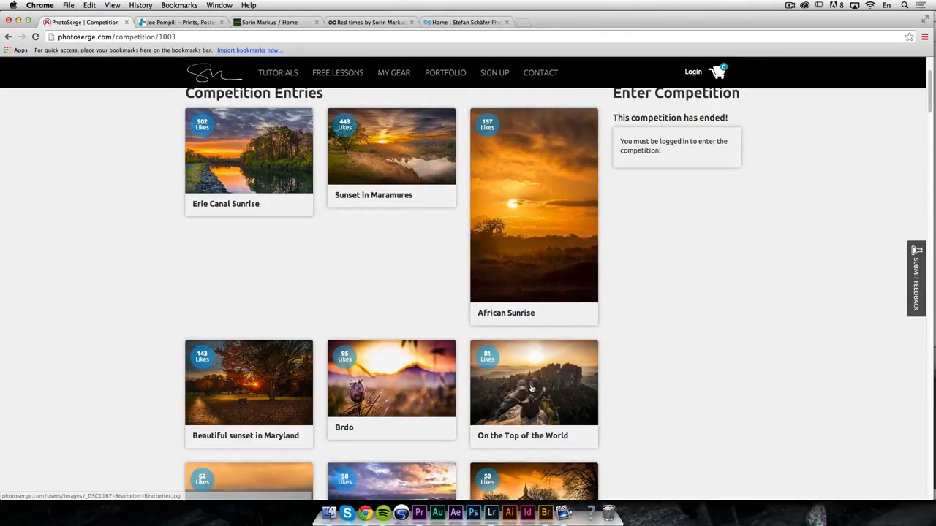
# Enlarge the On the Top of the World entry thumbnail
pyautogui.click(533, 382)
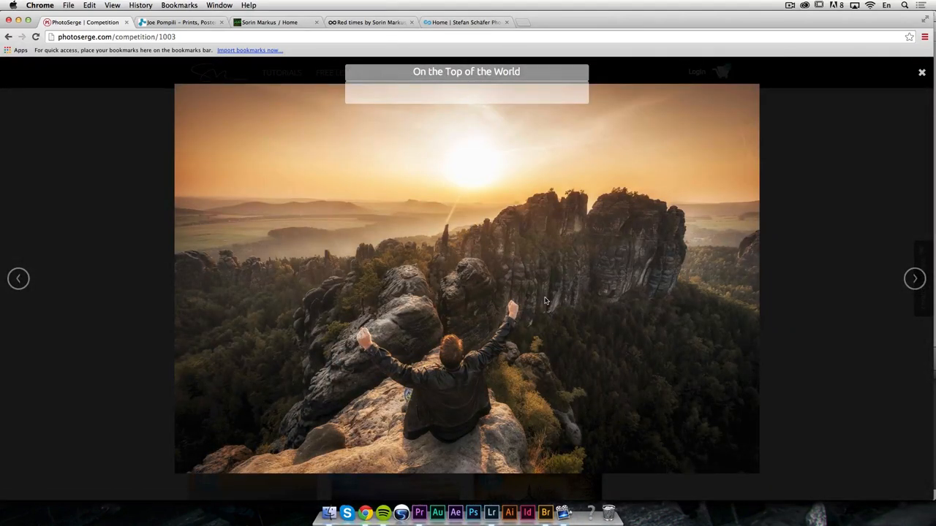
pyautogui.moveTo(749, 182)
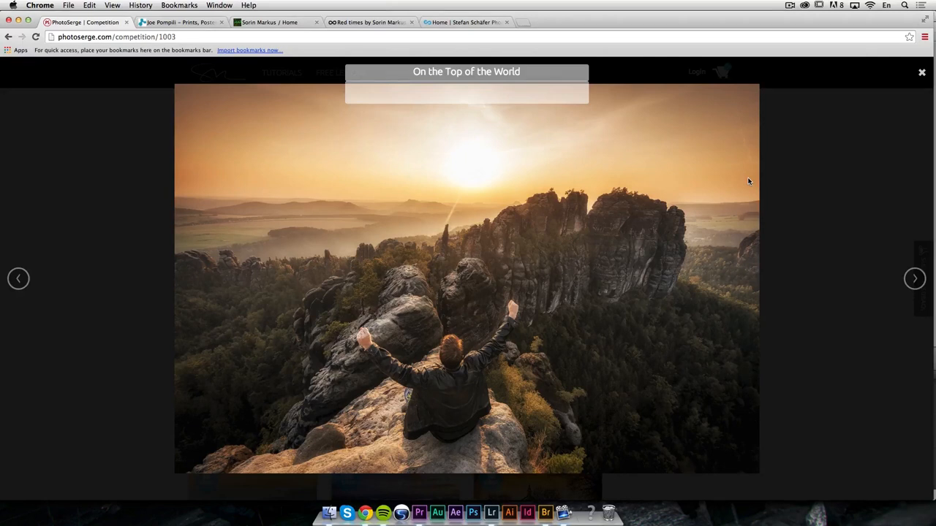
pyautogui.moveTo(523, 334)
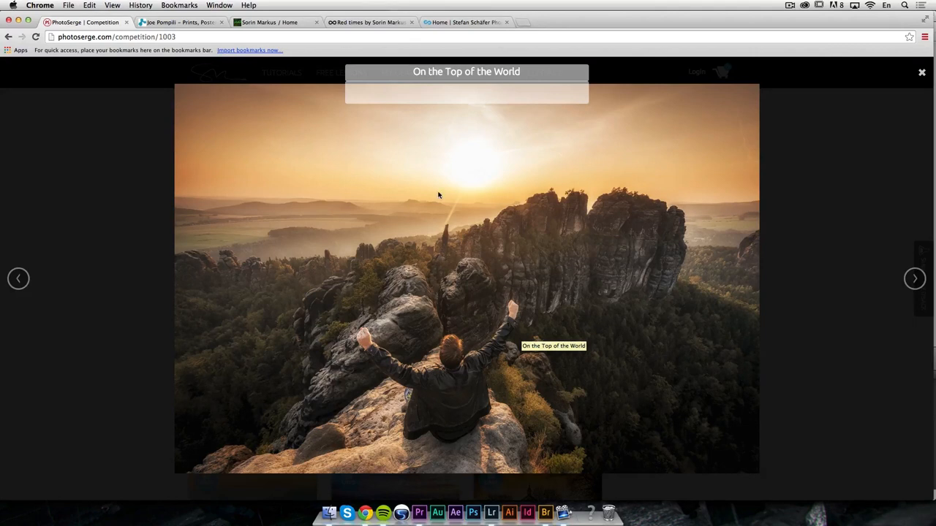
pyautogui.moveTo(651, 137)
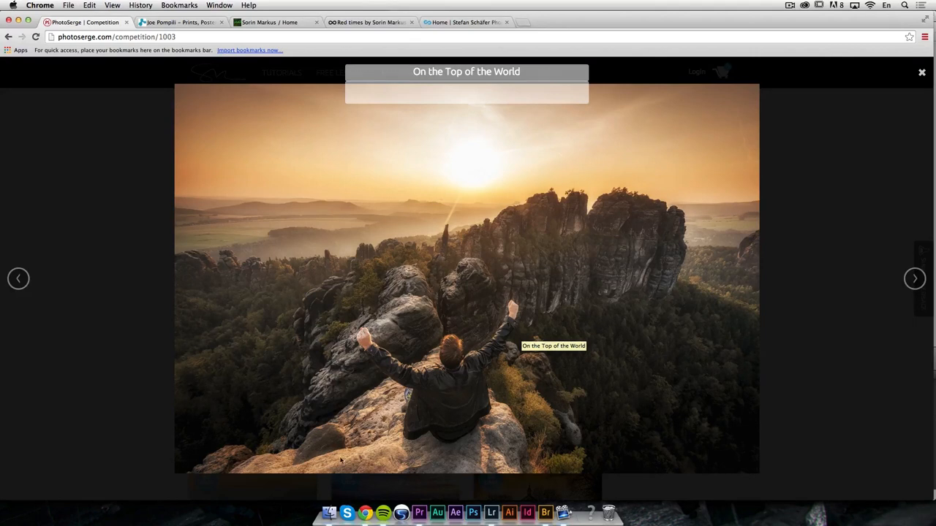
pyautogui.moveTo(512, 169)
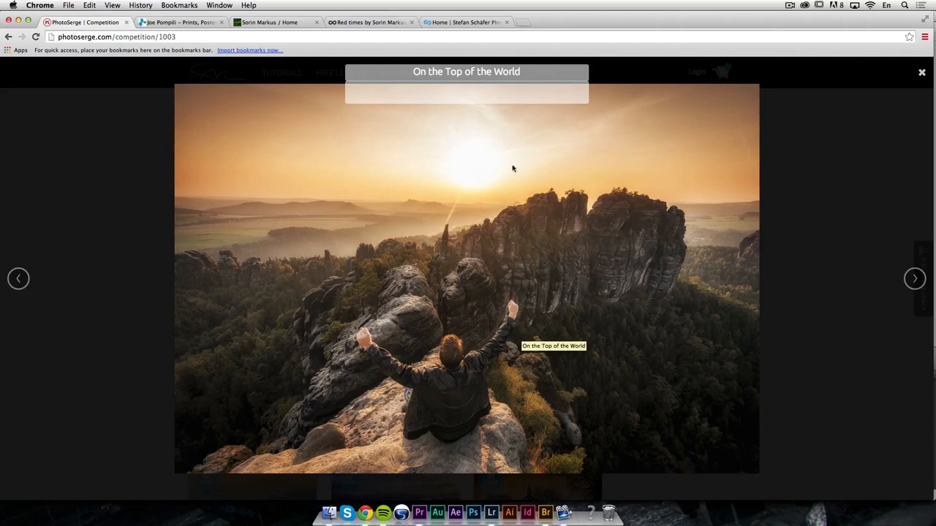
pyautogui.moveTo(666, 206)
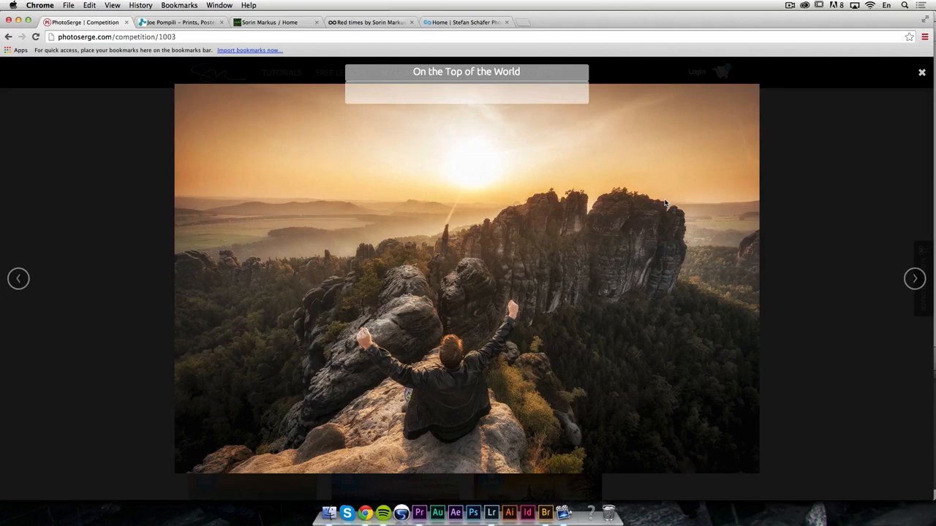
pyautogui.moveTo(475, 26)
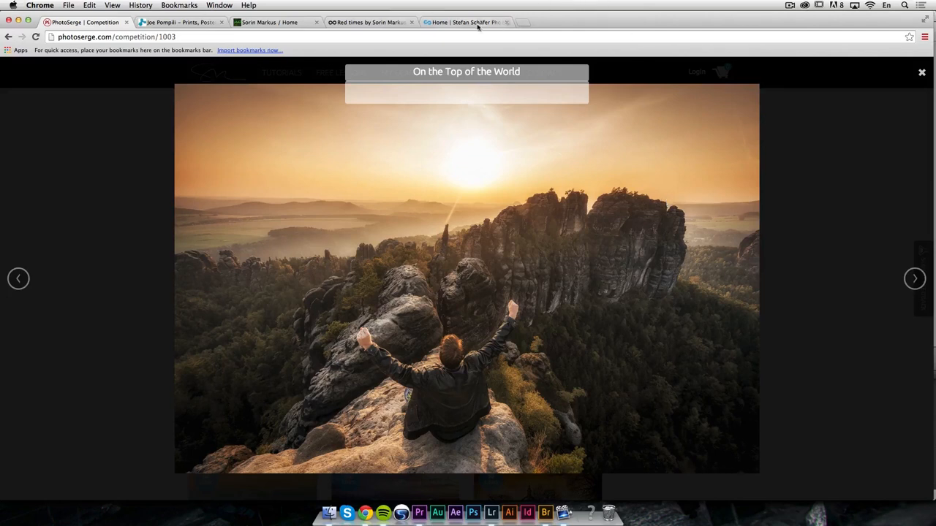
pyautogui.moveTo(466, 90)
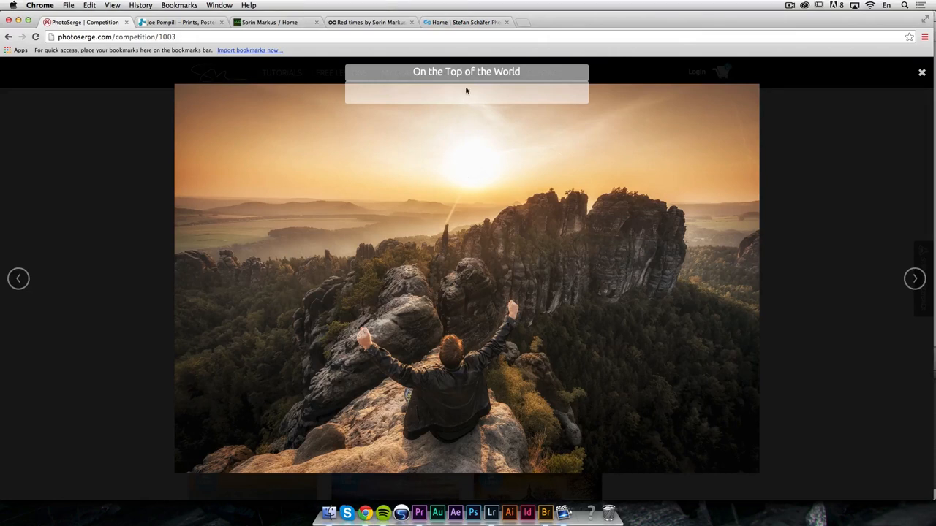
# Open Stefan Schäfer's Landschaften portfolio and advance three photos to the Reichstag
pyautogui.click(464, 22)
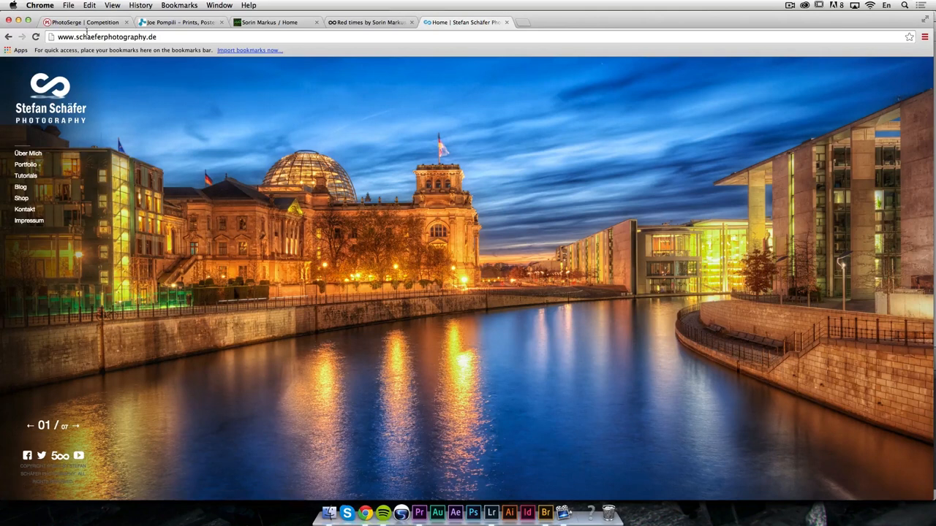
pyautogui.moveTo(128, 167)
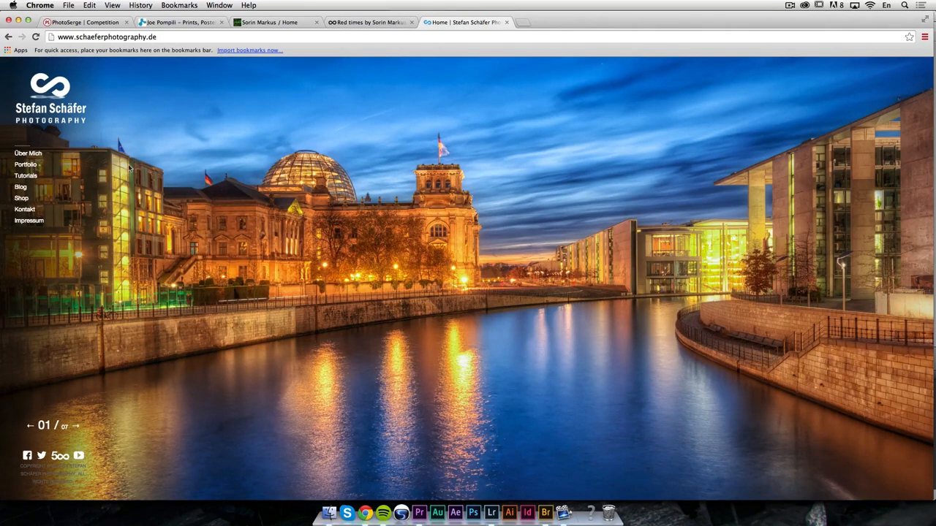
pyautogui.moveTo(26, 164)
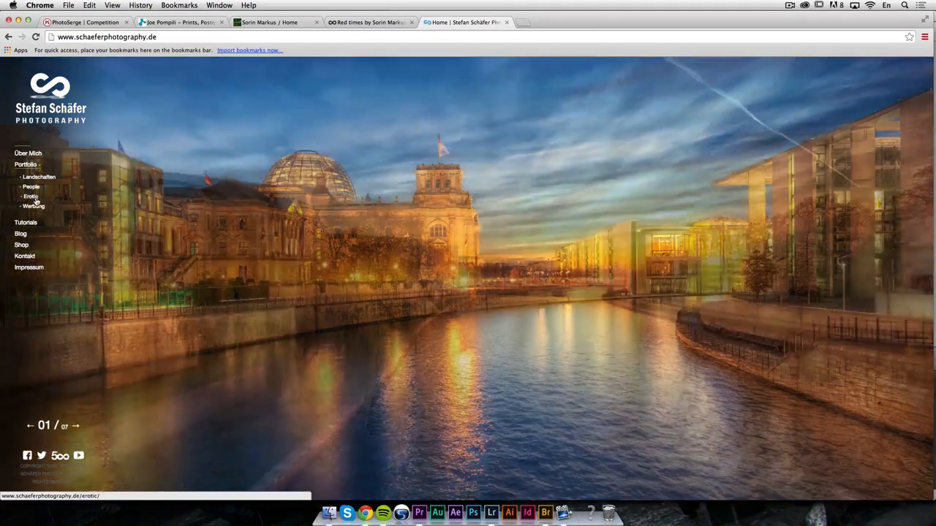
pyautogui.click(75, 425)
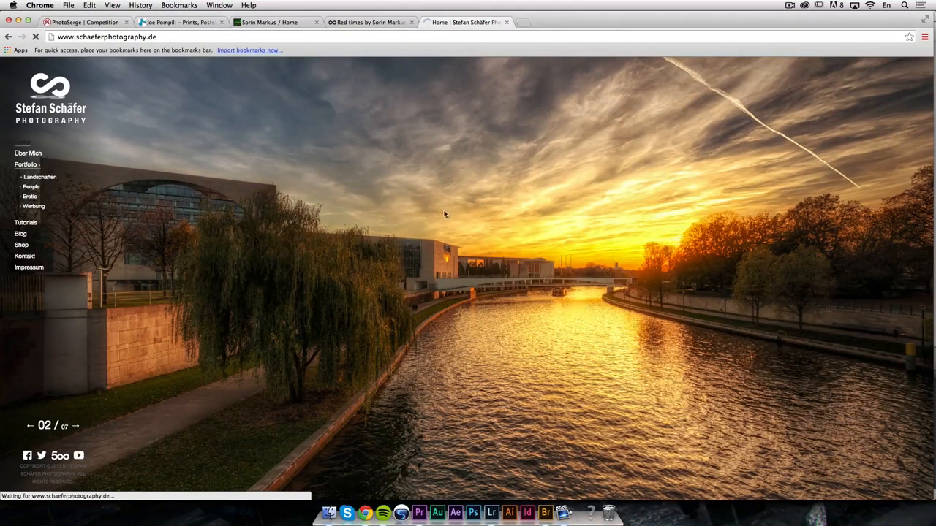
pyautogui.click(39, 177)
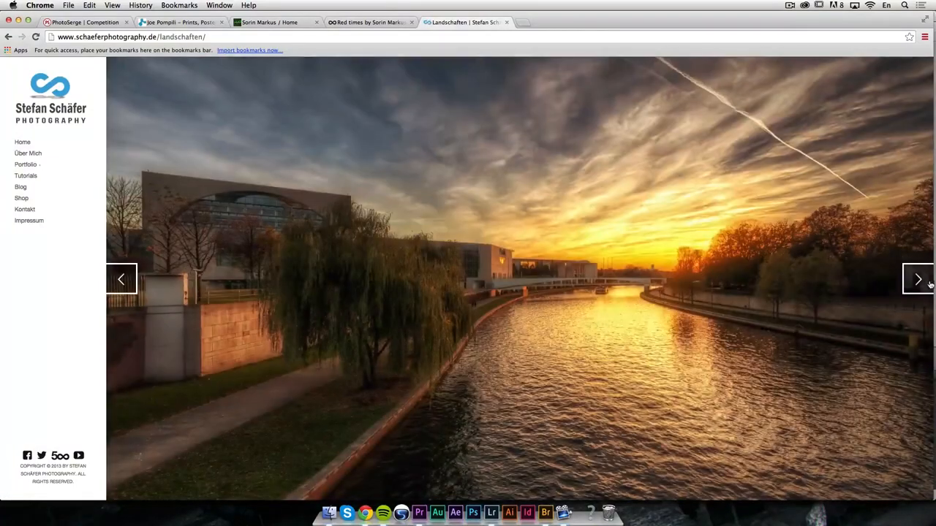
pyautogui.click(918, 278)
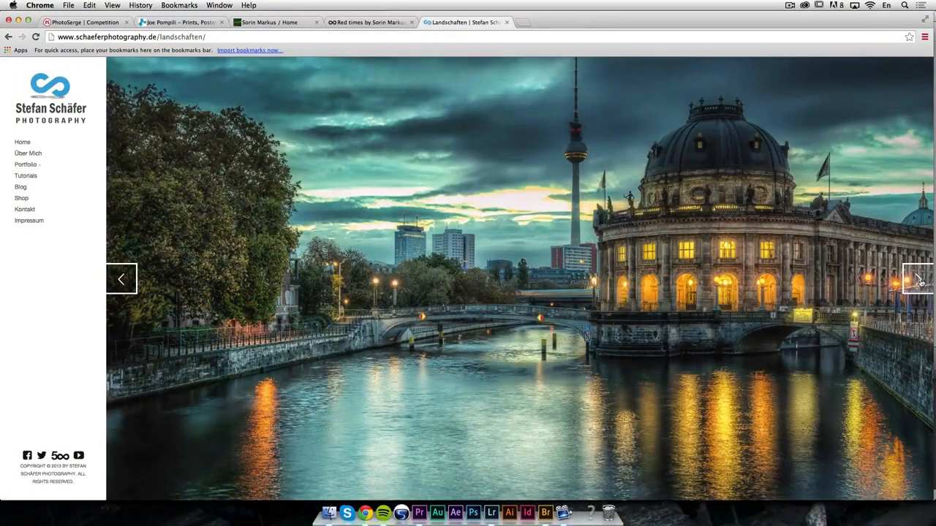
pyautogui.click(919, 278)
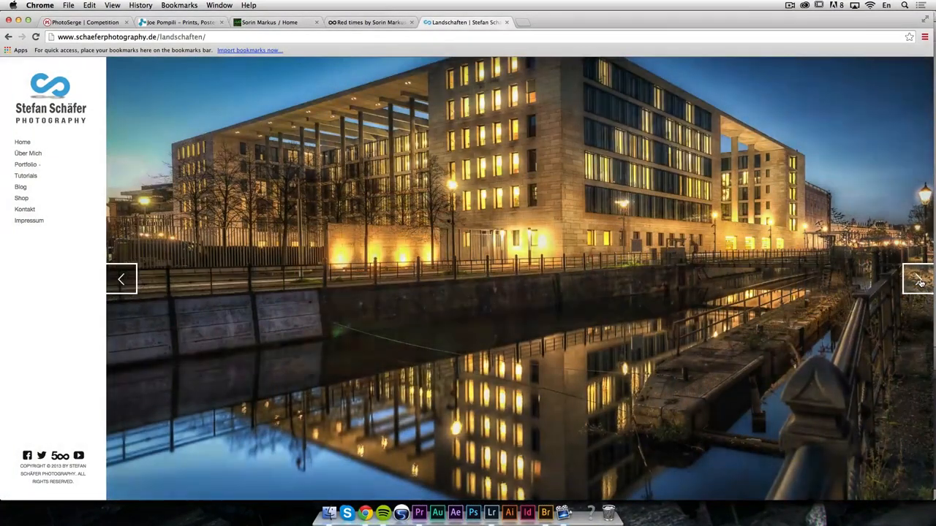
pyautogui.click(918, 280)
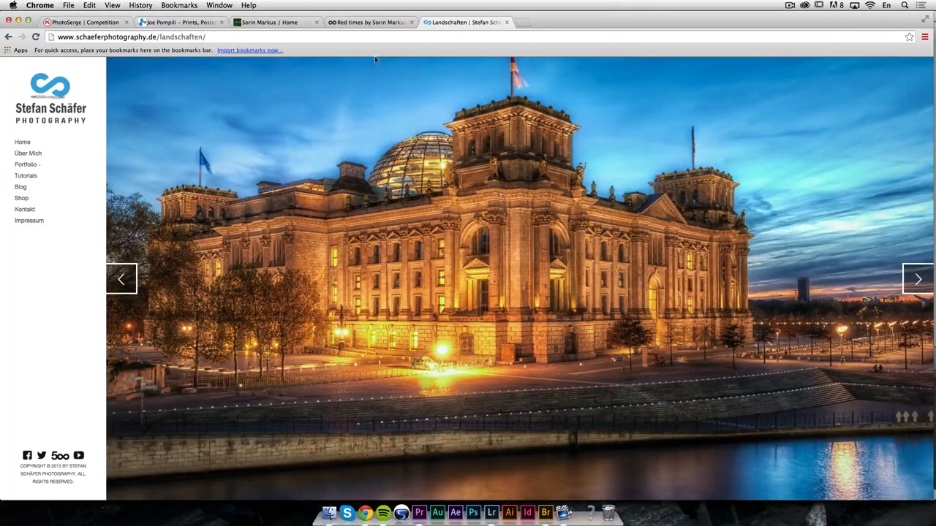
pyautogui.moveTo(76, 124)
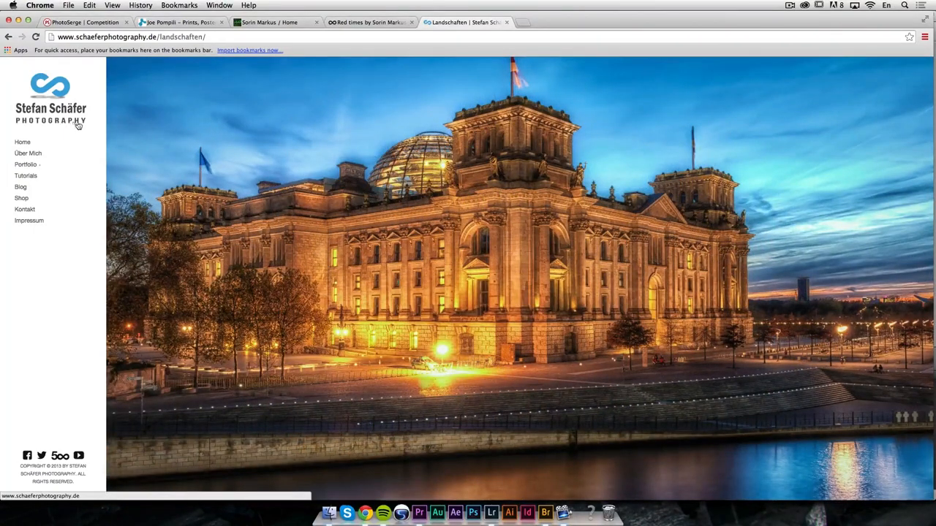
# Close the enlarged On the Top of the World view and scroll the entry grid
pyautogui.click(370, 22)
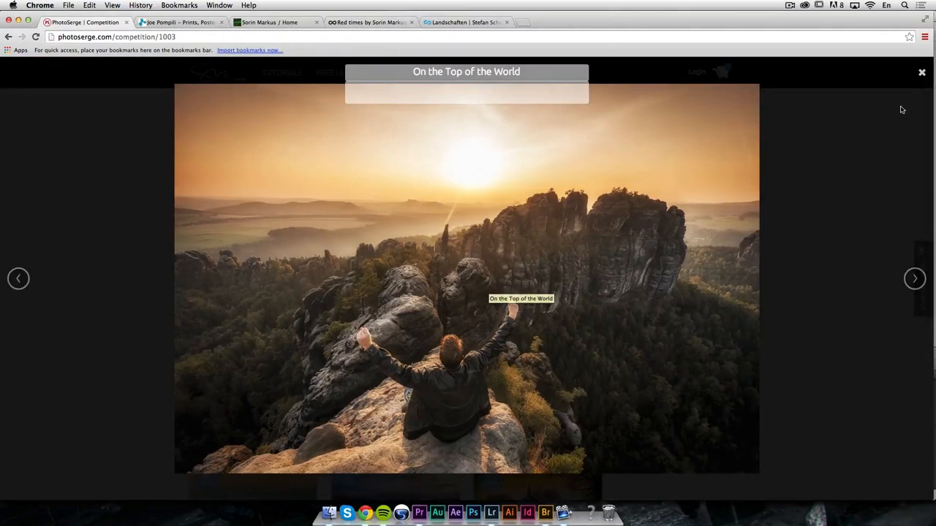
pyautogui.click(922, 72)
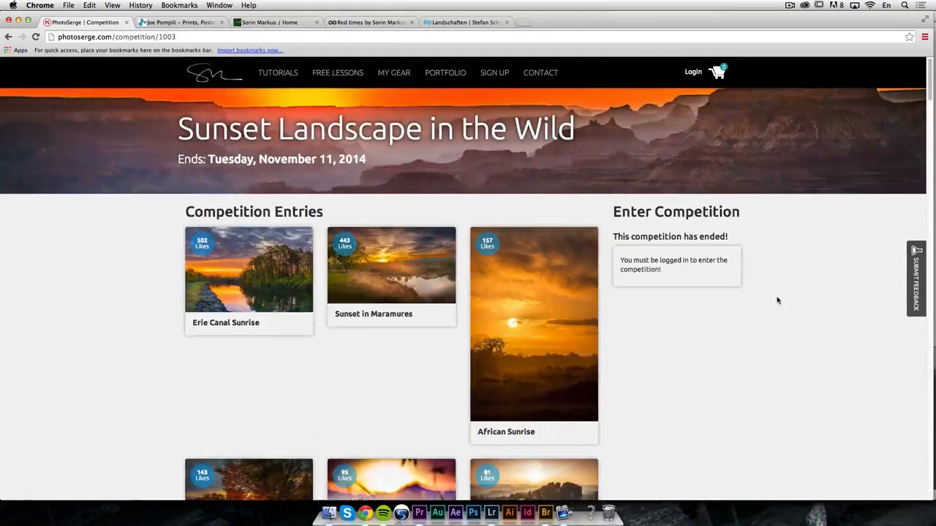
pyautogui.scroll(-3)
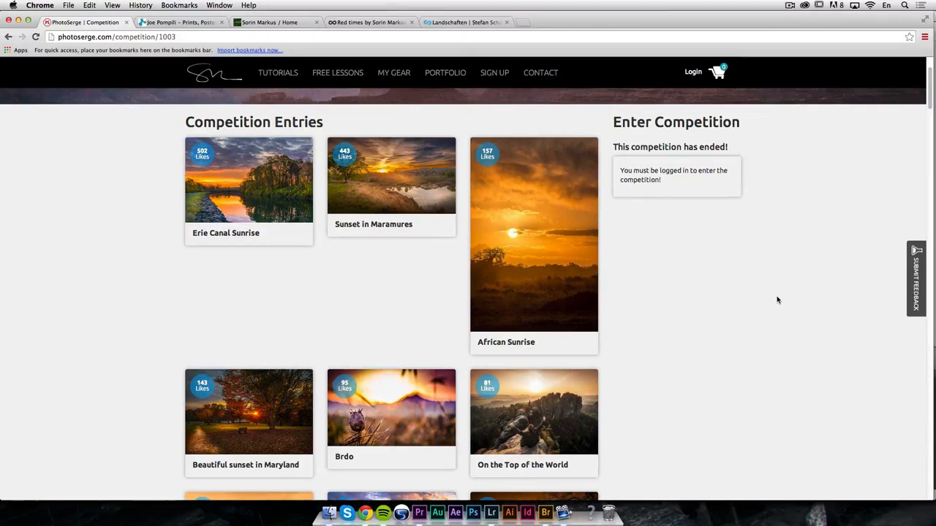
# Enlarge the African Sunrise entry in the lightbox
pyautogui.click(534, 234)
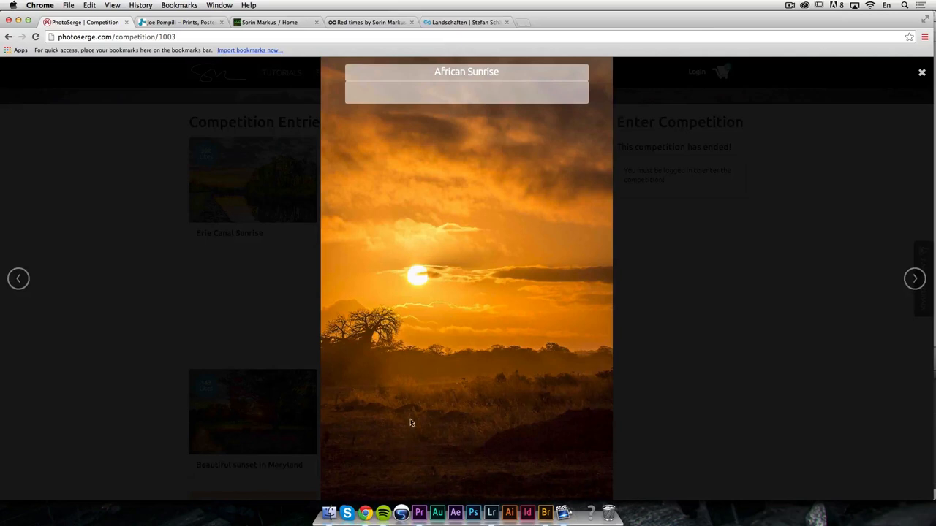
pyautogui.moveTo(486, 397)
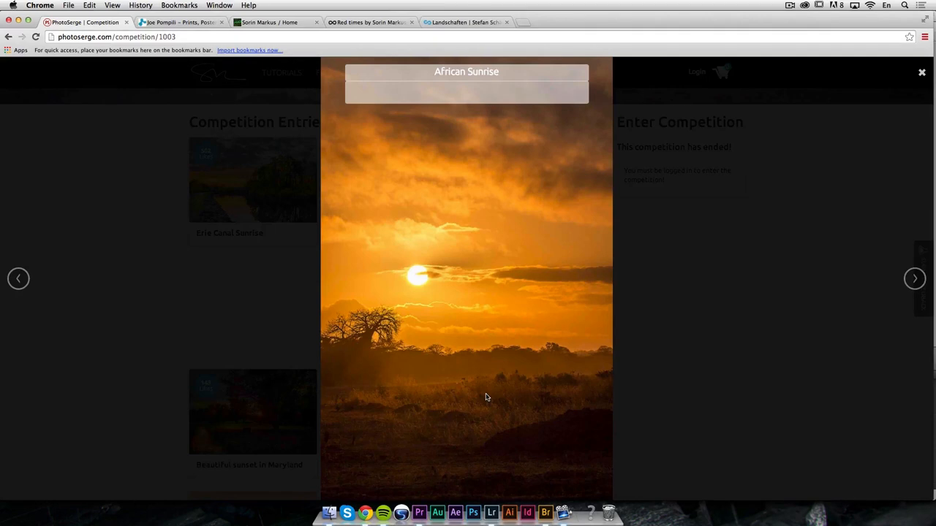
pyautogui.moveTo(456, 338)
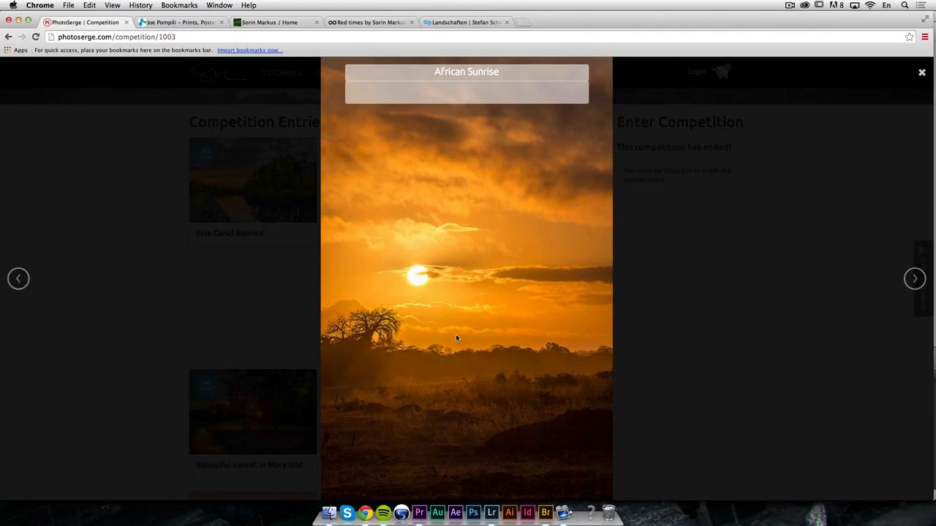
pyautogui.moveTo(435, 393)
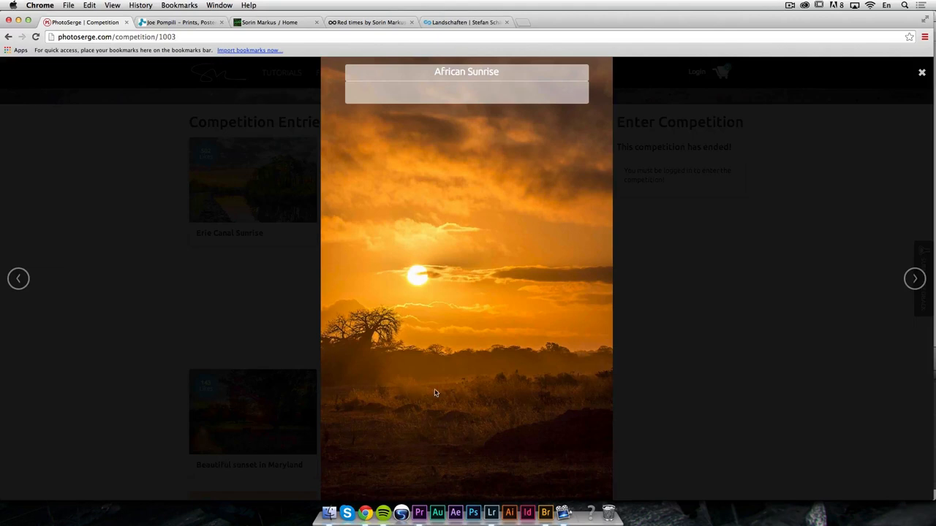
pyautogui.moveTo(503, 402)
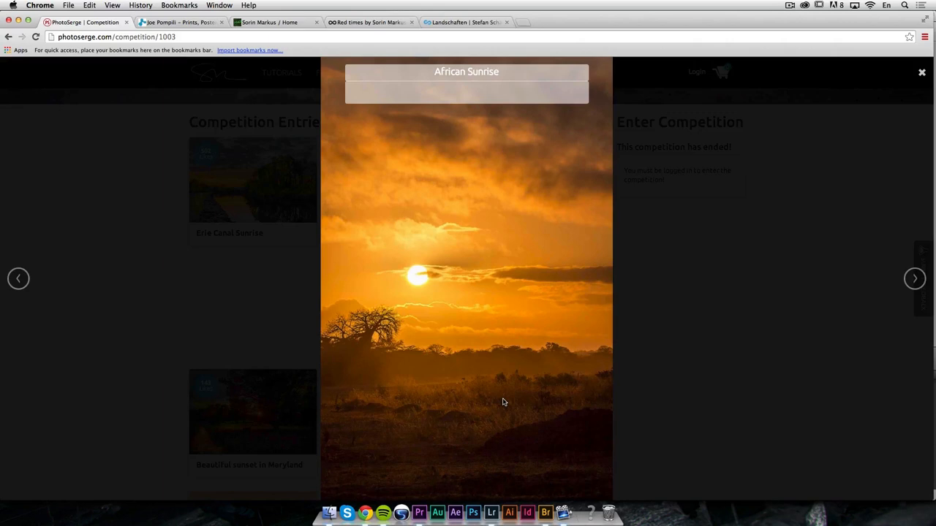
pyautogui.moveTo(553, 160)
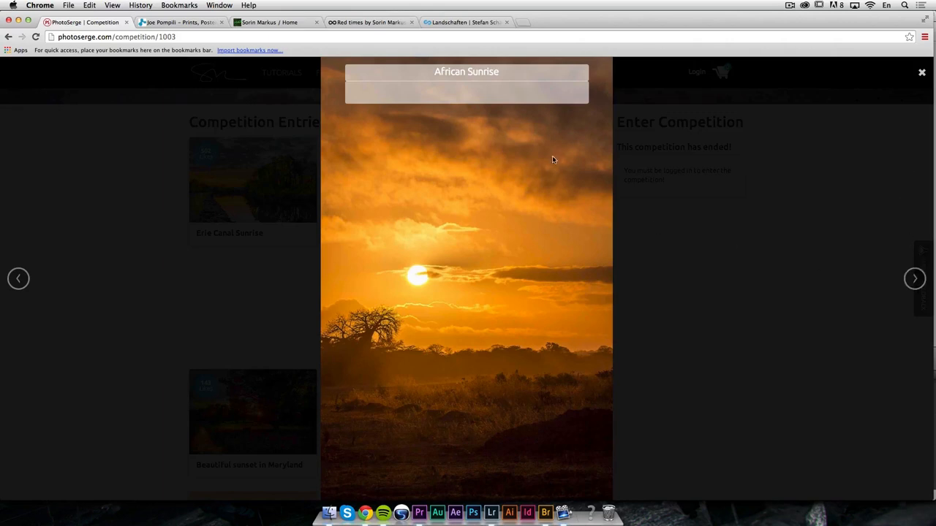
# Advance the lightbox to Beautiful sunset in Maryland
pyautogui.click(915, 278)
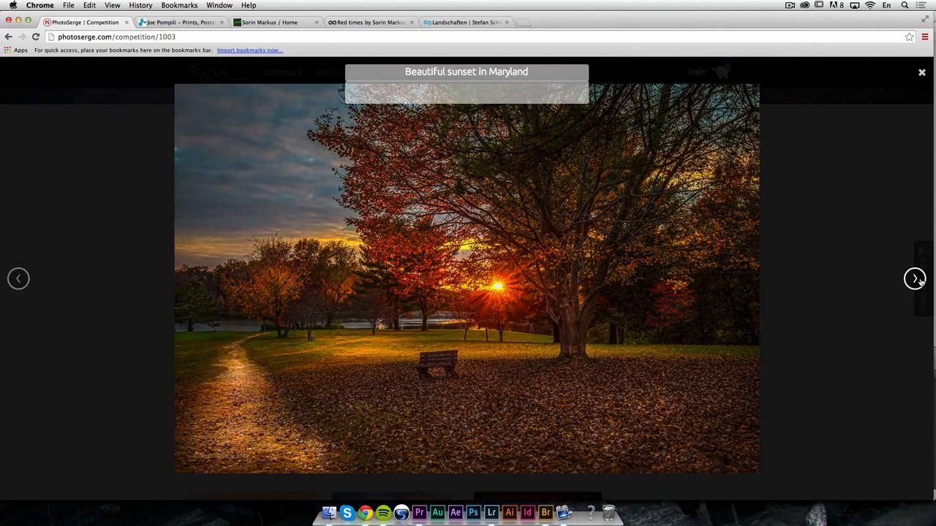
pyautogui.moveTo(419, 158)
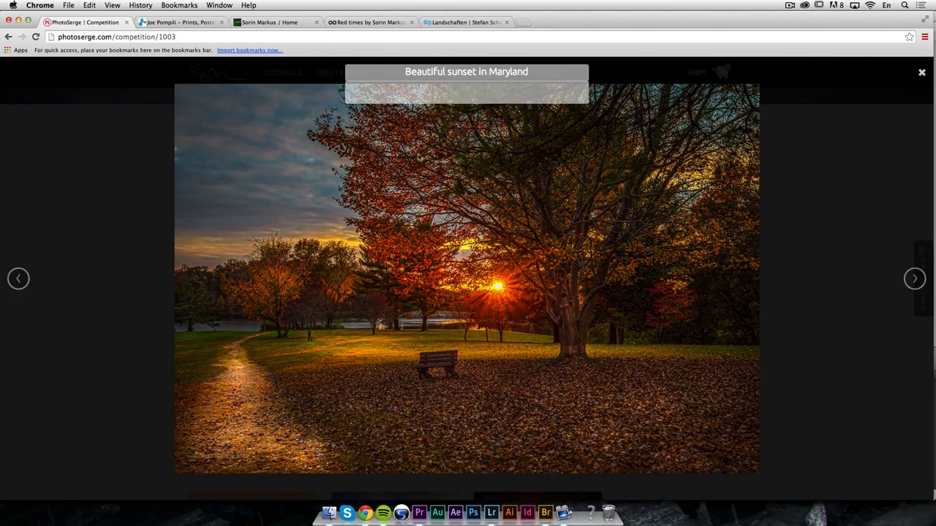
pyautogui.moveTo(409, 267)
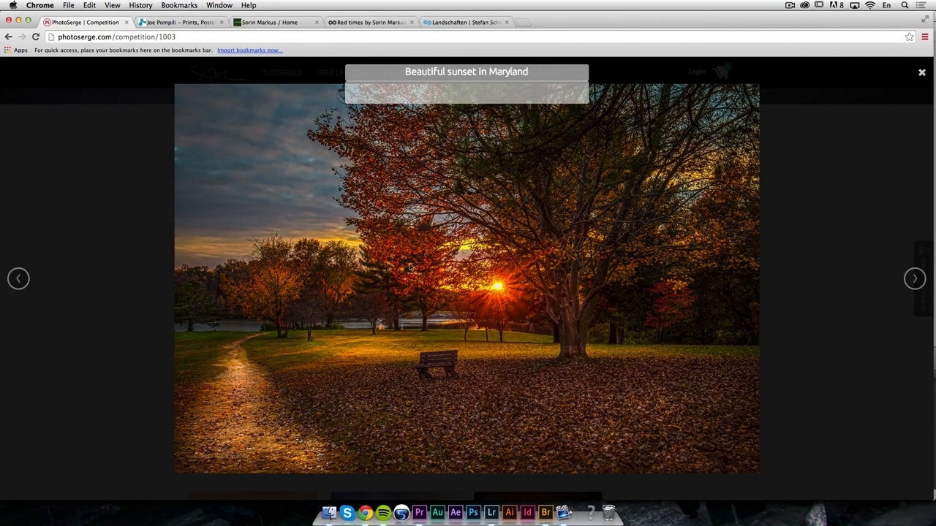
pyautogui.moveTo(550, 285)
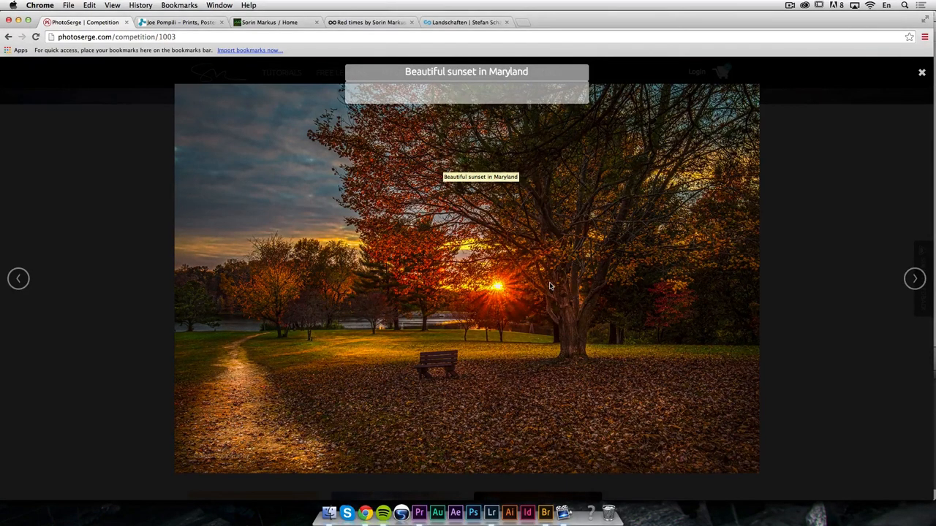
pyautogui.moveTo(532, 285)
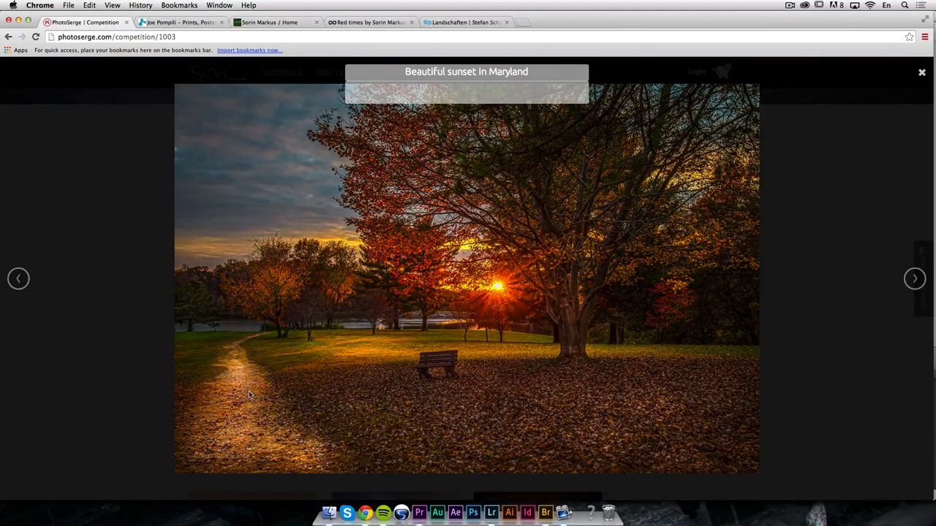
pyautogui.moveTo(652, 428)
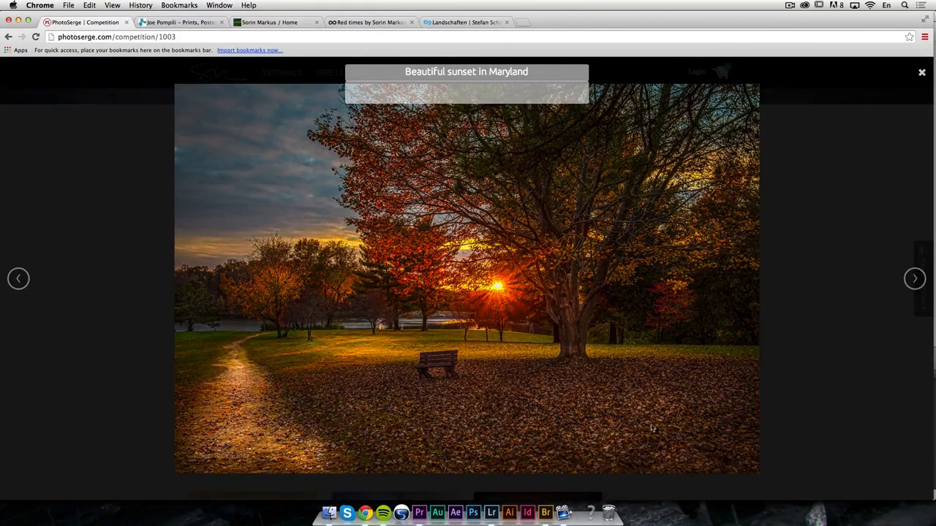
pyautogui.moveTo(592, 386)
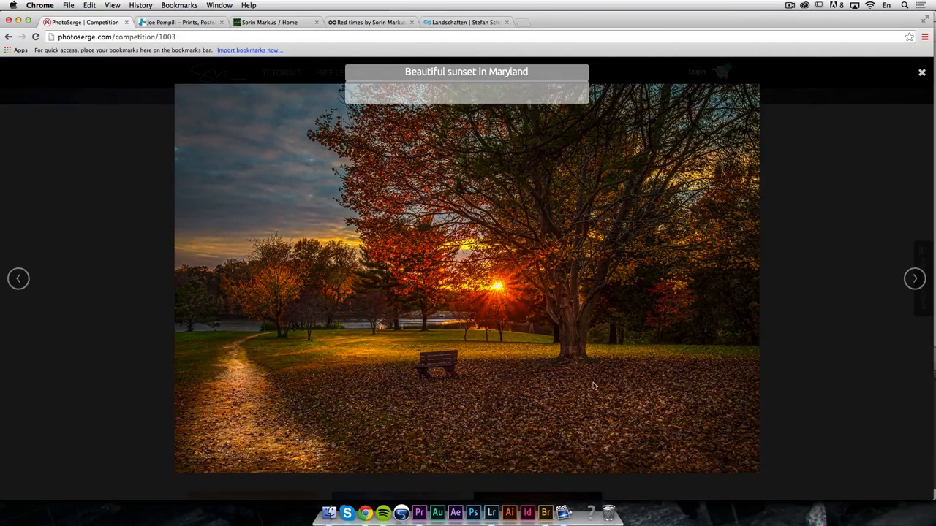
pyautogui.moveTo(592, 384)
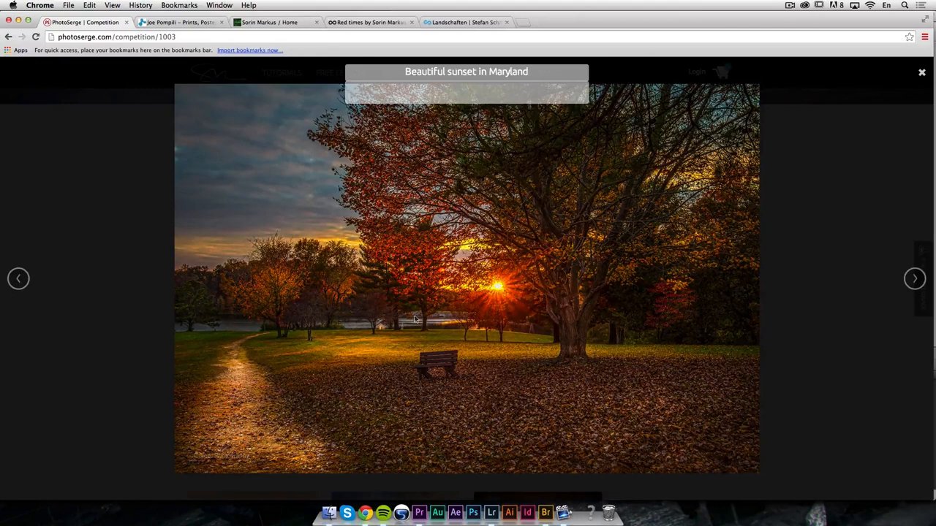
pyautogui.moveTo(551, 429)
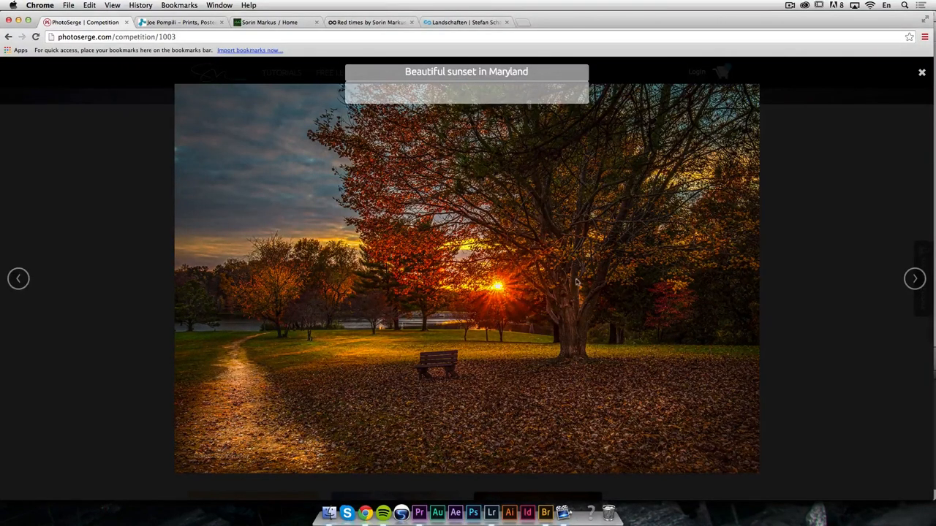
pyautogui.moveTo(852, 303)
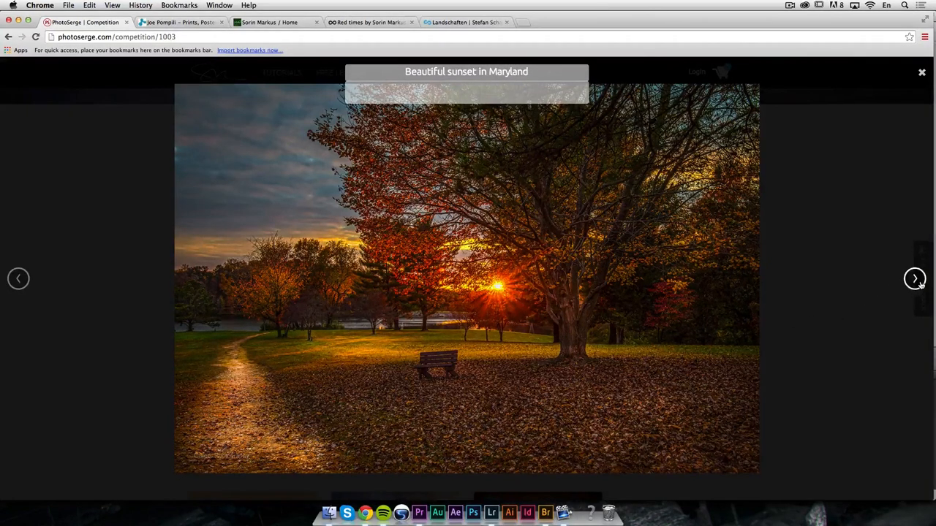
pyautogui.moveTo(903, 287)
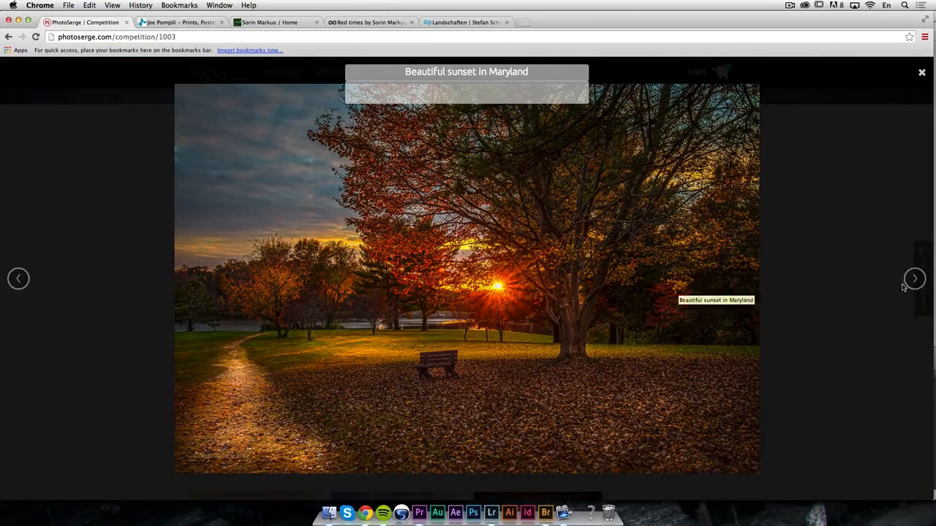
# Step the lightbox from Brdo on to On the Top of the World
pyautogui.click(914, 278)
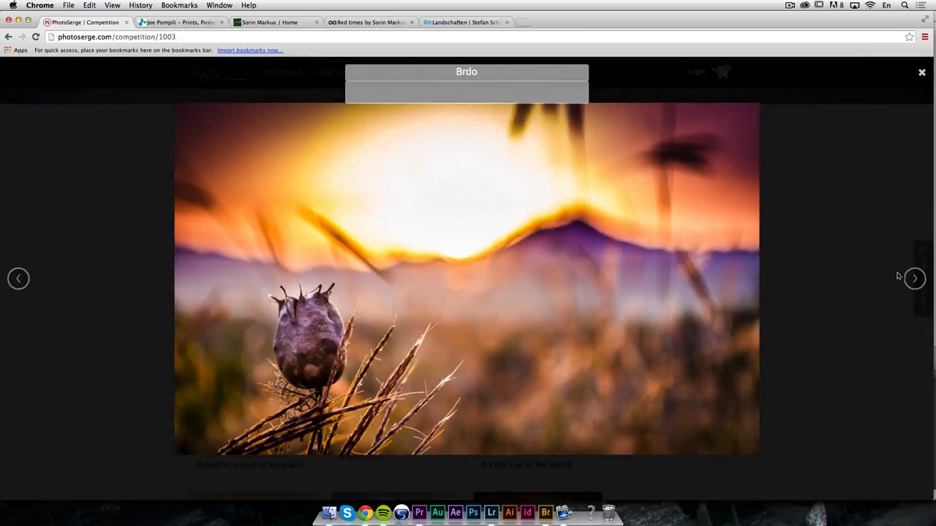
pyautogui.moveTo(546, 378)
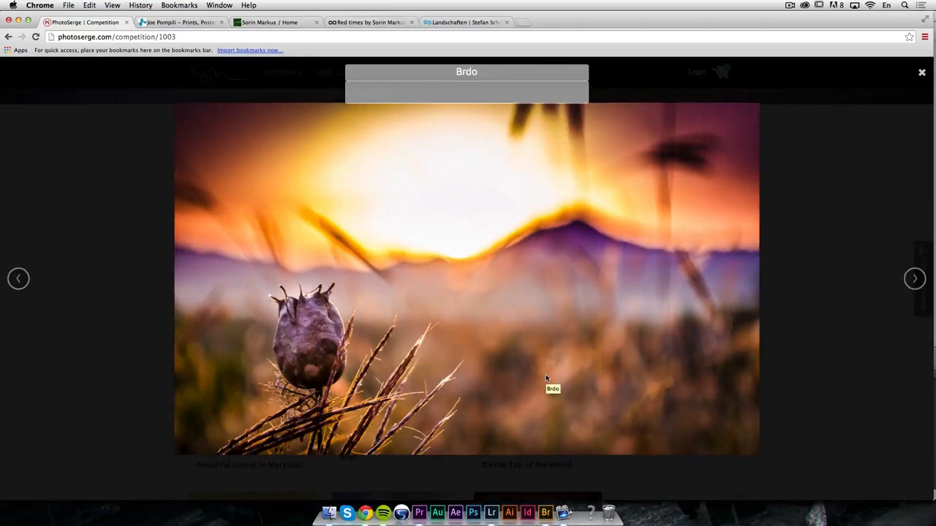
pyautogui.moveTo(522, 235)
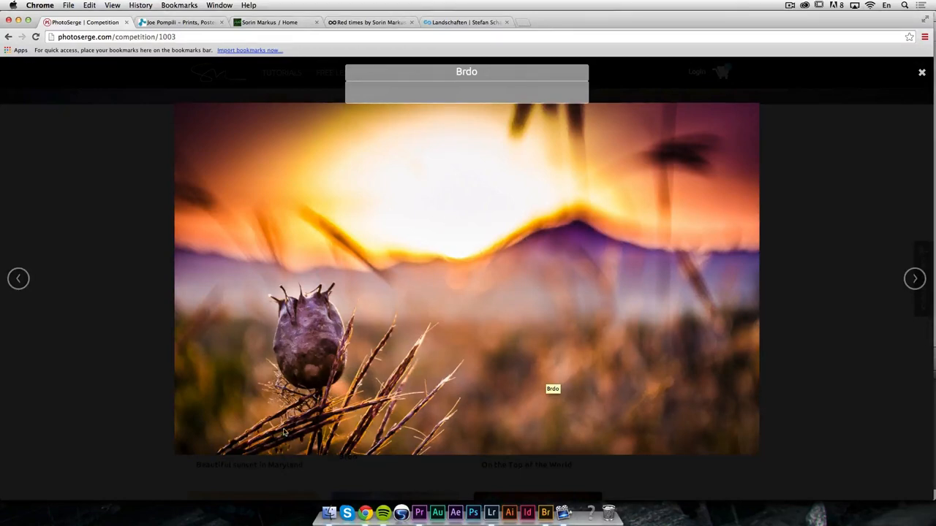
pyautogui.moveTo(329, 318)
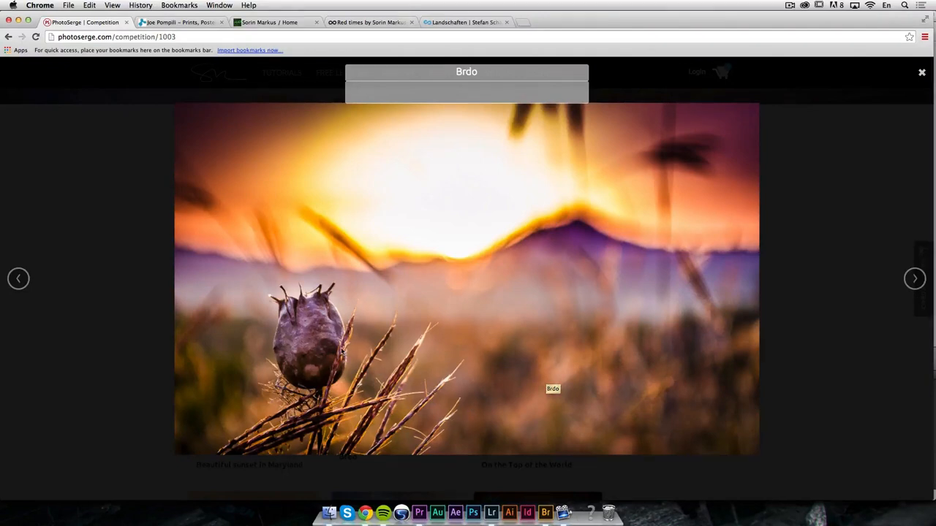
pyautogui.moveTo(444, 324)
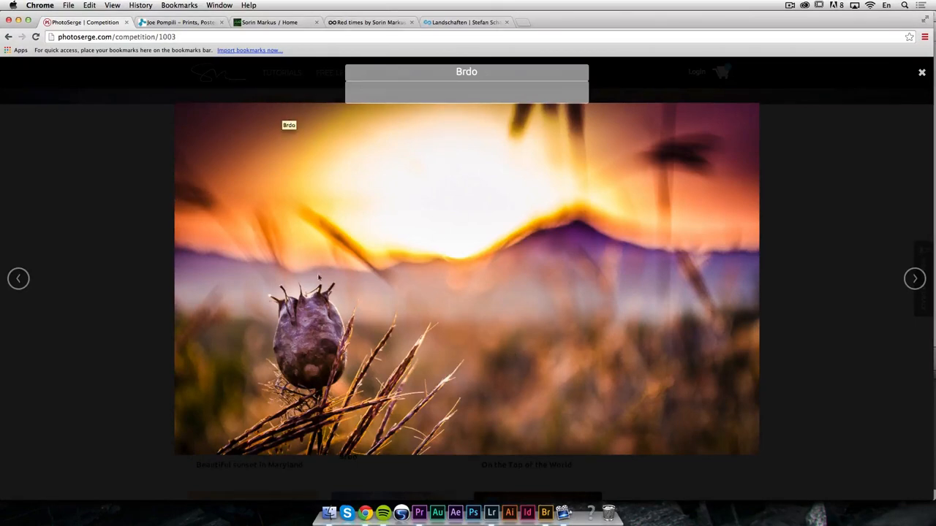
pyautogui.click(914, 279)
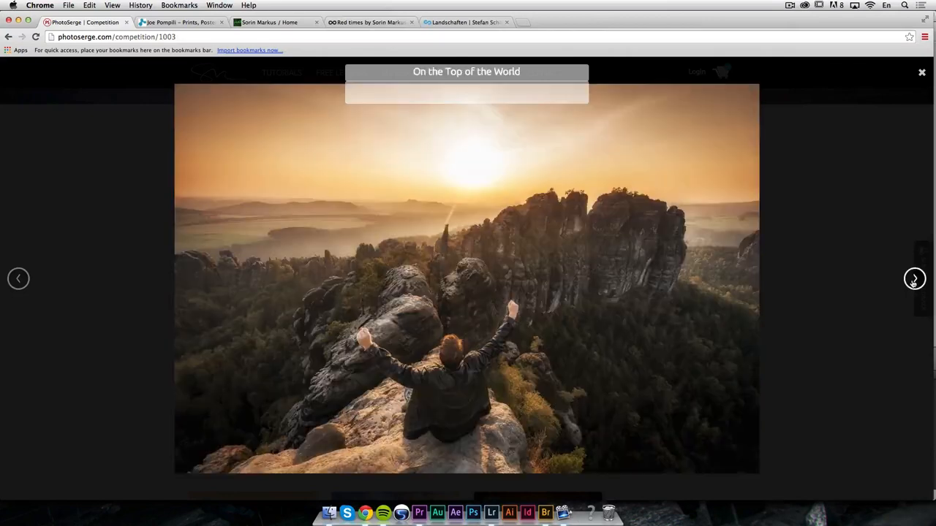
# Advance the lightbox to the Foggy dawn entry
pyautogui.click(914, 278)
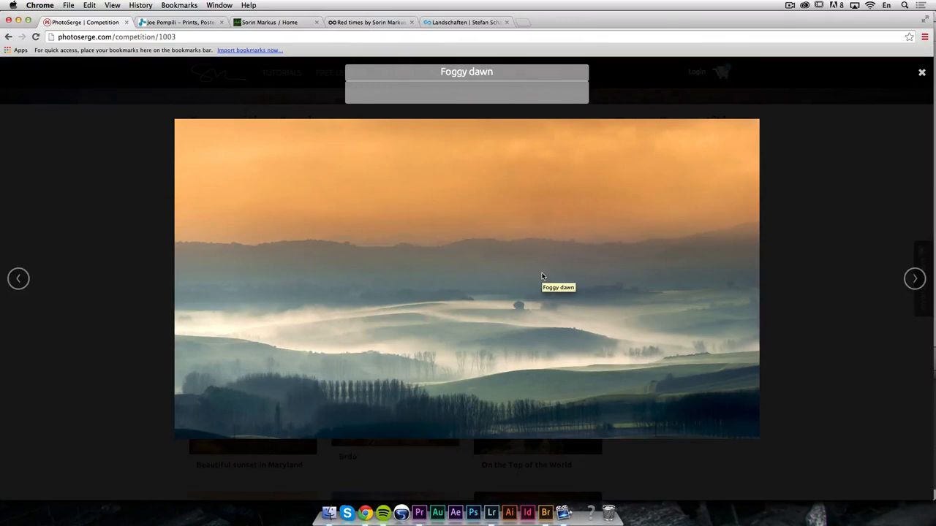
pyautogui.moveTo(359, 375)
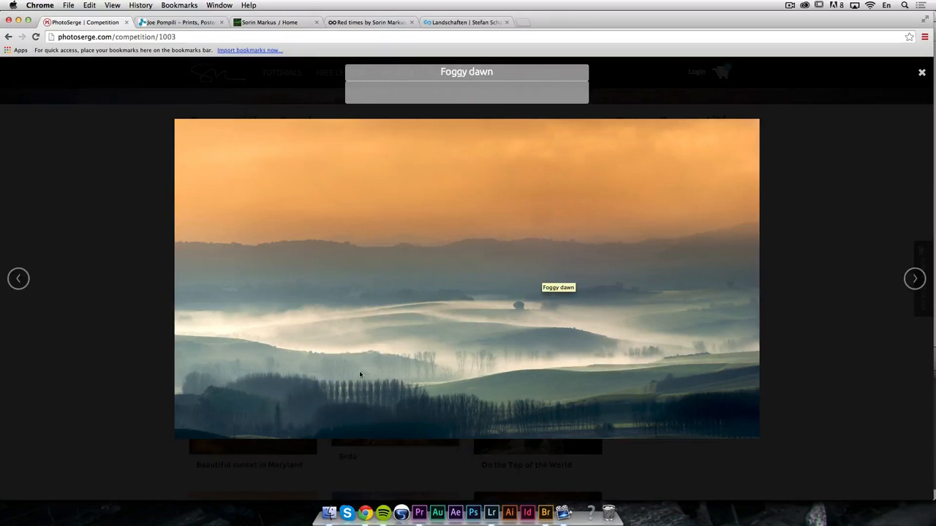
pyautogui.moveTo(641, 343)
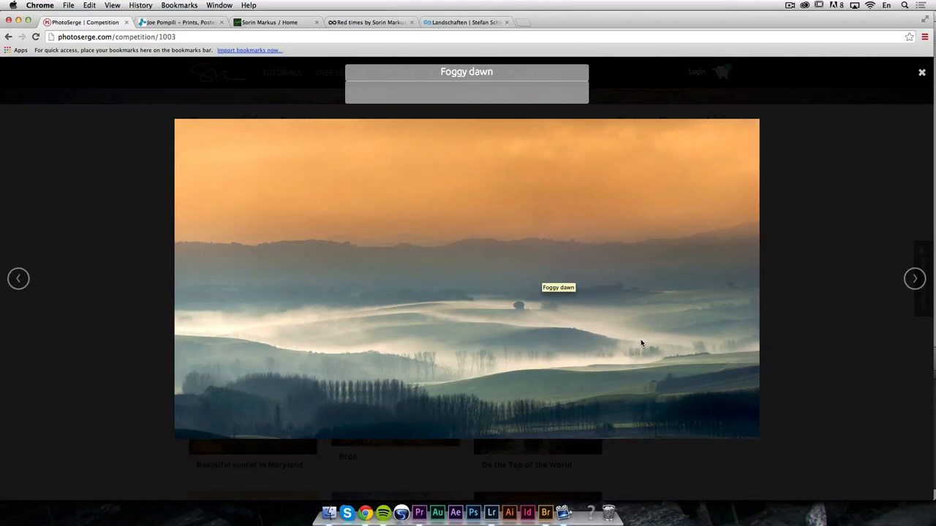
pyautogui.moveTo(433, 375)
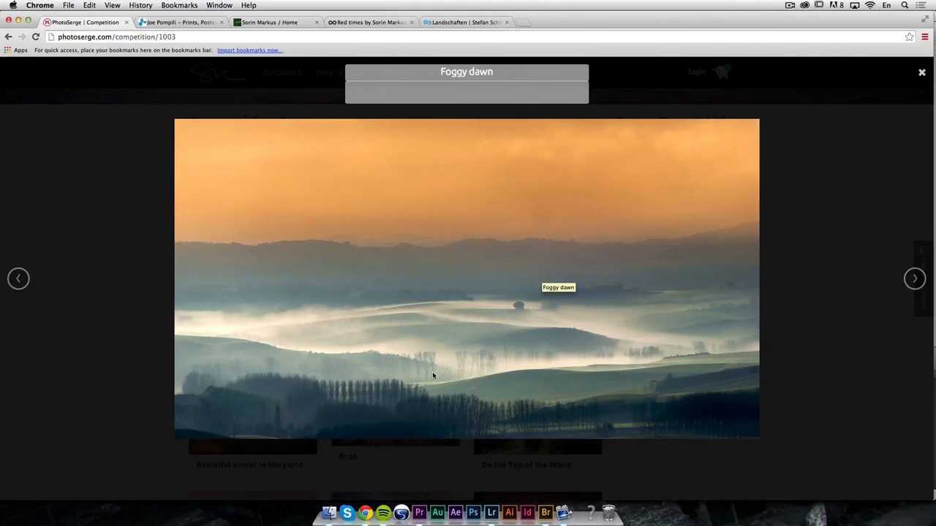
pyautogui.moveTo(519, 366)
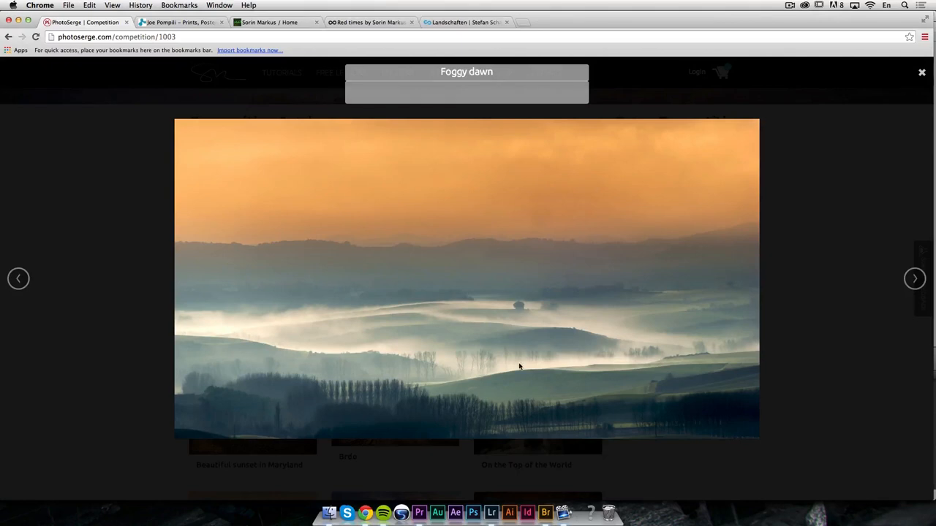
pyautogui.moveTo(188, 345)
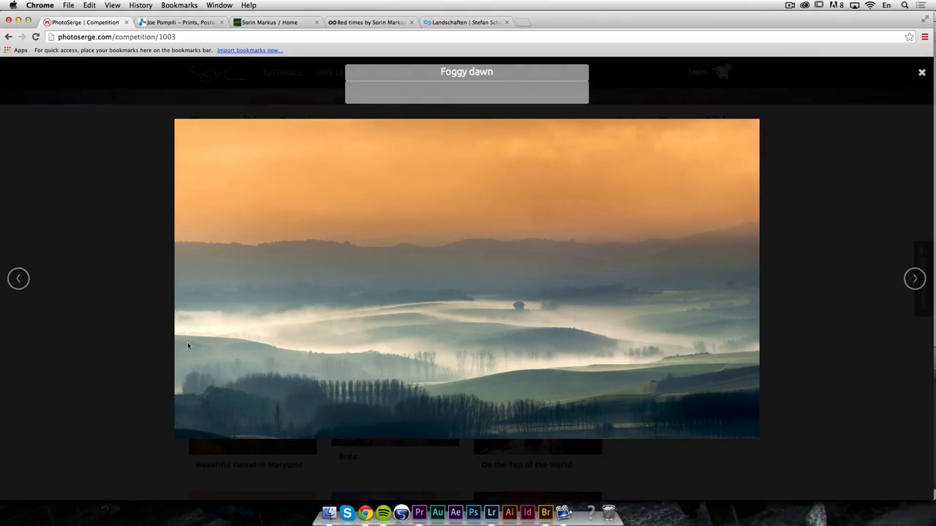
pyautogui.moveTo(625, 275)
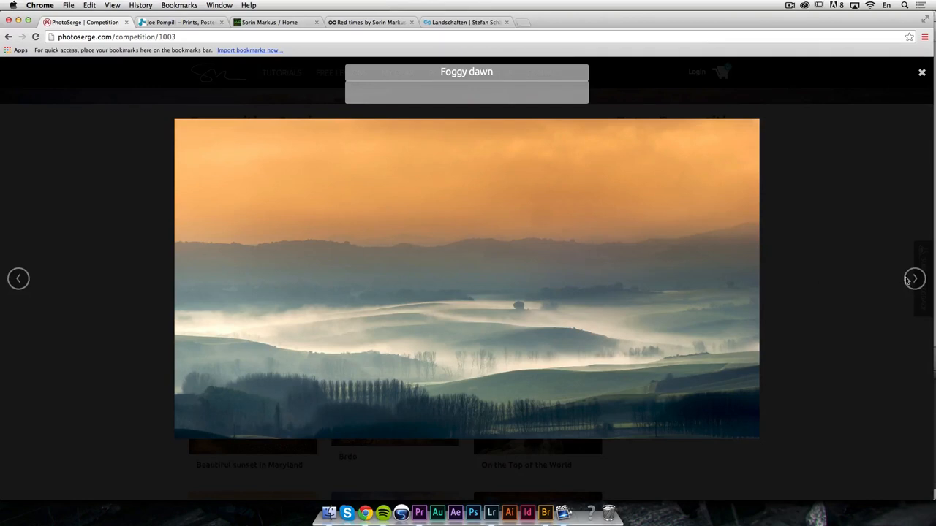
# Step the lightbox through Pic du Midi and on to Sunset Chapel
pyautogui.click(914, 278)
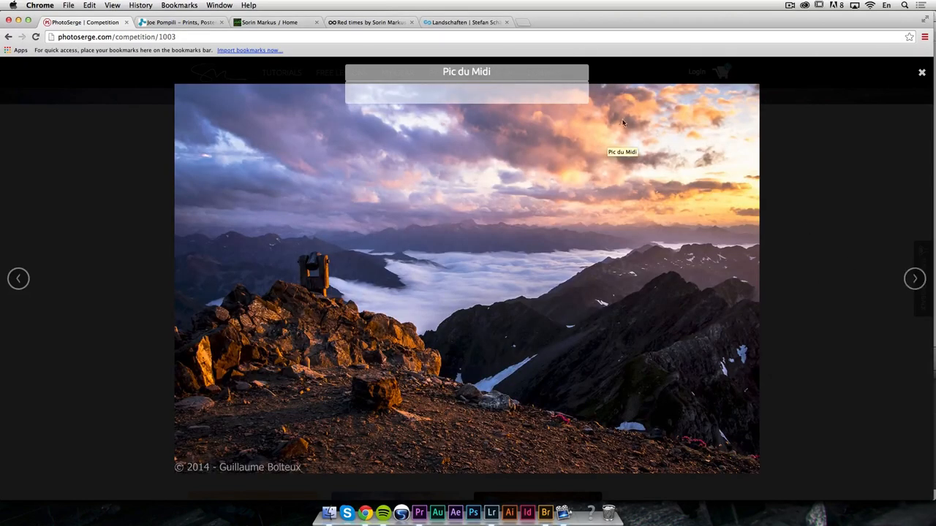
pyautogui.moveTo(454, 296)
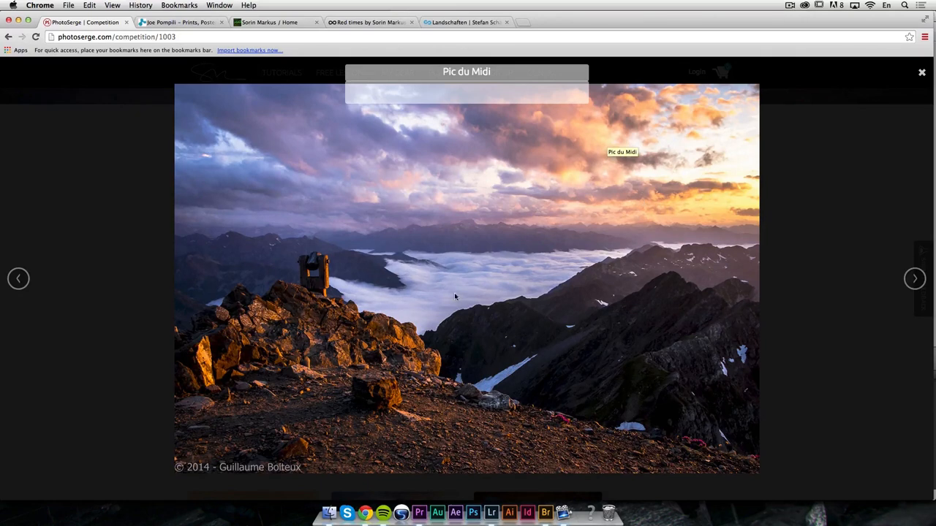
pyautogui.moveTo(305, 336)
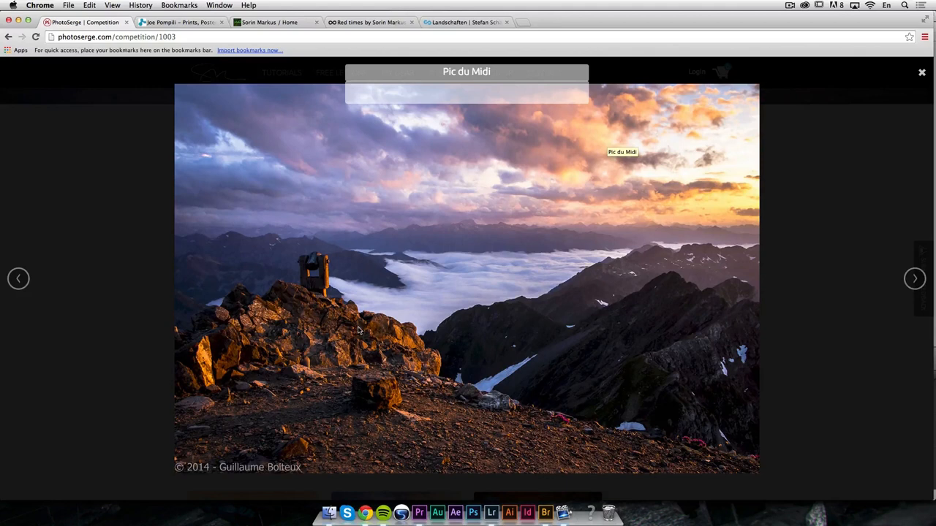
pyautogui.moveTo(718, 470)
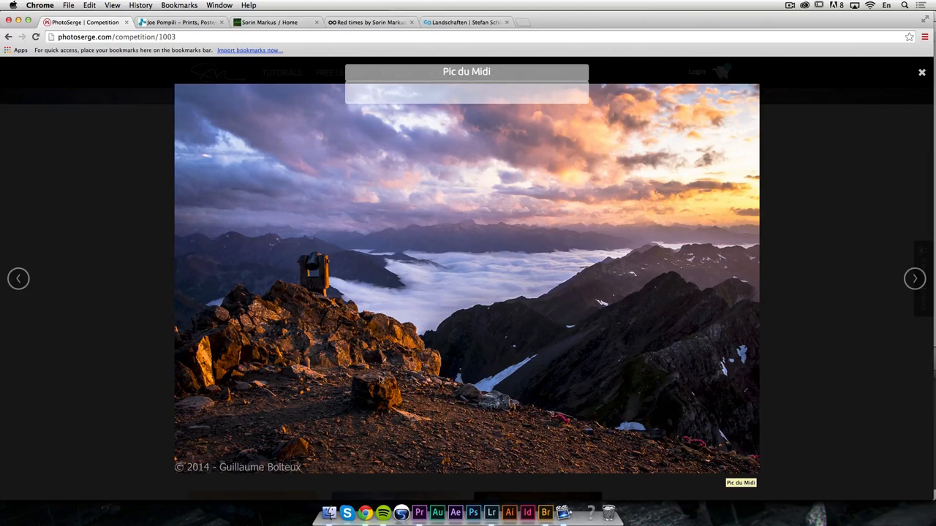
pyautogui.moveTo(371, 359)
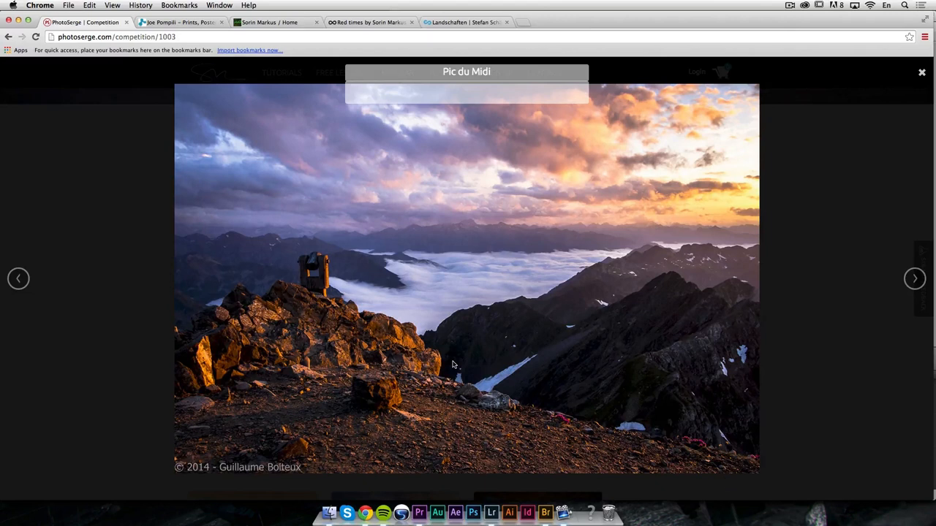
pyautogui.moveTo(819, 311)
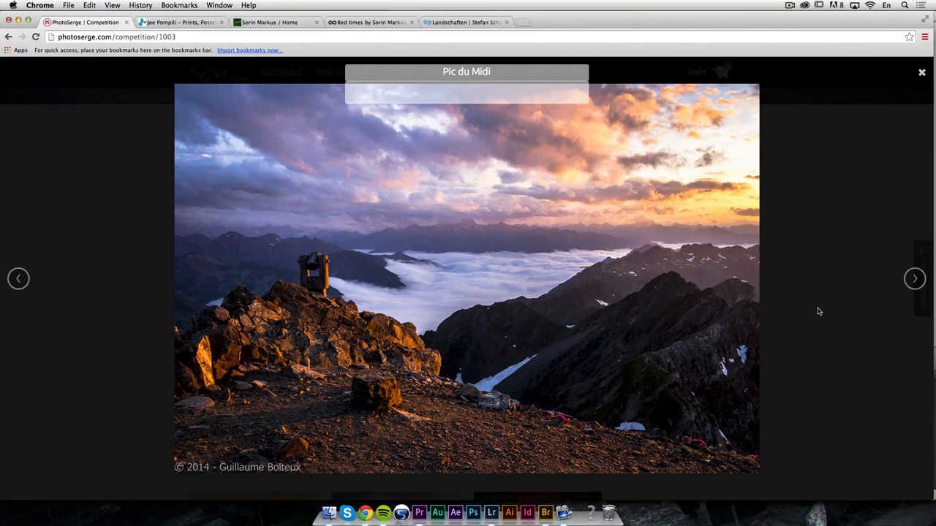
pyautogui.moveTo(266, 333)
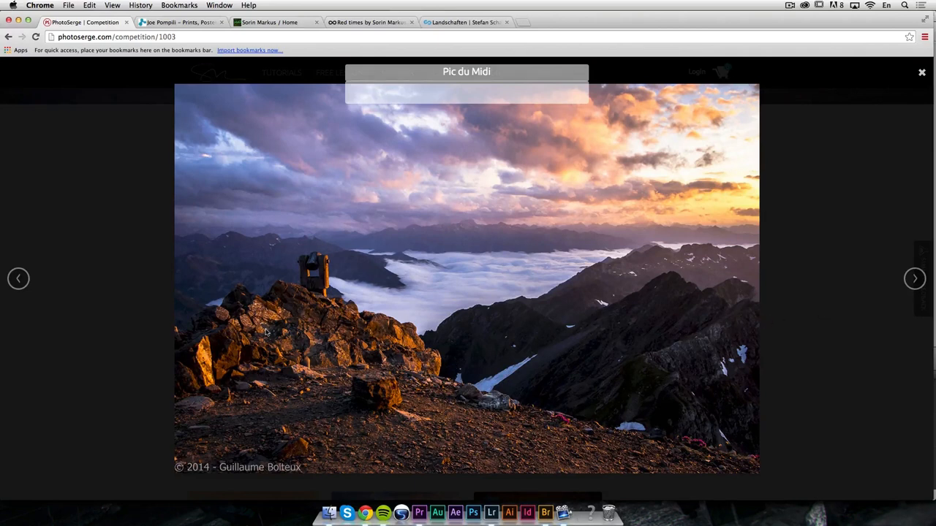
pyautogui.click(914, 279)
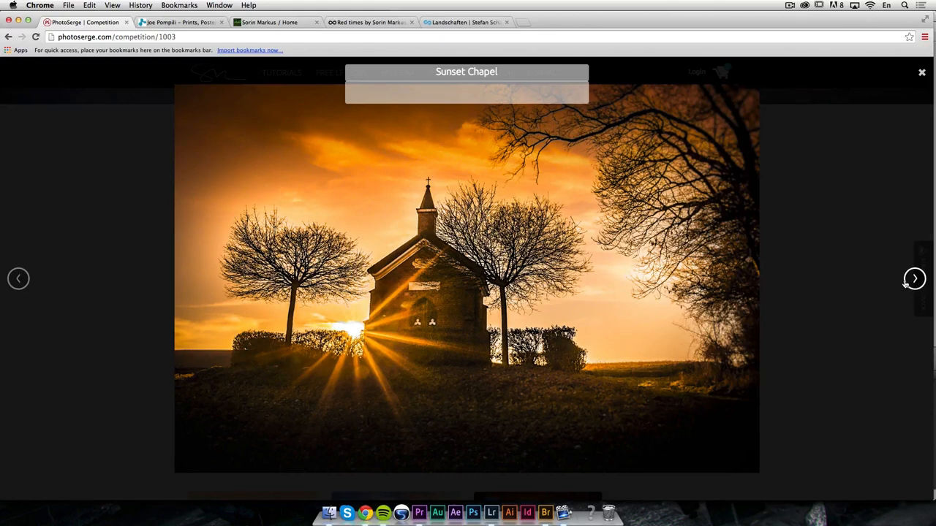
pyautogui.moveTo(591, 288)
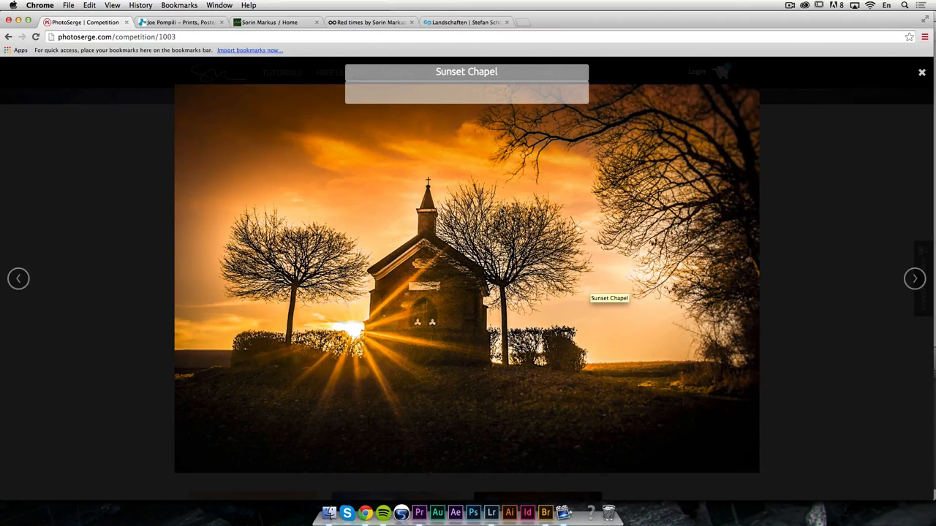
pyautogui.moveTo(638, 247)
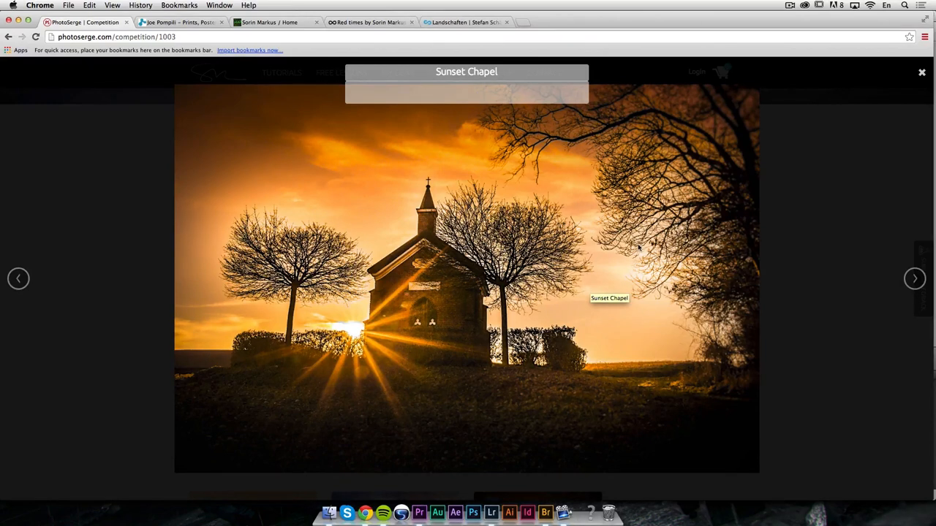
pyautogui.moveTo(720, 244)
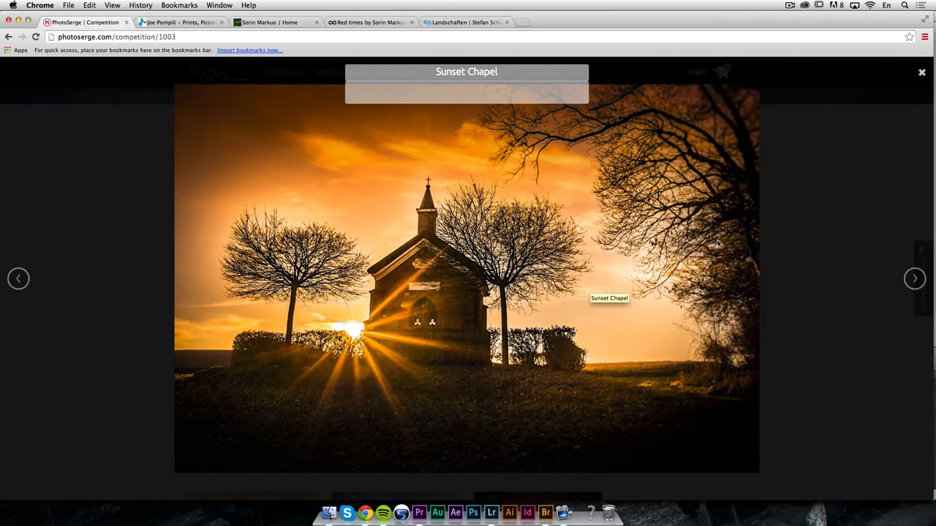
pyautogui.moveTo(760, 210)
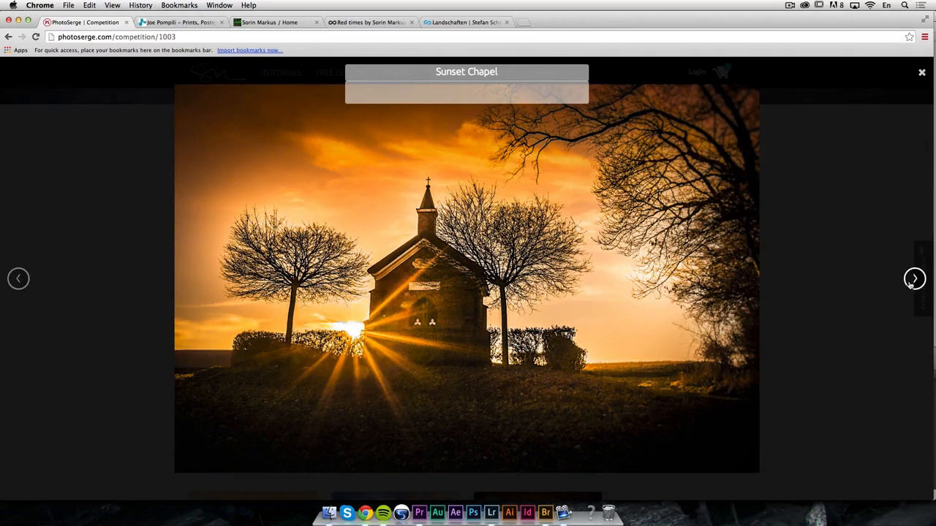
# Advance the lightbox from Sunset Chapel to Sunset Rubjerg Knude
pyautogui.click(915, 278)
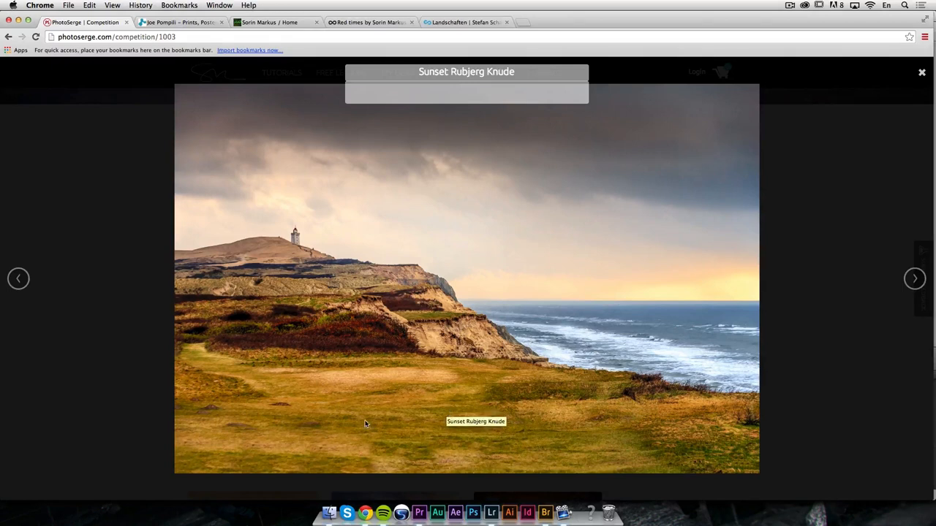
pyautogui.moveTo(521, 310)
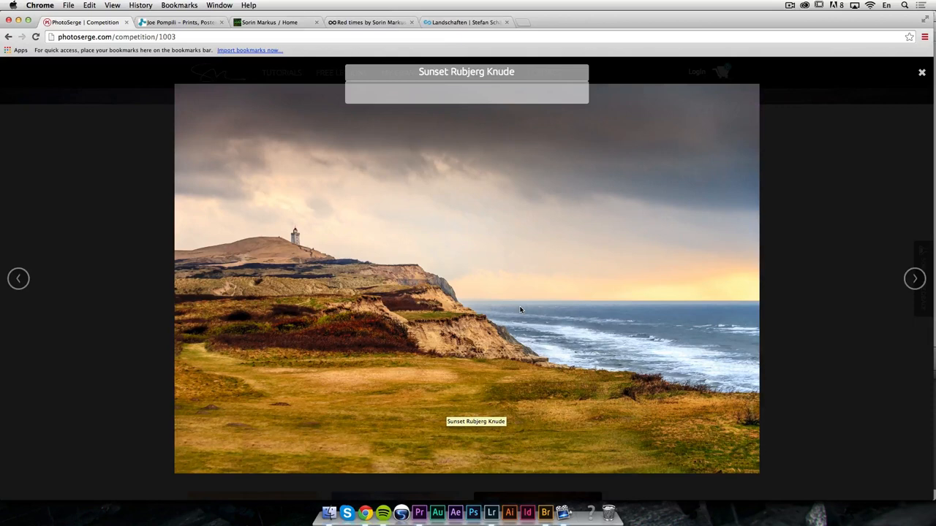
pyautogui.moveTo(407, 434)
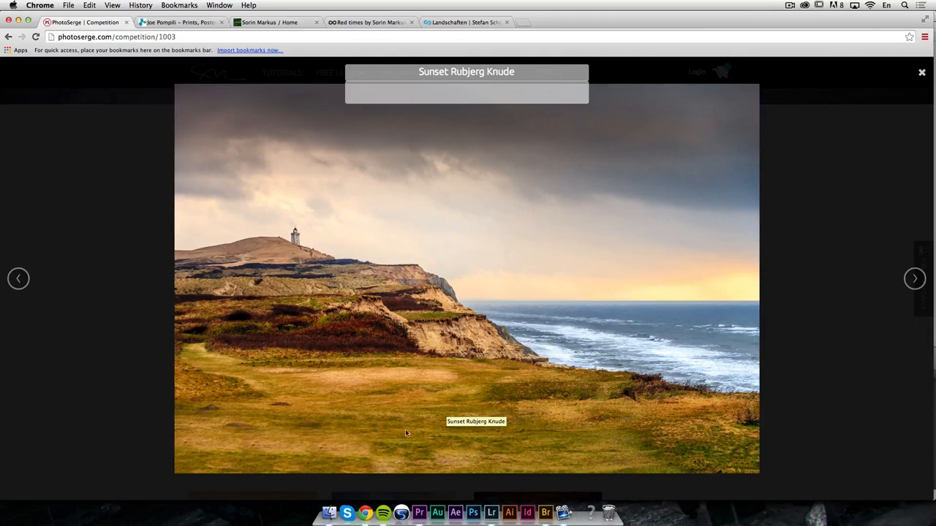
pyautogui.moveTo(337, 416)
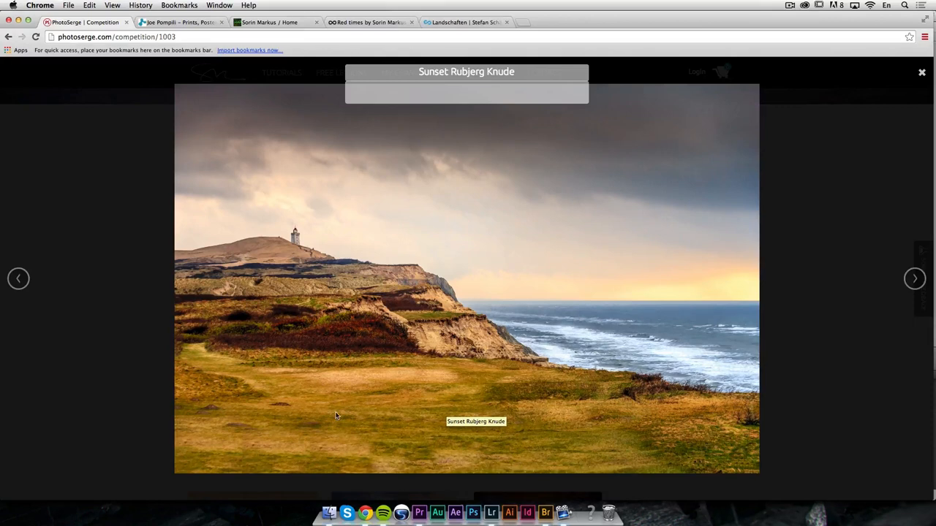
pyautogui.moveTo(380, 420)
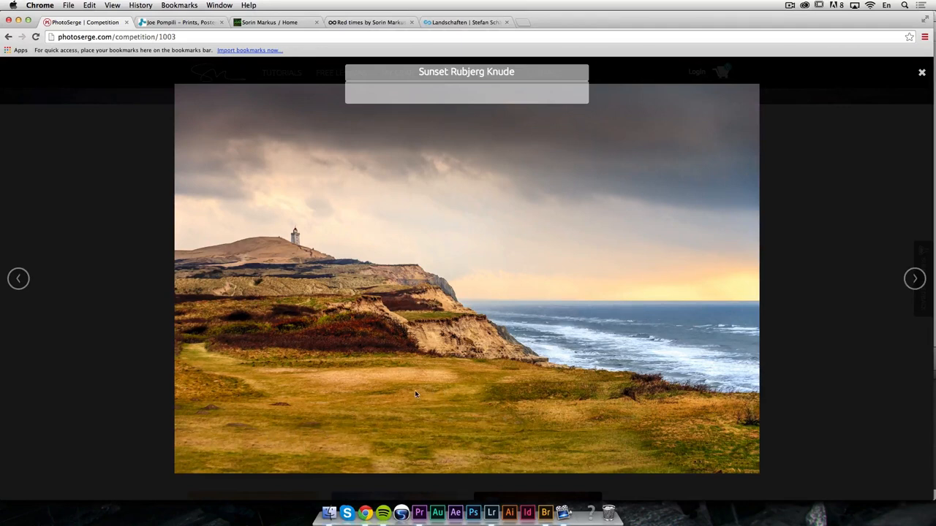
pyautogui.moveTo(393, 322)
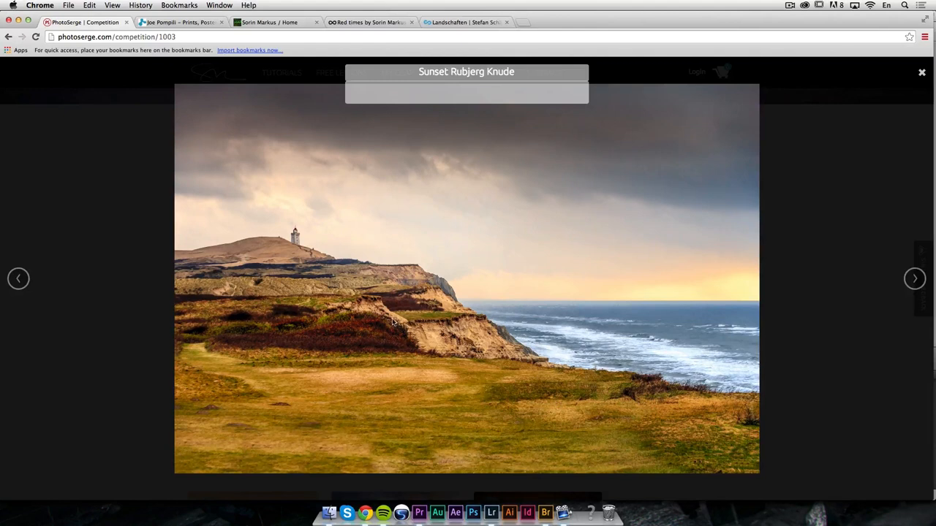
pyautogui.moveTo(421, 342)
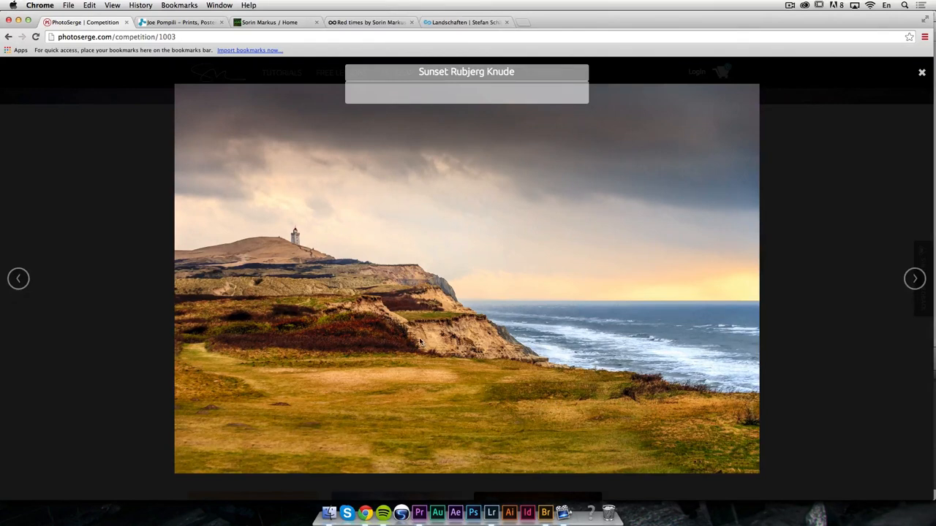
pyautogui.moveTo(373, 307)
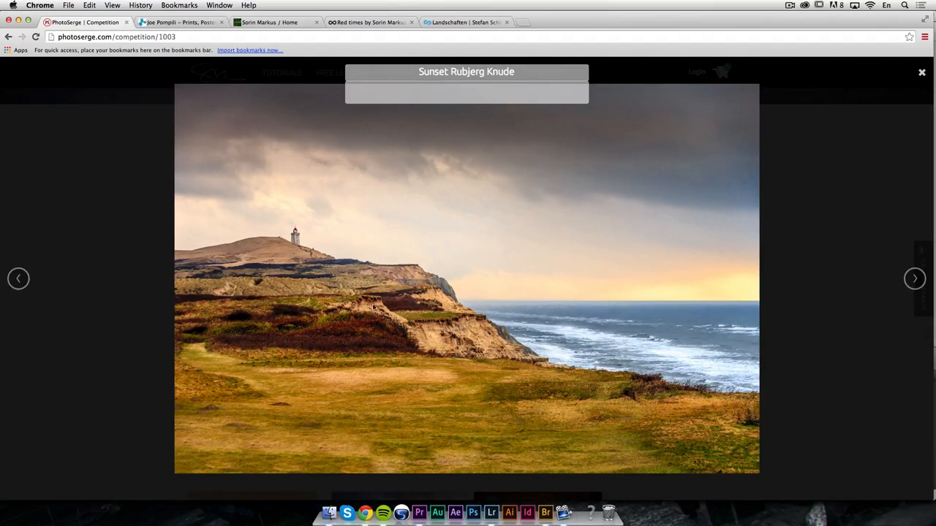
pyautogui.moveTo(344, 121)
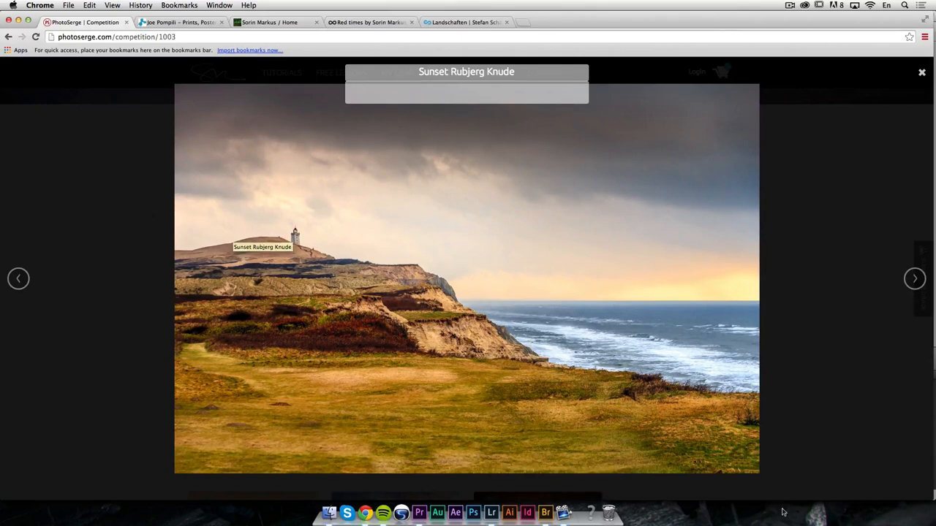
pyautogui.moveTo(315, 247)
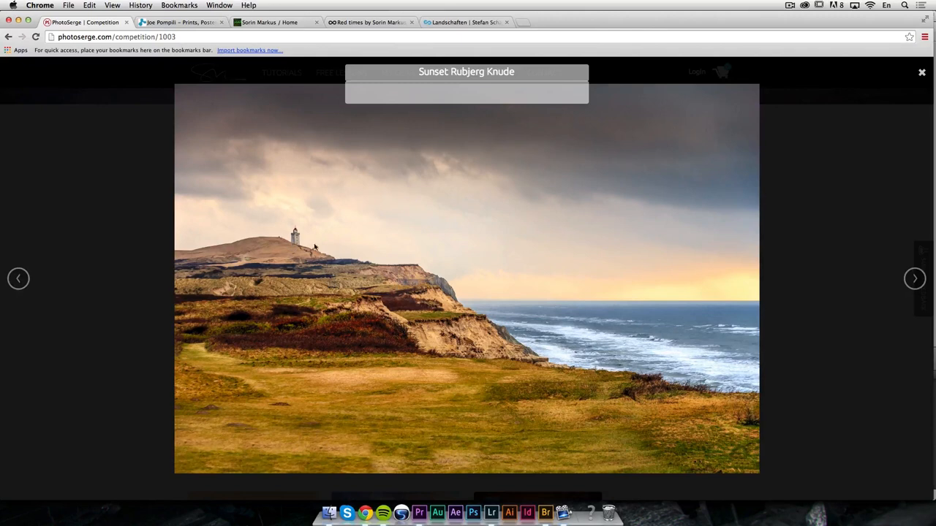
pyautogui.moveTo(298, 215)
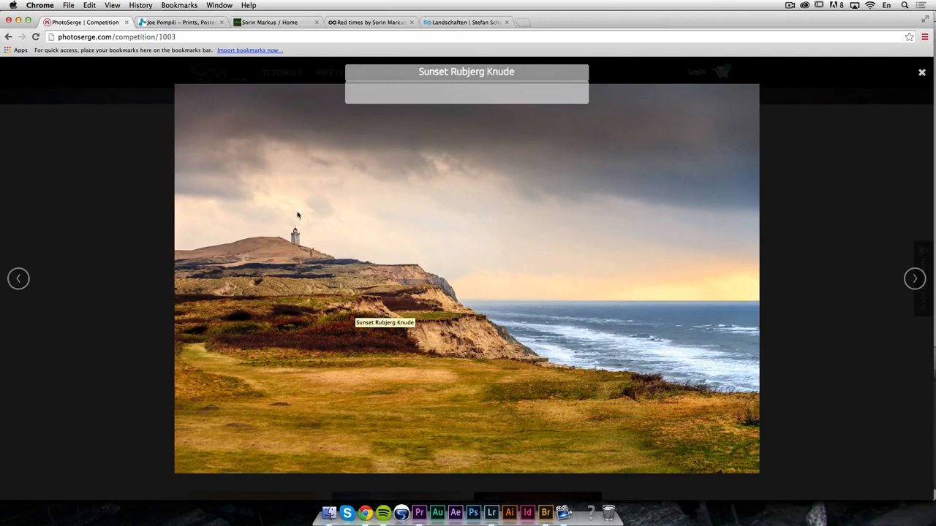
pyautogui.moveTo(305, 96)
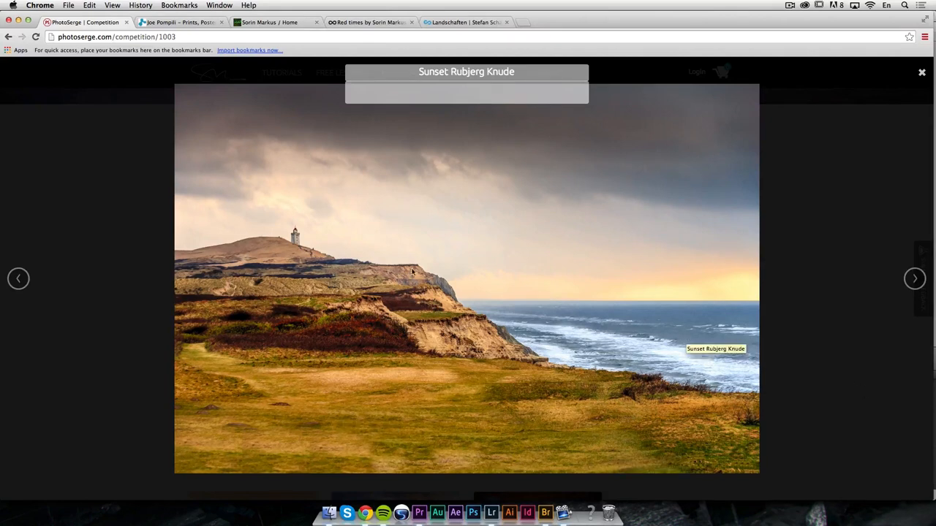
pyautogui.moveTo(307, 230)
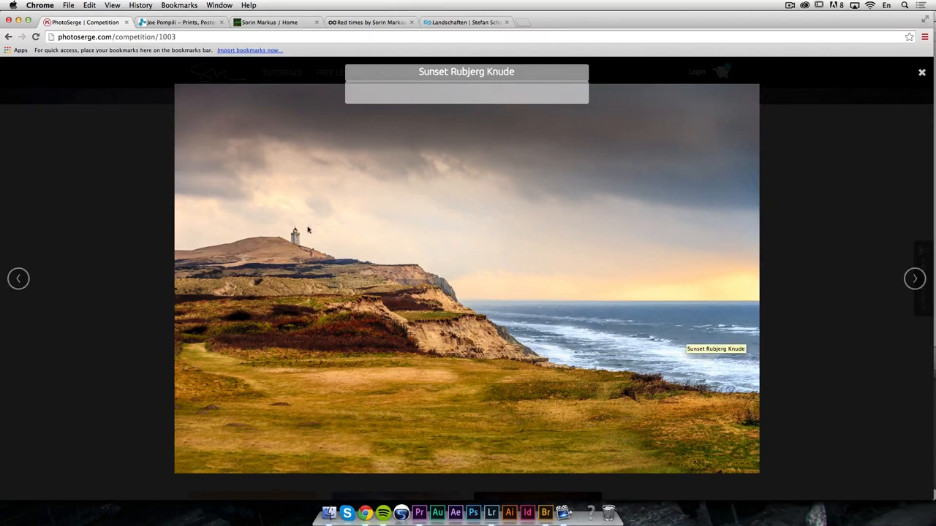
pyautogui.moveTo(778, 476)
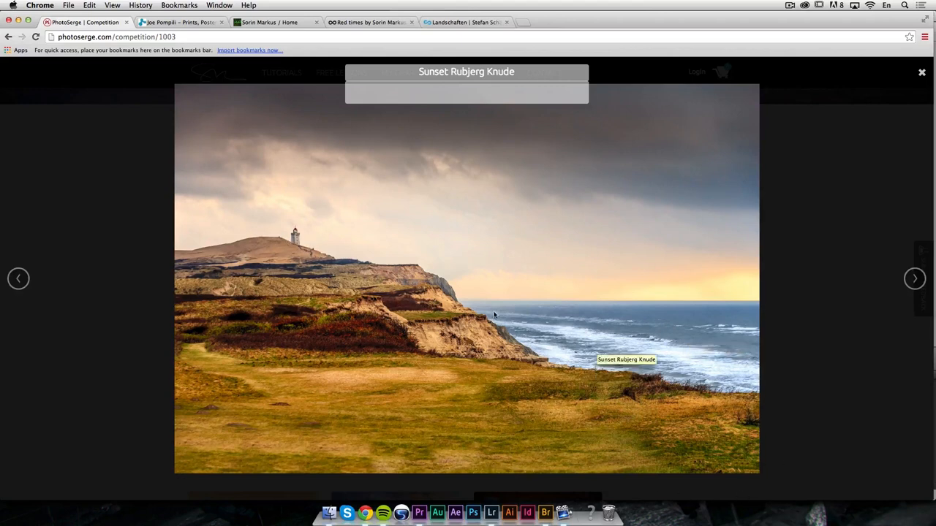
pyautogui.moveTo(634, 326)
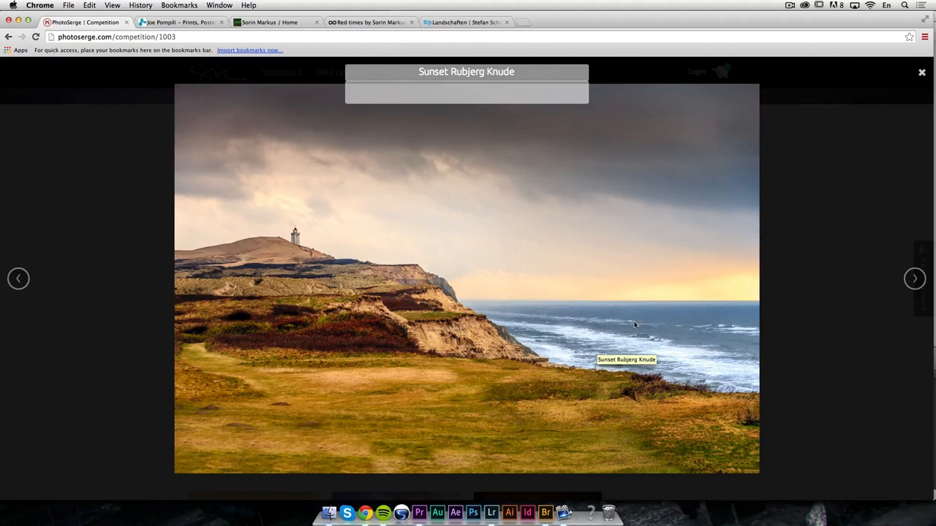
pyautogui.moveTo(633, 325)
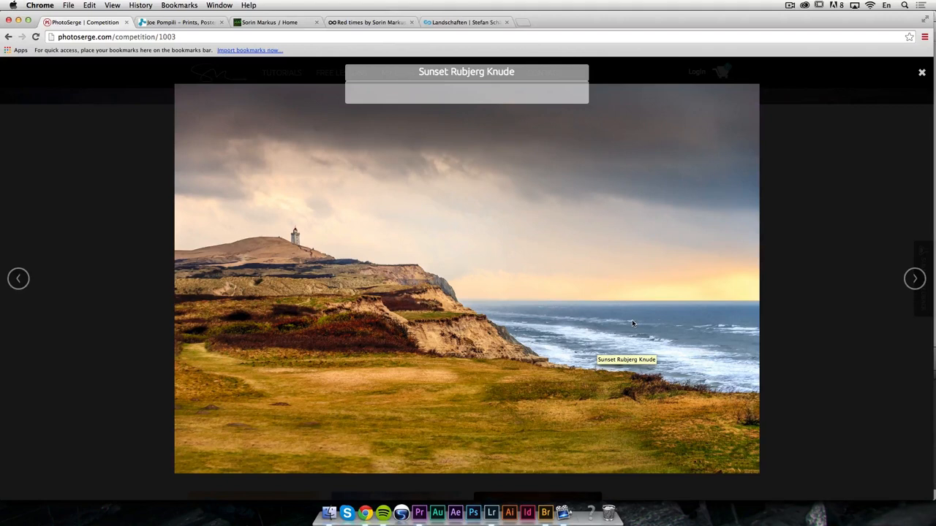
pyautogui.moveTo(914, 278)
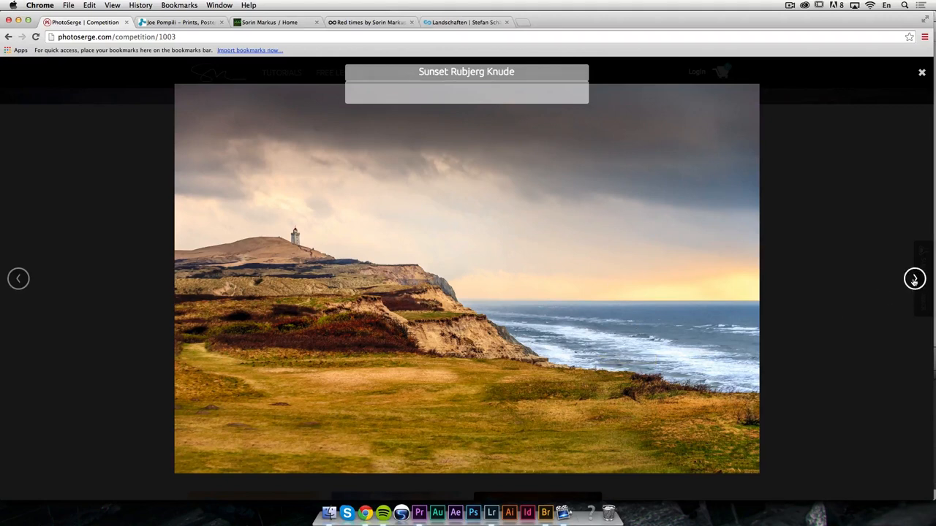
pyautogui.click(914, 279)
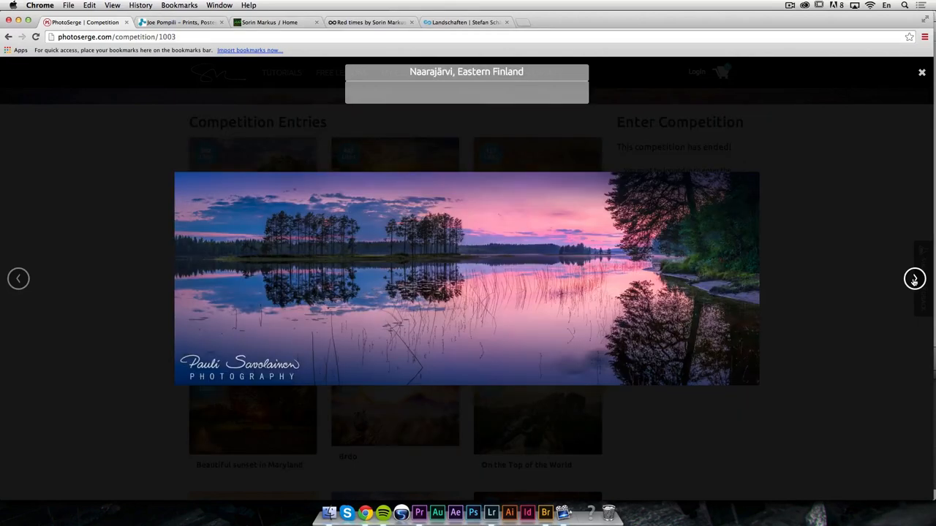
pyautogui.moveTo(406, 264)
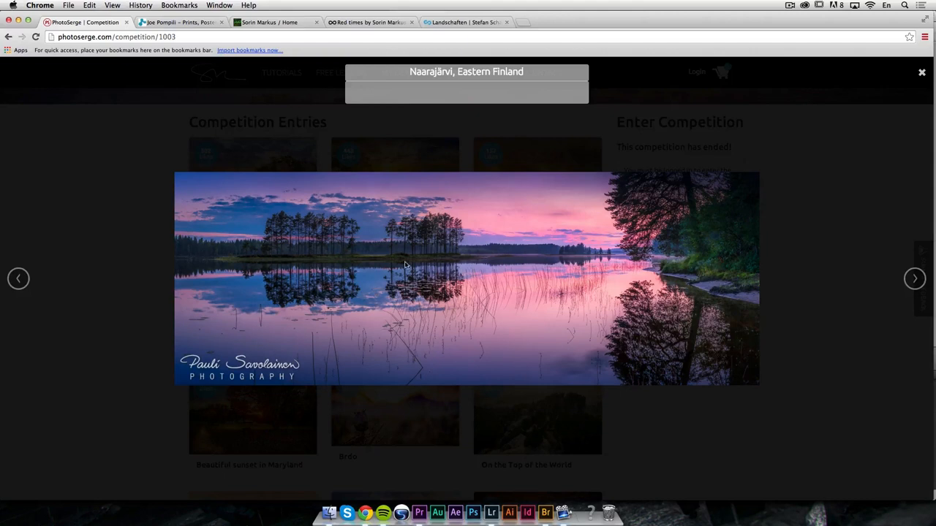
pyautogui.moveTo(449, 325)
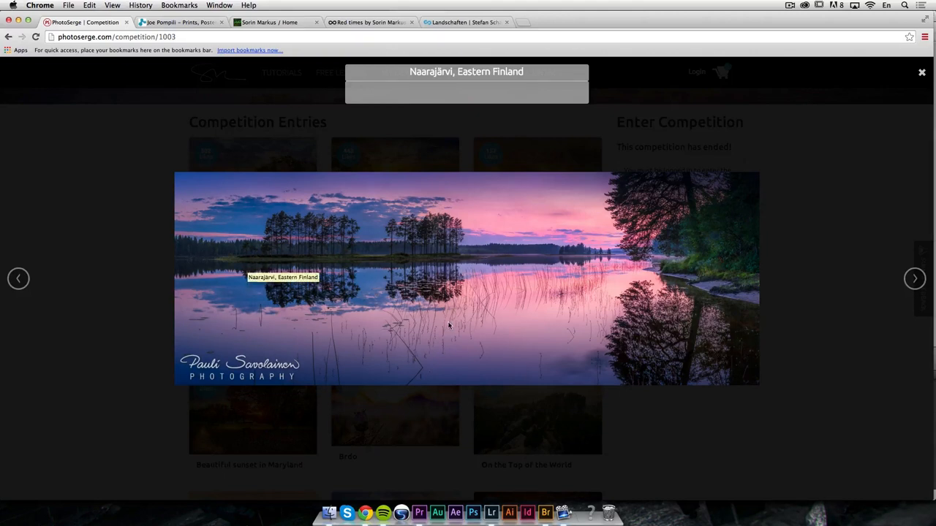
pyautogui.moveTo(431, 303)
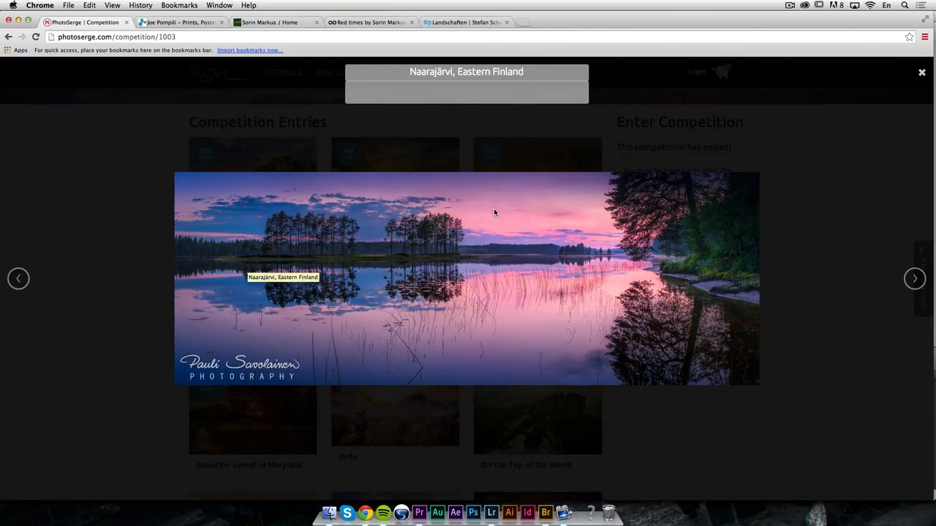
pyautogui.moveTo(624, 272)
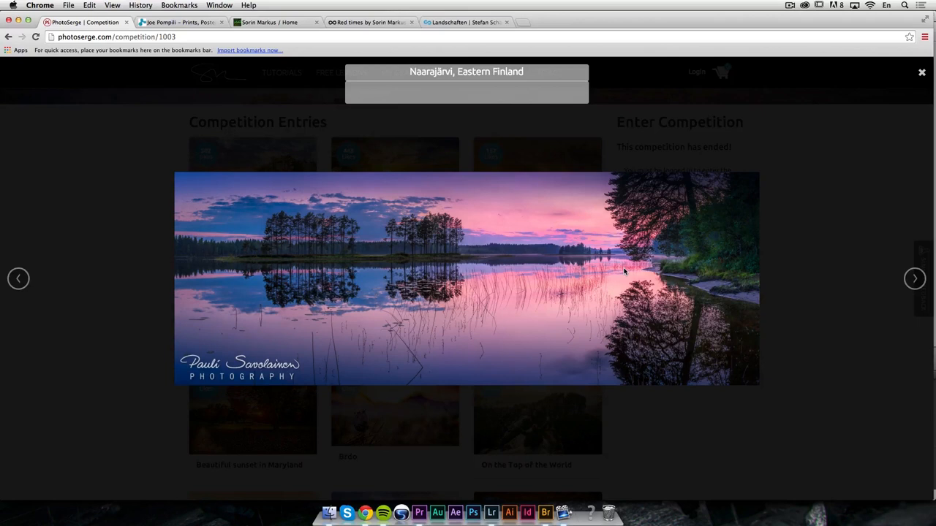
pyautogui.moveTo(662, 280)
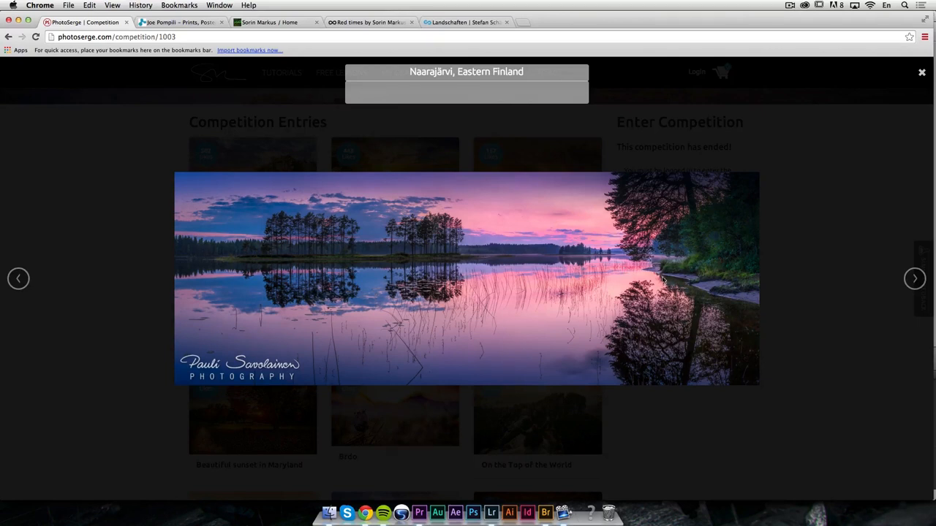
pyautogui.moveTo(743, 206)
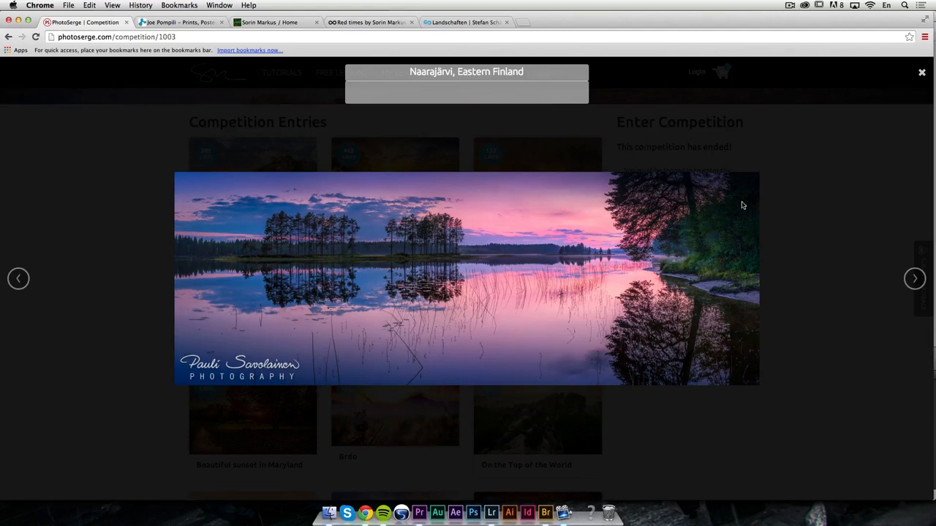
pyautogui.moveTo(680, 212)
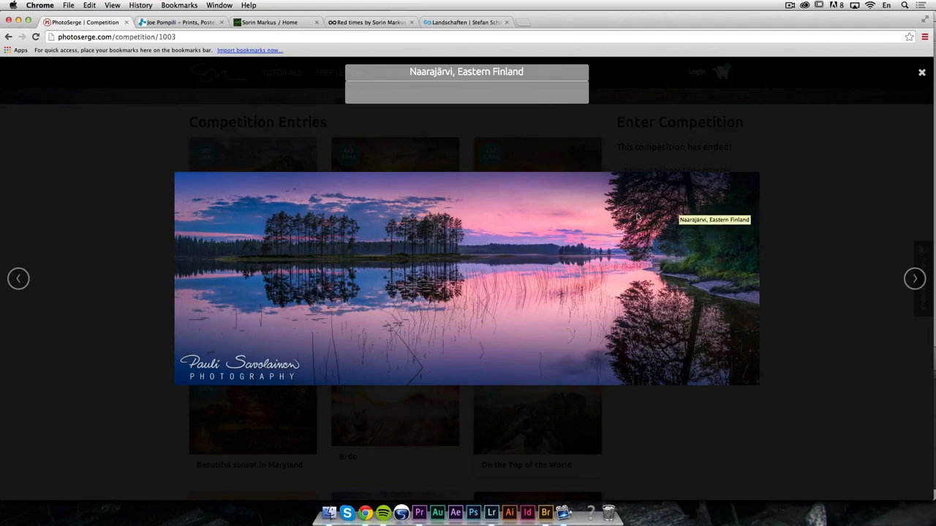
pyautogui.moveTo(721, 374)
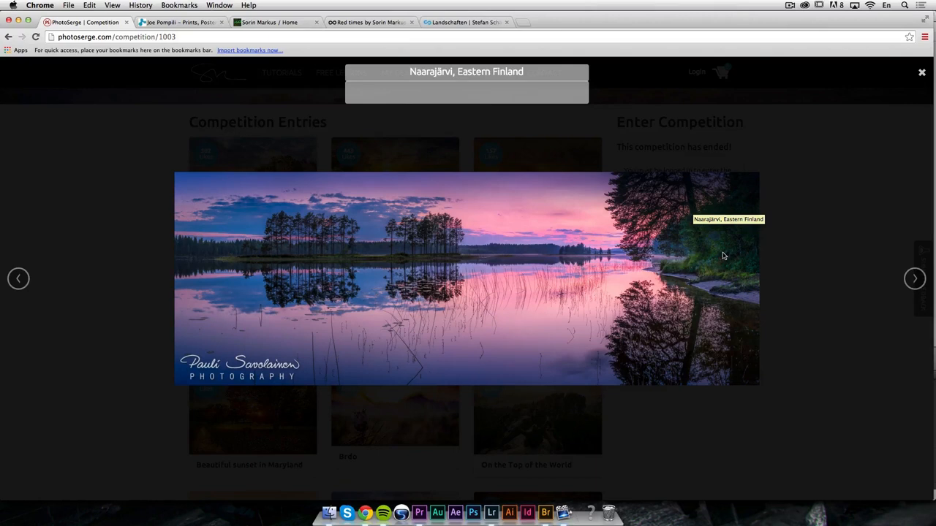
pyautogui.moveTo(724, 256)
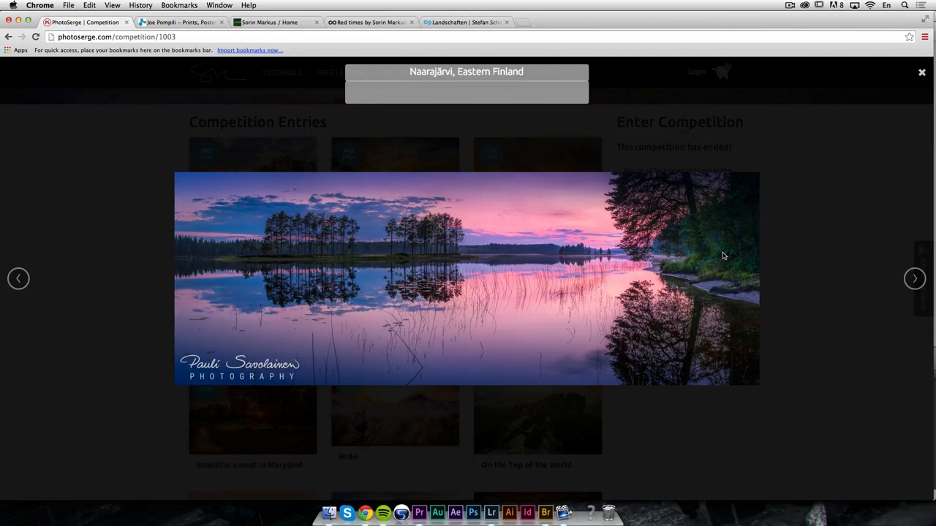
pyautogui.moveTo(698, 229)
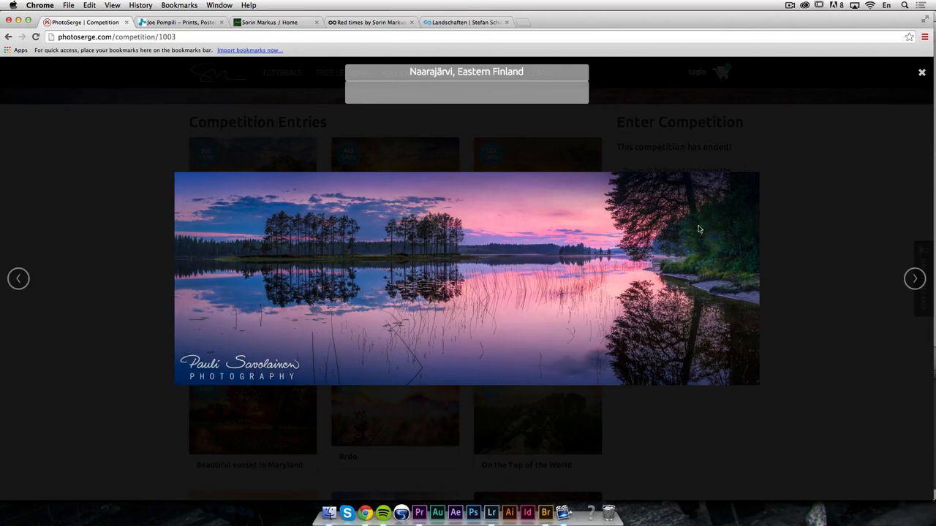
pyautogui.moveTo(676, 246)
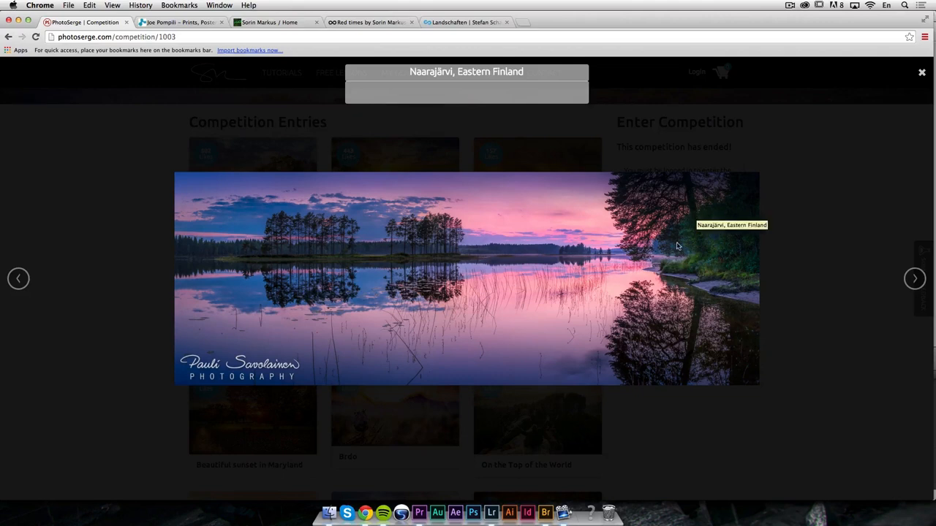
pyautogui.moveTo(701, 242)
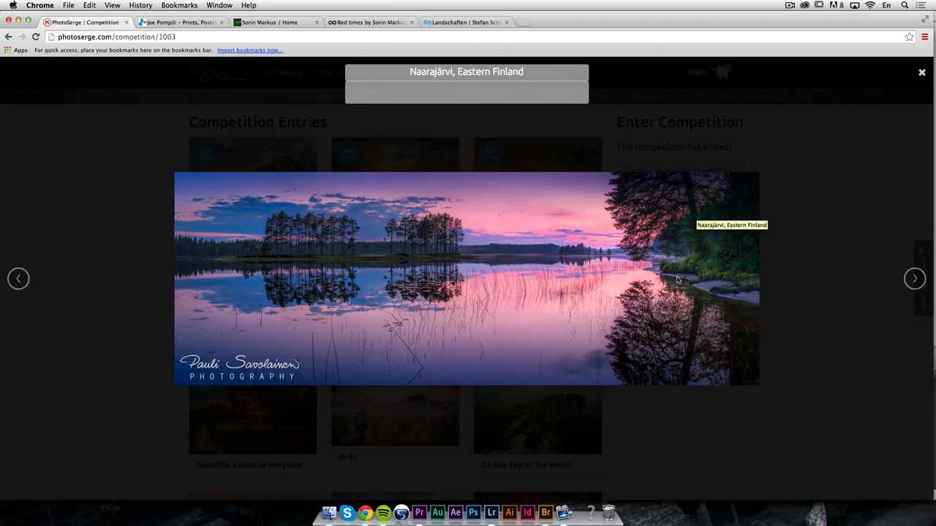
pyautogui.moveTo(252, 192)
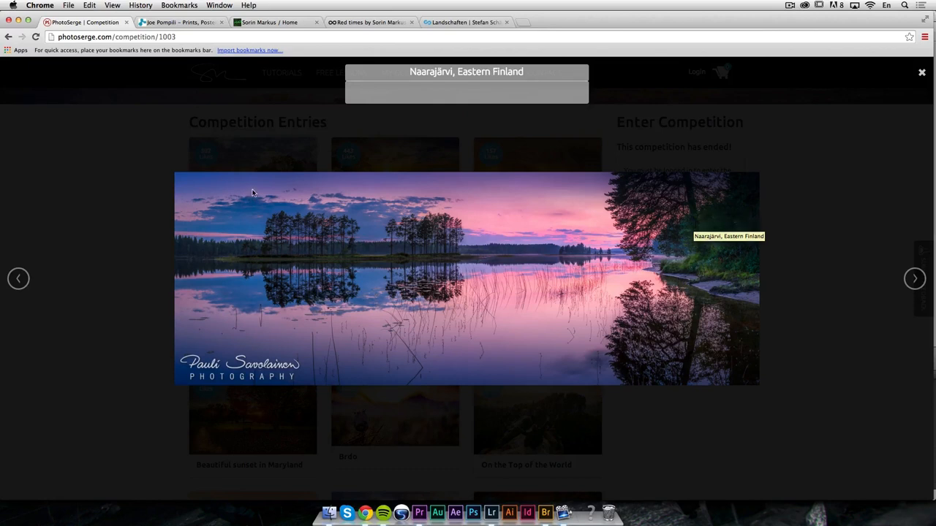
pyautogui.moveTo(466, 195)
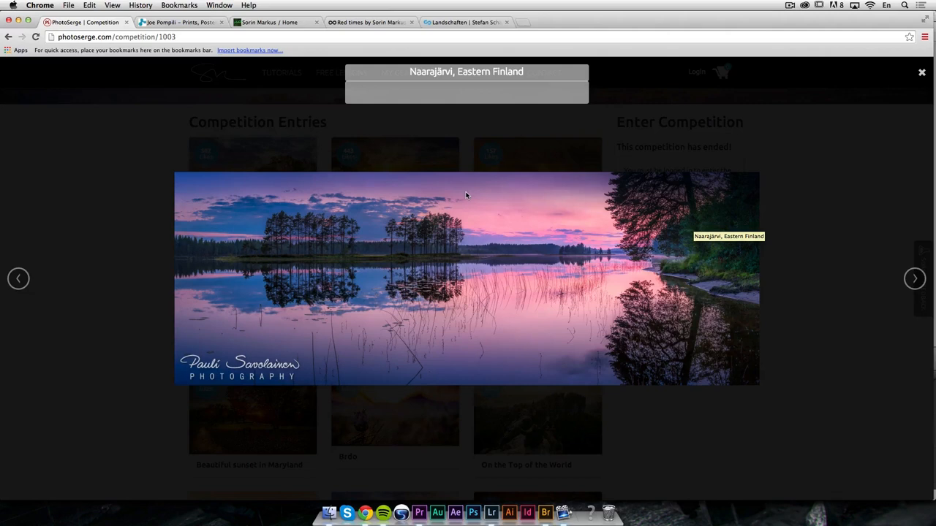
pyautogui.moveTo(543, 174)
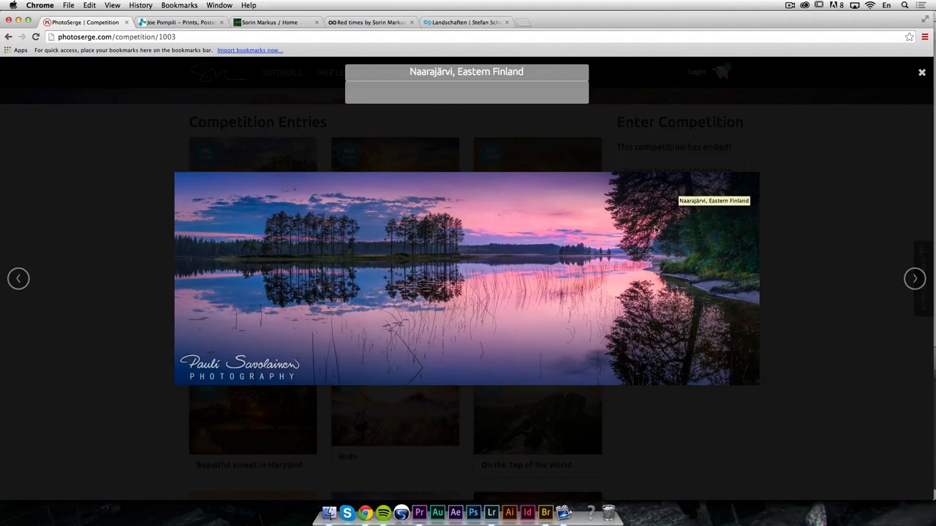
pyautogui.moveTo(674, 324)
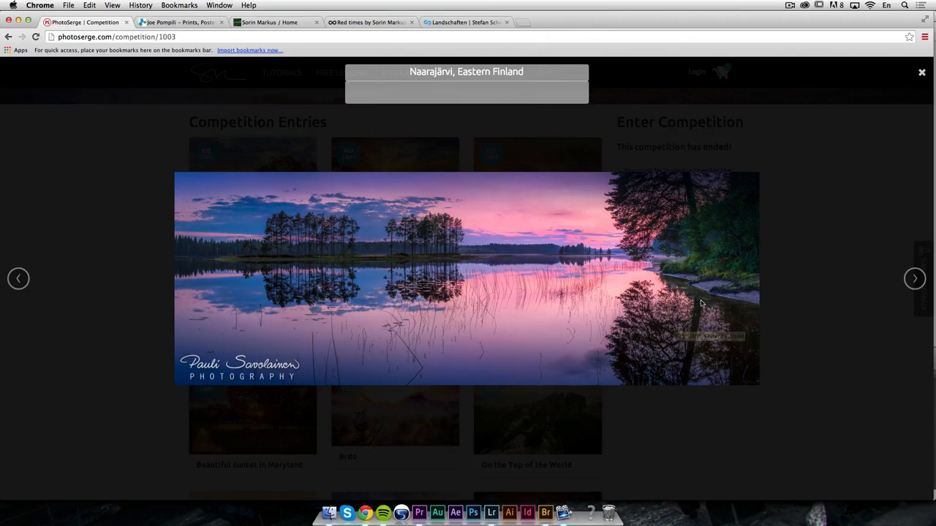
pyautogui.moveTo(589, 516)
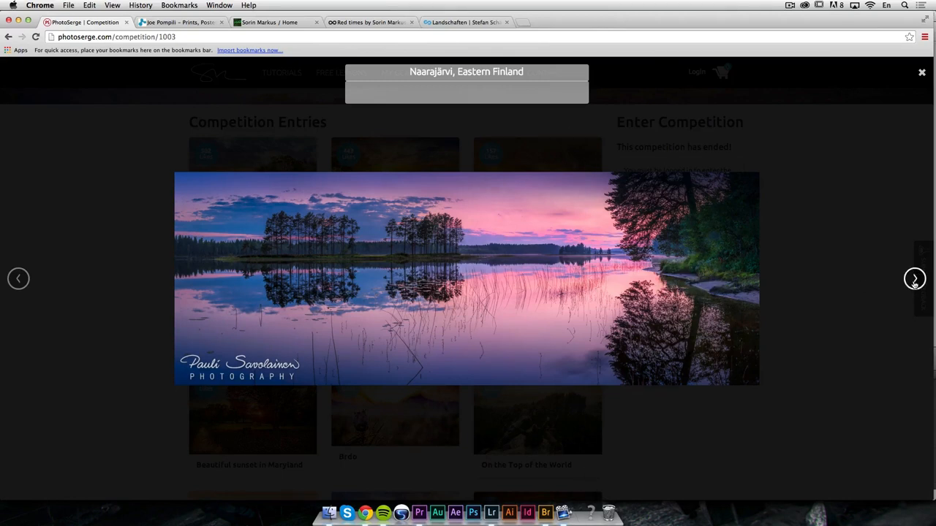
# Advance the lightbox from Naarajärvi, Eastern Finland to Sunset in the Okanagan Valley
pyautogui.click(914, 279)
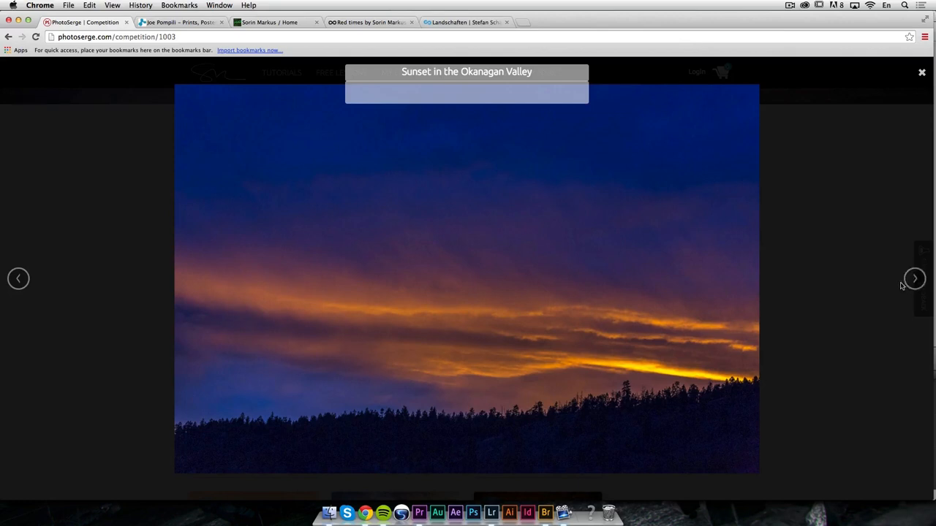
pyautogui.moveTo(162, 444)
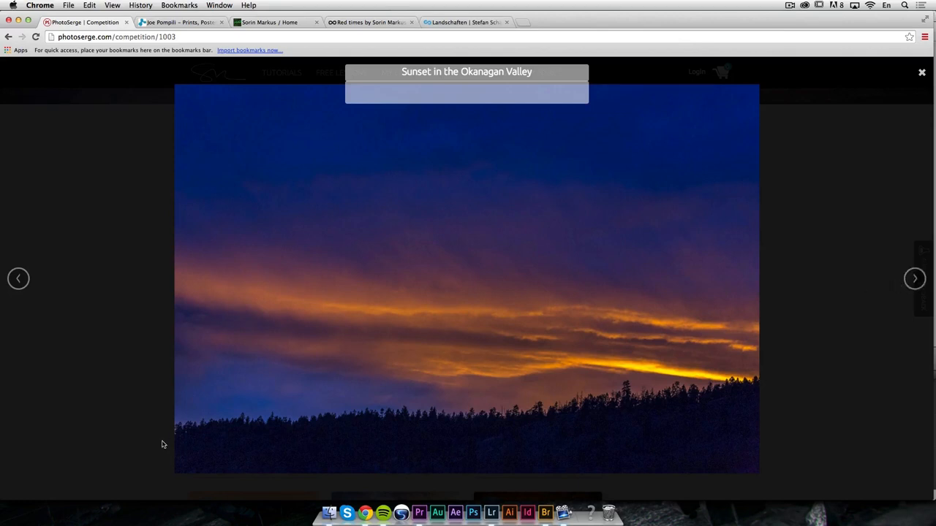
pyautogui.moveTo(641, 415)
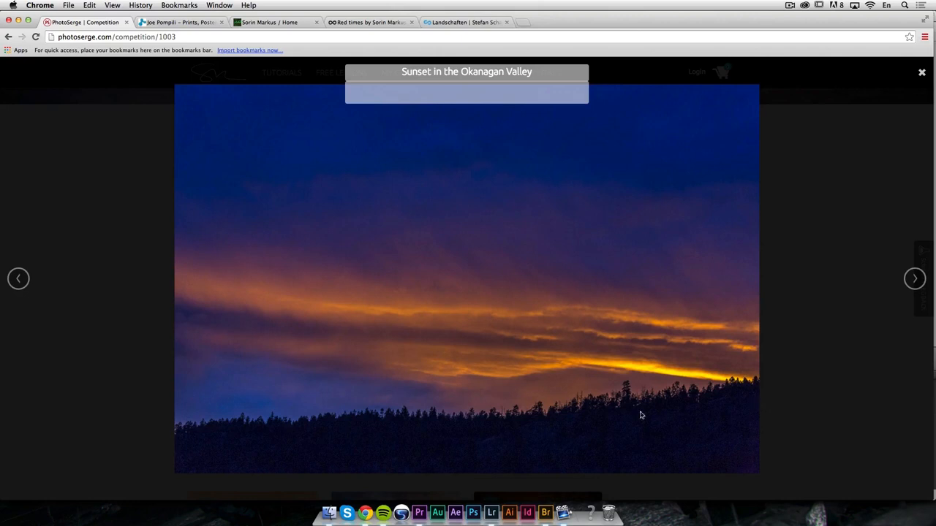
pyautogui.moveTo(537, 190)
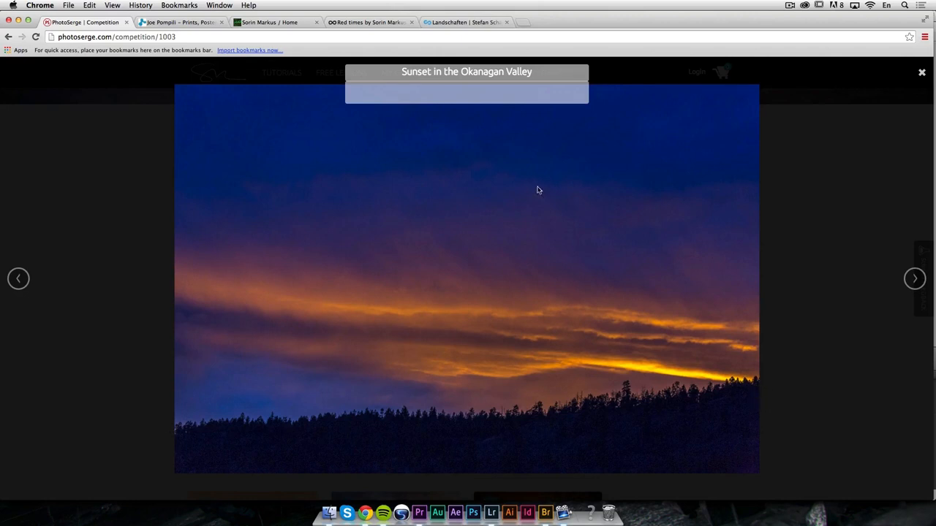
pyautogui.moveTo(533, 339)
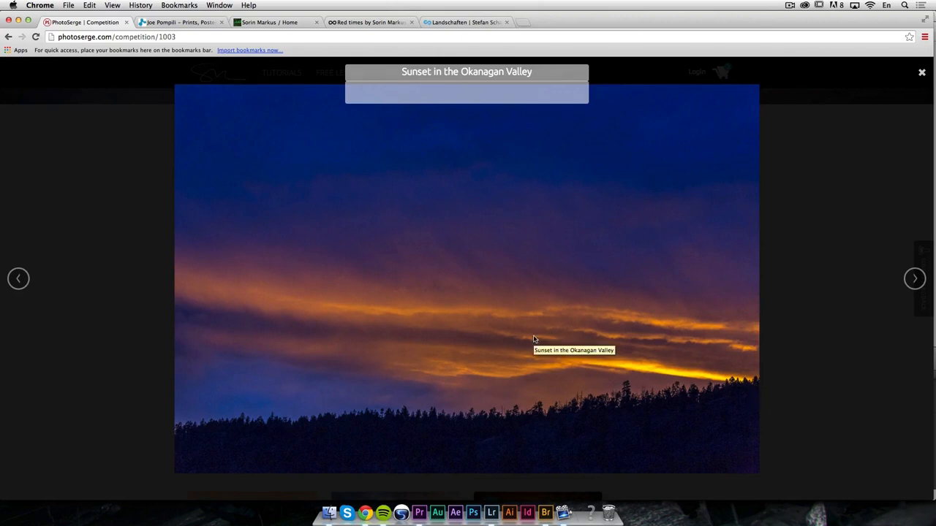
pyautogui.moveTo(606, 217)
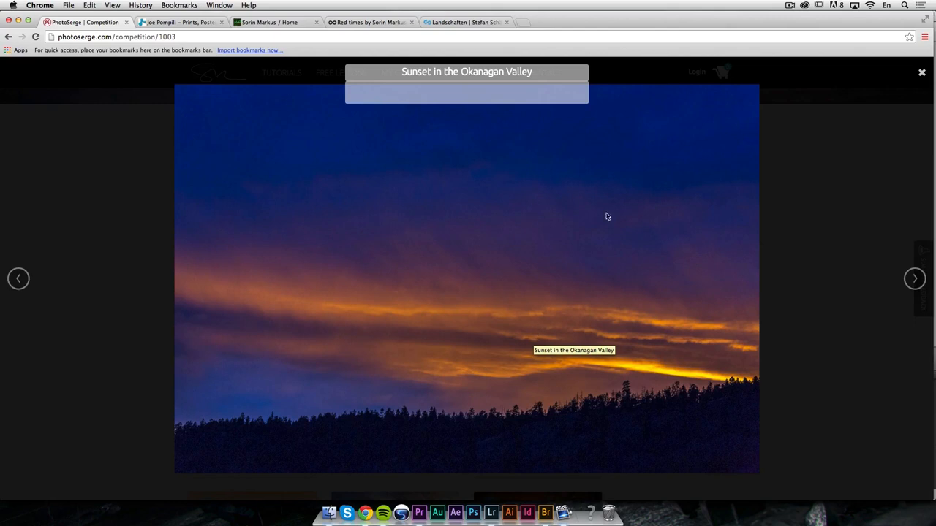
pyautogui.moveTo(891, 285)
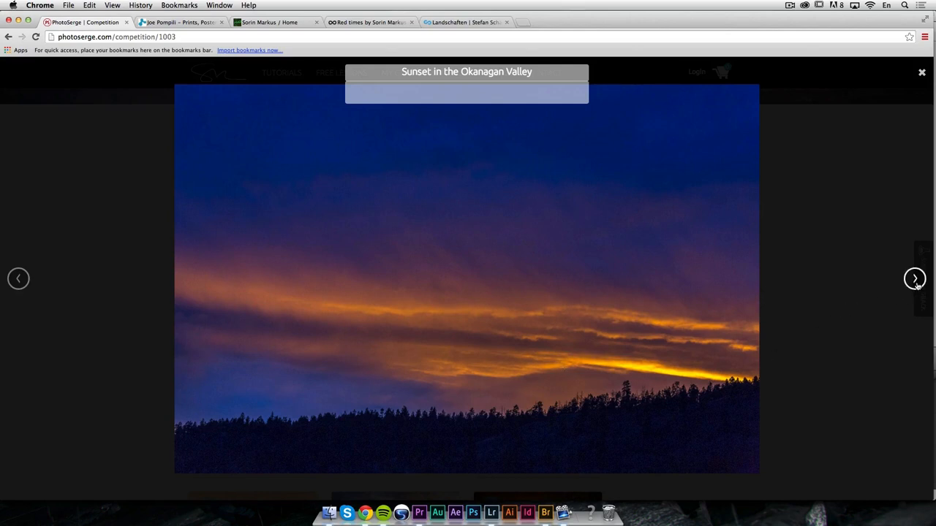
# Step the lightbox to Brighton Sunset, then on to Snowy Mtns
pyautogui.click(915, 279)
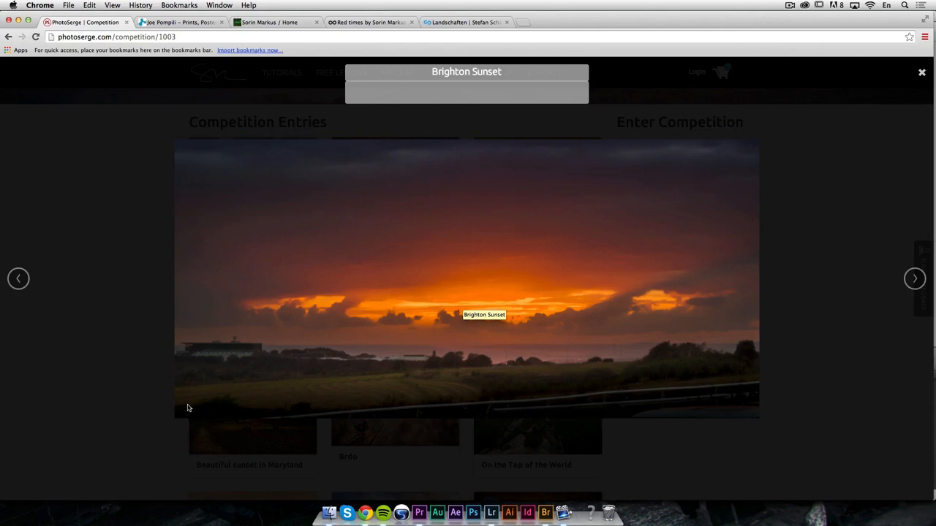
pyautogui.moveTo(417, 375)
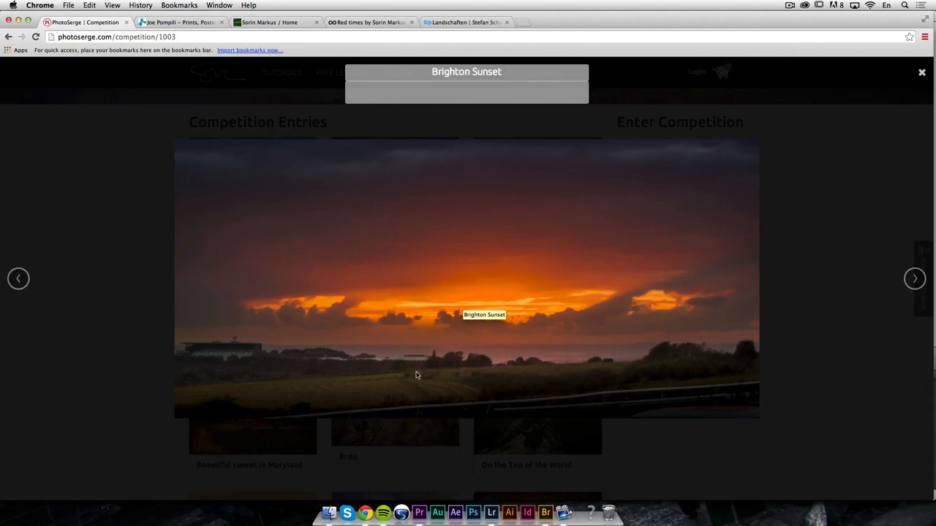
pyautogui.moveTo(487, 303)
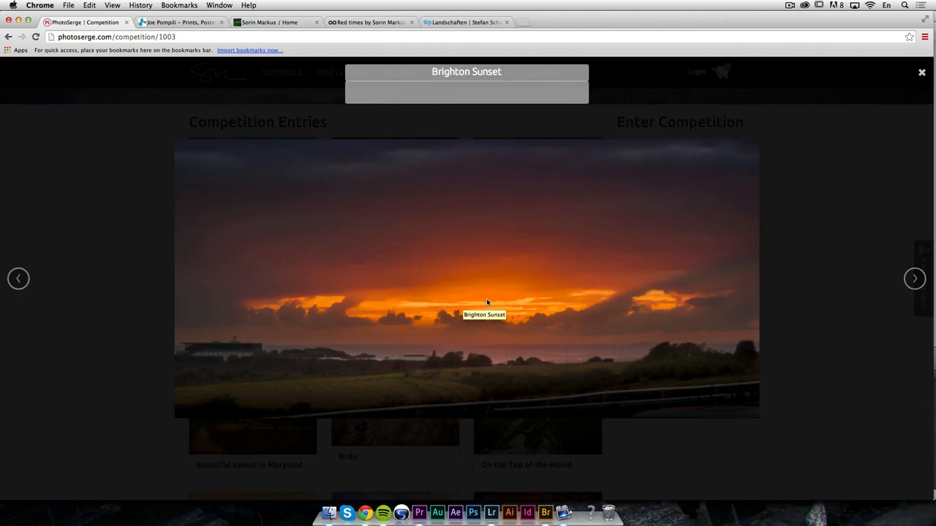
pyautogui.moveTo(491, 308)
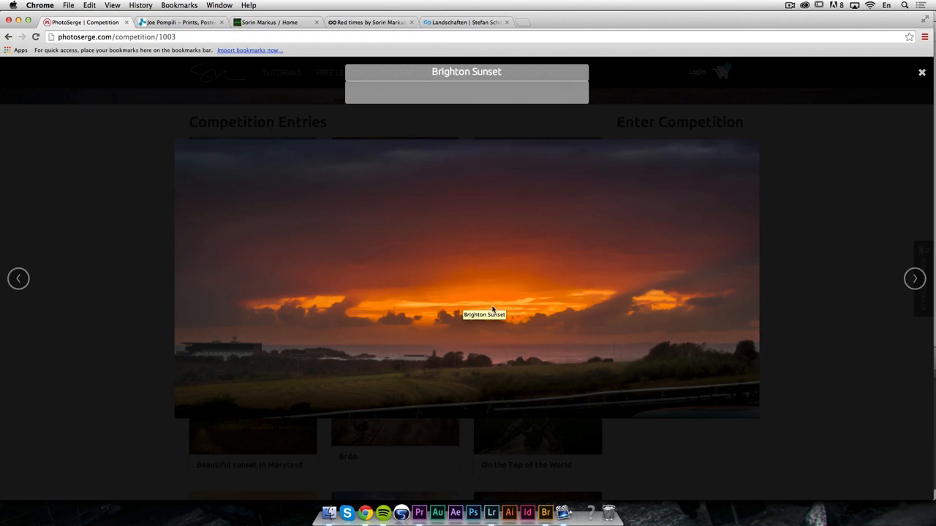
pyautogui.moveTo(601, 331)
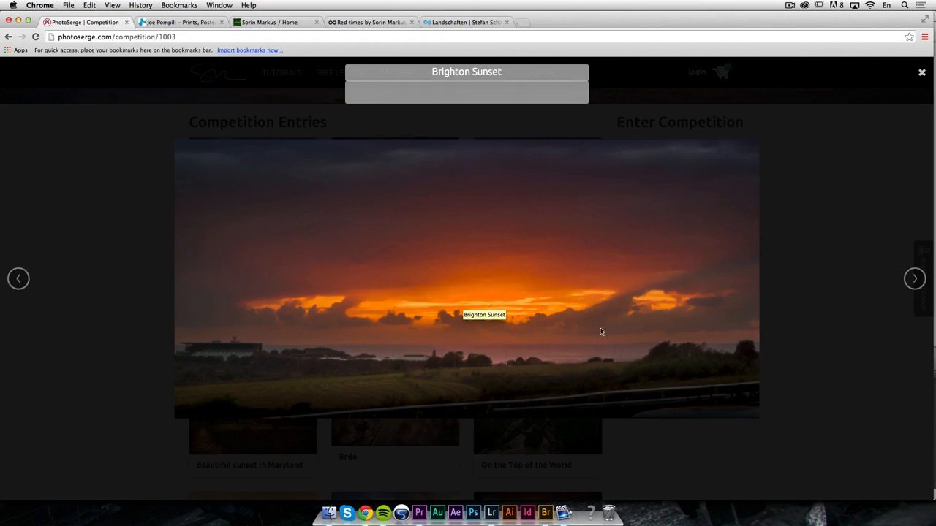
pyautogui.moveTo(284, 369)
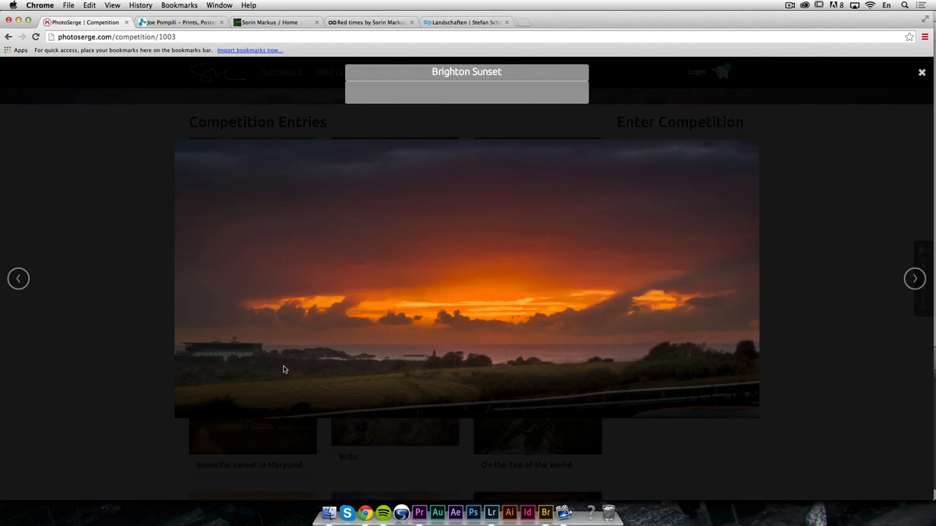
pyautogui.moveTo(409, 362)
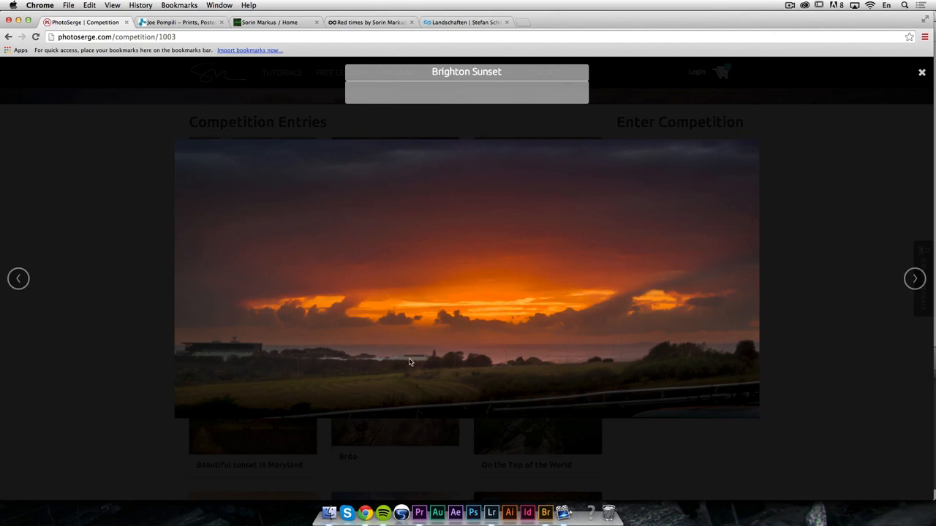
pyautogui.moveTo(535, 315)
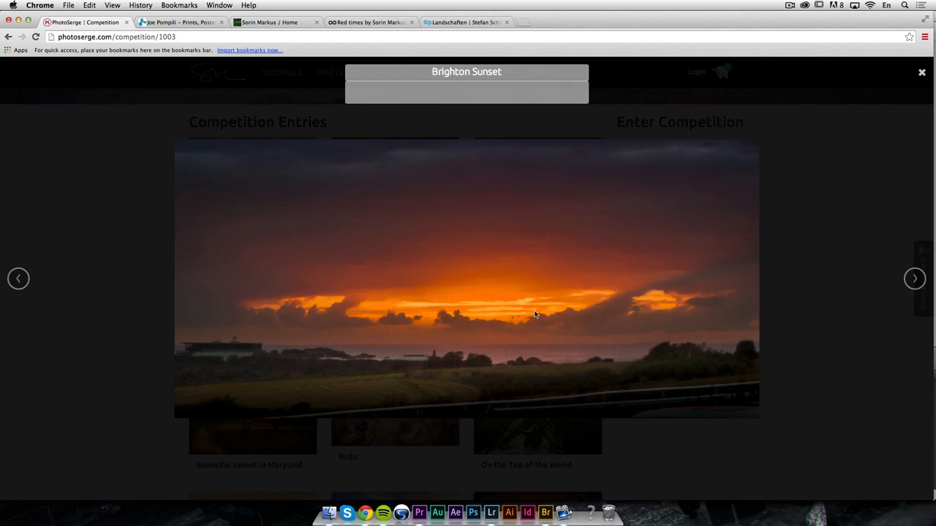
pyautogui.moveTo(518, 356)
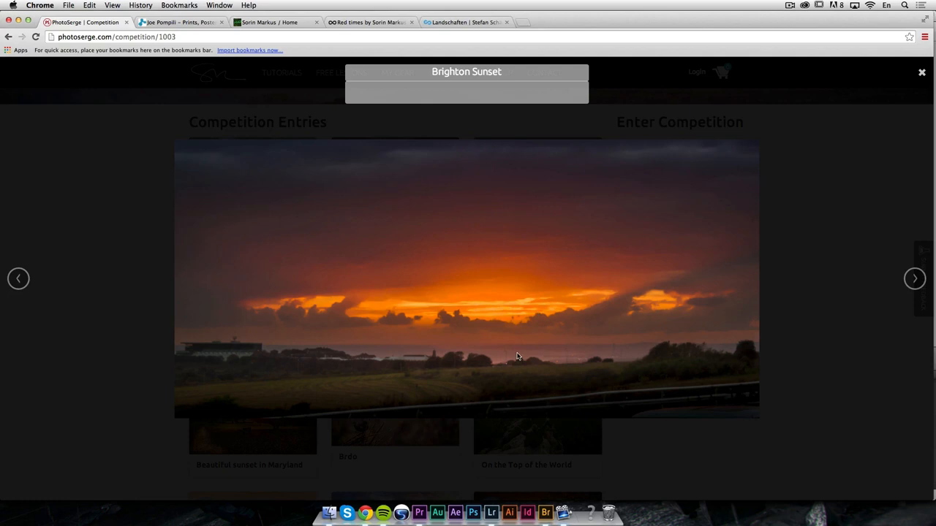
pyautogui.moveTo(427, 337)
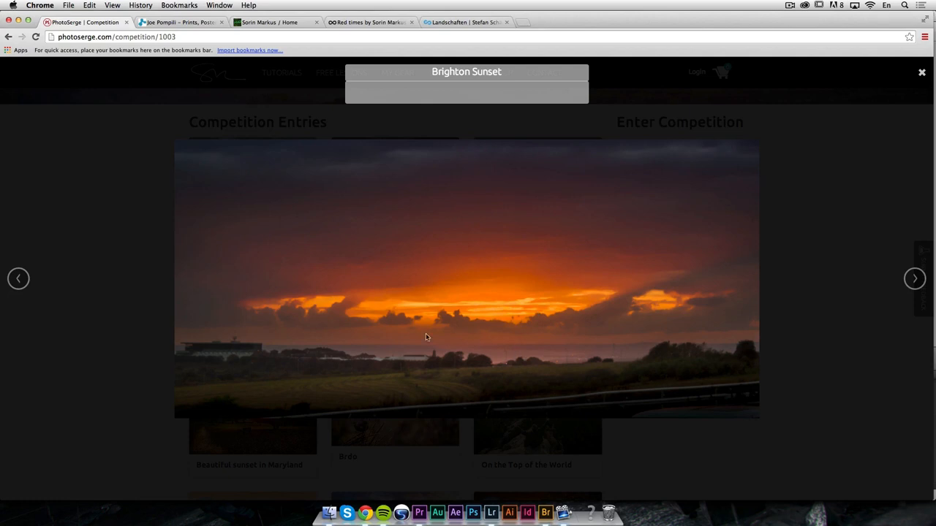
pyautogui.moveTo(233, 354)
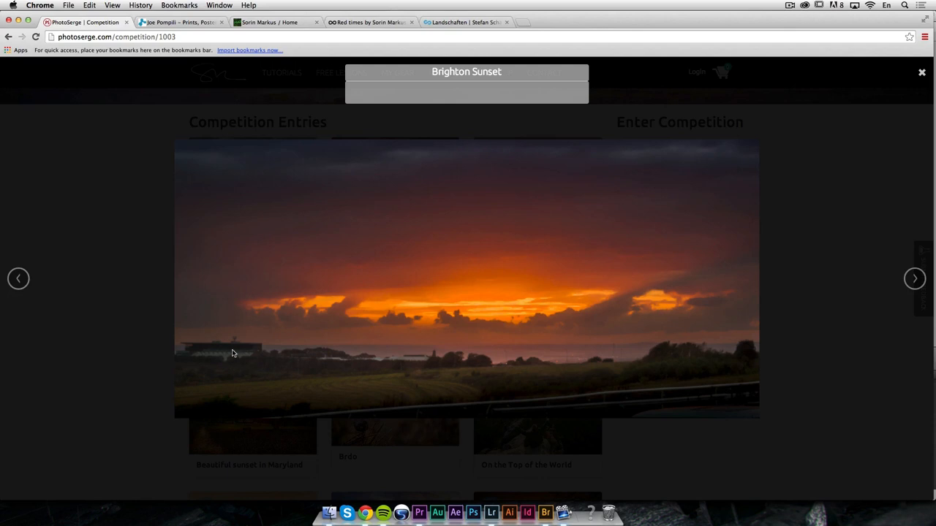
pyautogui.moveTo(234, 368)
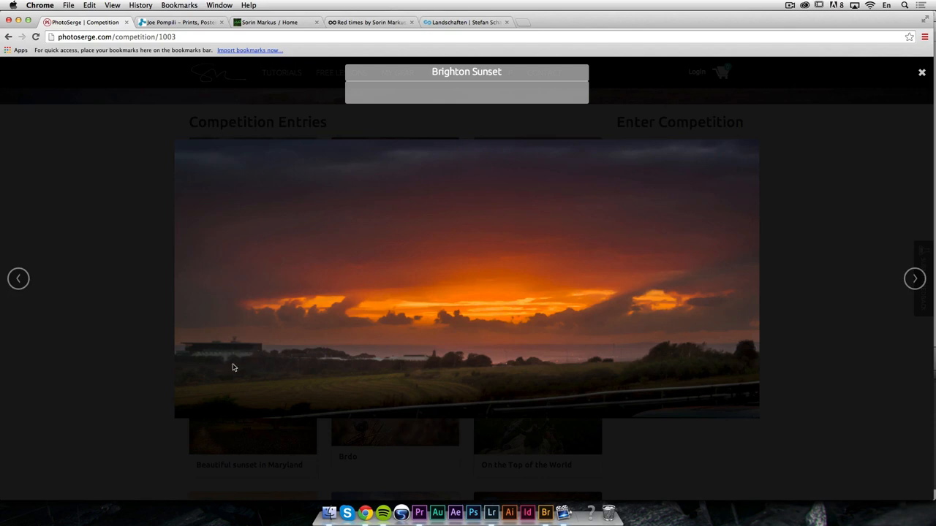
pyautogui.moveTo(421, 358)
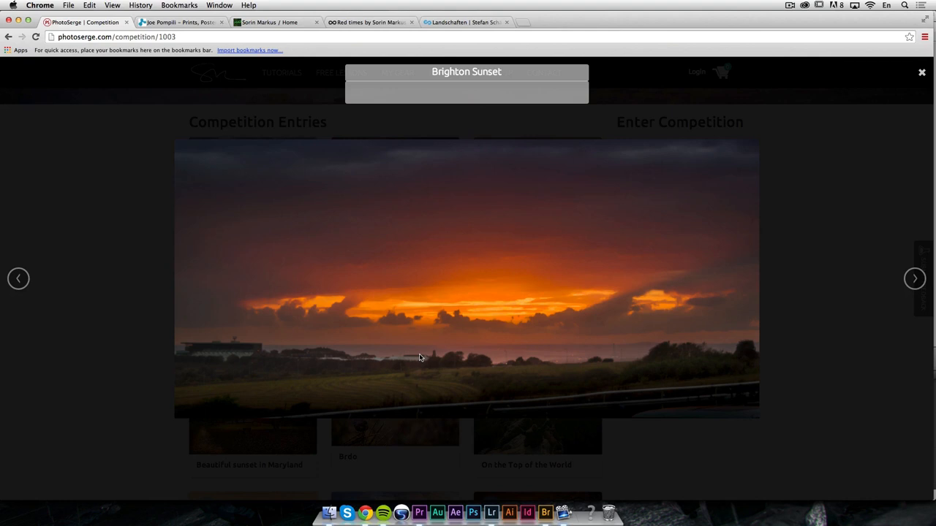
pyautogui.moveTo(408, 290)
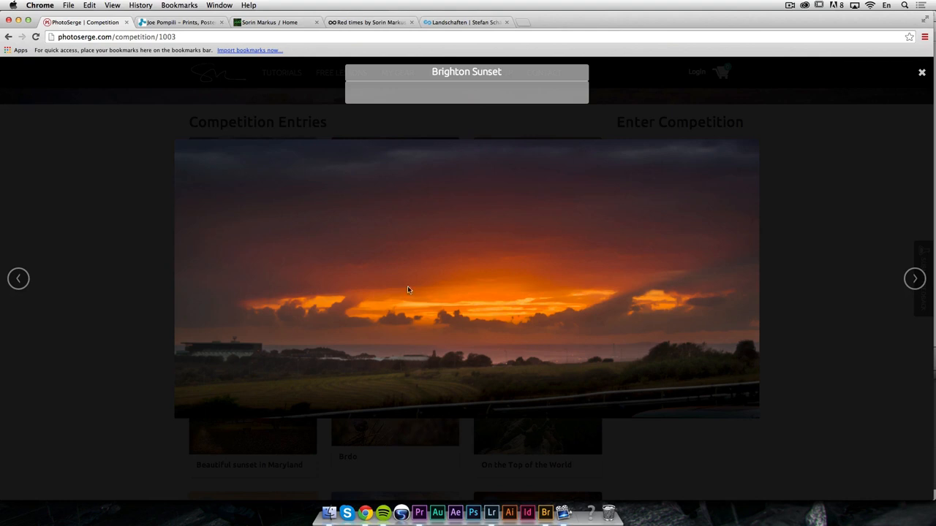
pyautogui.moveTo(497, 350)
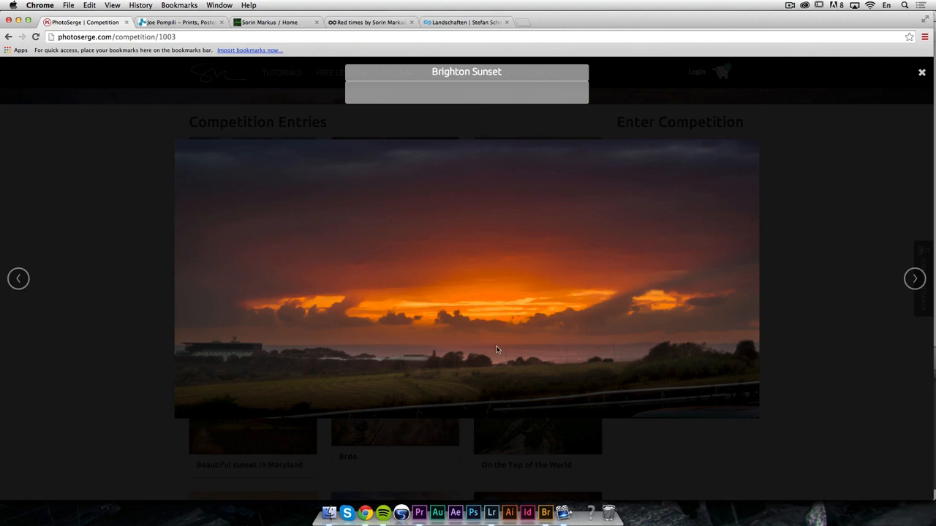
pyautogui.moveTo(399, 371)
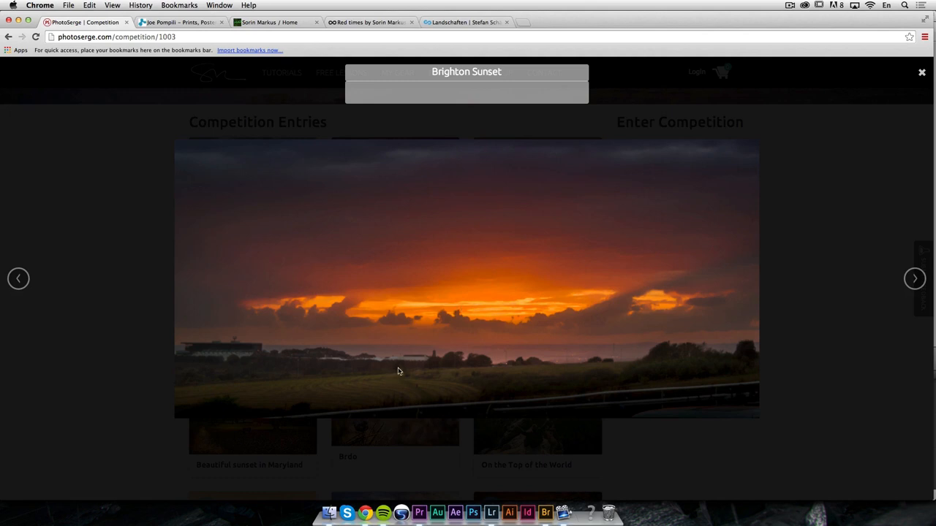
pyautogui.moveTo(374, 361)
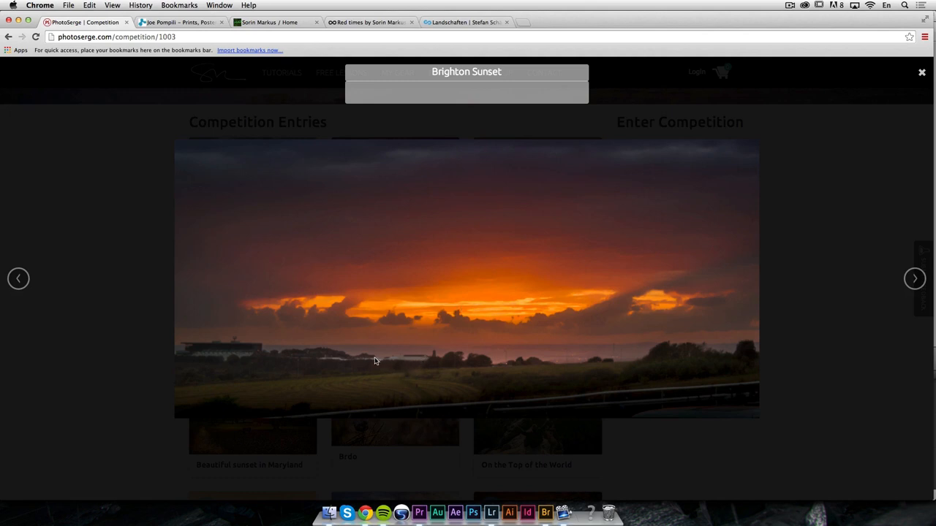
pyautogui.moveTo(267, 355)
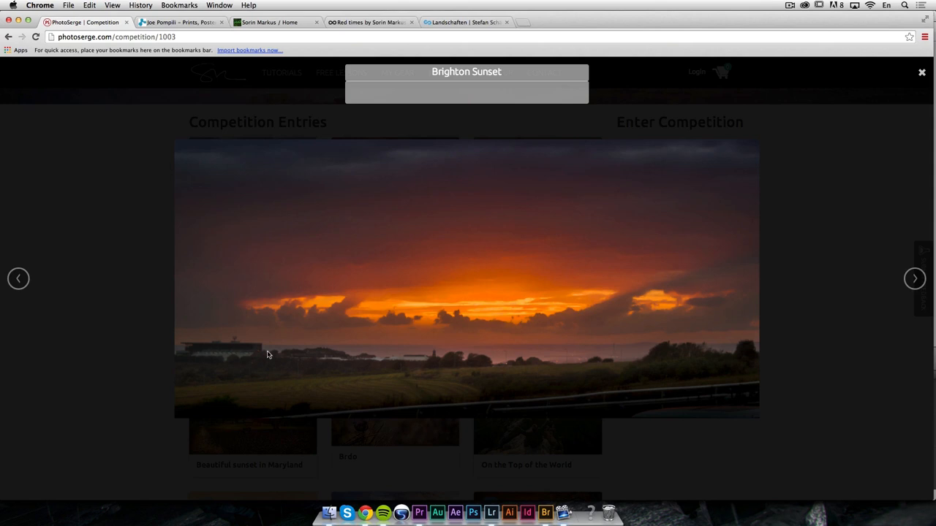
pyautogui.moveTo(627, 307)
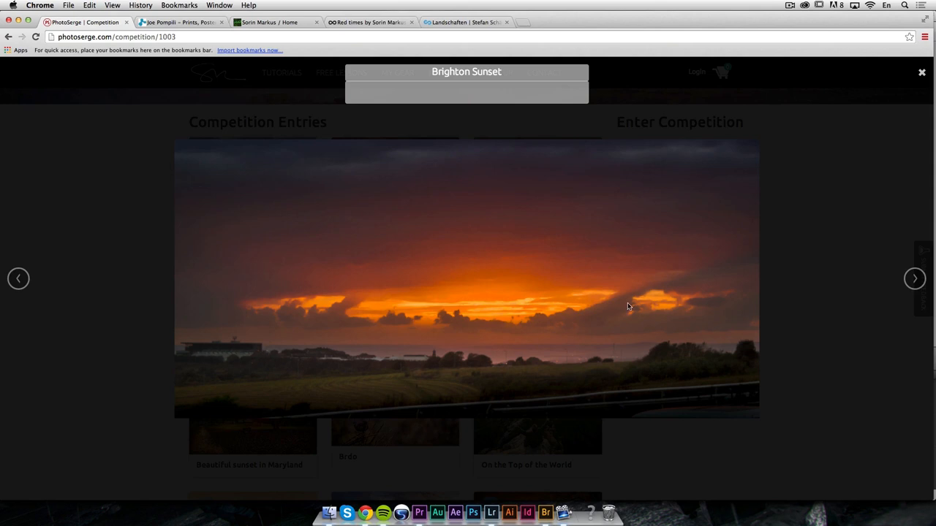
pyautogui.click(913, 279)
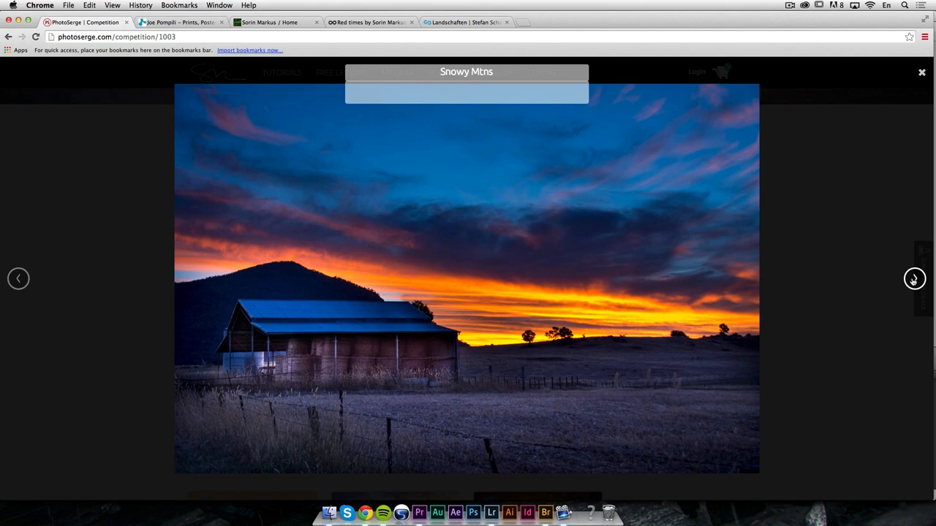
pyautogui.moveTo(458, 312)
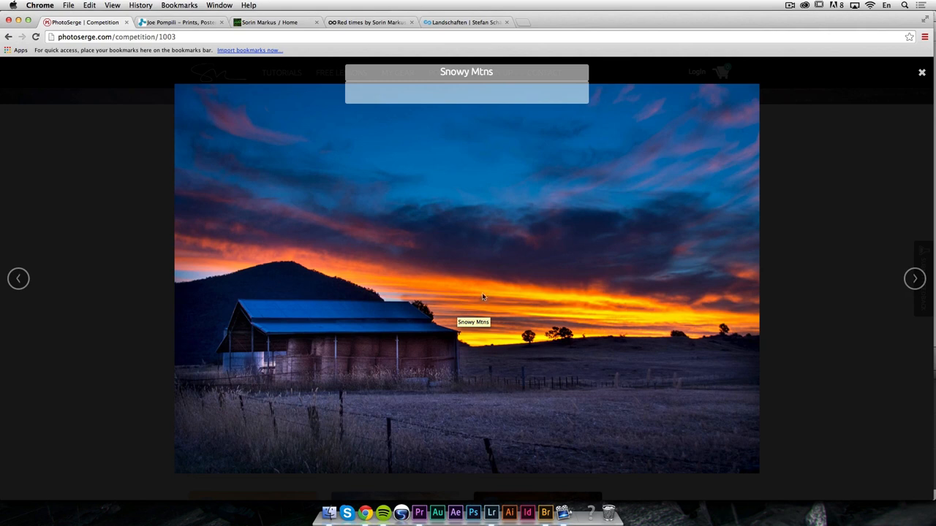
pyautogui.moveTo(570, 278)
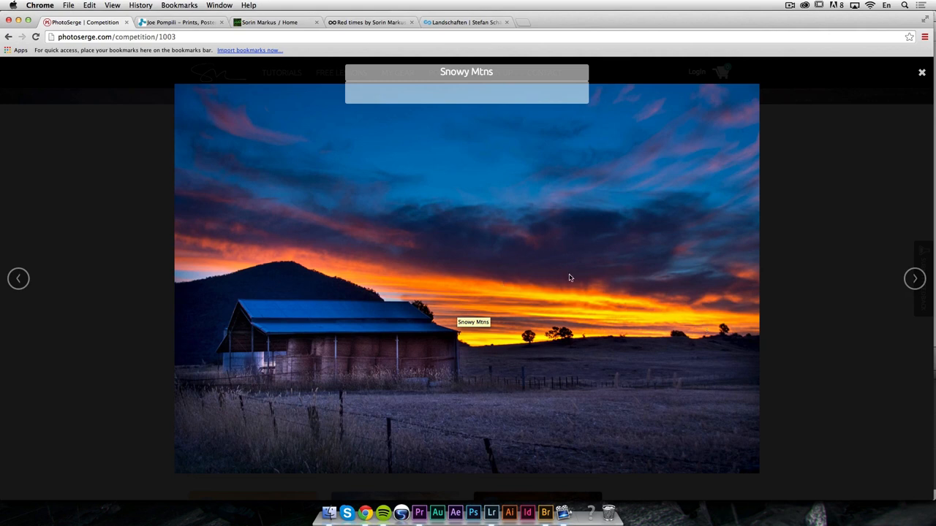
pyautogui.moveTo(559, 268)
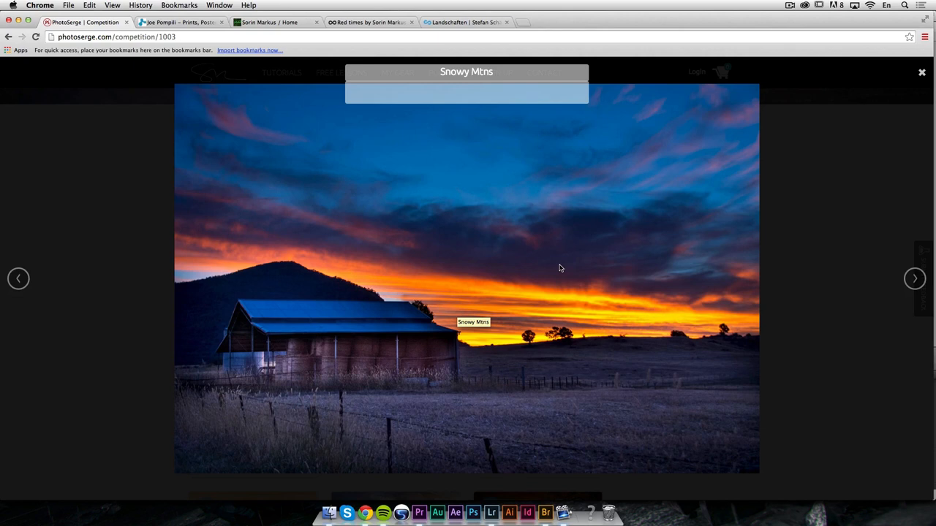
pyautogui.moveTo(503, 339)
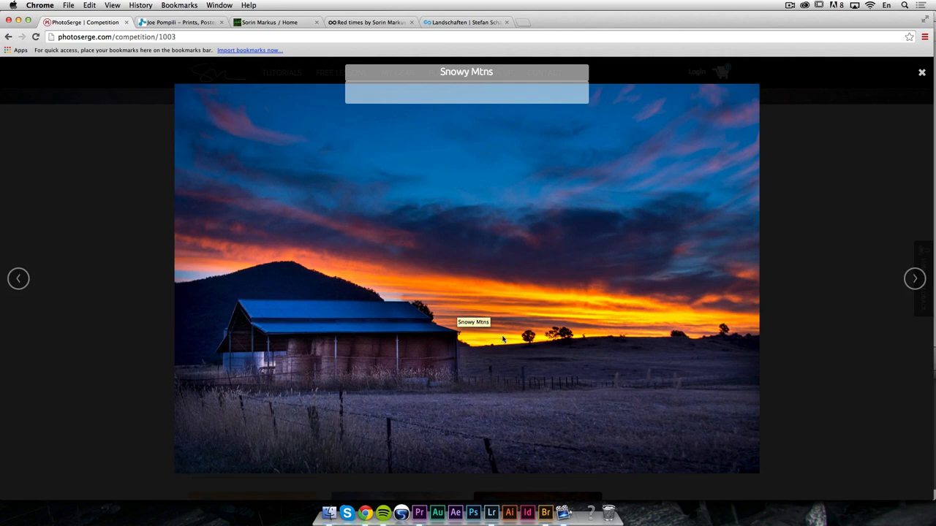
pyautogui.moveTo(517, 358)
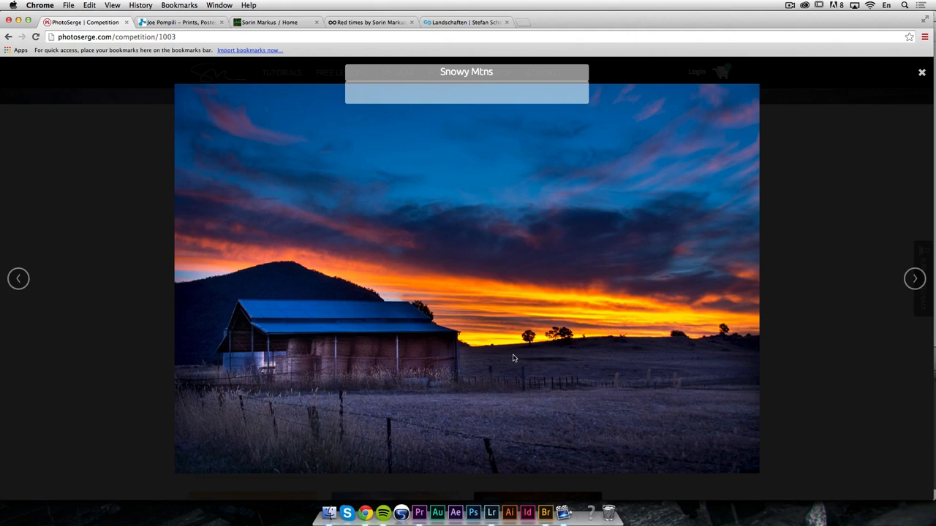
pyautogui.moveTo(304, 358)
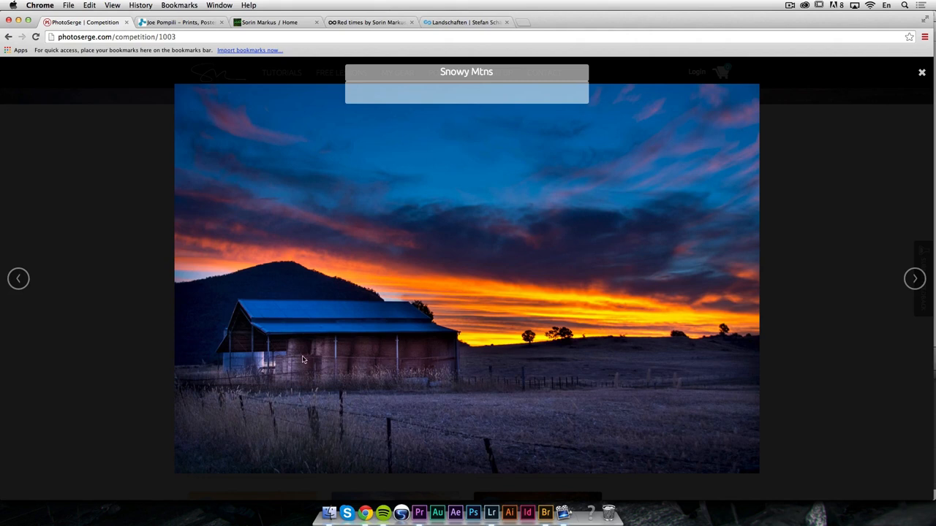
pyautogui.moveTo(530, 449)
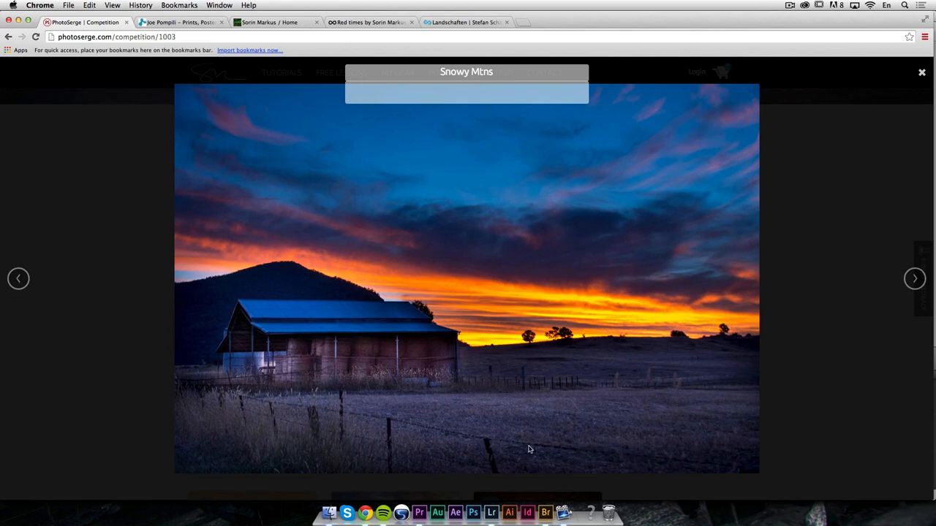
pyautogui.moveTo(433, 430)
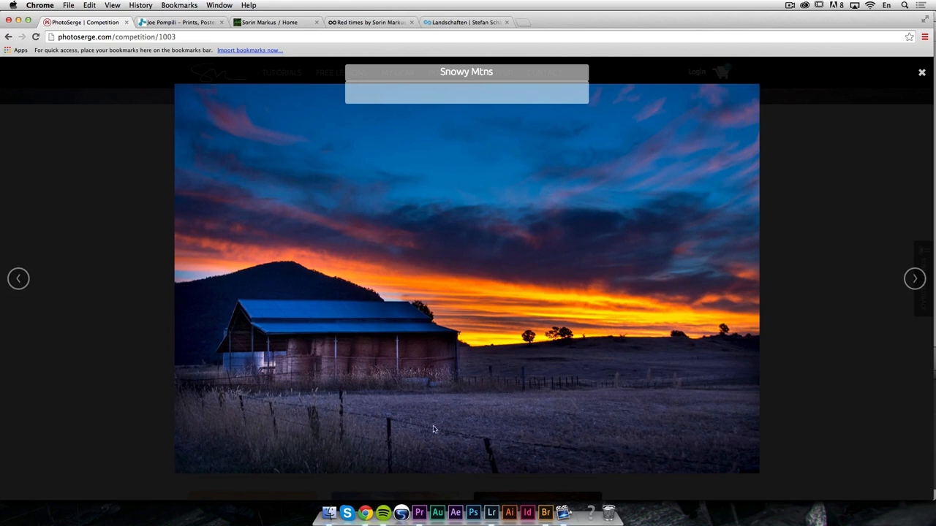
pyautogui.moveTo(307, 304)
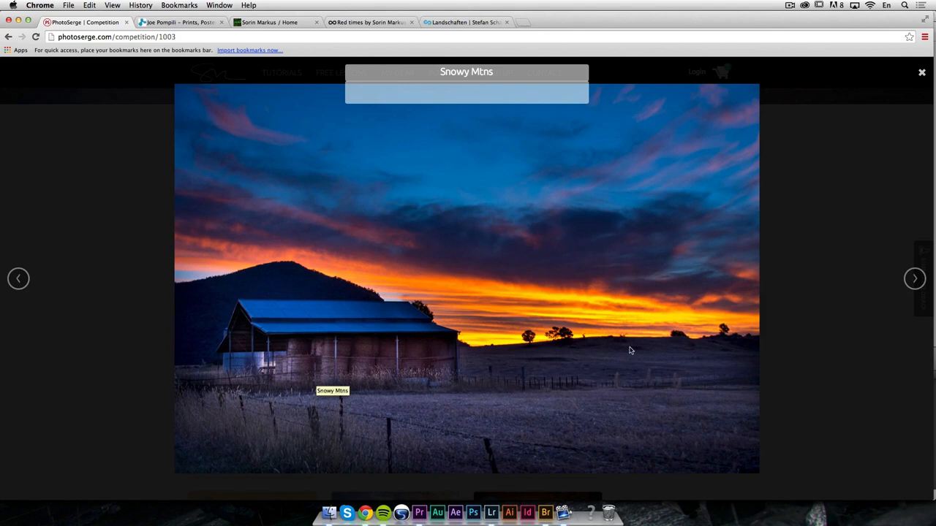
pyautogui.moveTo(423, 359)
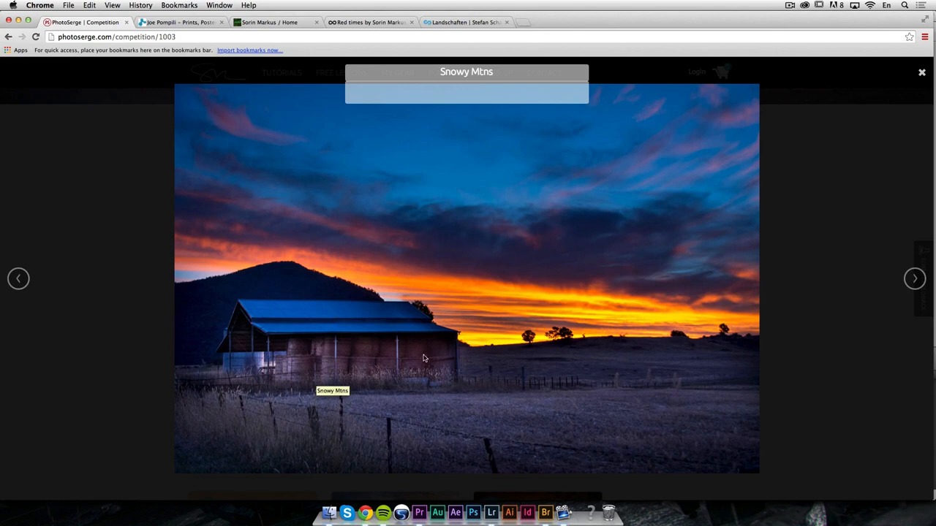
pyautogui.moveTo(364, 354)
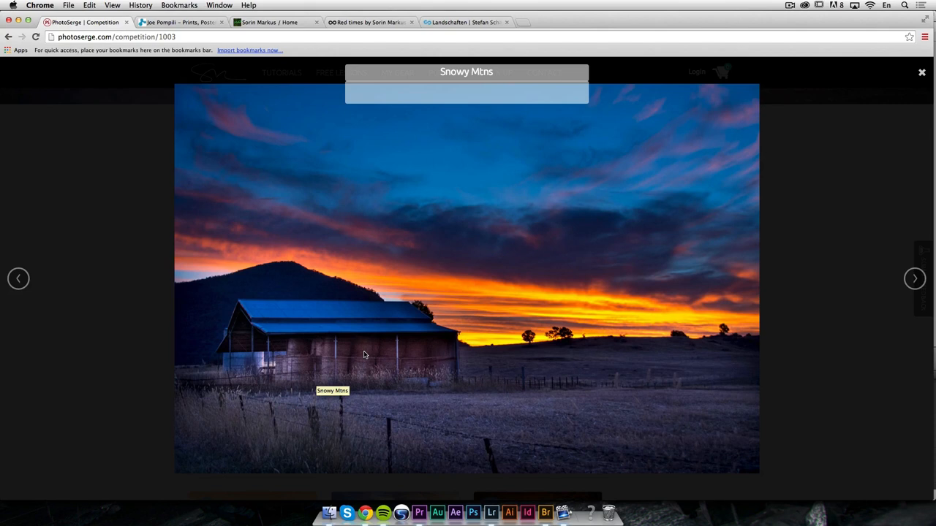
pyautogui.moveTo(349, 403)
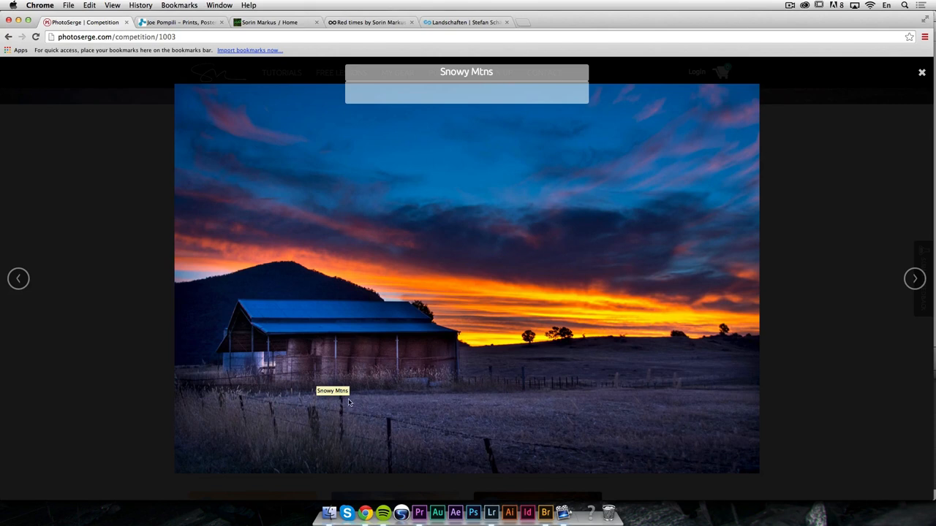
pyautogui.moveTo(879, 294)
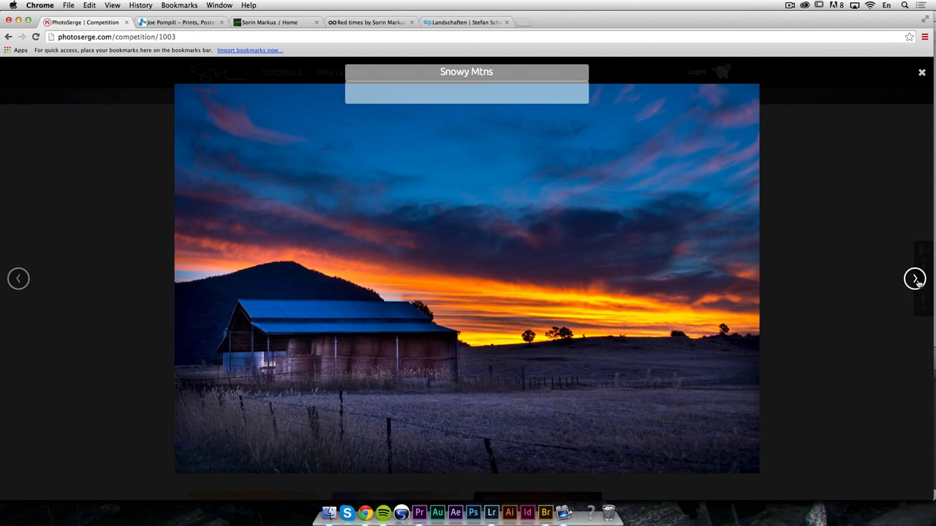
pyautogui.moveTo(496, 328)
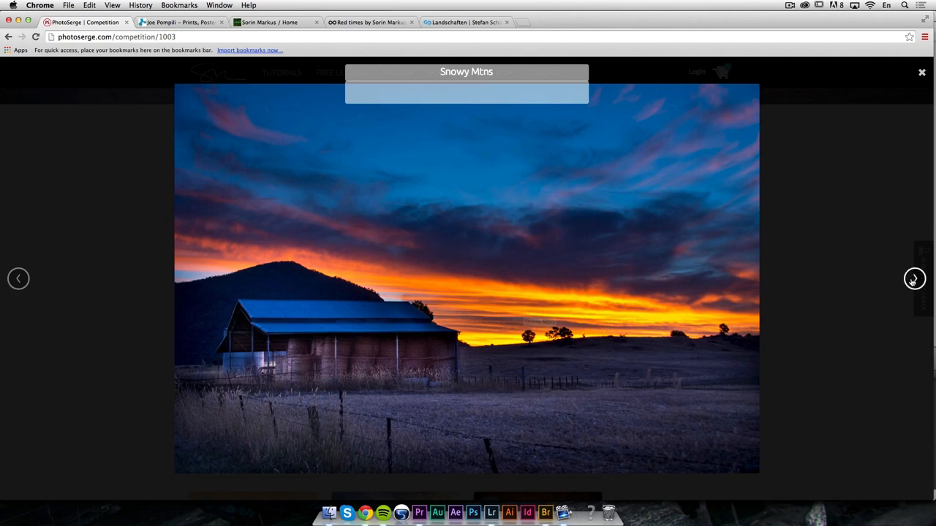
pyautogui.moveTo(377, 362)
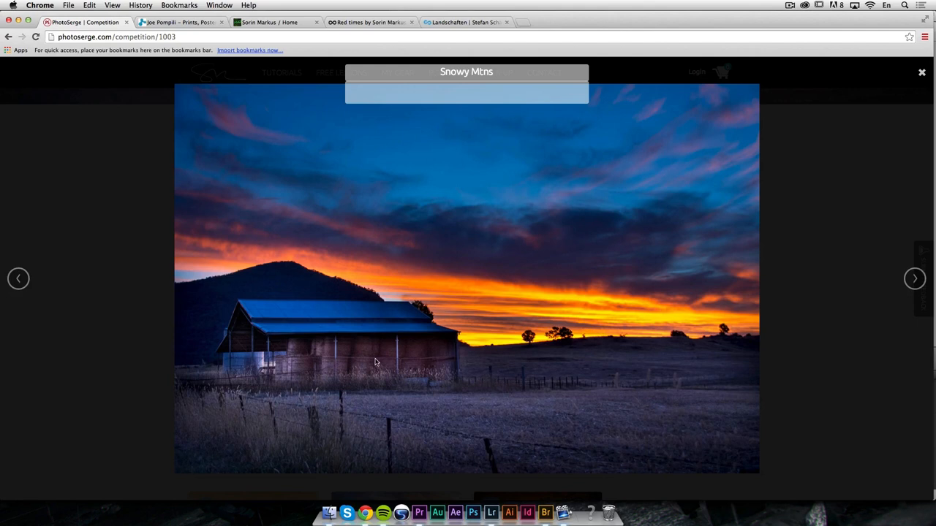
pyautogui.moveTo(351, 420)
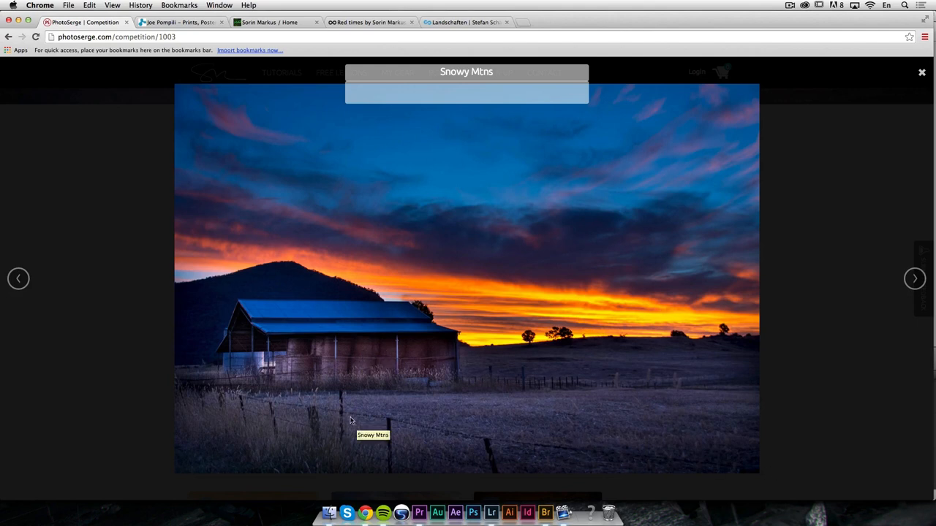
pyautogui.moveTo(680, 363)
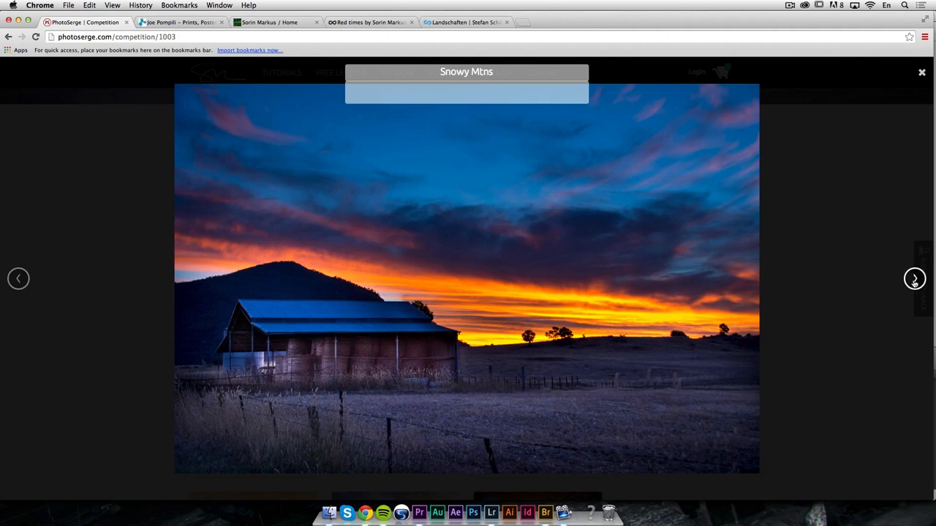
# Advance the lightbox from the Snowy Mtns barn photo to Fire Over the Horizon
pyautogui.click(914, 278)
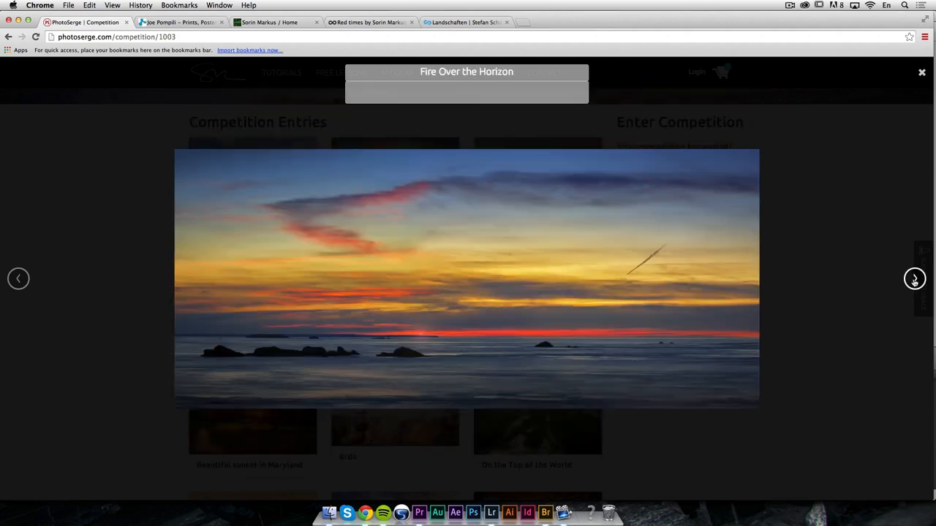
pyautogui.click(913, 279)
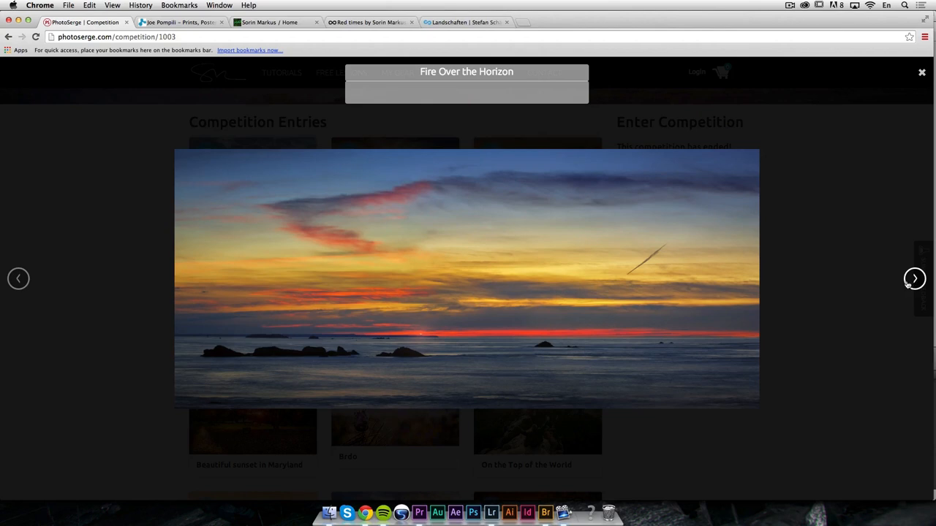
pyautogui.moveTo(420, 238)
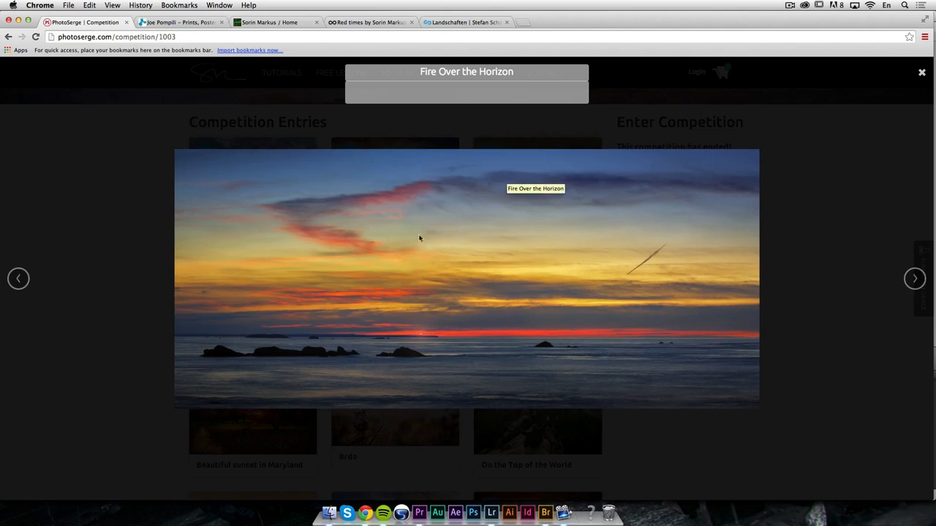
pyautogui.moveTo(432, 290)
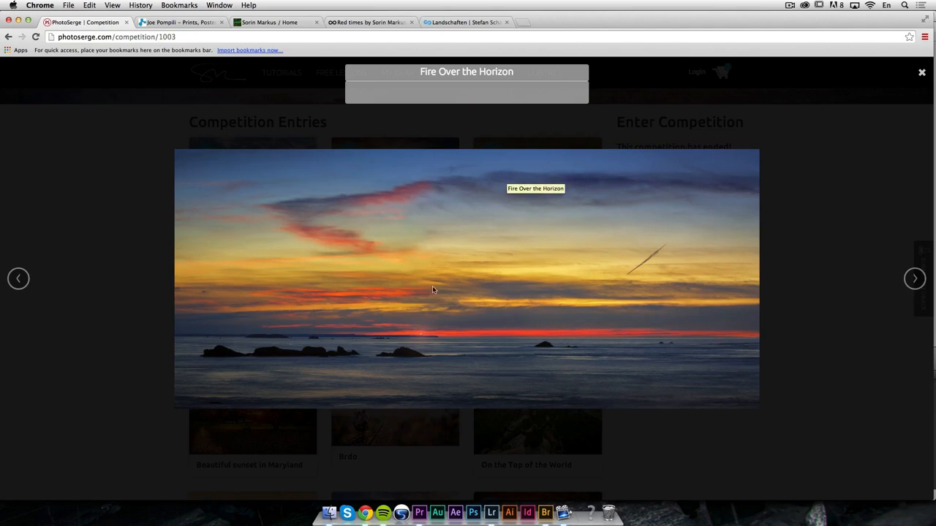
pyautogui.moveTo(543, 357)
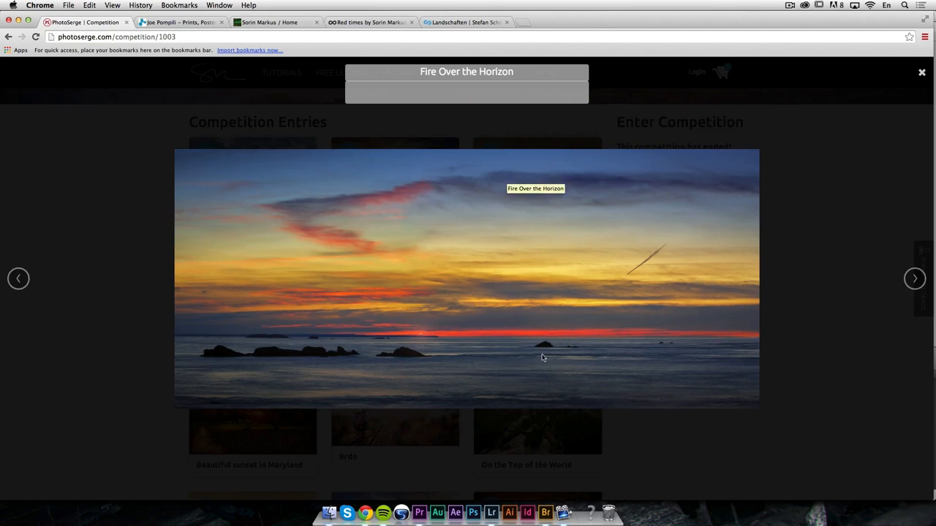
pyautogui.moveTo(449, 356)
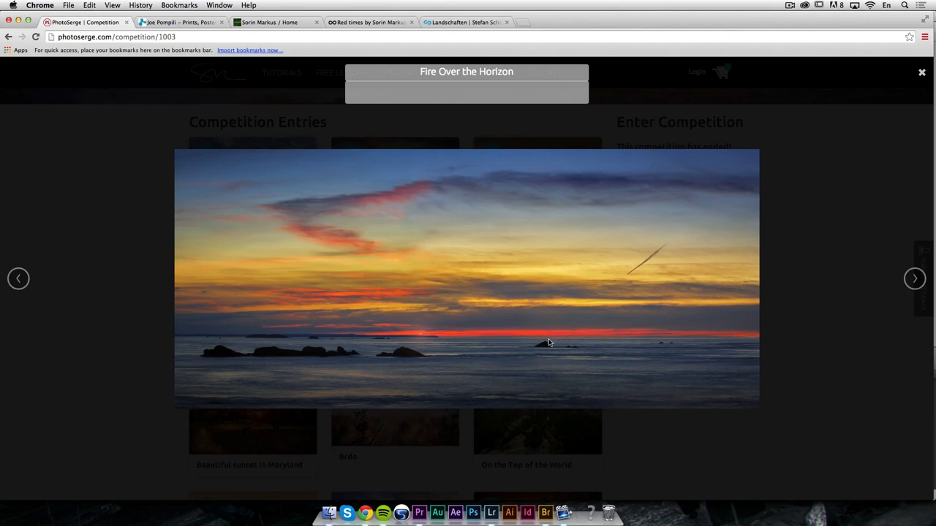
pyautogui.moveTo(889, 301)
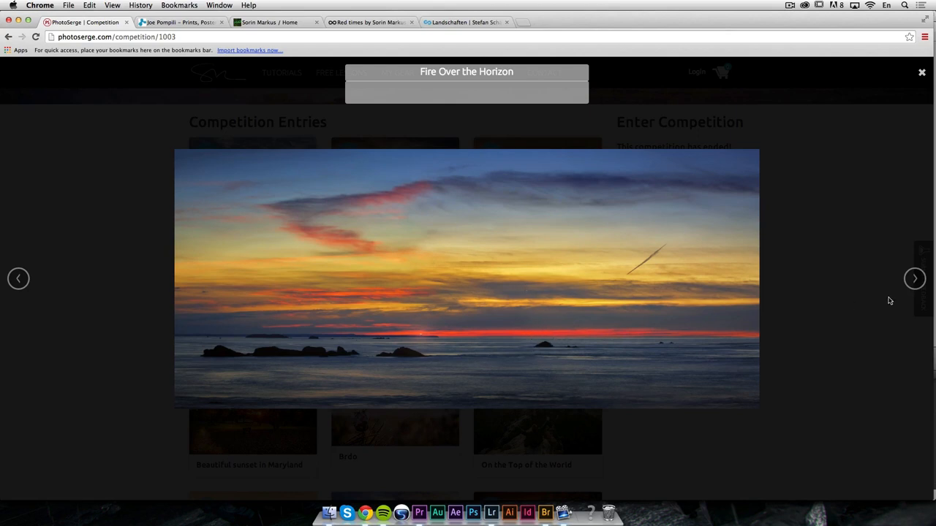
pyautogui.moveTo(912, 127)
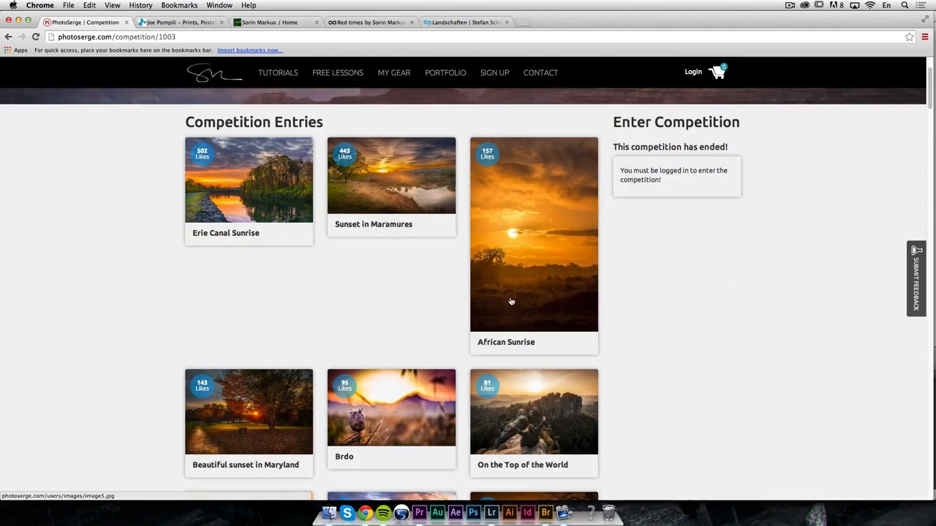
# Enlarge the Sunset on the Leman Lake entry, review it, then close the viewer
pyautogui.scroll(-3)
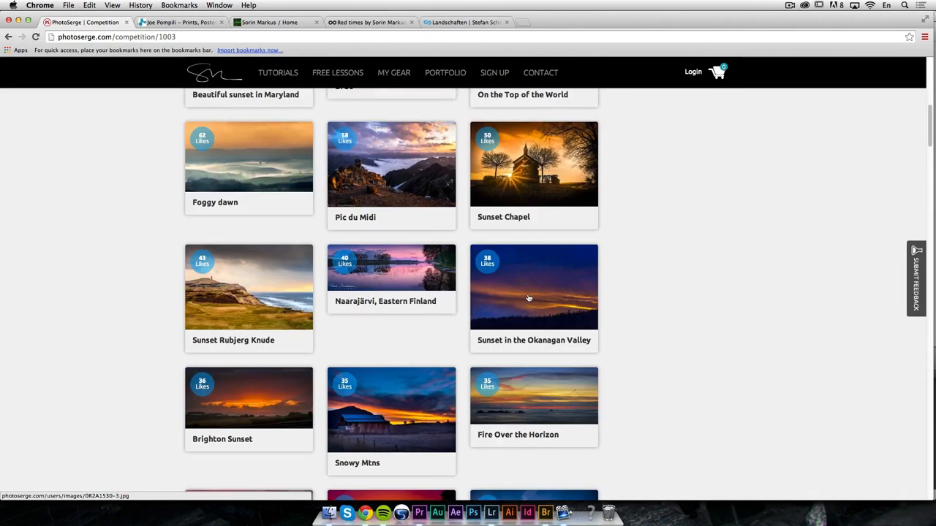
pyautogui.scroll(-3)
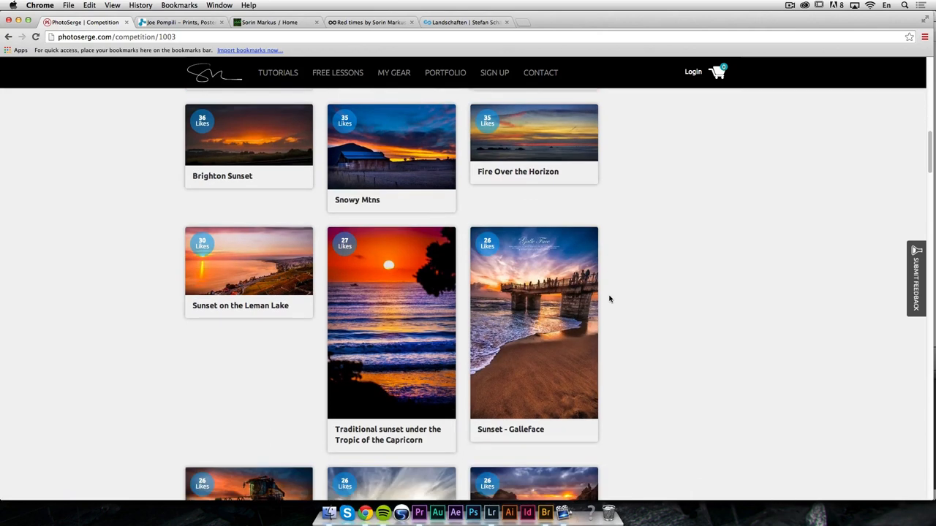
pyautogui.click(248, 261)
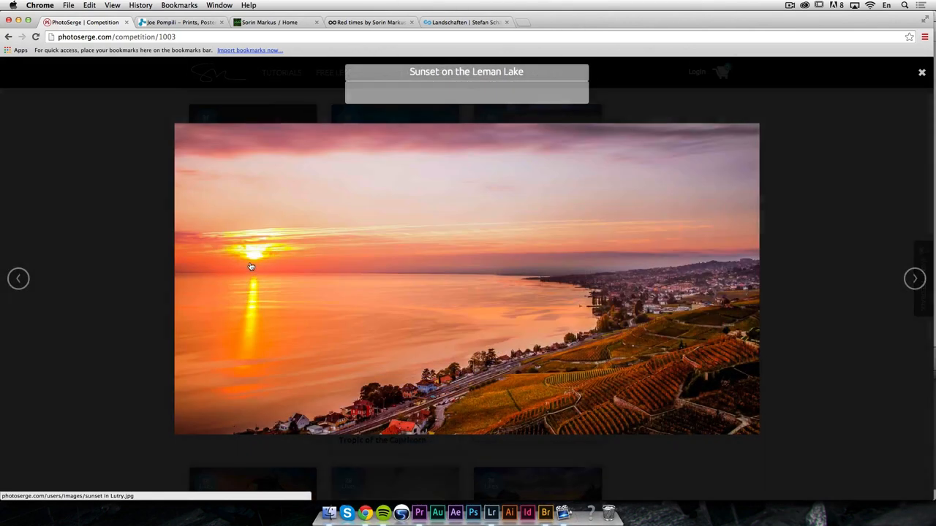
pyautogui.moveTo(265, 267)
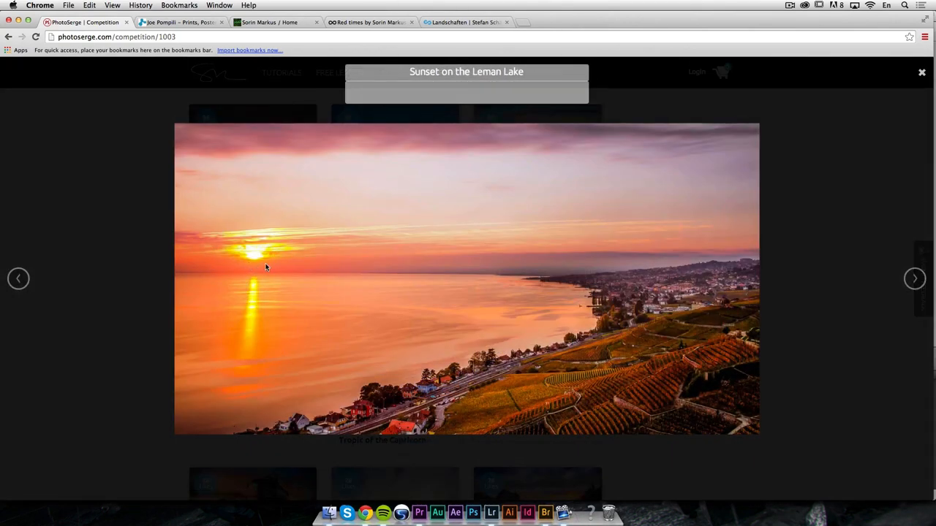
pyautogui.moveTo(614, 278)
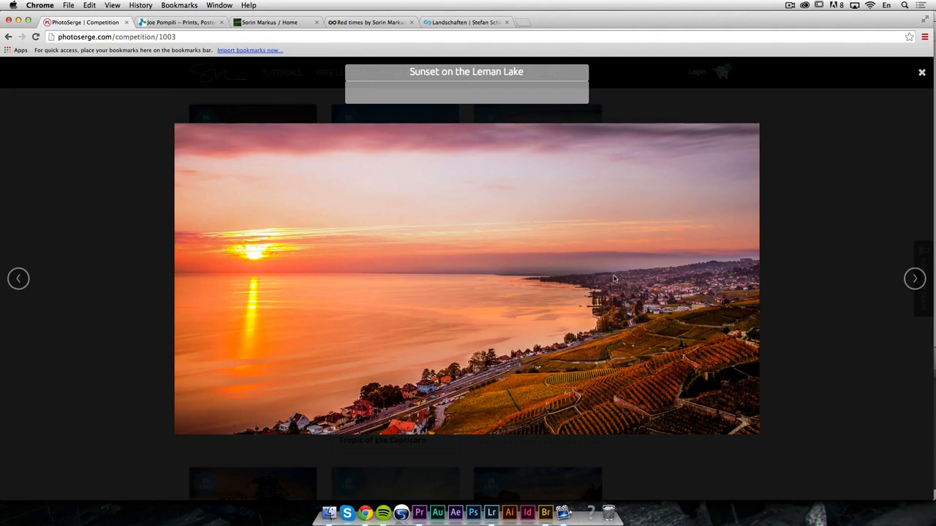
pyautogui.moveTo(348, 279)
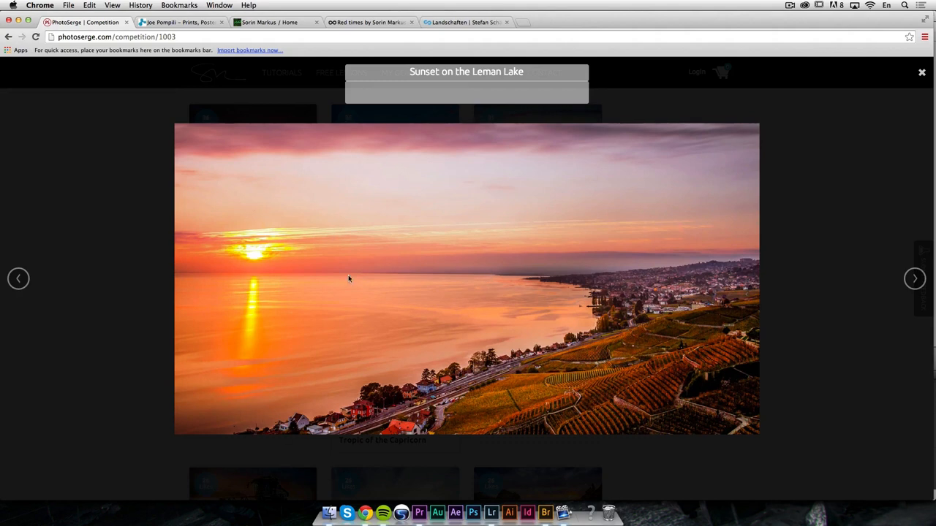
pyautogui.moveTo(636, 233)
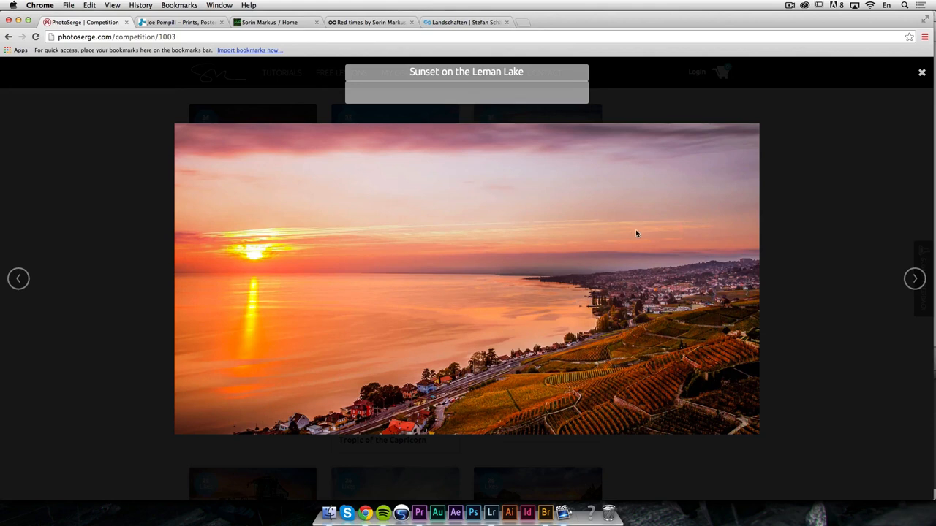
pyautogui.moveTo(446, 256)
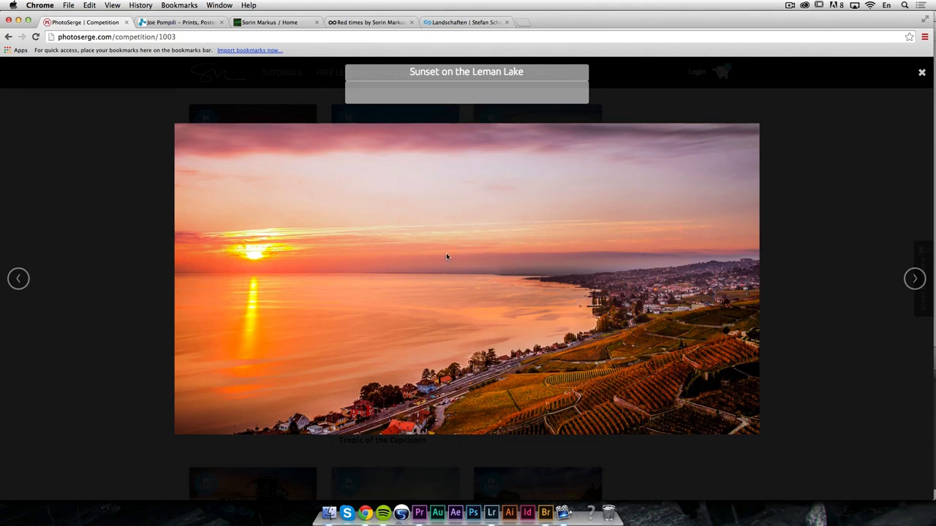
pyautogui.moveTo(492, 407)
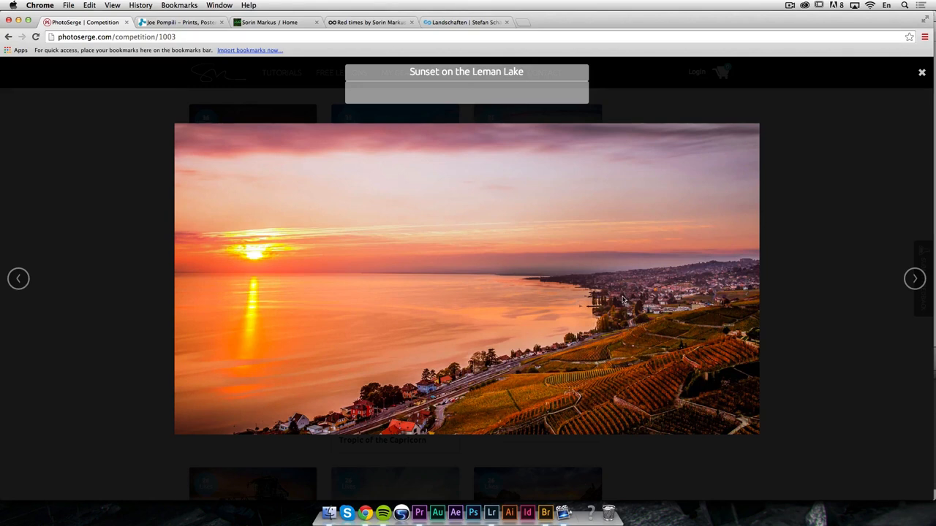
pyautogui.moveTo(647, 328)
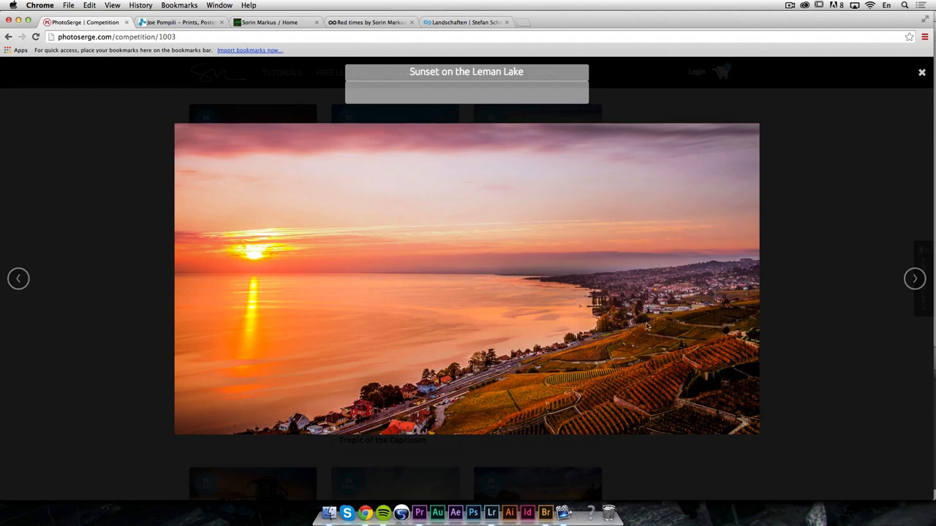
pyautogui.moveTo(404, 281)
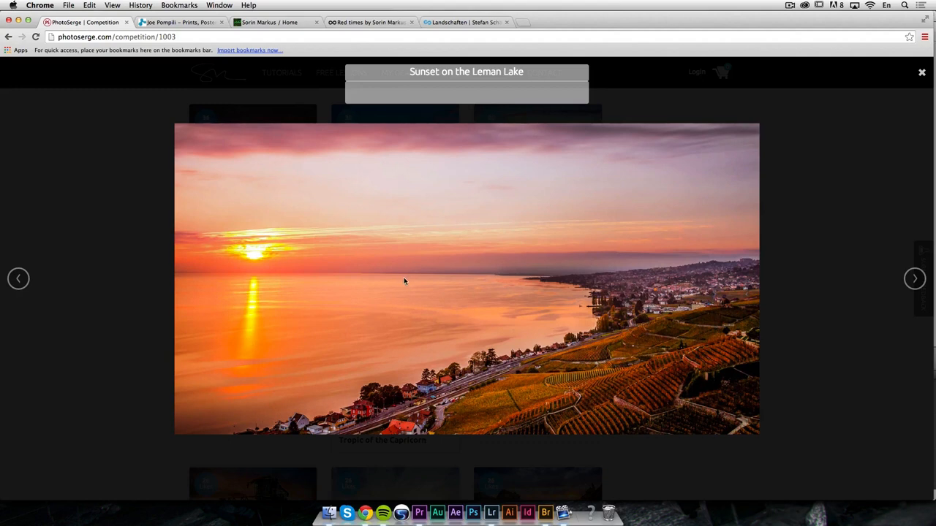
pyautogui.moveTo(923, 122)
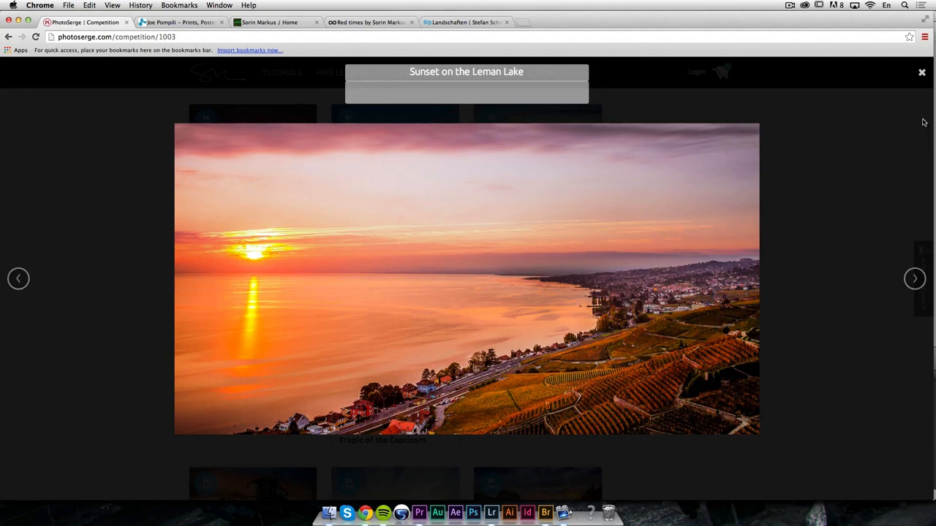
pyautogui.click(921, 73)
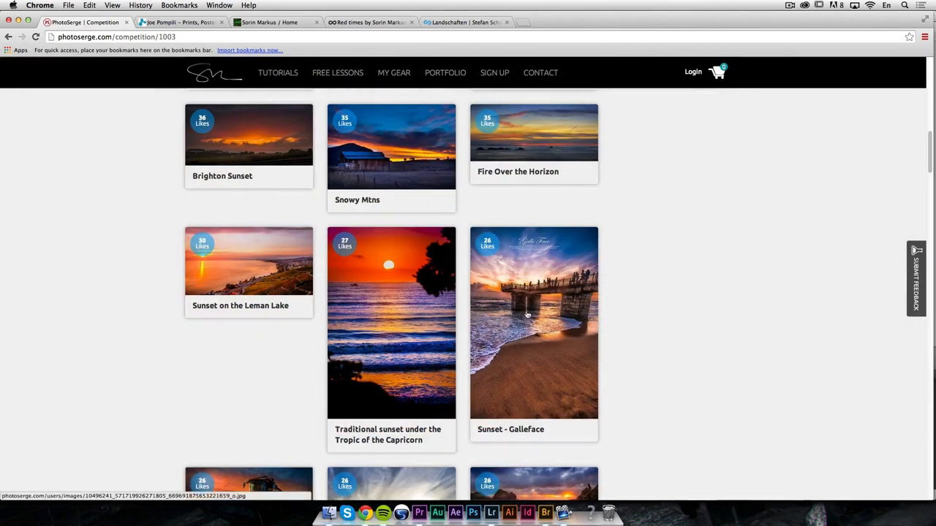
pyautogui.click(534, 322)
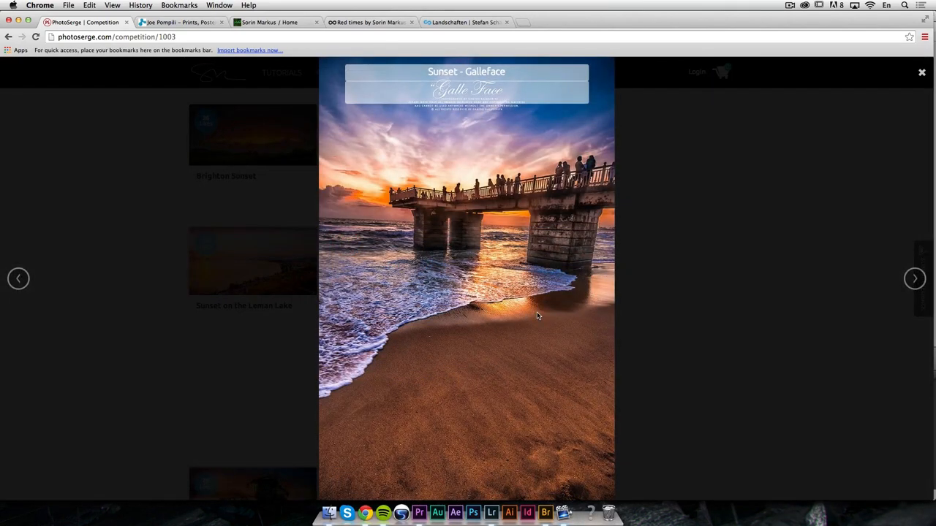
pyautogui.moveTo(674, 228)
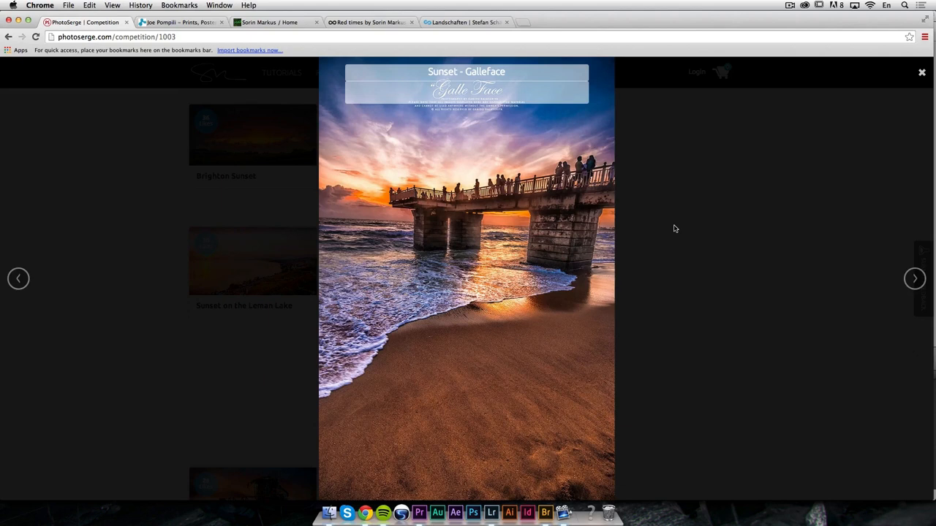
pyautogui.moveTo(464, 431)
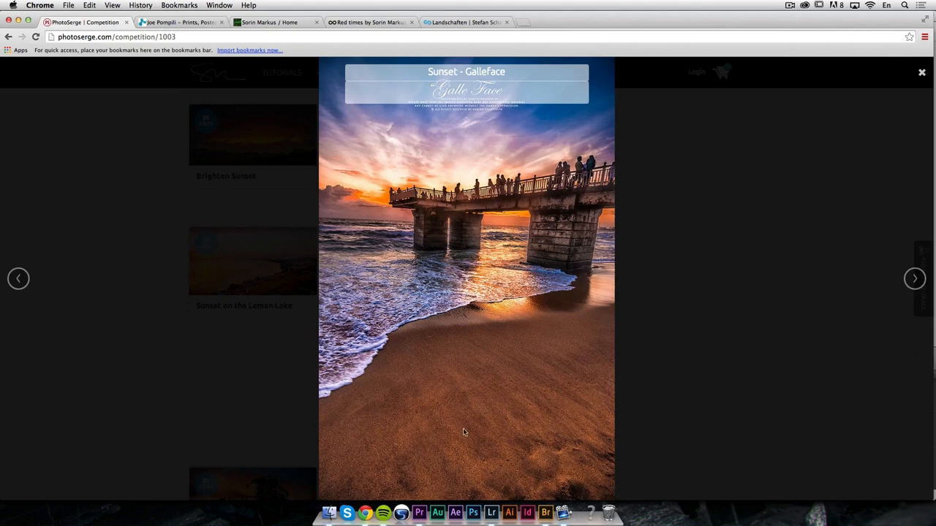
pyautogui.moveTo(432, 236)
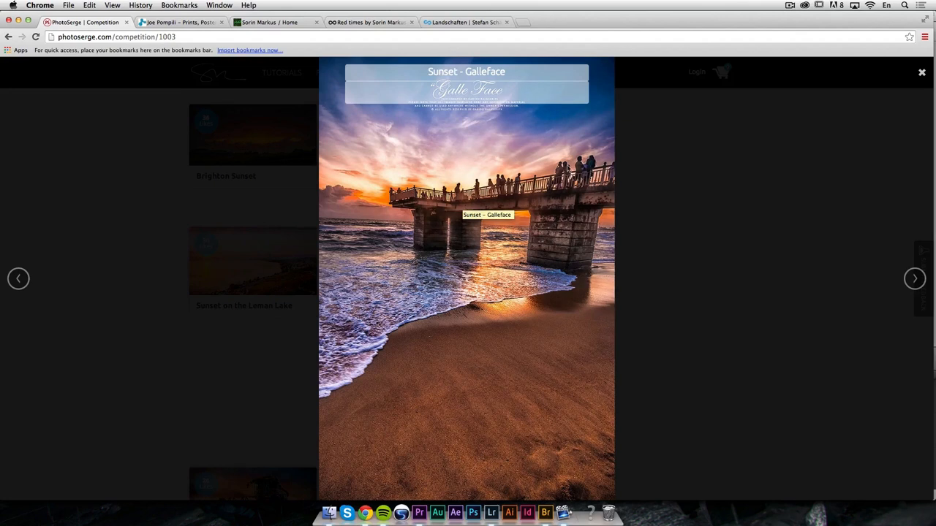
pyautogui.moveTo(481, 327)
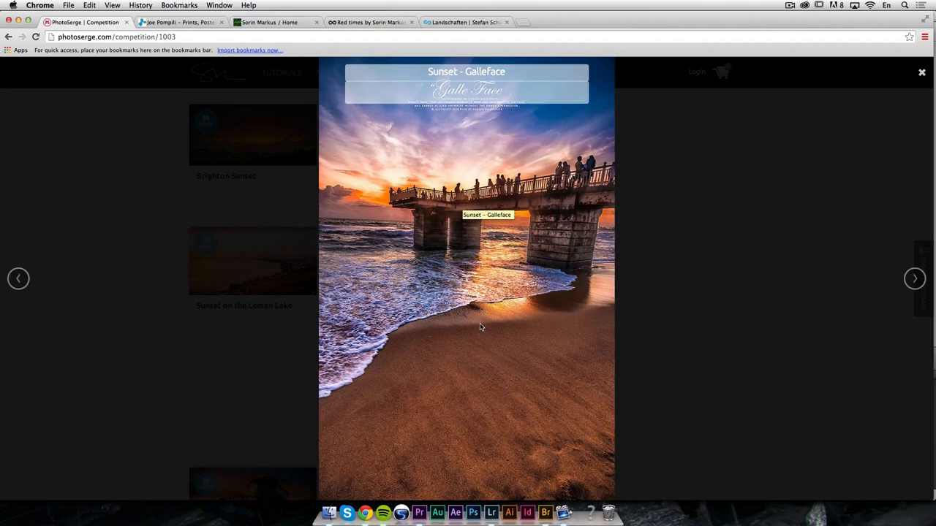
pyautogui.moveTo(528, 340)
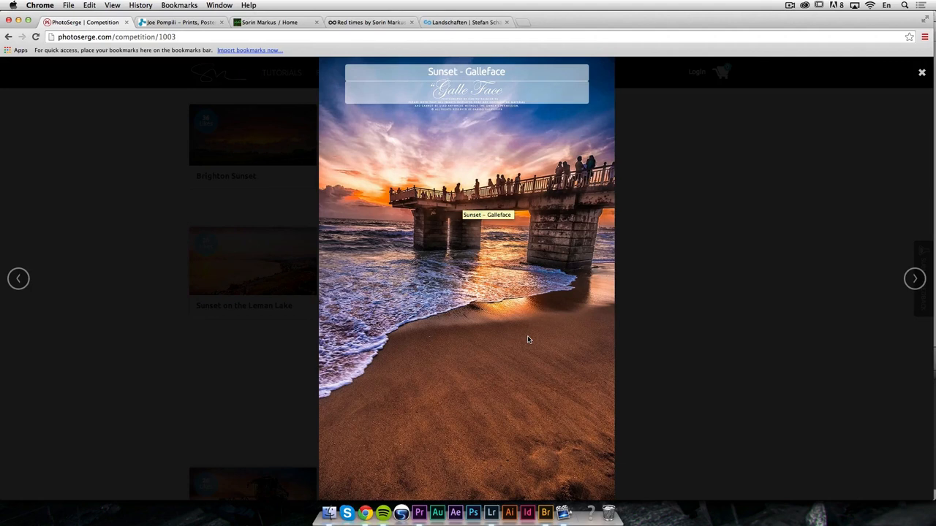
pyautogui.moveTo(493, 282)
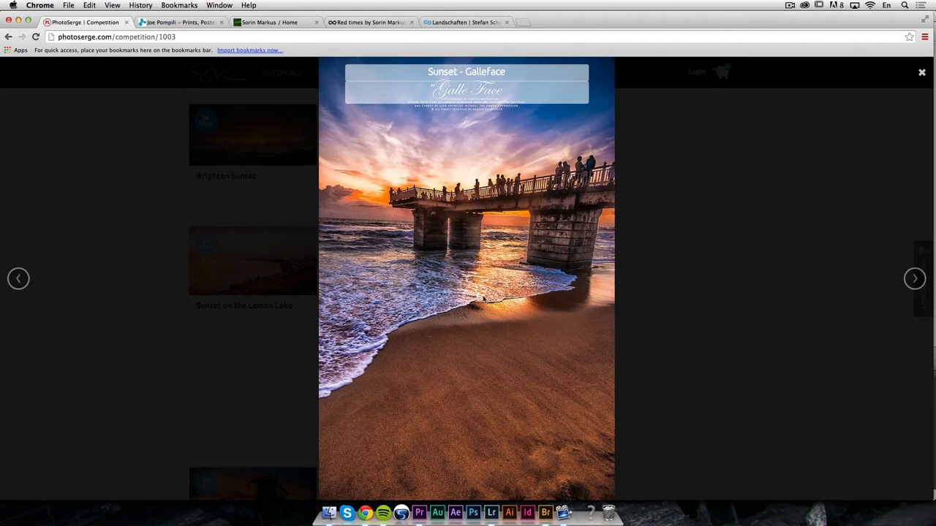
pyautogui.moveTo(531, 386)
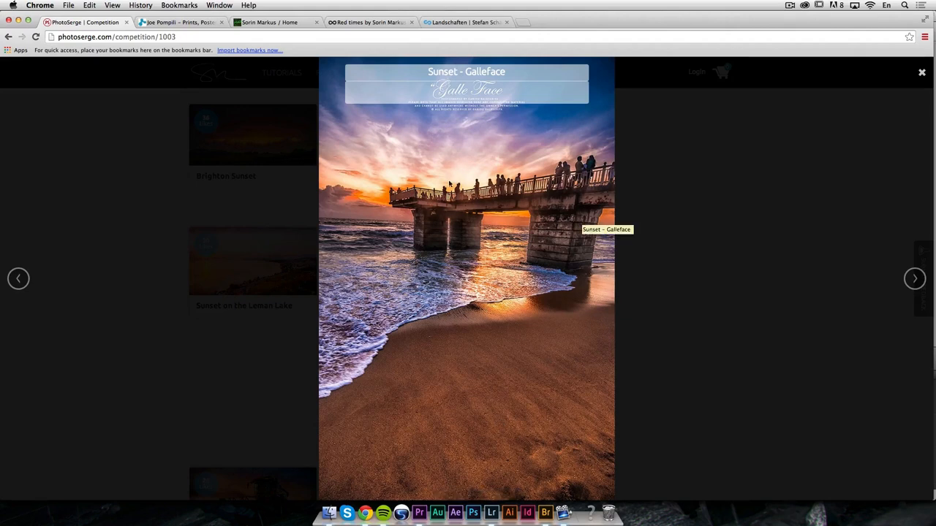
pyautogui.moveTo(468, 215)
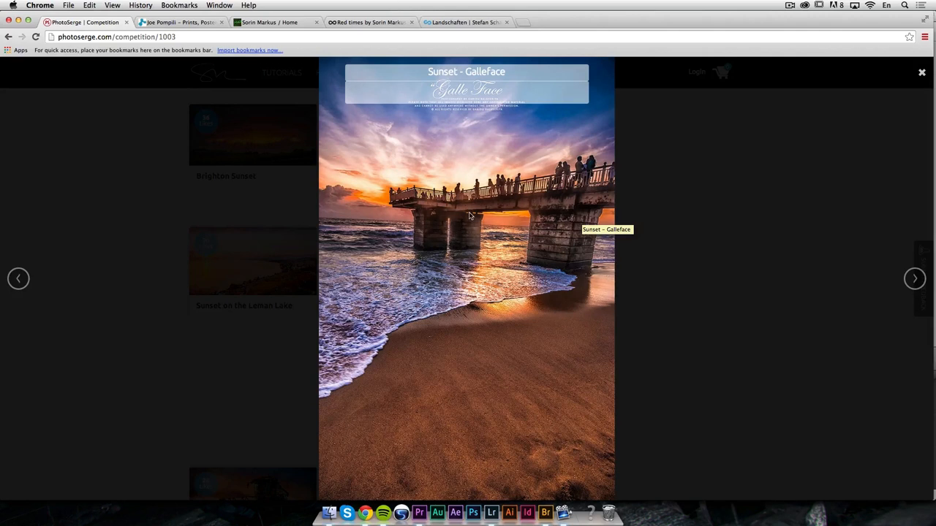
pyautogui.moveTo(530, 97)
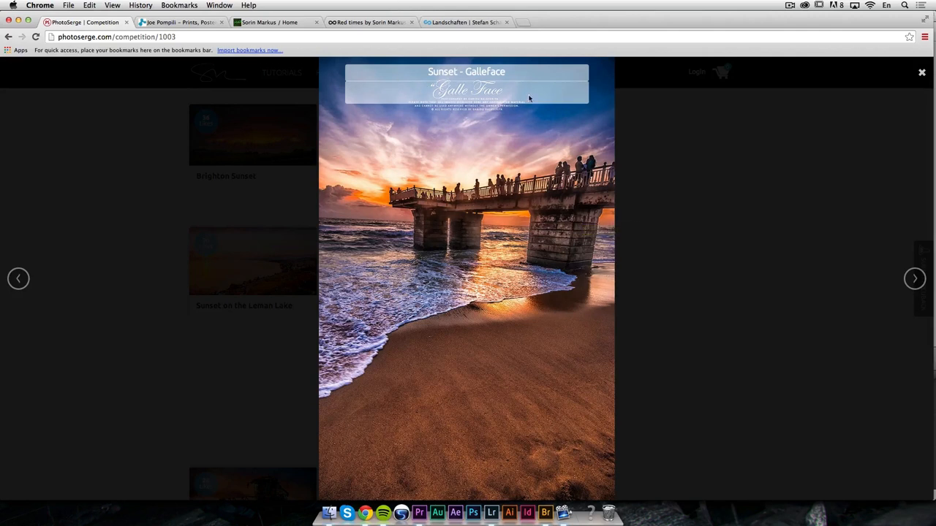
pyautogui.moveTo(911, 98)
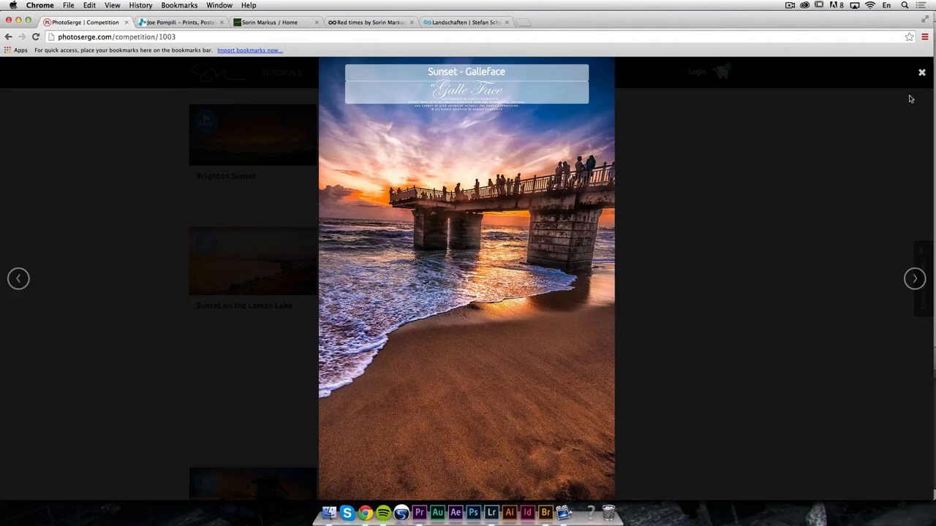
pyautogui.click(922, 72)
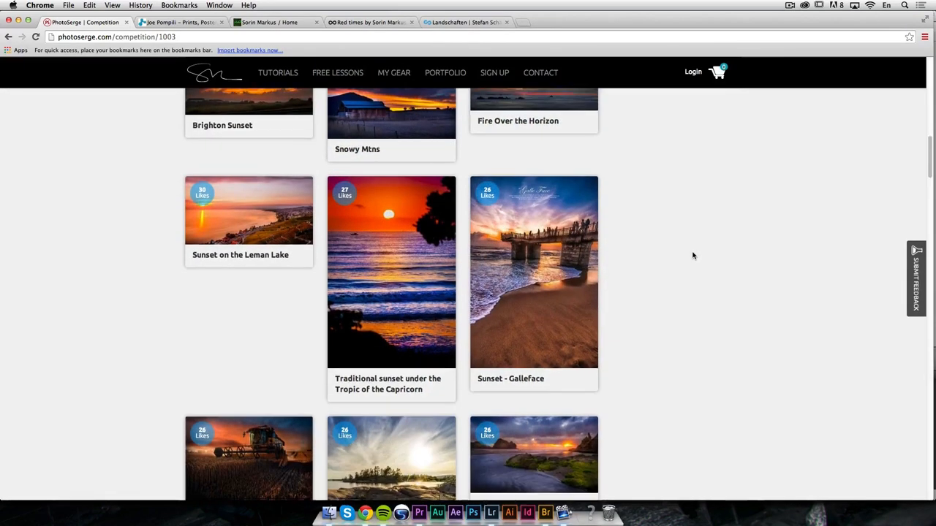
# Enlarge the Reflecting Pools at sunset entry, review it, then close the viewer
pyautogui.scroll(-3)
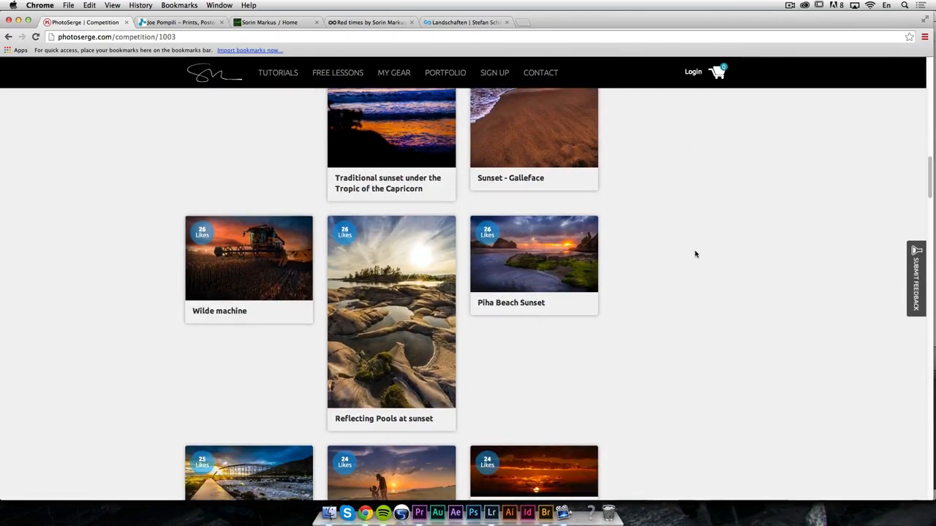
pyautogui.scroll(-3)
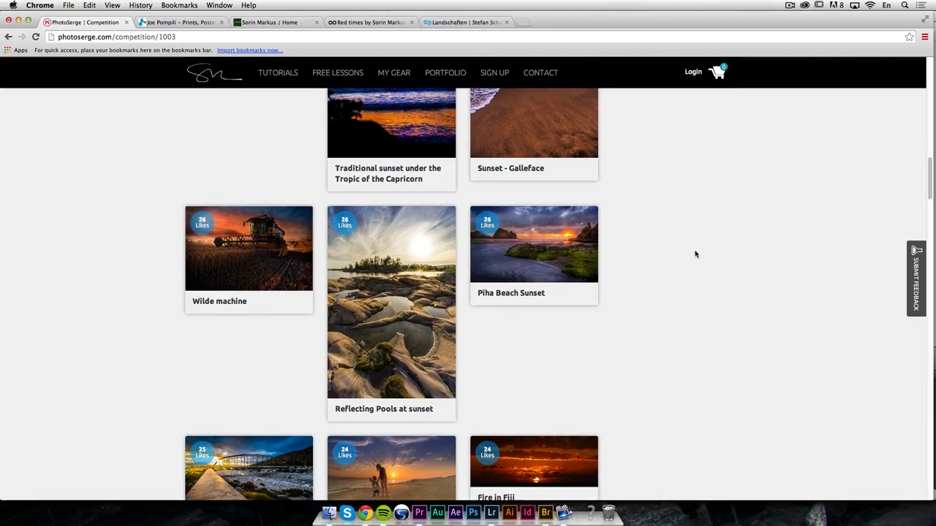
pyautogui.scroll(-3)
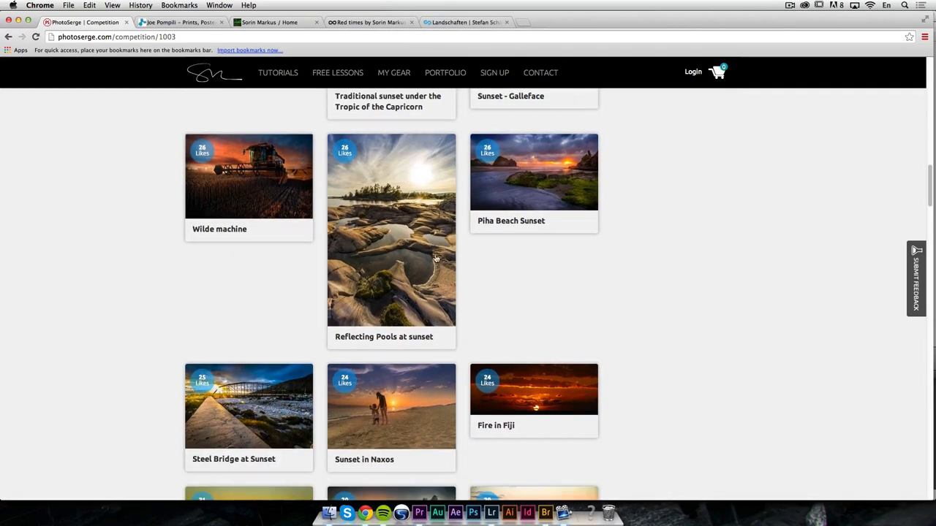
pyautogui.click(391, 230)
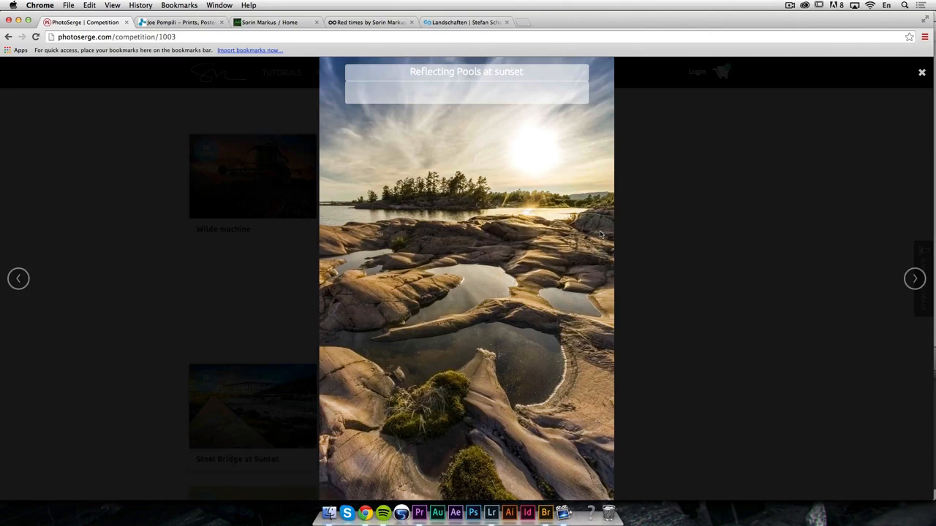
pyautogui.moveTo(426, 353)
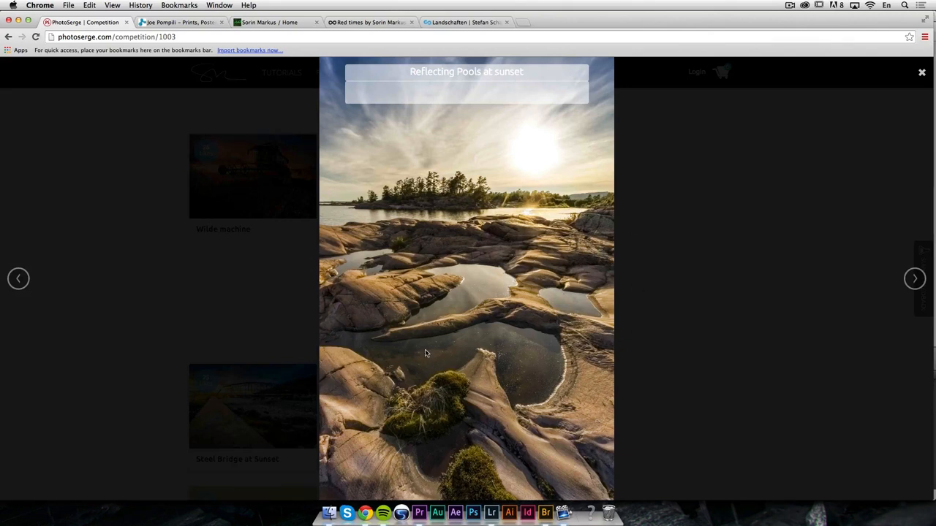
pyautogui.moveTo(408, 377)
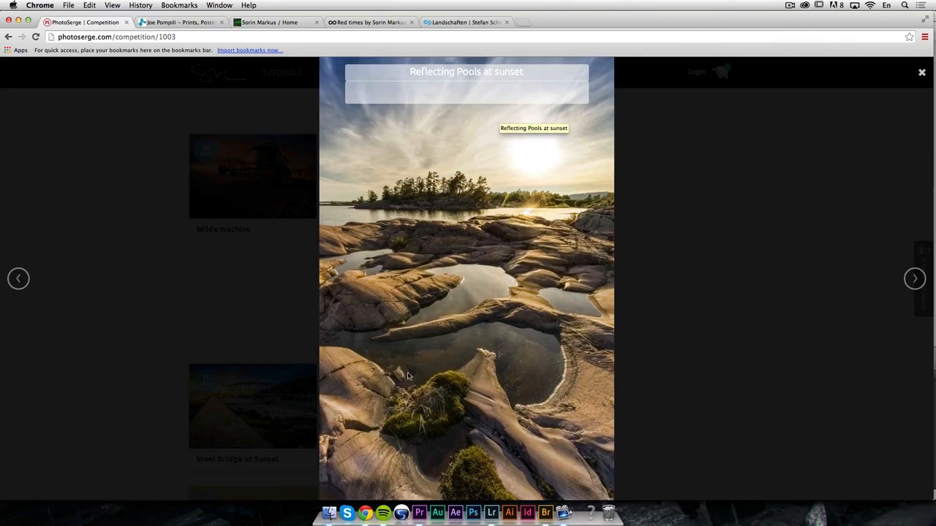
pyautogui.moveTo(563, 235)
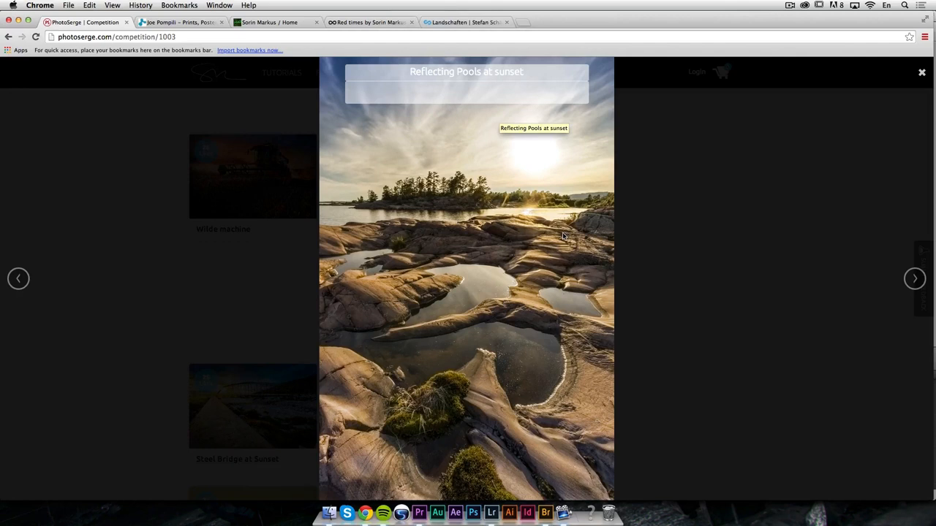
pyautogui.moveTo(524, 251)
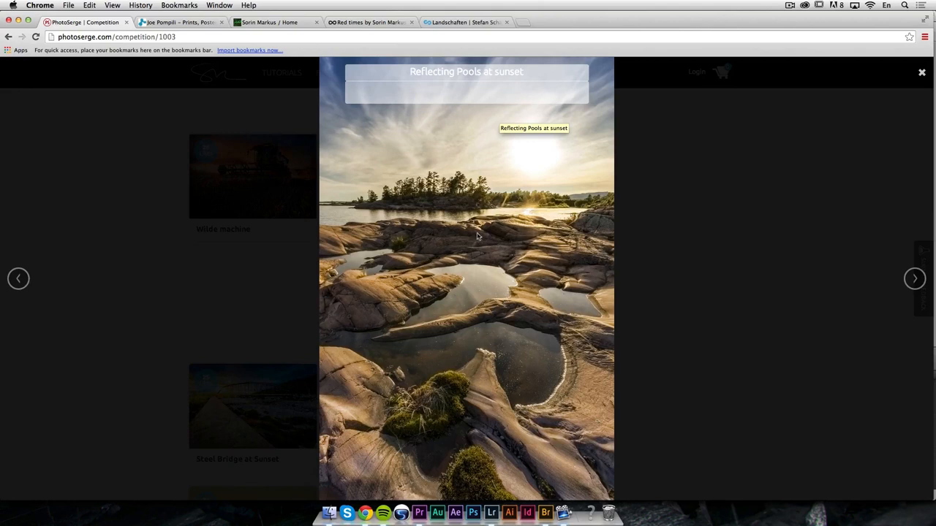
pyautogui.moveTo(321, 372)
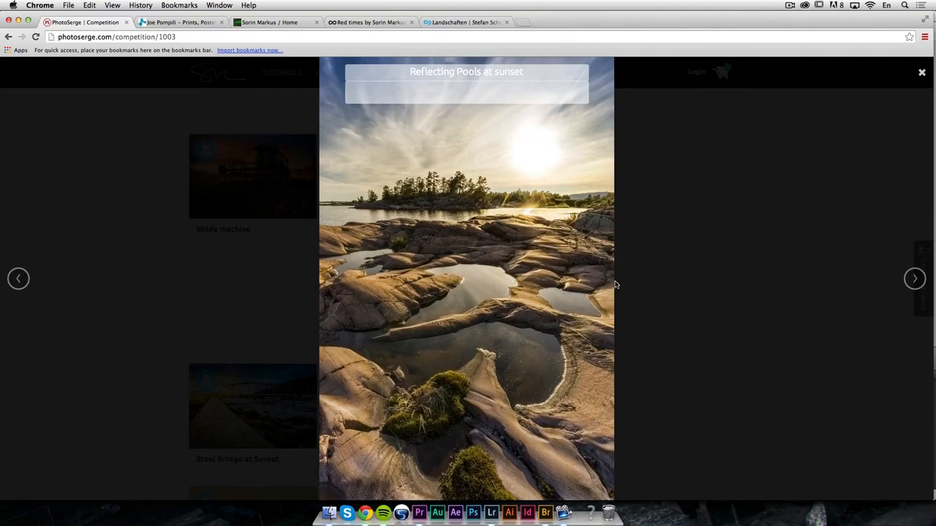
pyautogui.moveTo(439, 352)
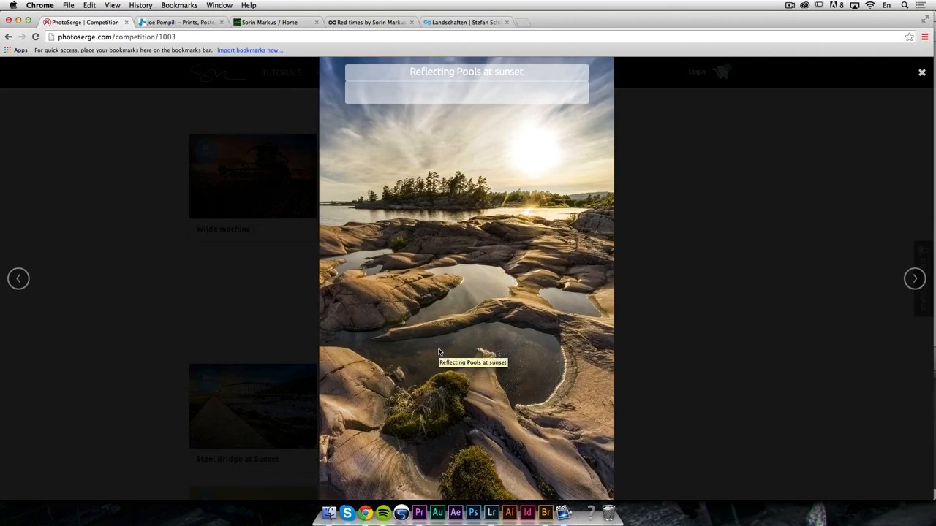
pyautogui.moveTo(527, 287)
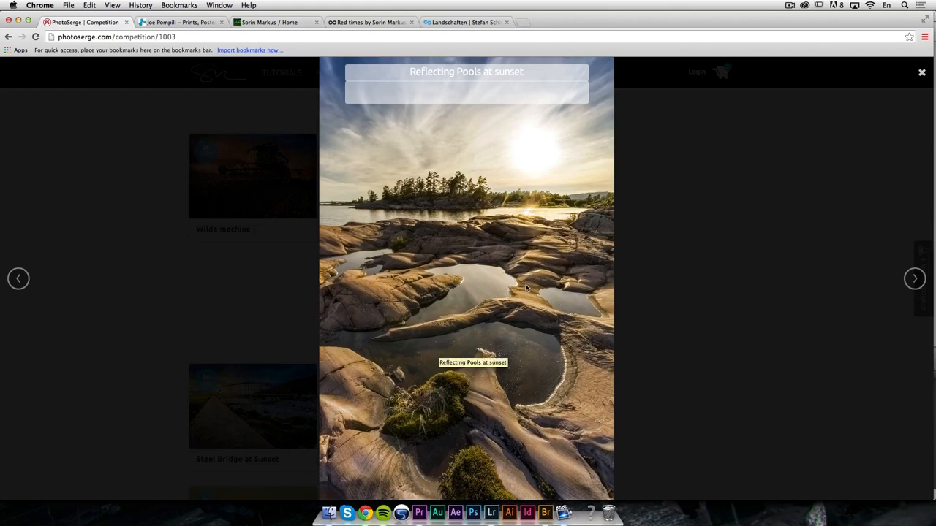
pyautogui.moveTo(540, 131)
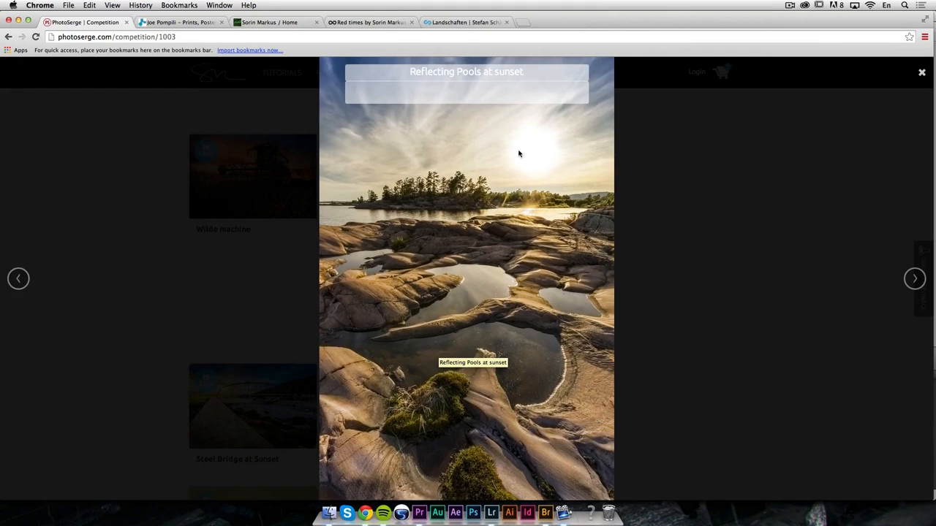
pyautogui.moveTo(522, 346)
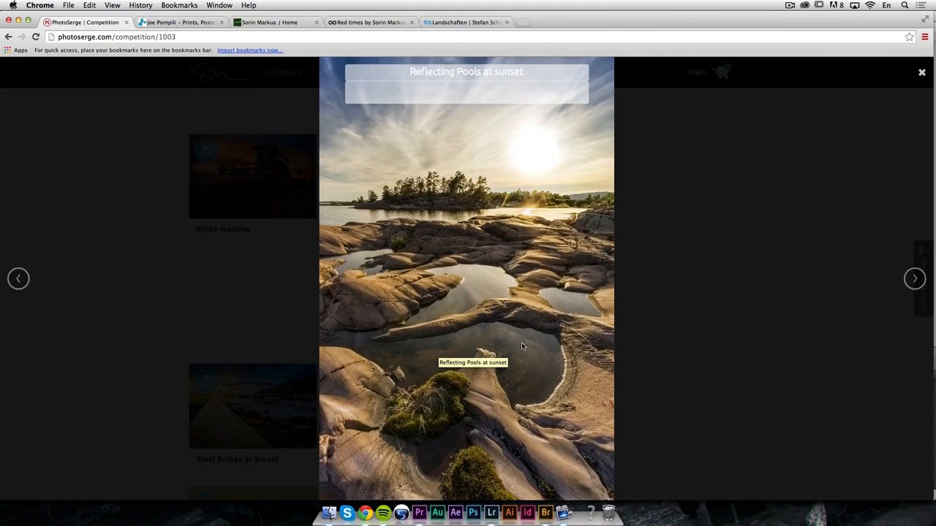
pyautogui.moveTo(482, 326)
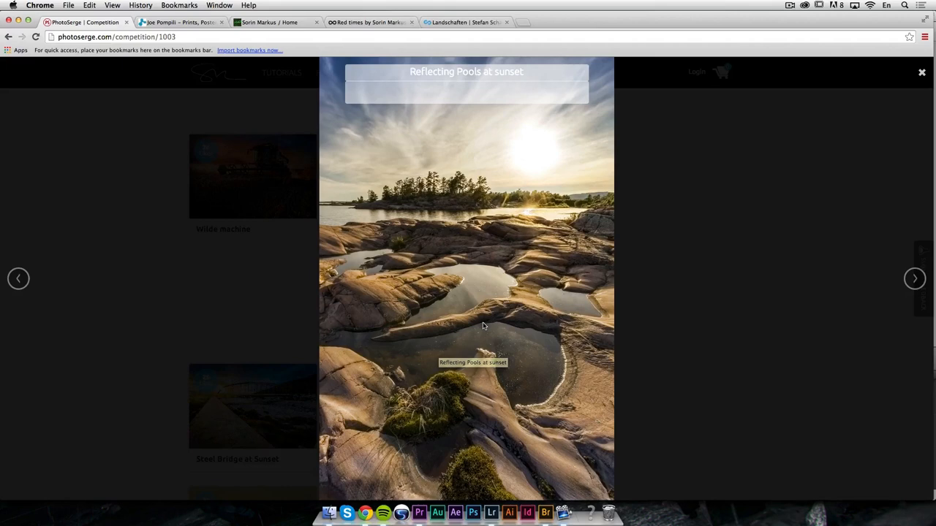
pyautogui.moveTo(903, 46)
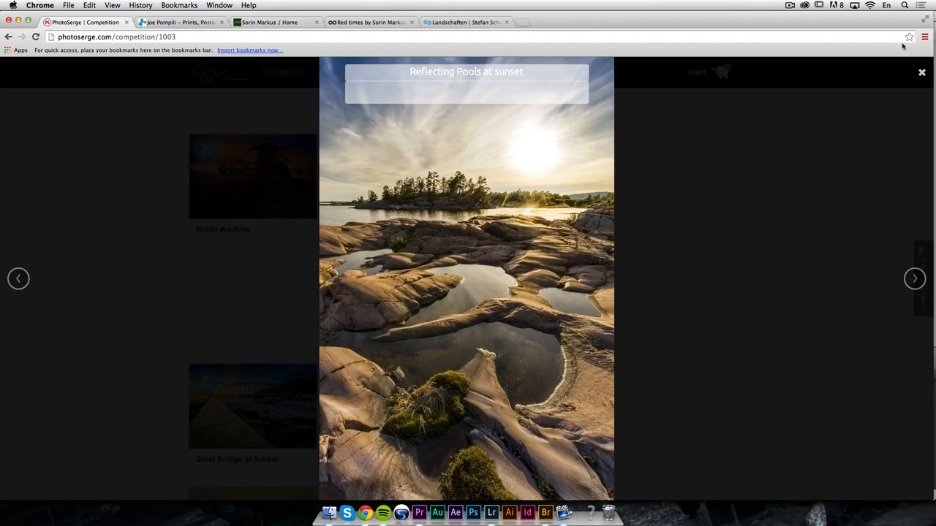
pyautogui.click(921, 72)
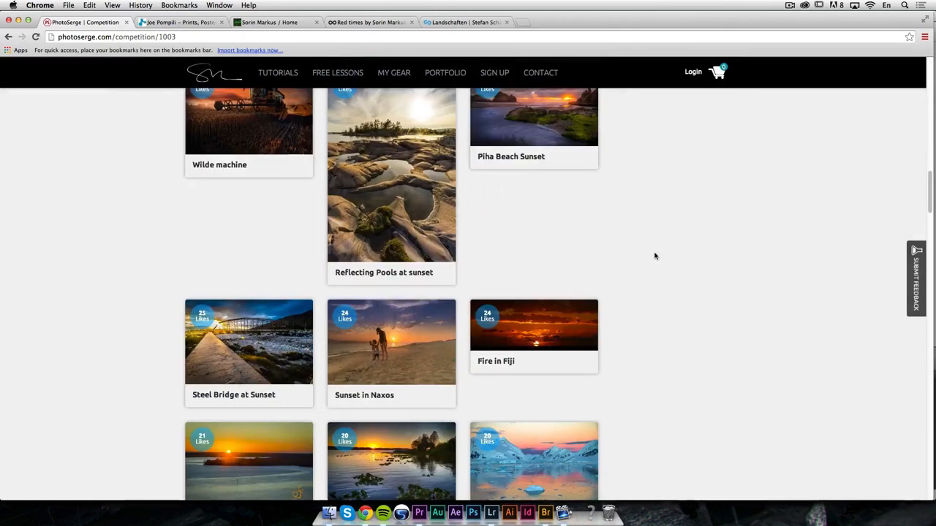
pyautogui.scroll(-3)
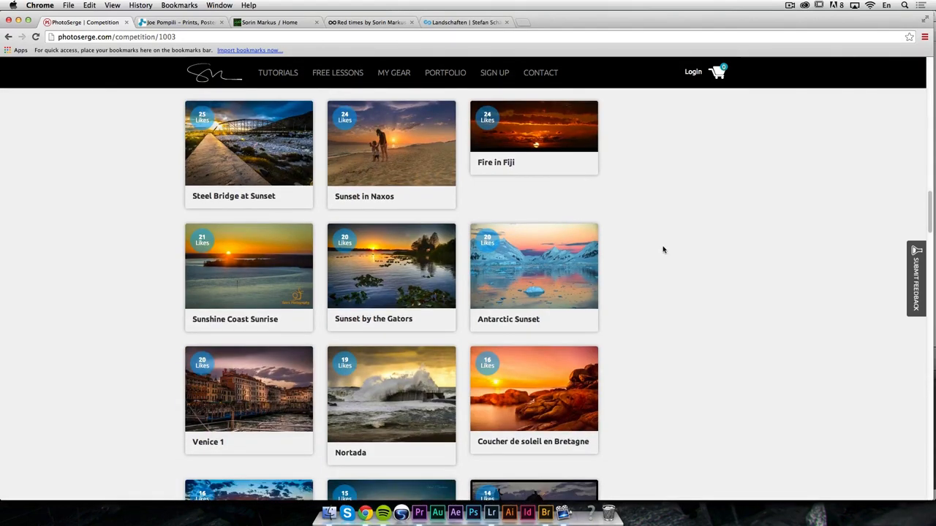
pyautogui.scroll(-3)
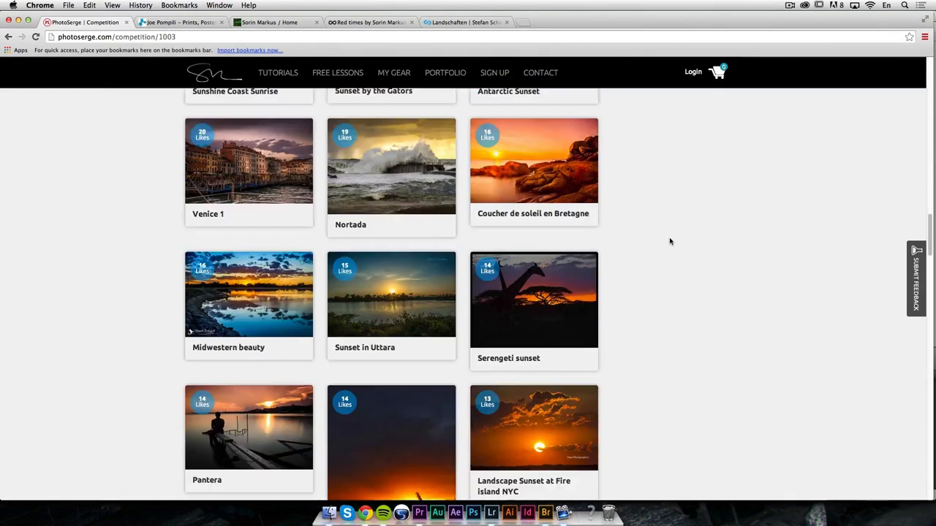
pyautogui.scroll(-3)
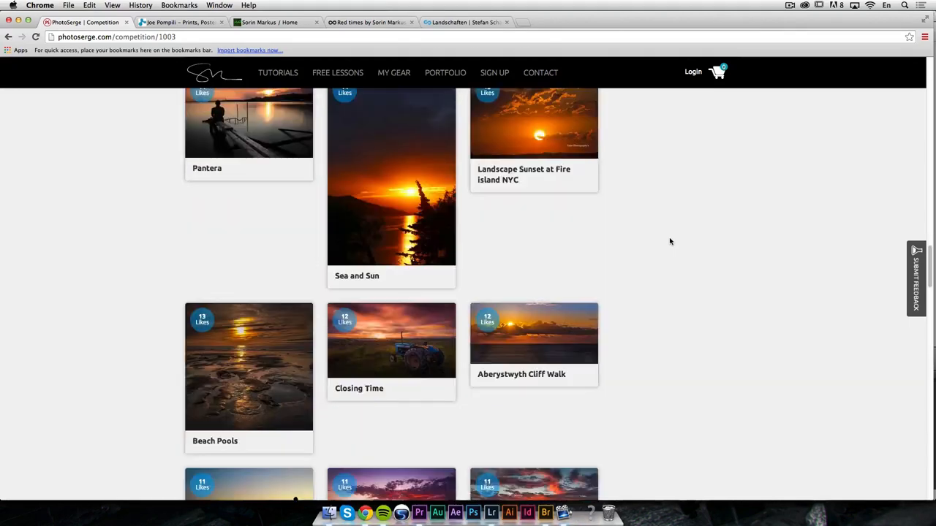
pyautogui.scroll(-3)
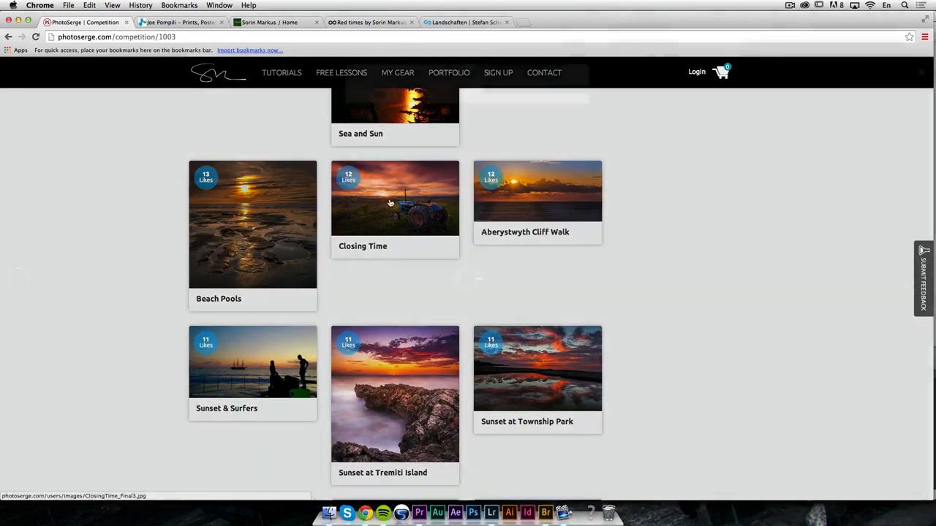
pyautogui.click(395, 199)
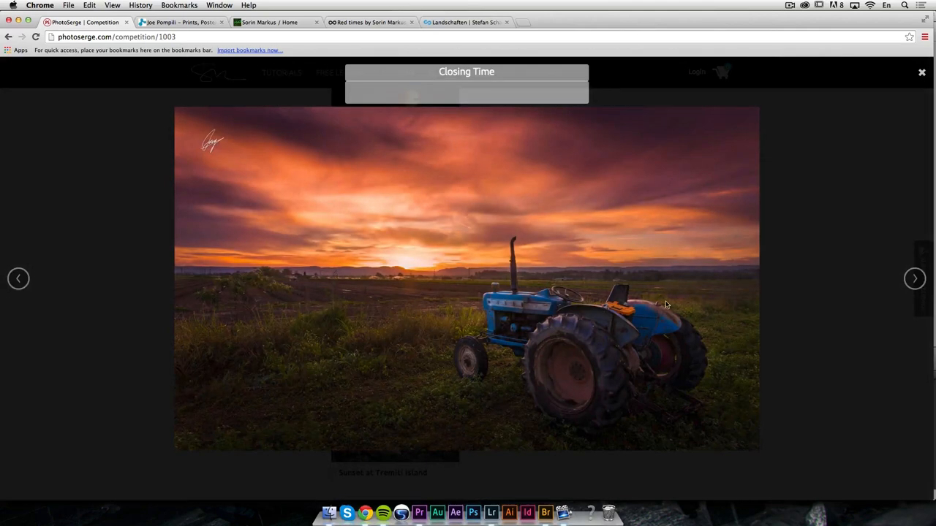
pyautogui.moveTo(600, 344)
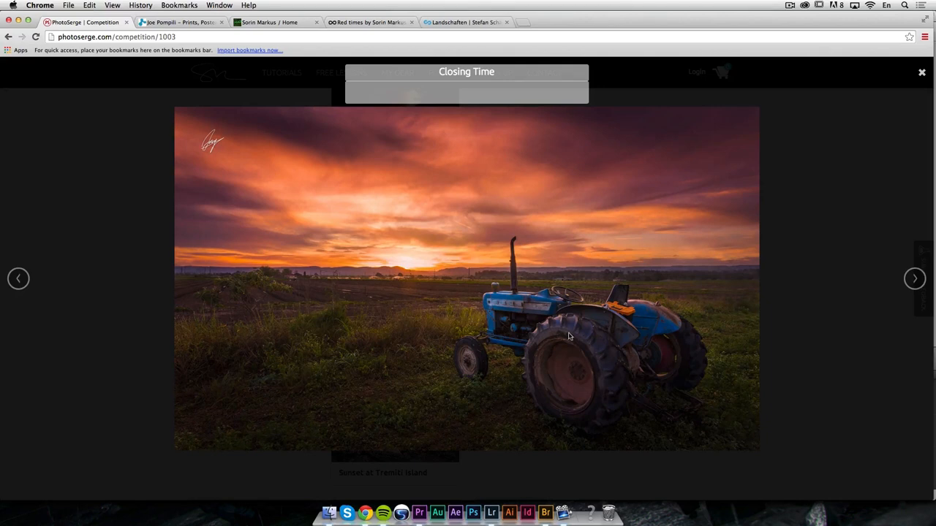
pyautogui.moveTo(547, 331)
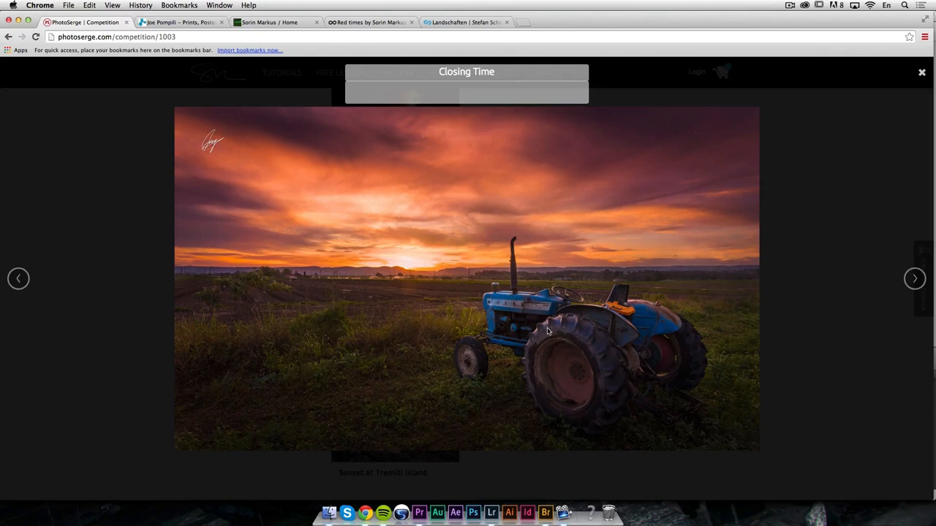
pyautogui.moveTo(562, 299)
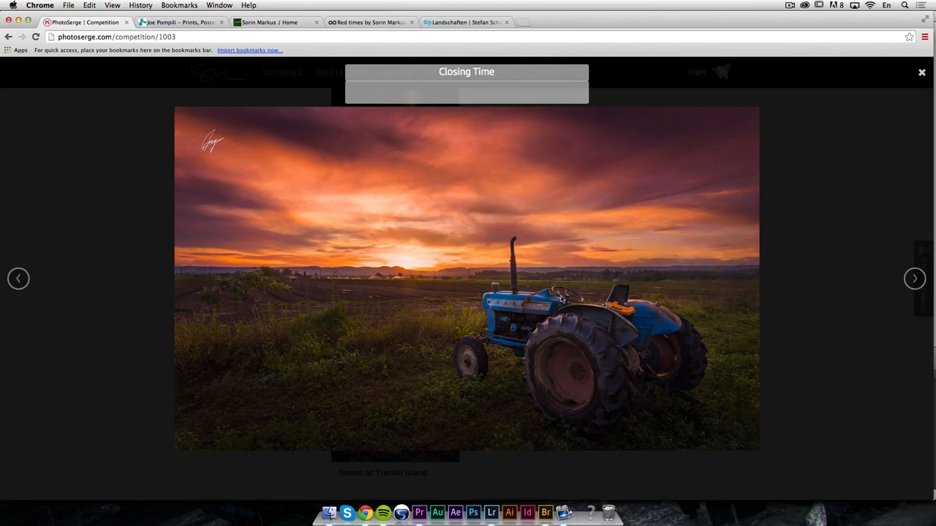
pyautogui.moveTo(618, 303)
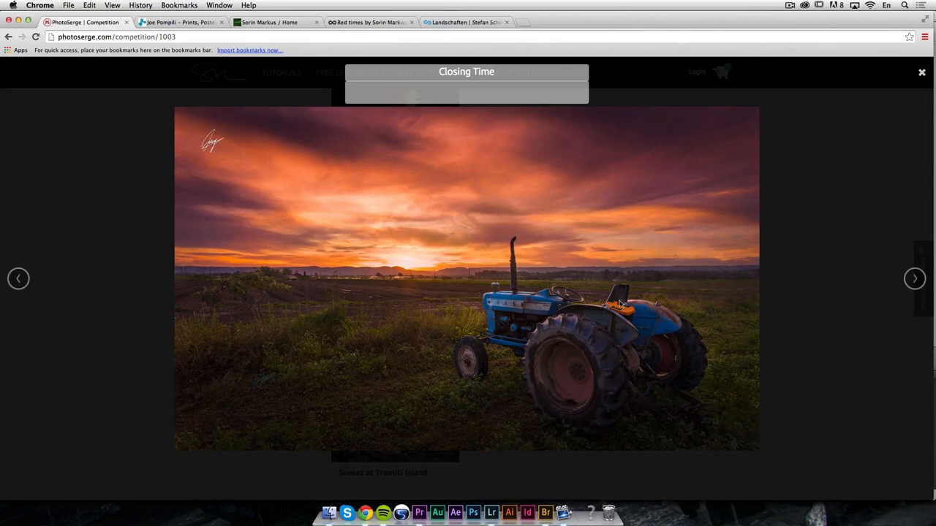
pyautogui.moveTo(500, 282)
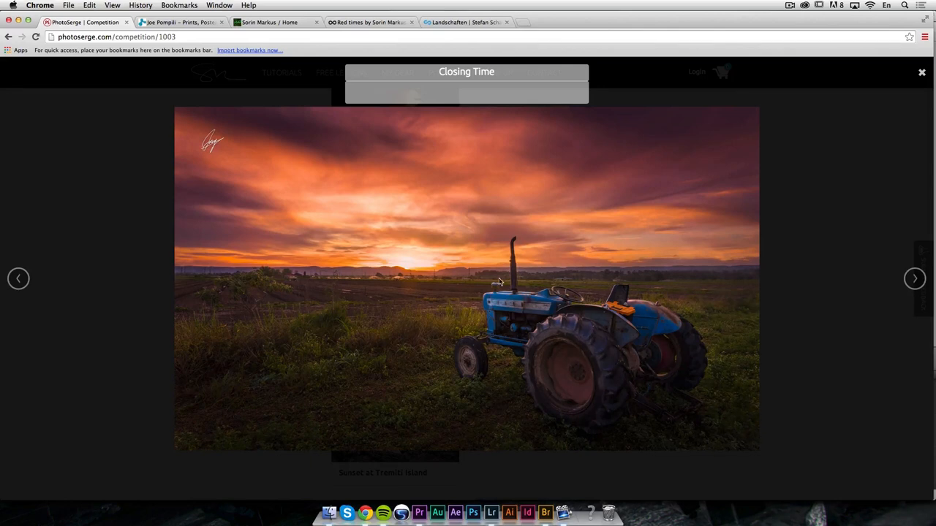
pyautogui.moveTo(634, 271)
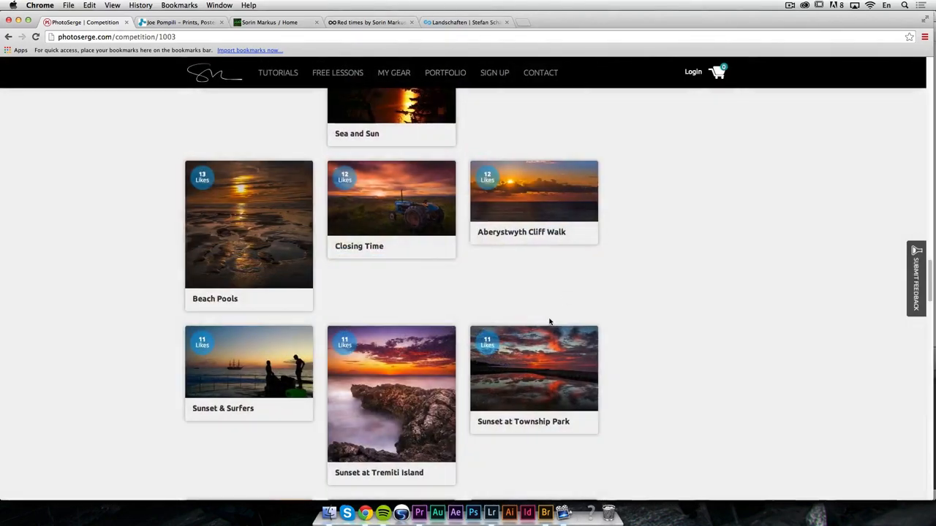
pyautogui.scroll(-3)
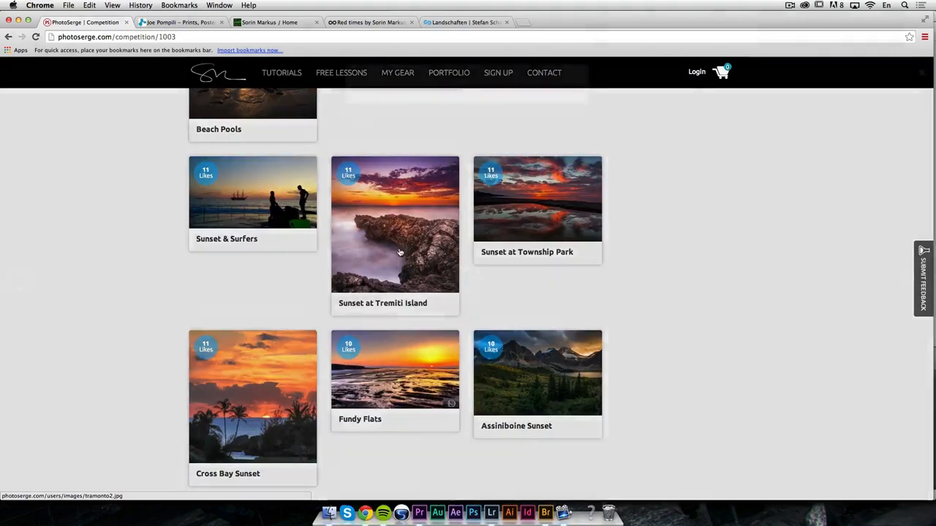
pyautogui.click(395, 224)
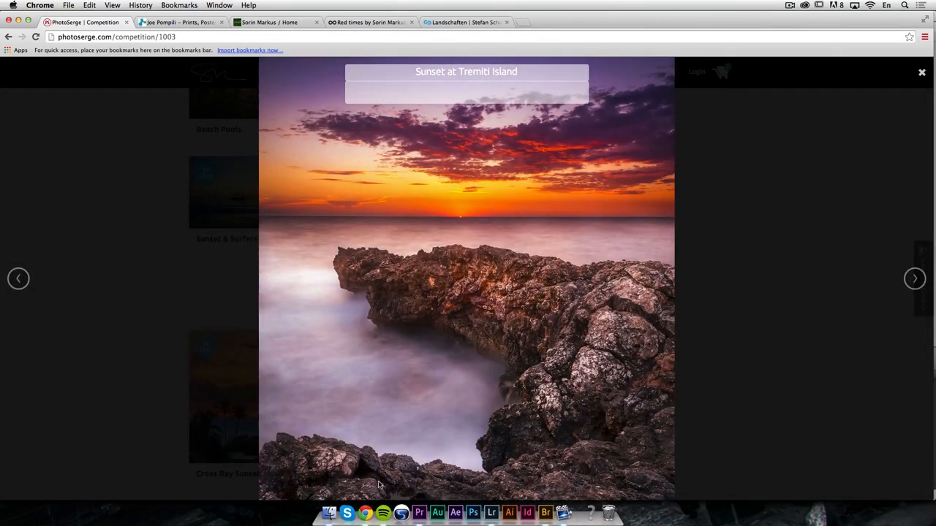
pyautogui.moveTo(486, 289)
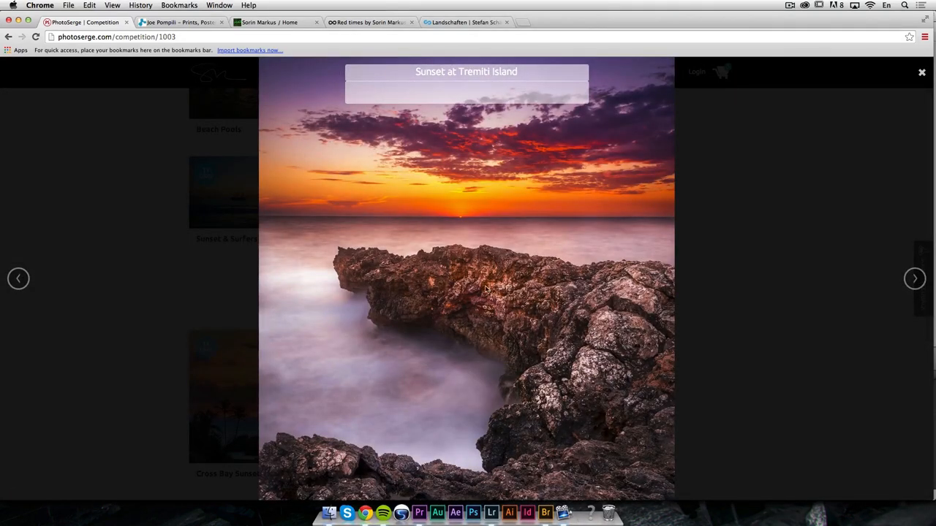
pyautogui.moveTo(505, 298)
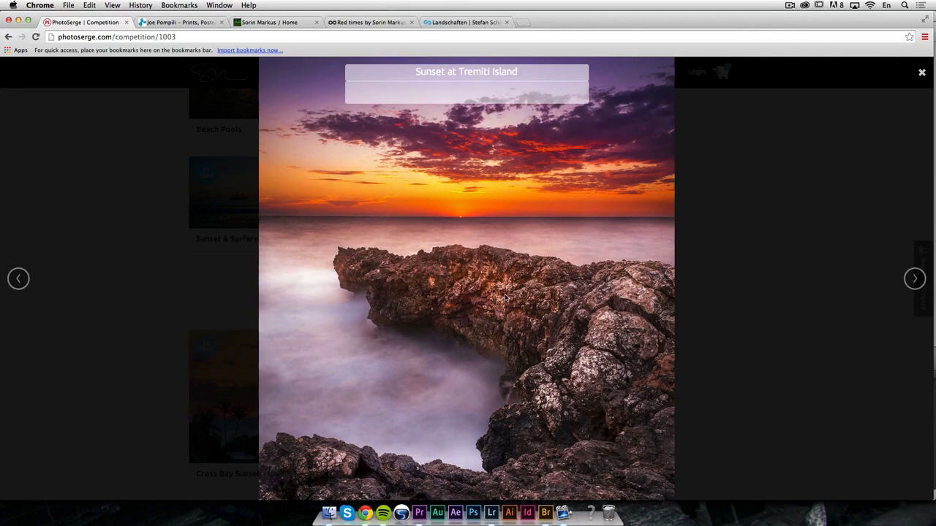
pyautogui.moveTo(385, 388)
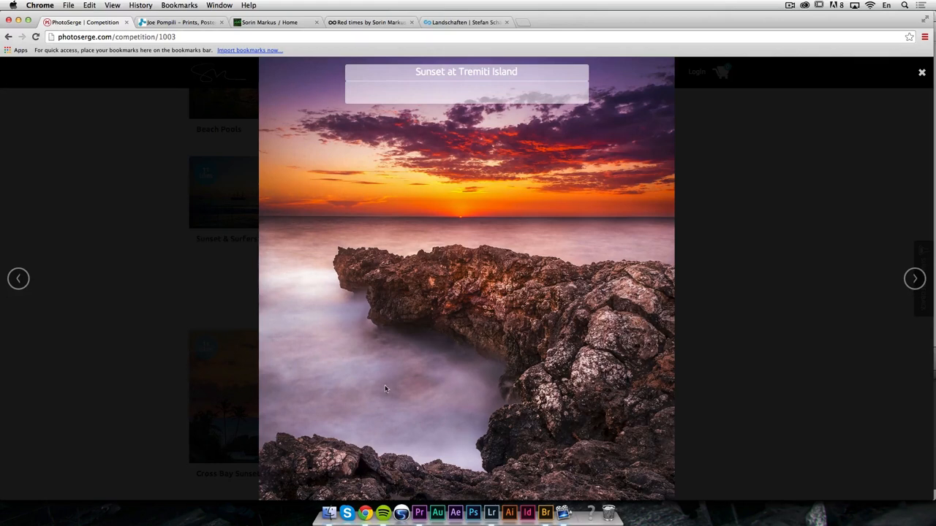
pyautogui.moveTo(338, 252)
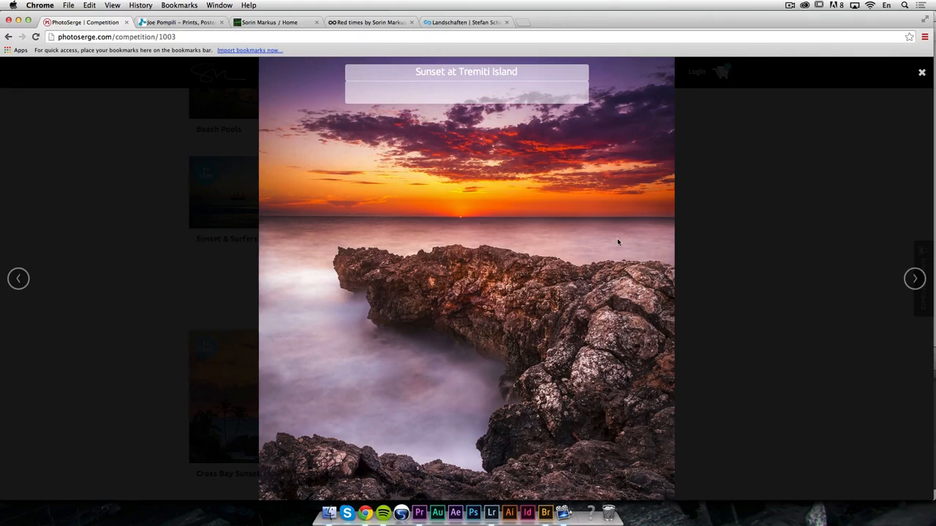
pyautogui.moveTo(635, 247)
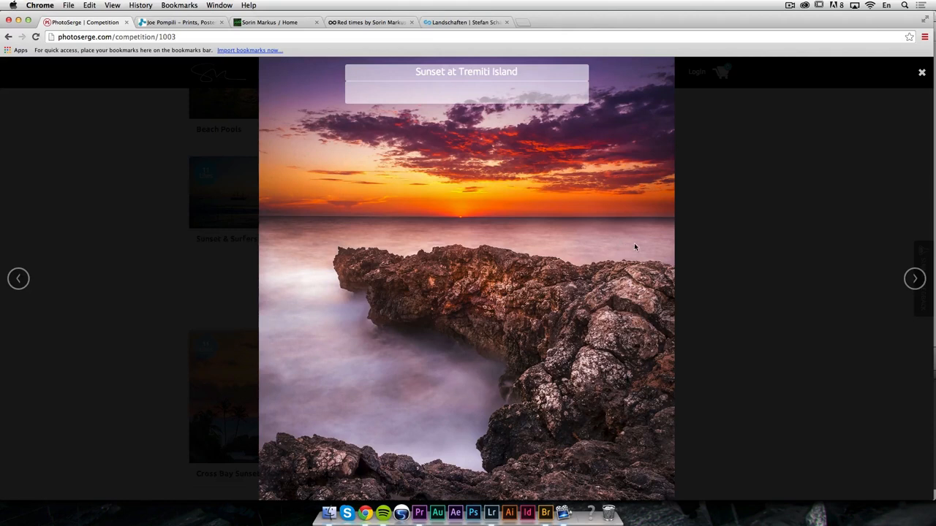
pyautogui.moveTo(372, 357)
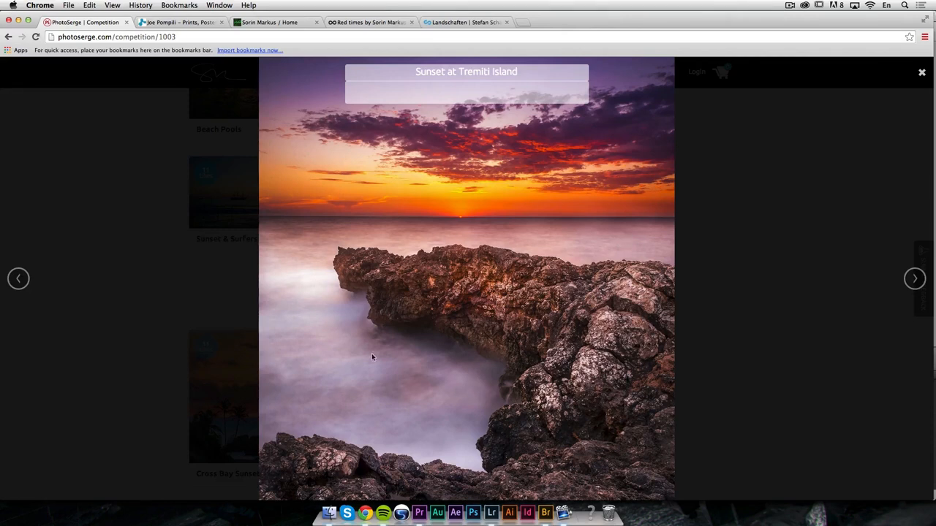
pyautogui.moveTo(536, 307)
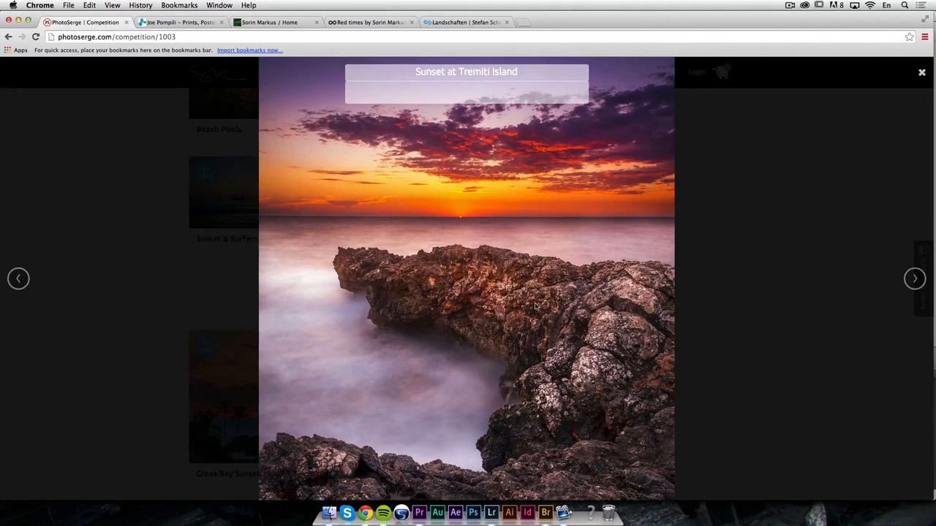
pyautogui.moveTo(609, 328)
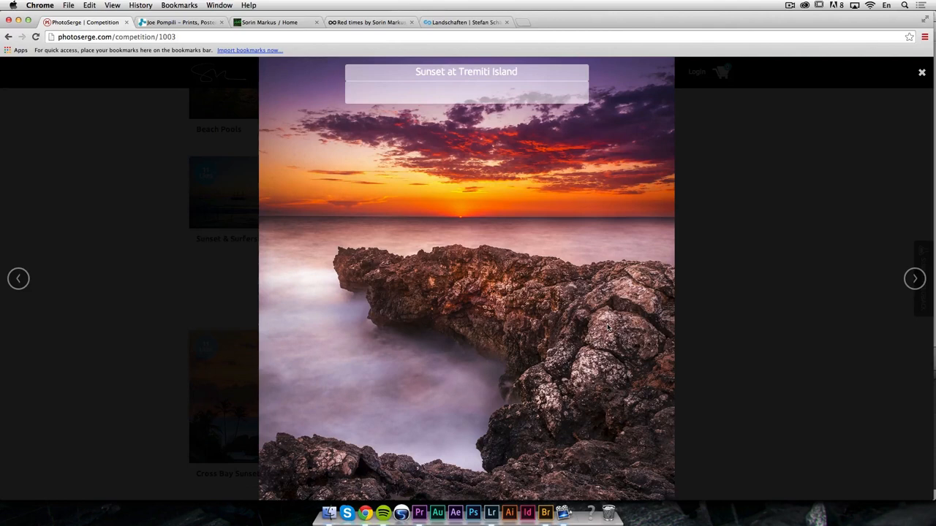
pyautogui.moveTo(519, 322)
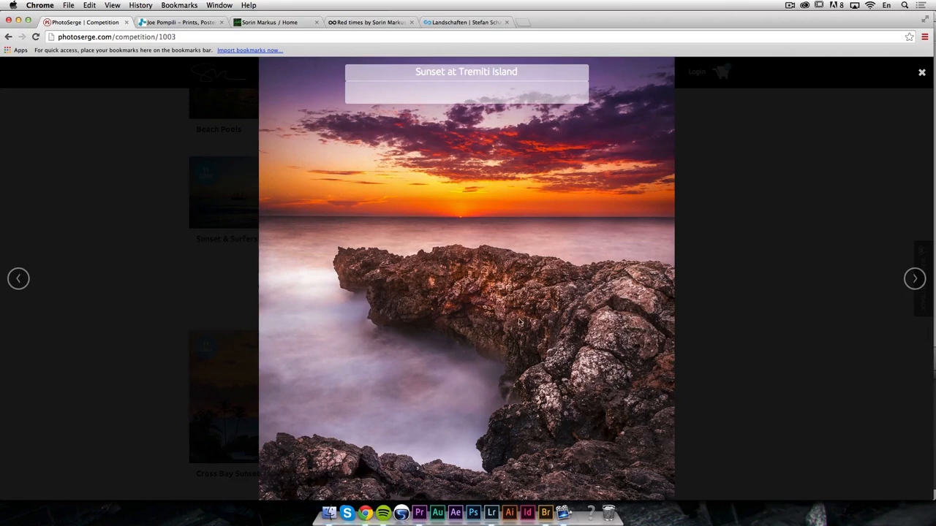
pyautogui.moveTo(473, 198)
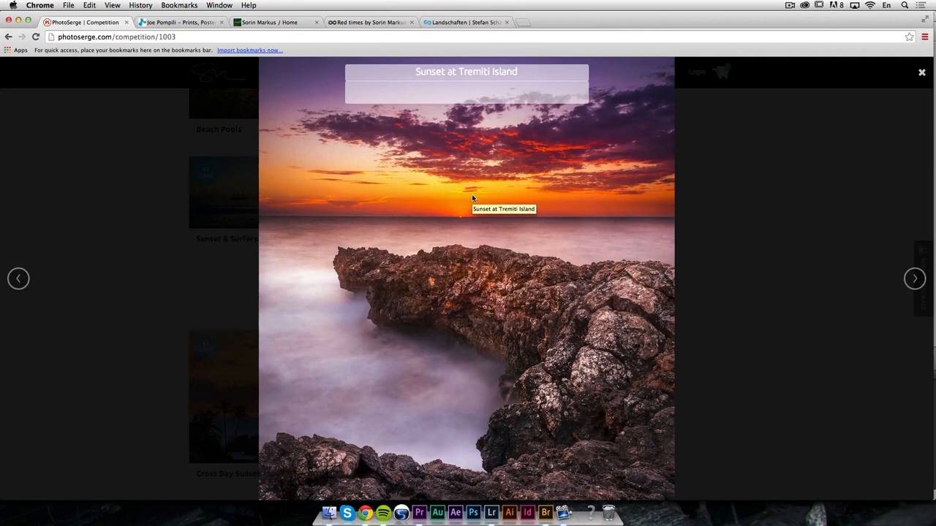
pyautogui.moveTo(468, 201)
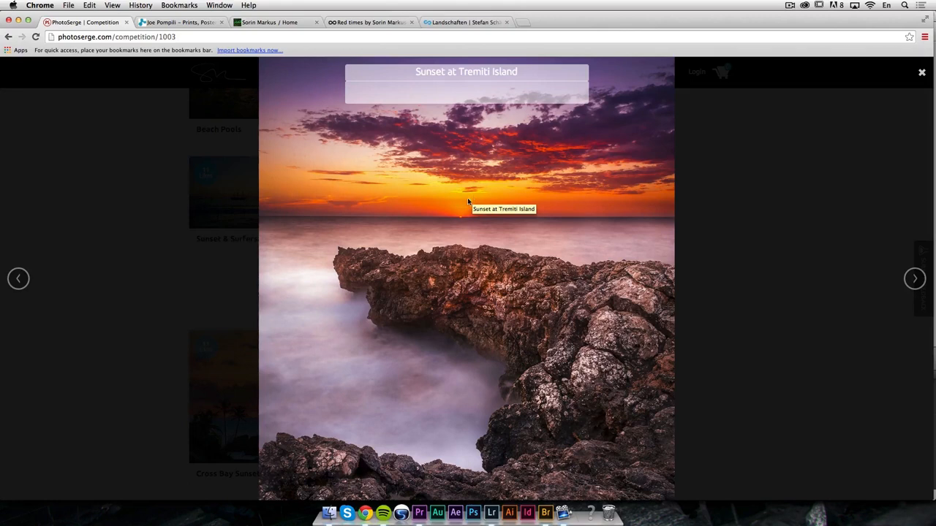
pyautogui.moveTo(598, 298)
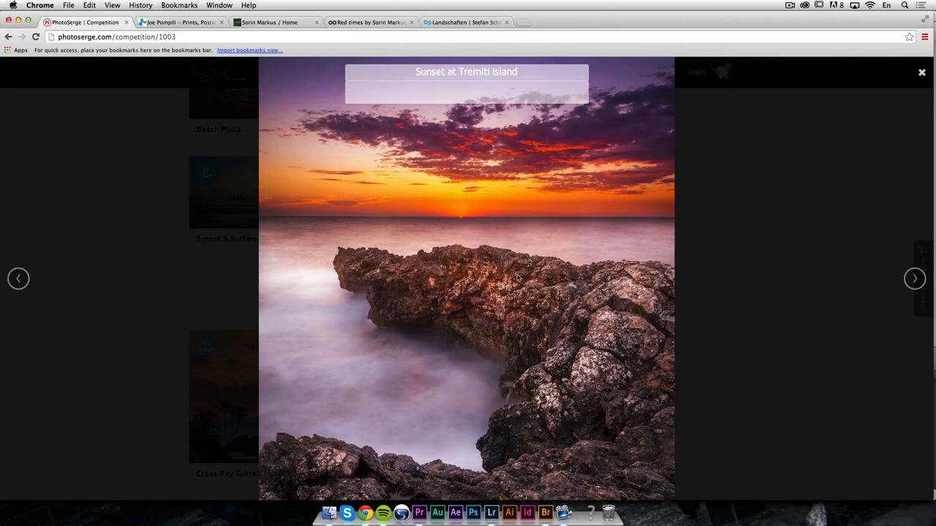
pyautogui.moveTo(392, 416)
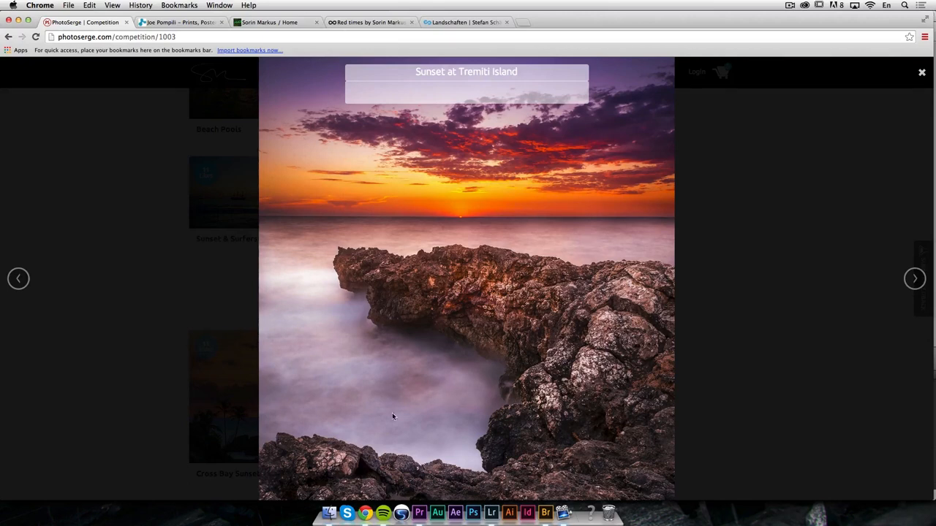
pyautogui.click(922, 73)
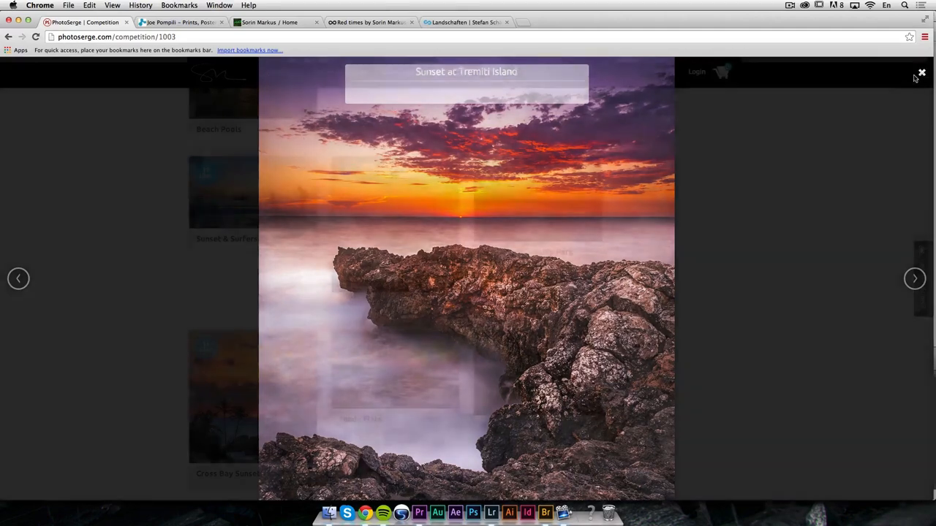
pyautogui.click(921, 73)
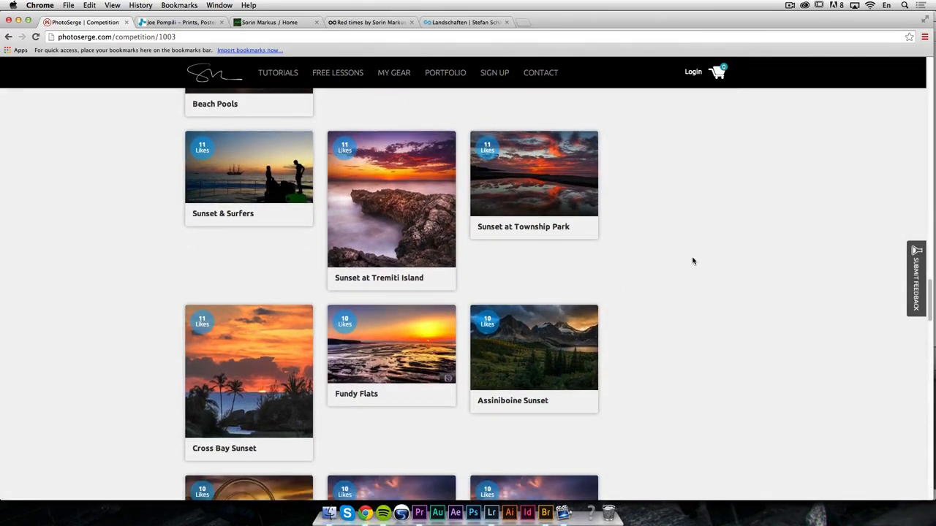
pyautogui.scroll(-3)
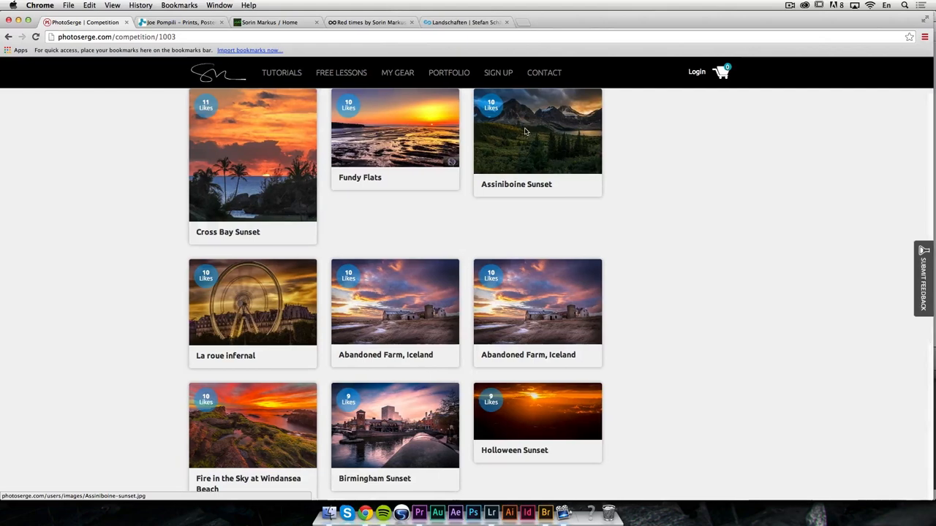
pyautogui.click(538, 132)
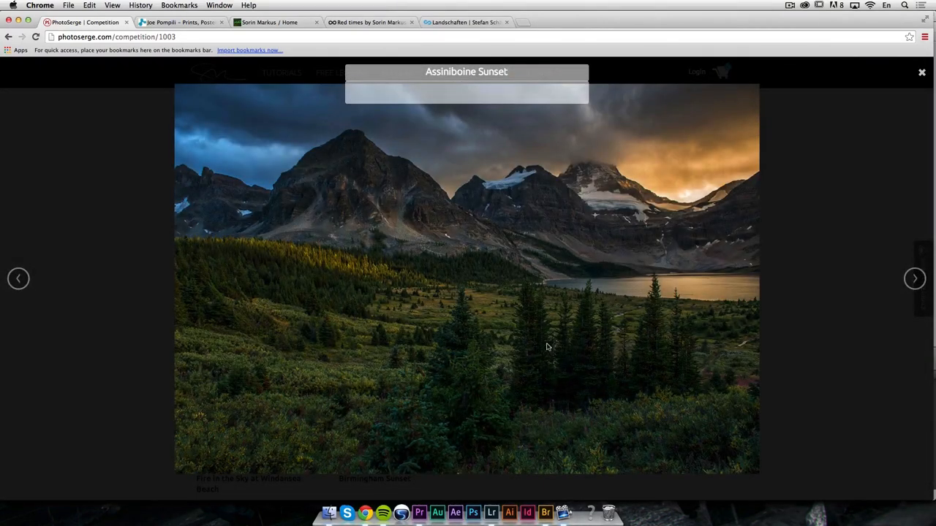
pyautogui.moveTo(665, 358)
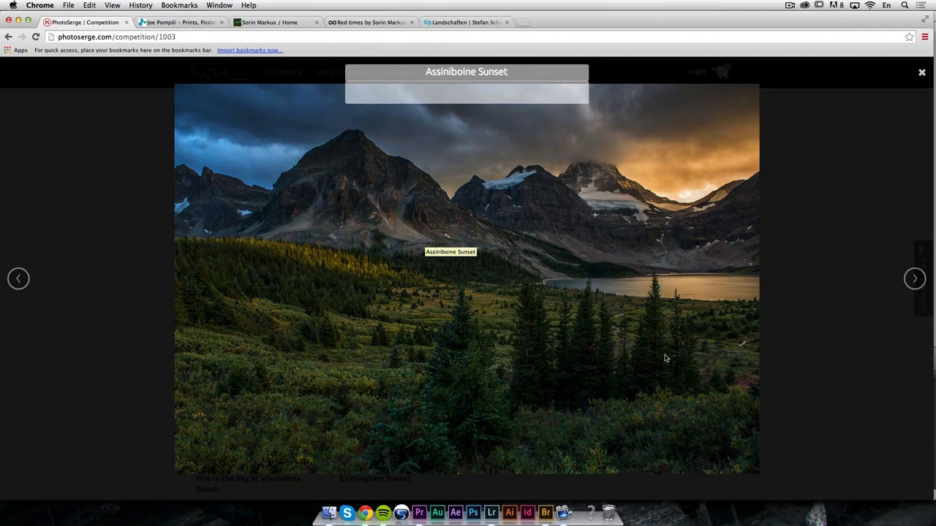
pyautogui.moveTo(742, 215)
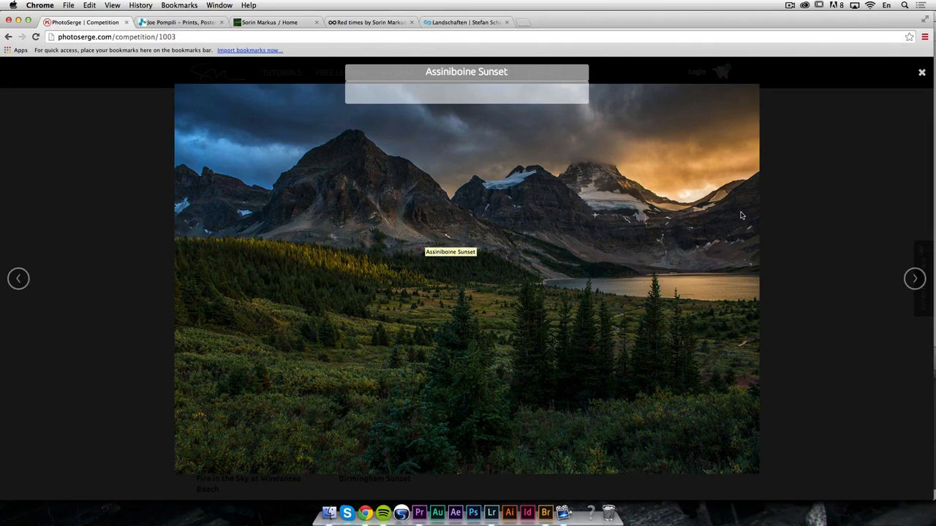
pyautogui.moveTo(665, 371)
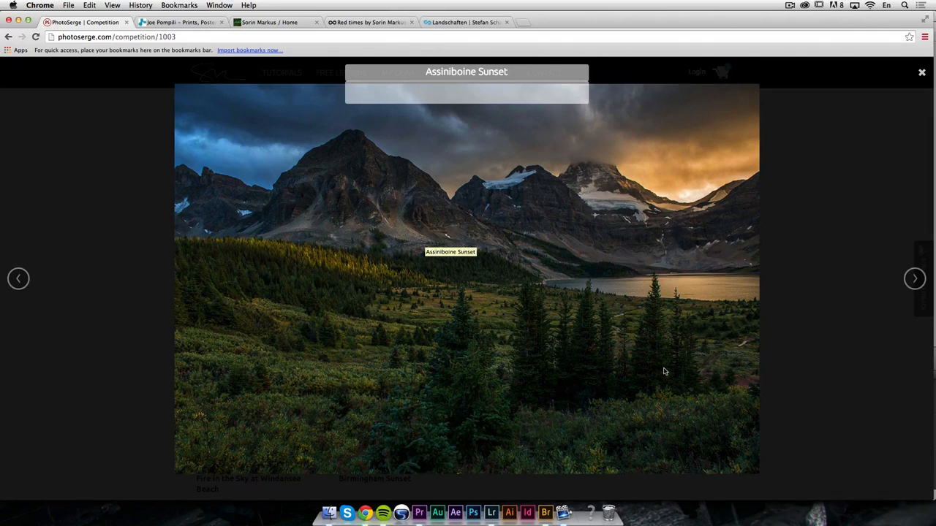
pyautogui.moveTo(701, 393)
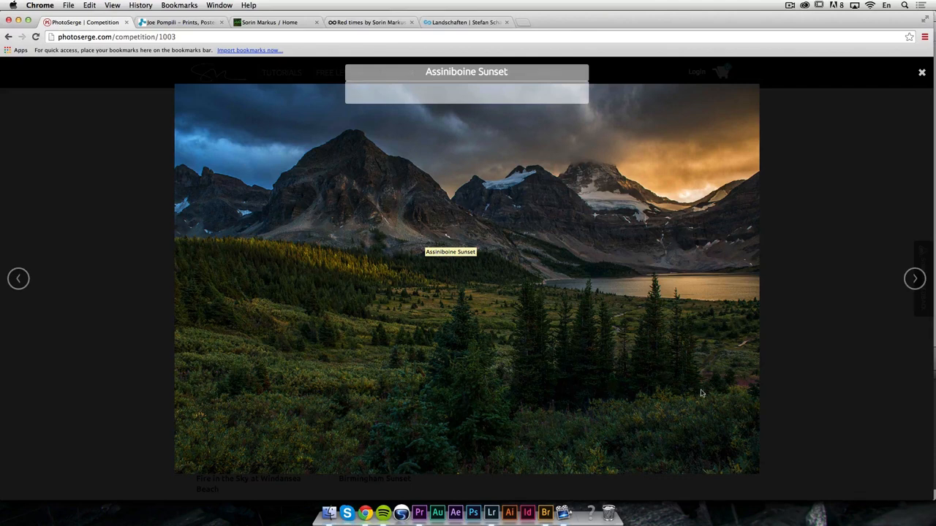
pyautogui.moveTo(654, 384)
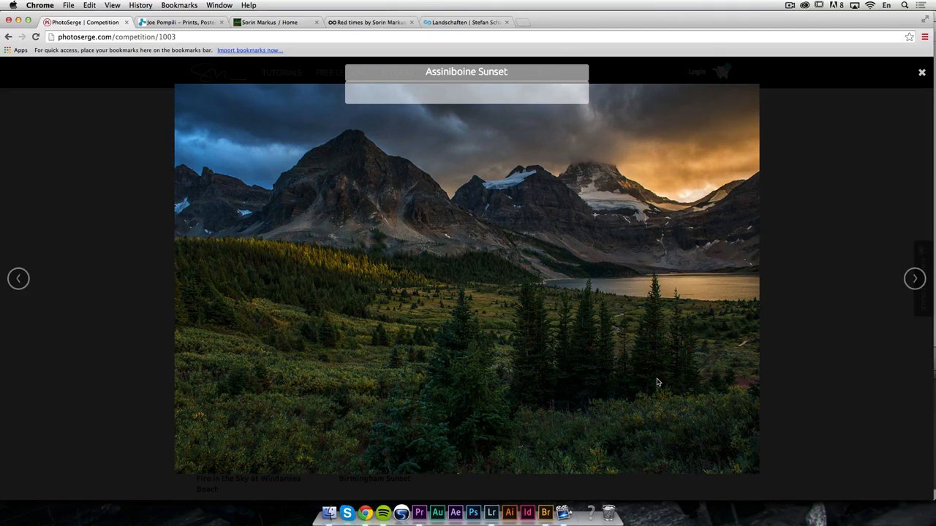
pyautogui.moveTo(276, 292)
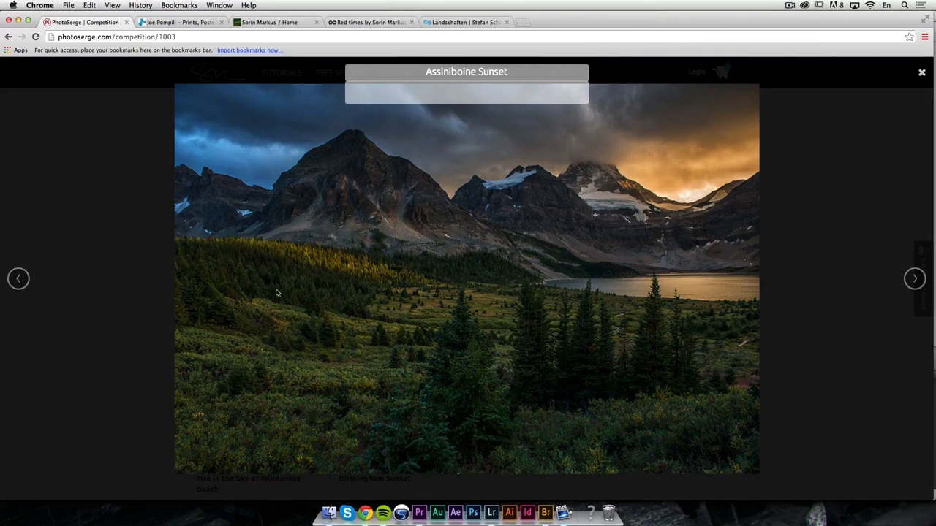
pyautogui.moveTo(514, 318)
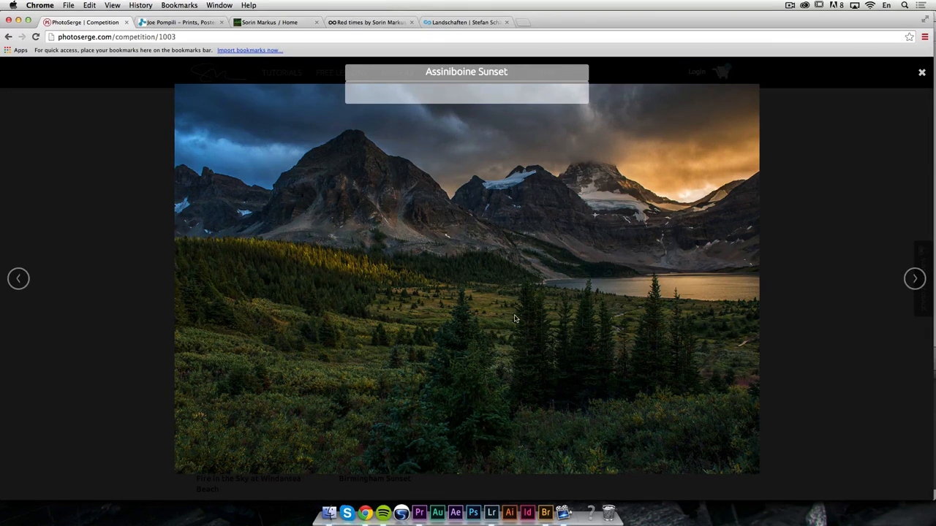
pyautogui.moveTo(669, 348)
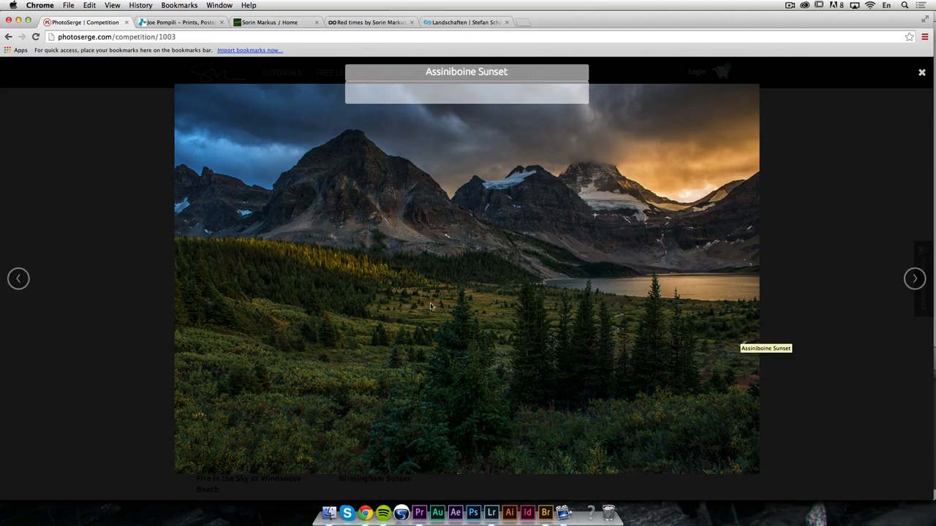
pyautogui.moveTo(510, 242)
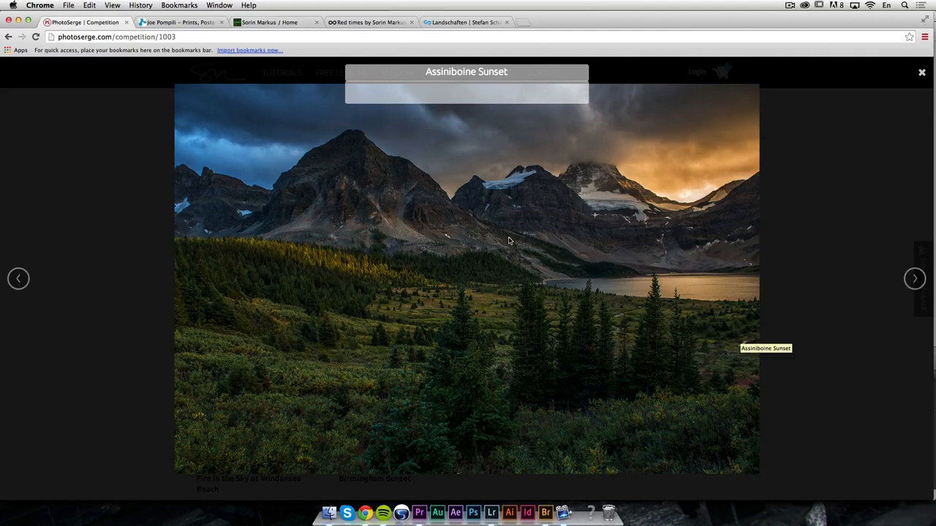
pyautogui.moveTo(773, 205)
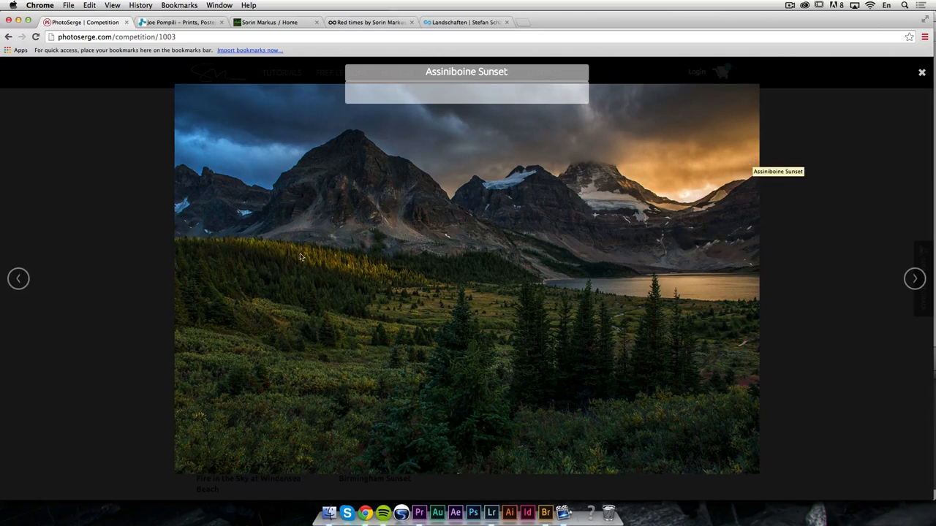
pyautogui.moveTo(525, 366)
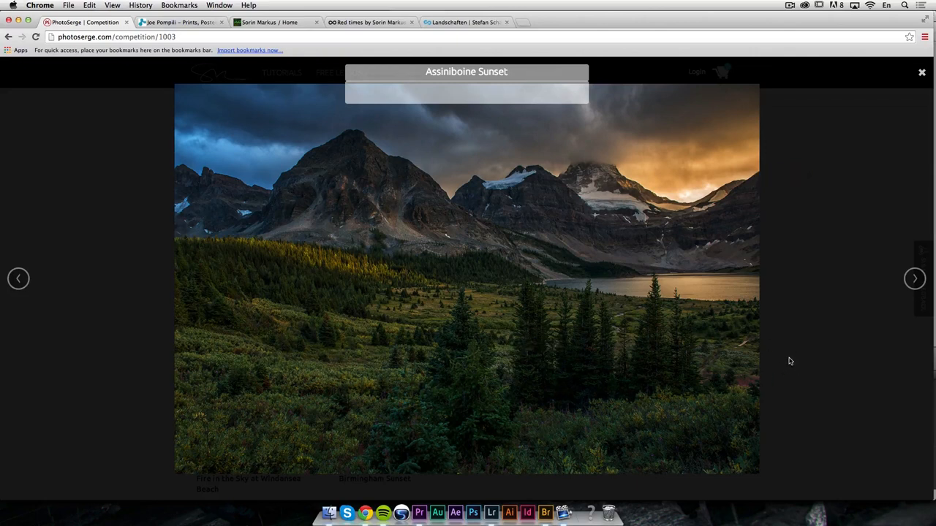
pyautogui.moveTo(926, 141)
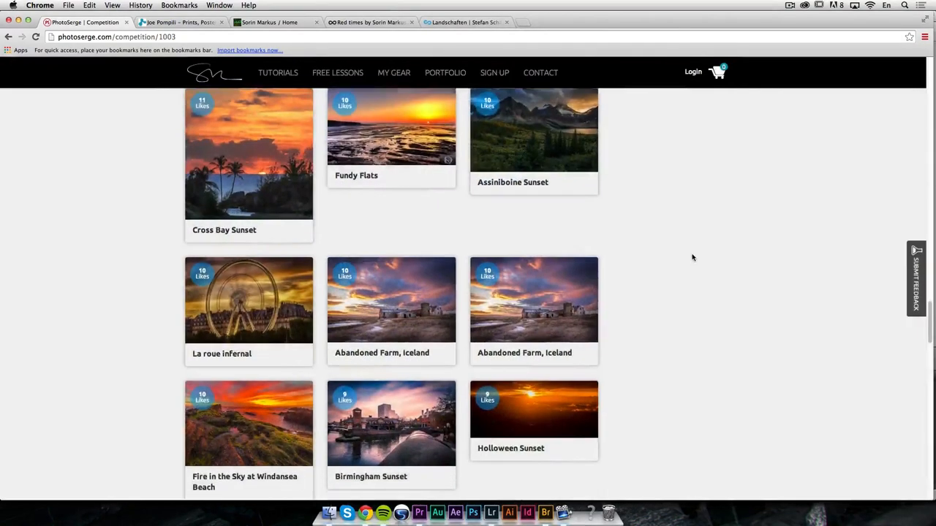
pyautogui.scroll(-3)
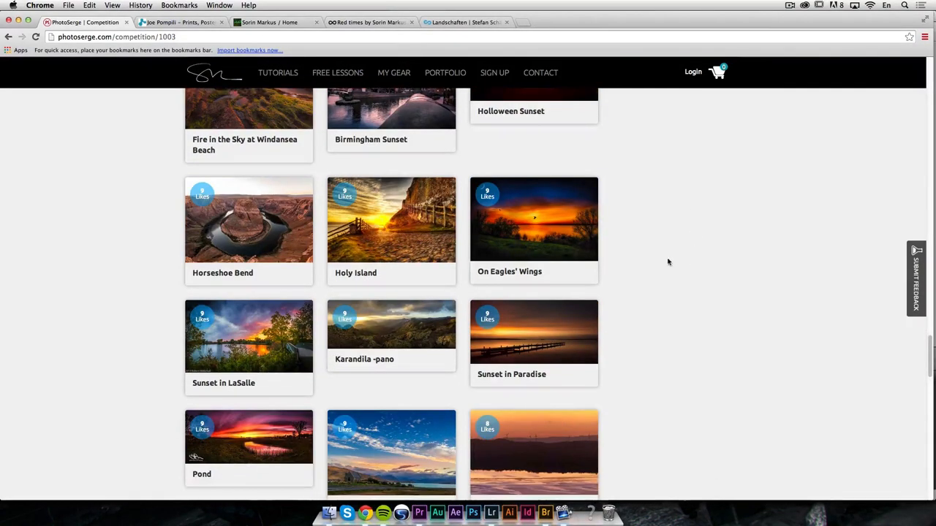
pyautogui.click(391, 332)
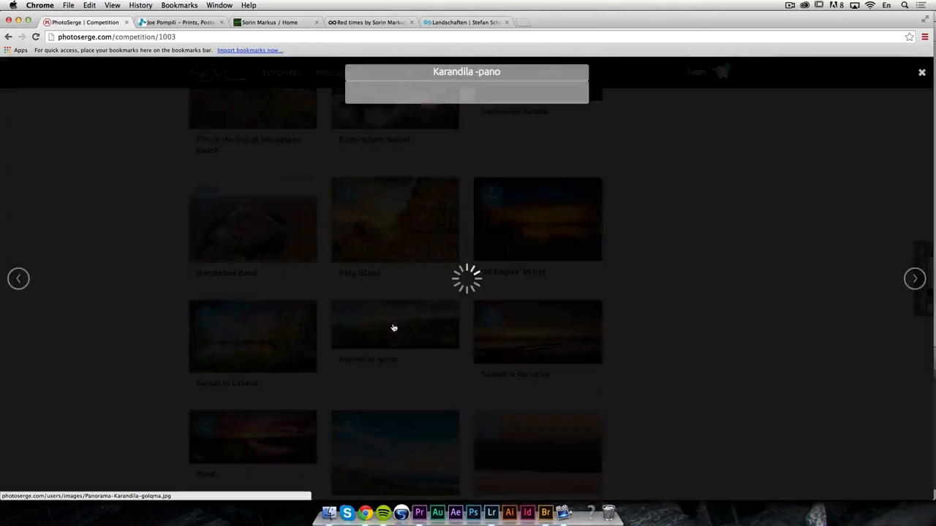
pyautogui.moveTo(627, 316)
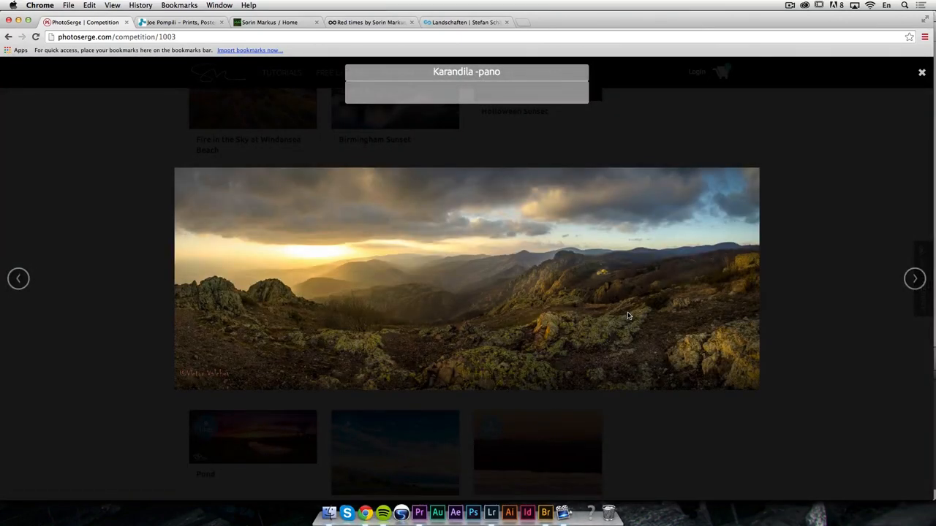
pyautogui.moveTo(344, 251)
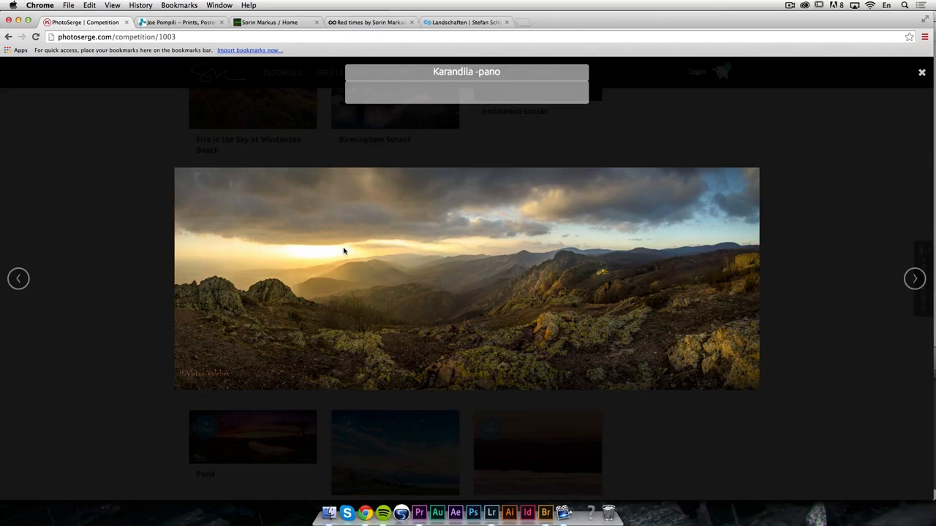
pyautogui.moveTo(658, 192)
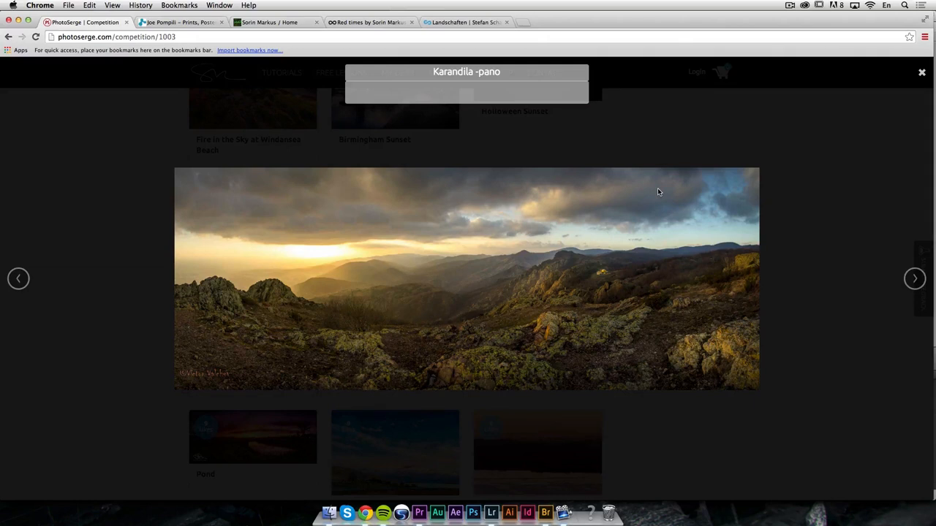
pyautogui.moveTo(666, 349)
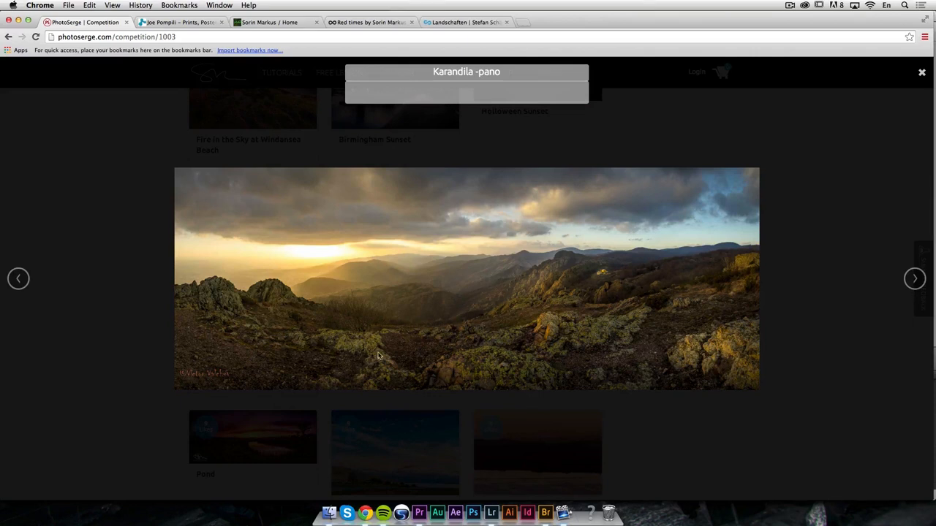
pyautogui.moveTo(447, 359)
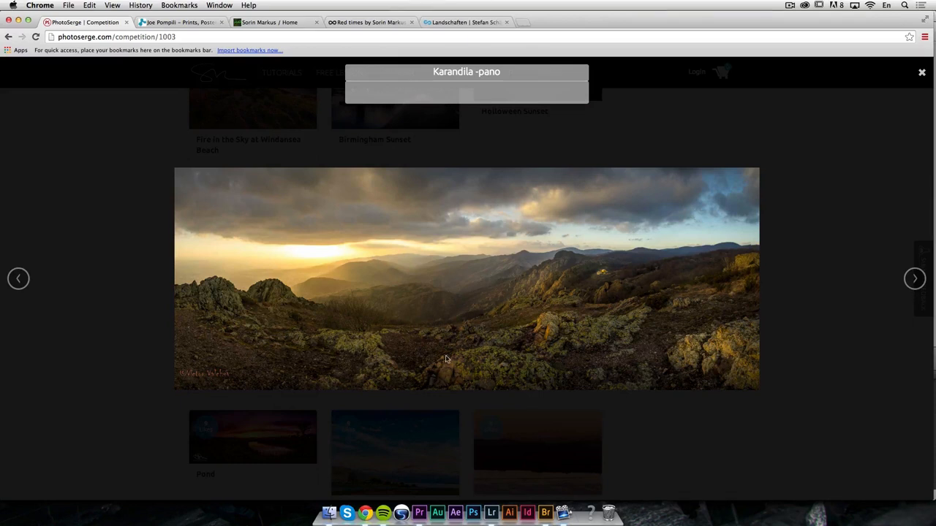
pyautogui.moveTo(354, 287)
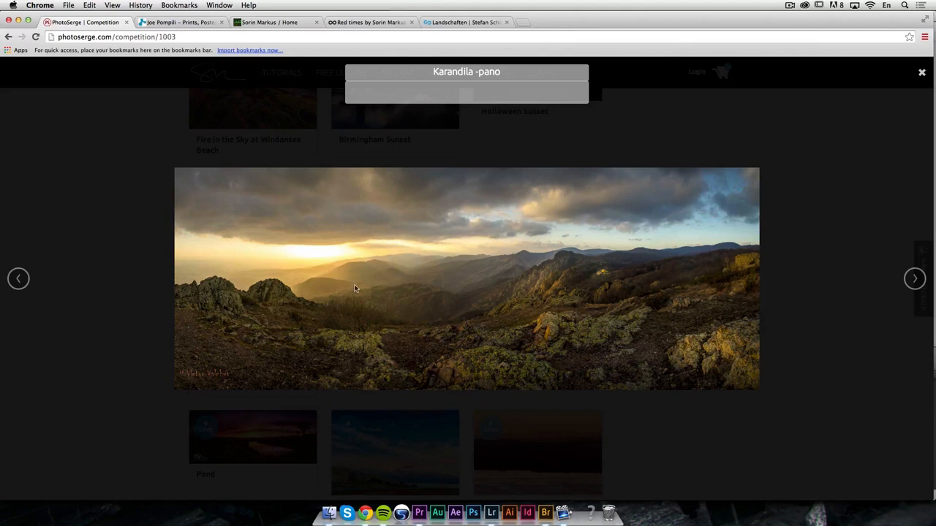
pyautogui.moveTo(401, 261)
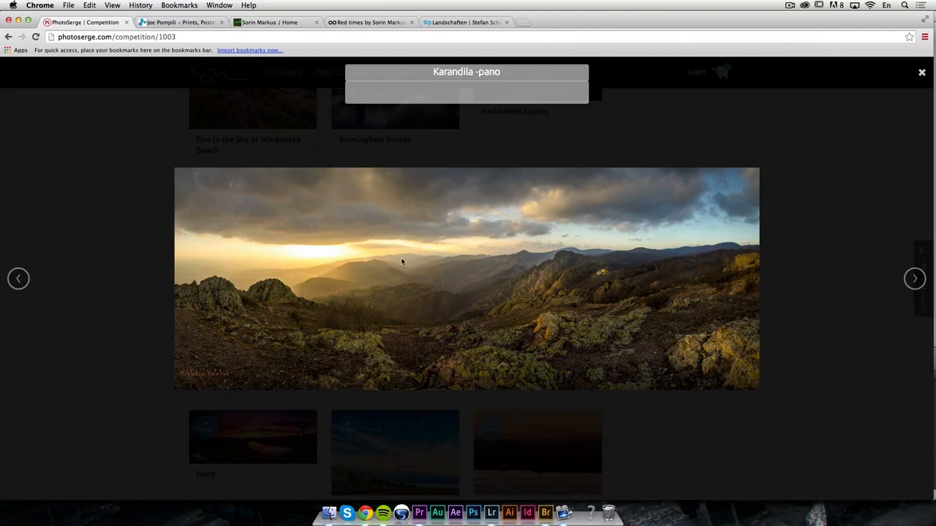
pyautogui.moveTo(694, 150)
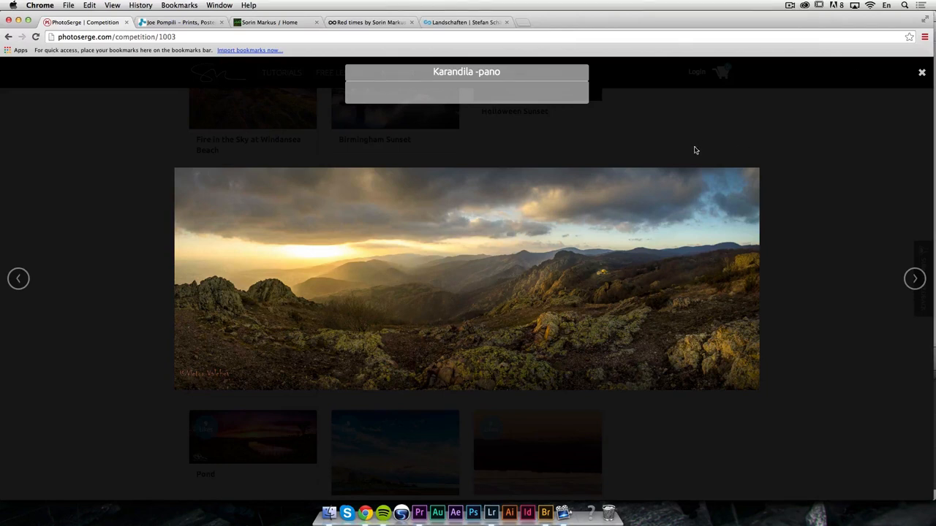
pyautogui.moveTo(383, 245)
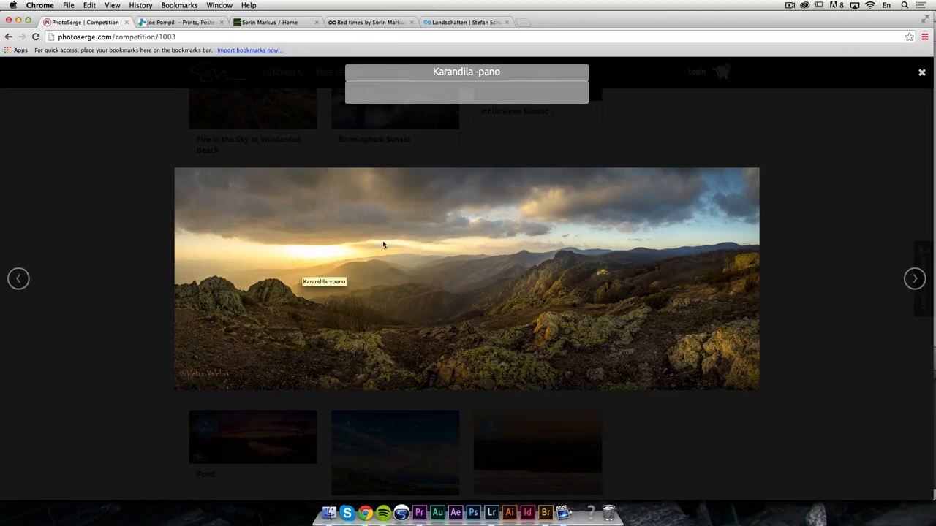
pyautogui.moveTo(337, 260)
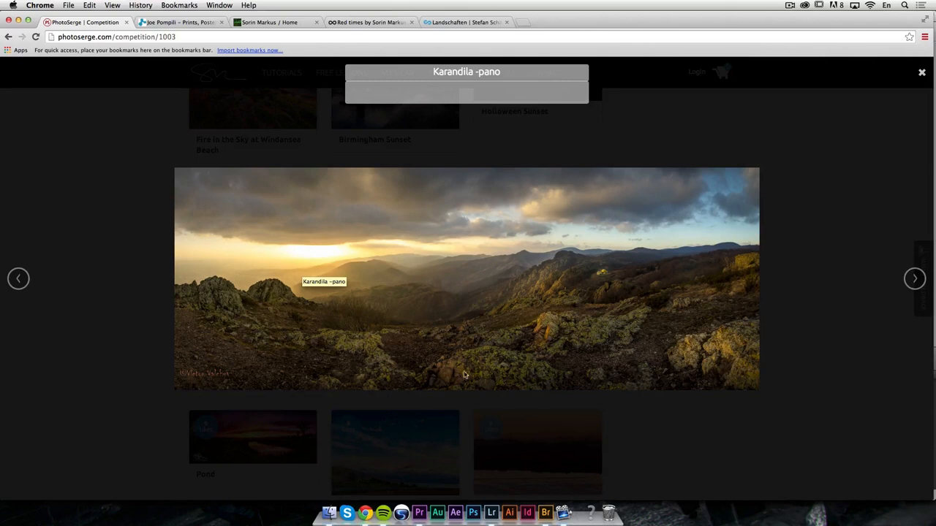
pyautogui.moveTo(599, 316)
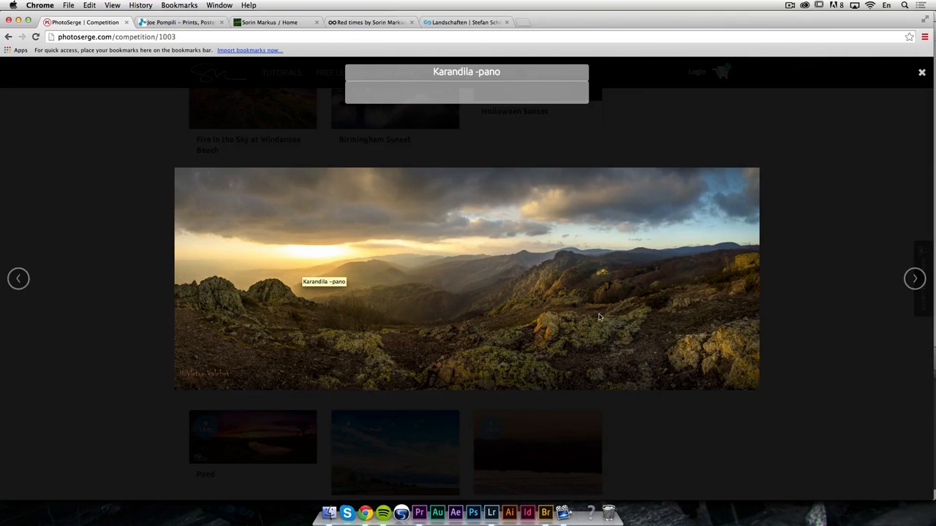
pyautogui.moveTo(916, 149)
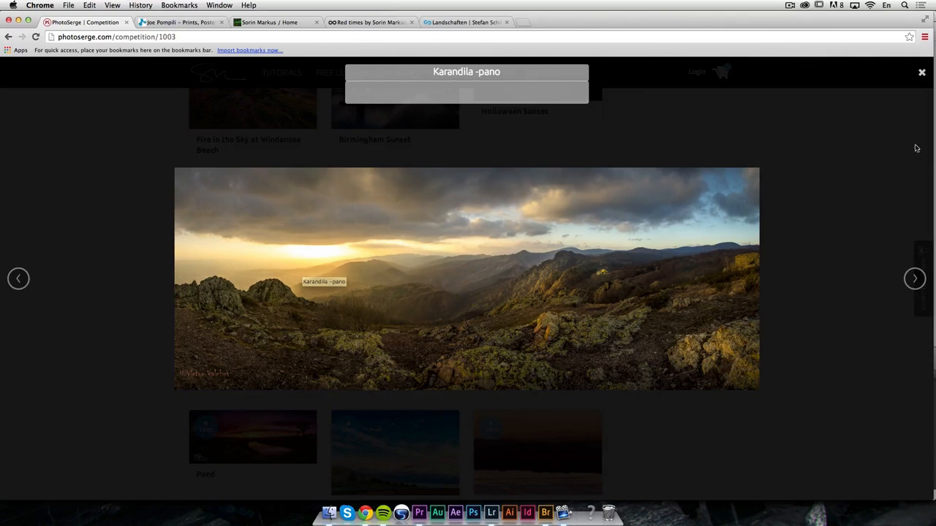
pyautogui.click(922, 71)
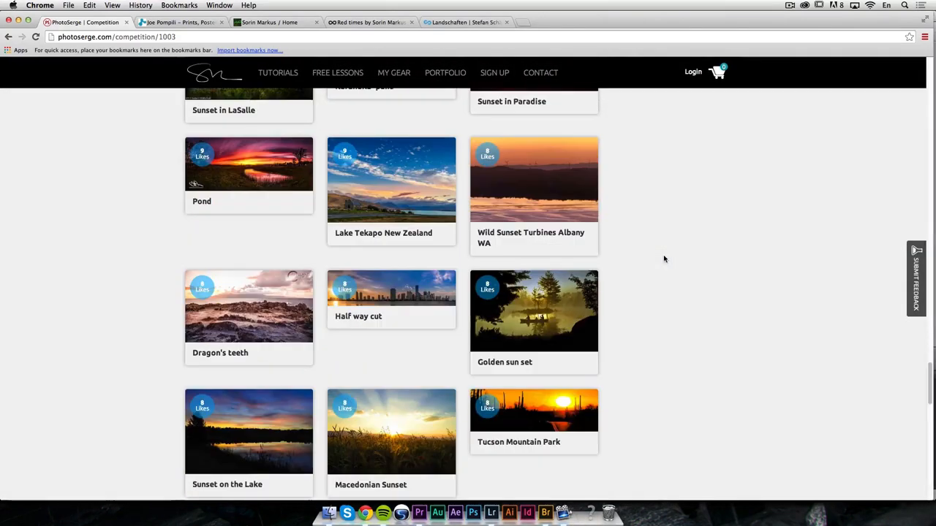